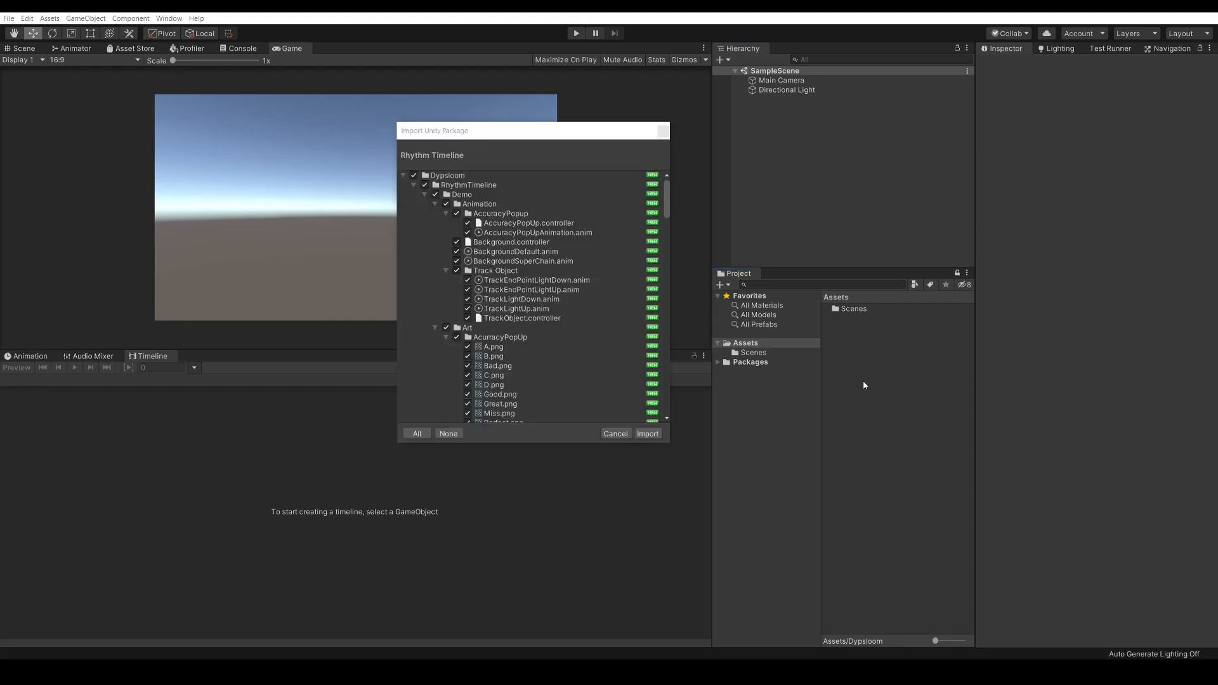
Step: Import all Rhythm Timeline contents and open the Demo scene under Dypsloom > RhythmTimeline > Demo
click(648, 433)
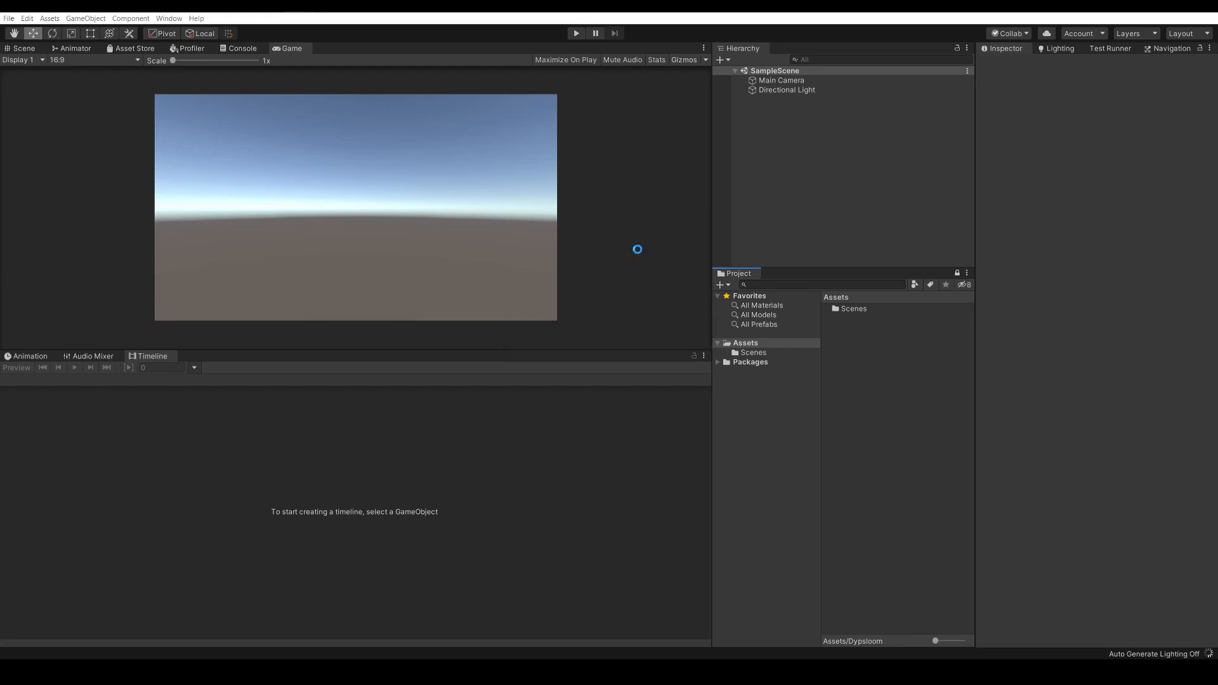
click(718, 342)
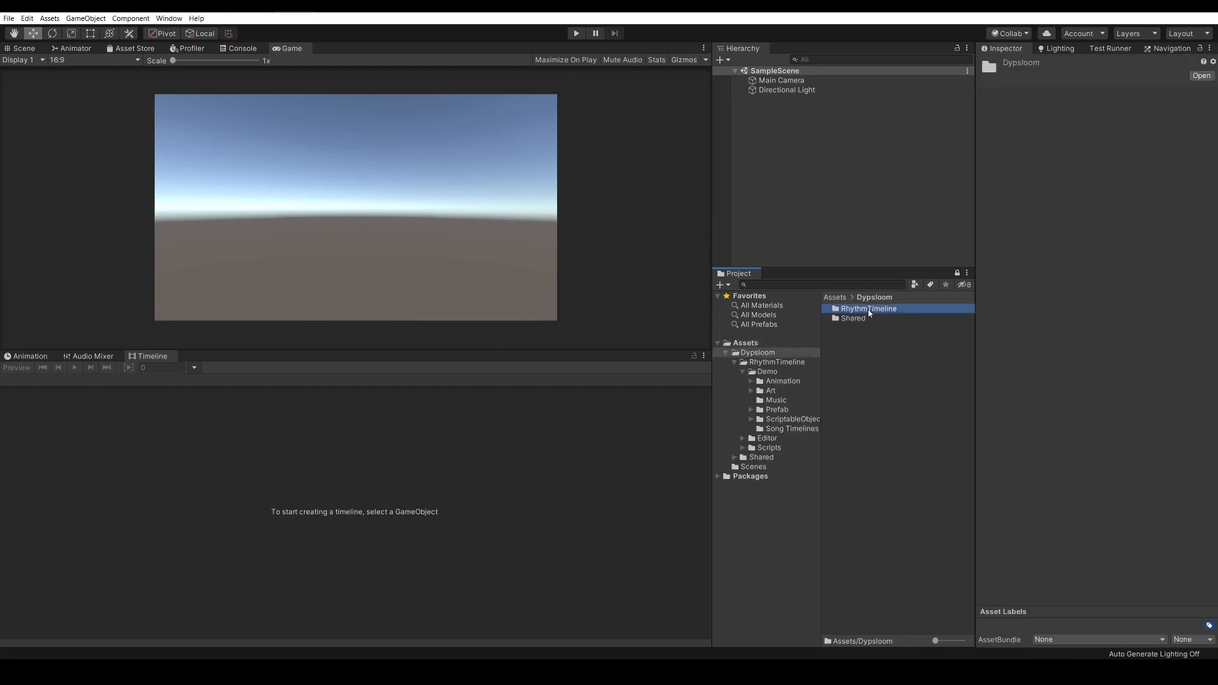
double_click(868, 309)
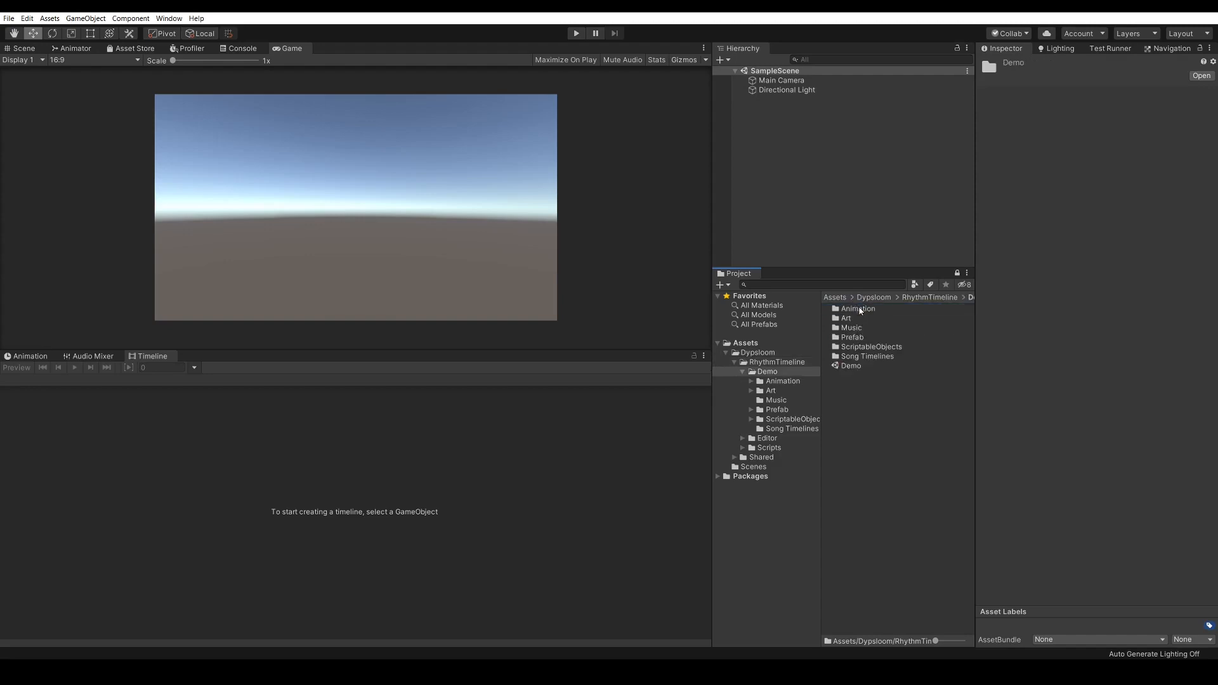
click(850, 366)
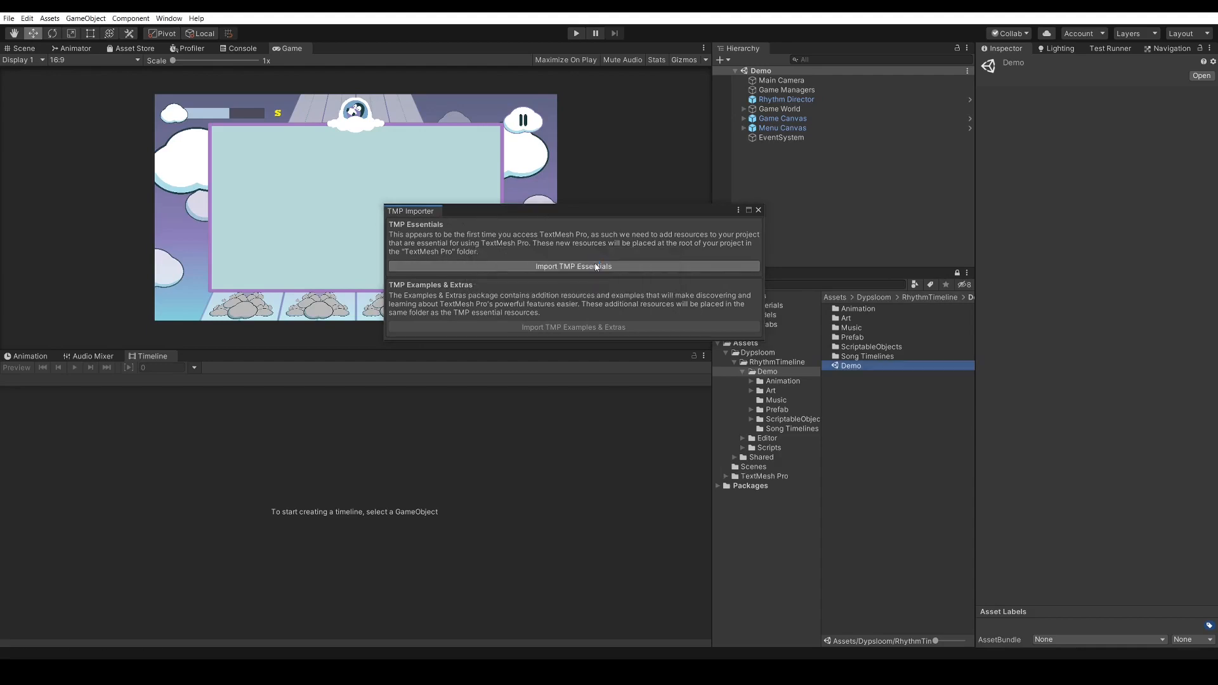
Step: Import the TextMesh Pro essentials and enter Play mode on the Demo scene
click(573, 266)
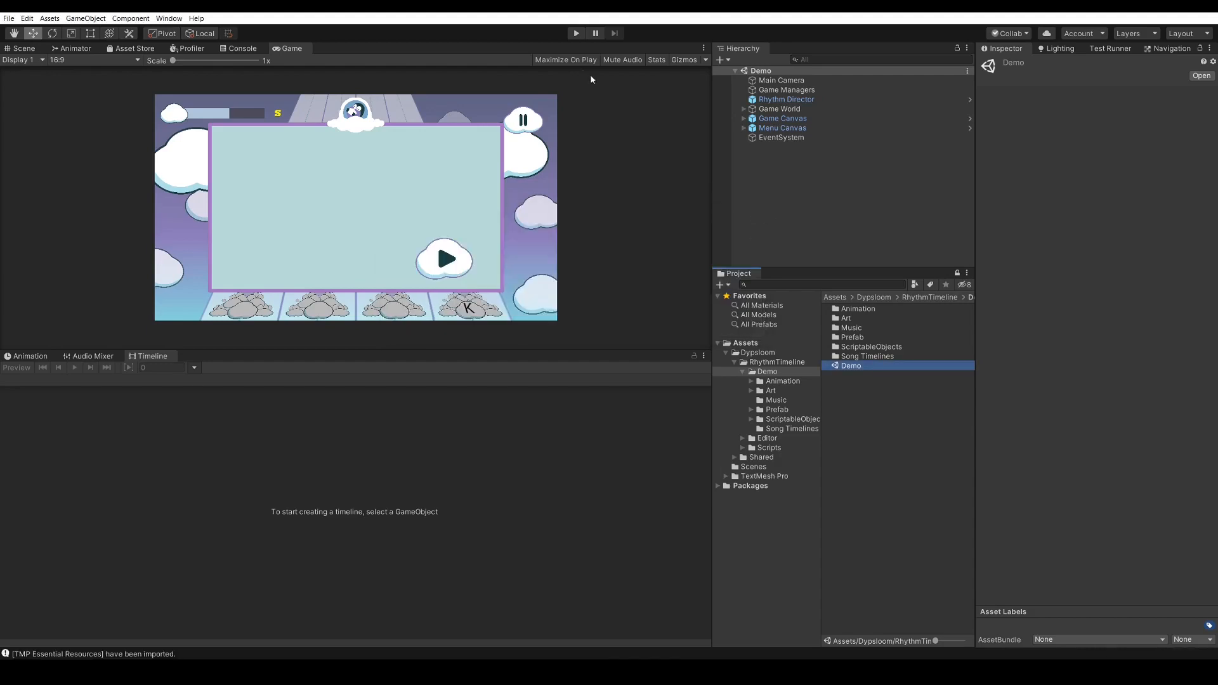
click(576, 33)
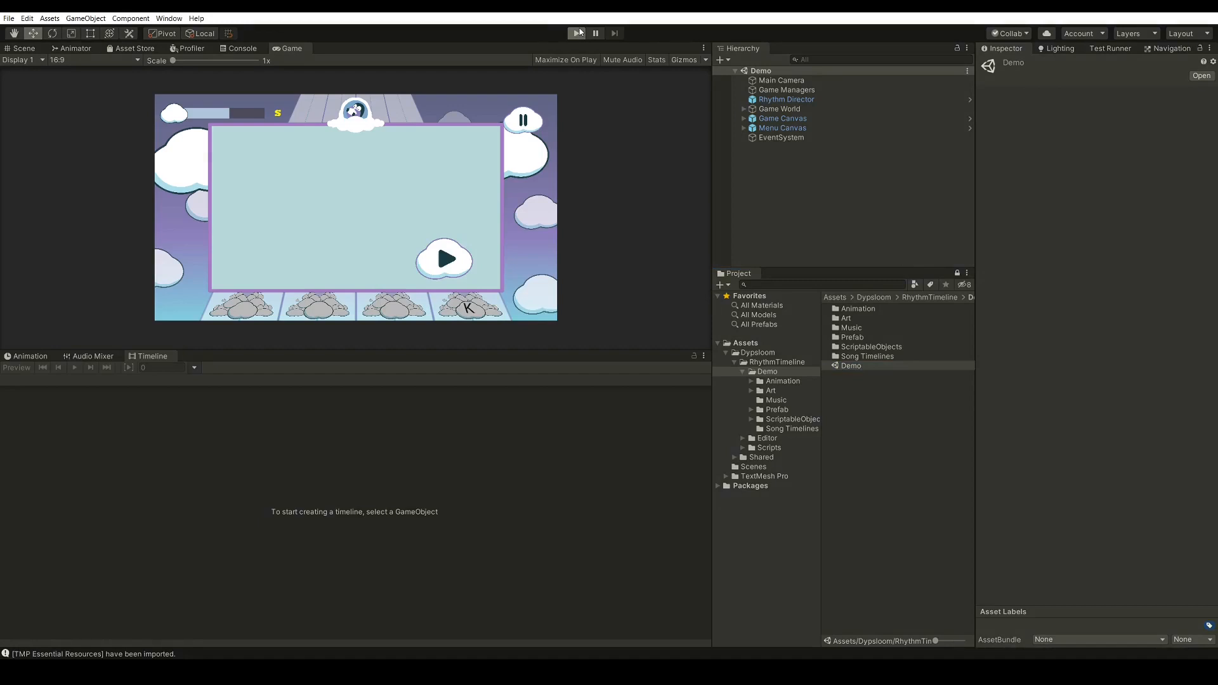
click(575, 33)
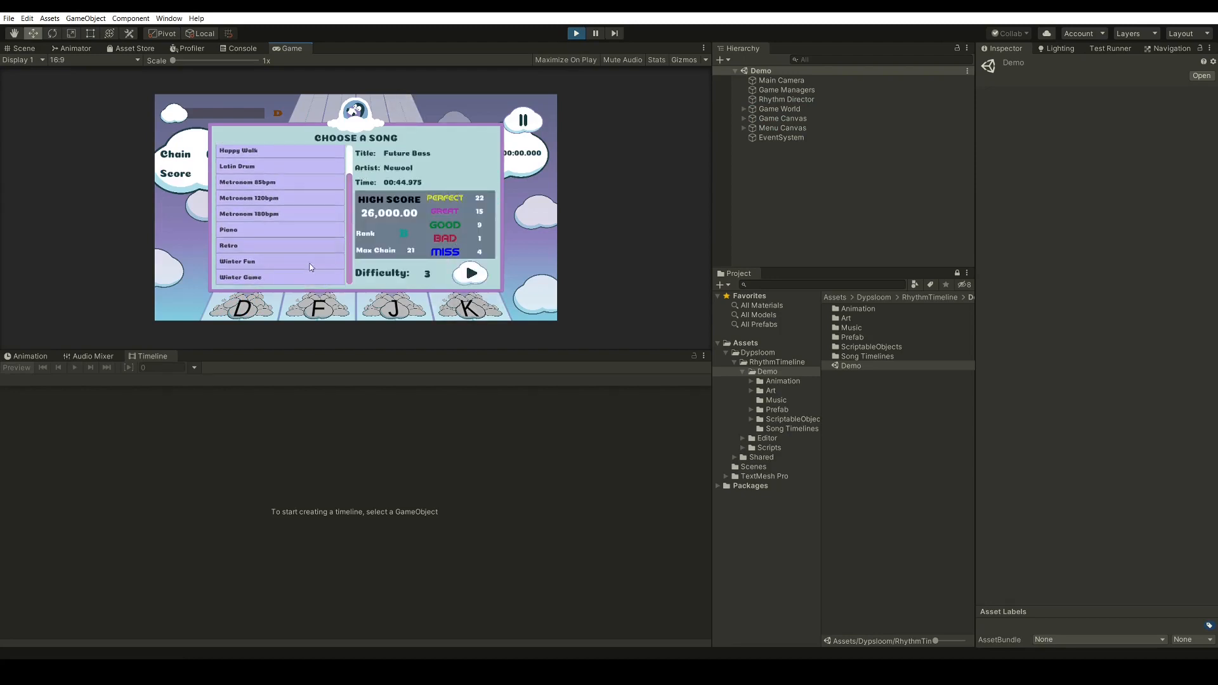
Step: Play the Winter Fun song through to the result, then exit Play mode
click(237, 262)
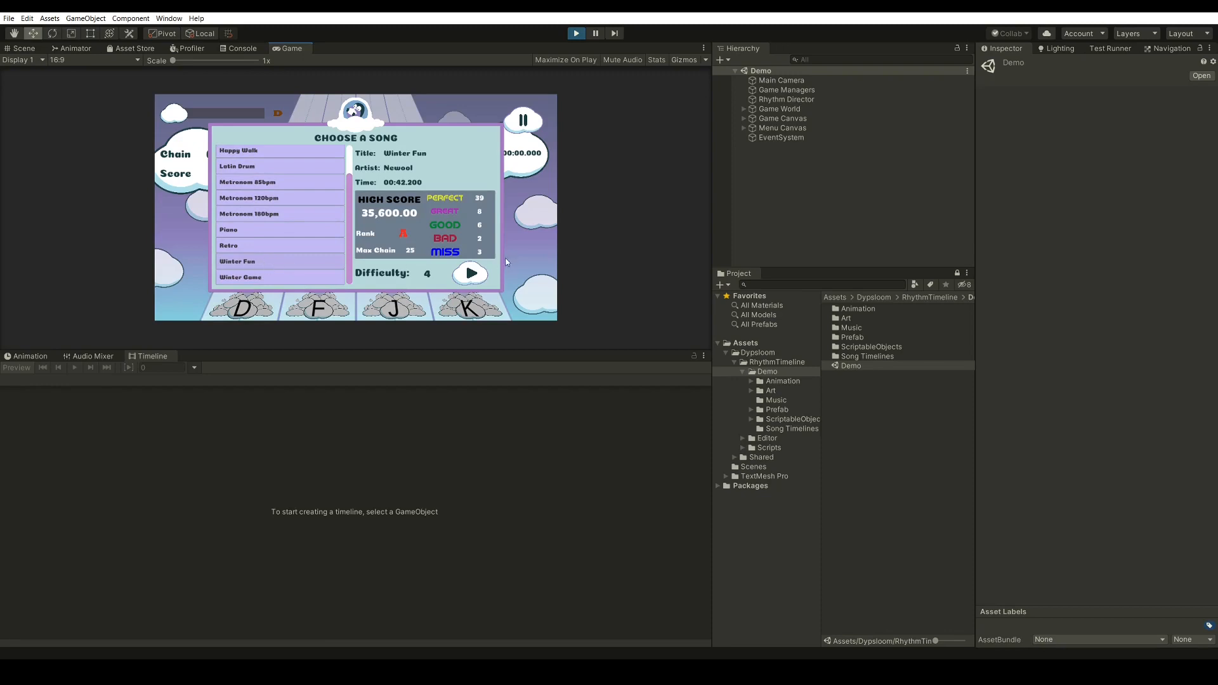
click(470, 274)
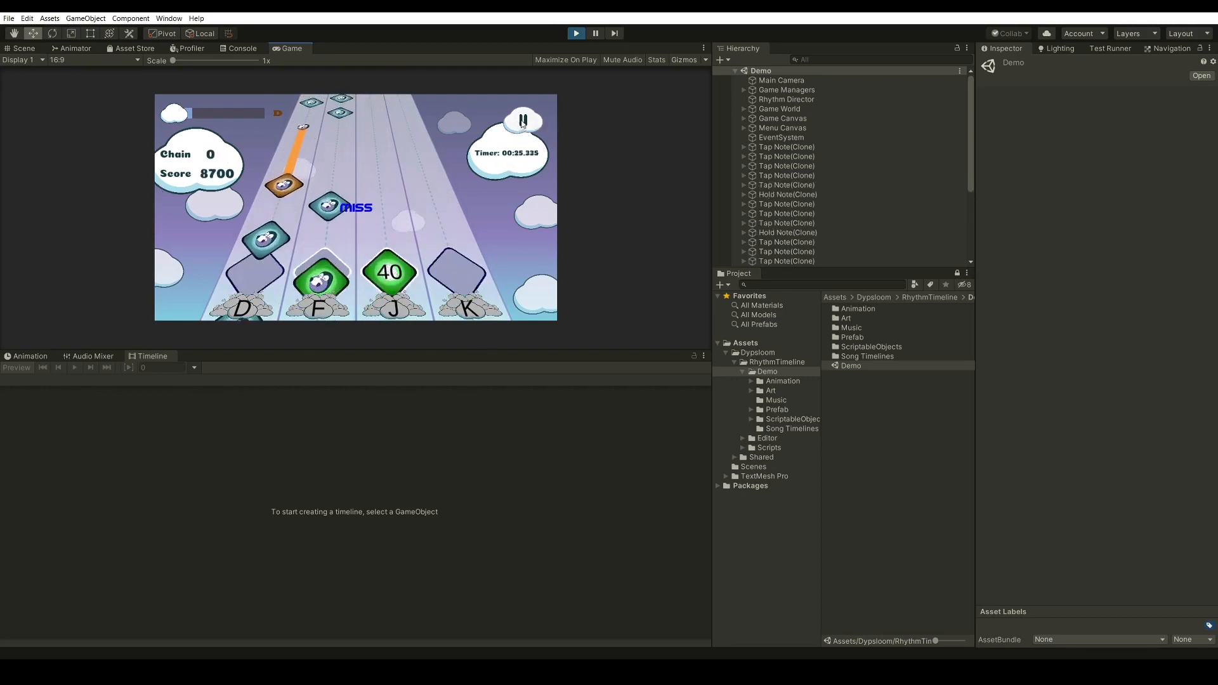
click(522, 120)
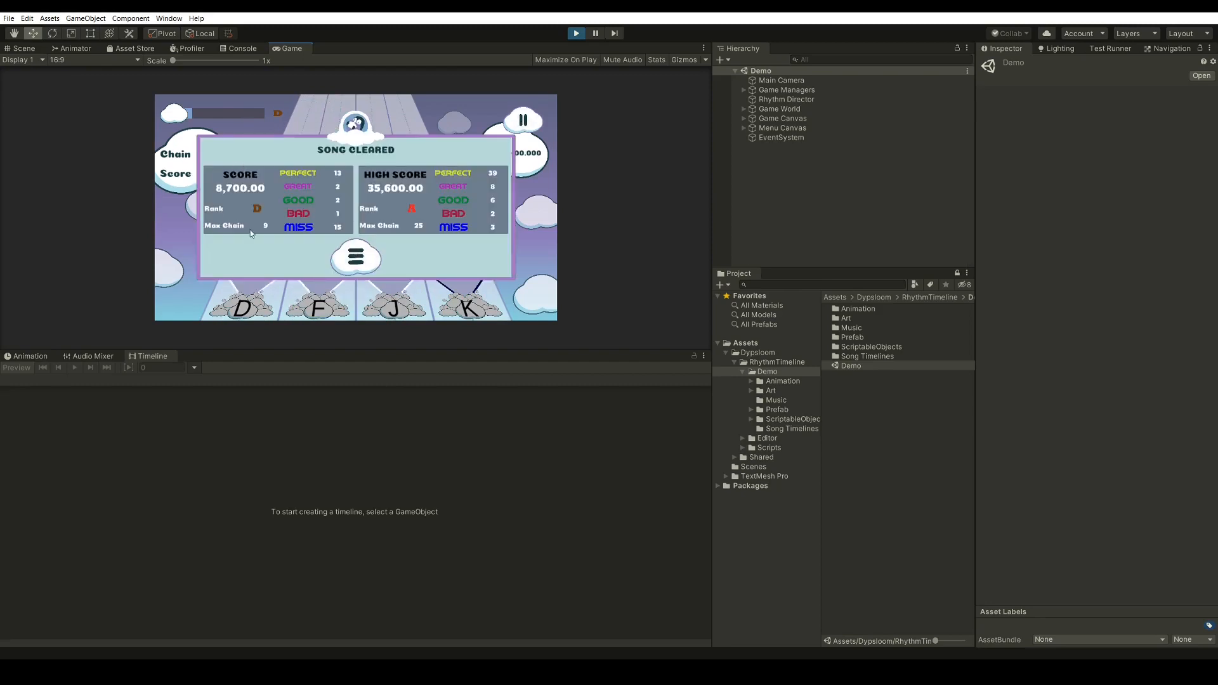
click(355, 257)
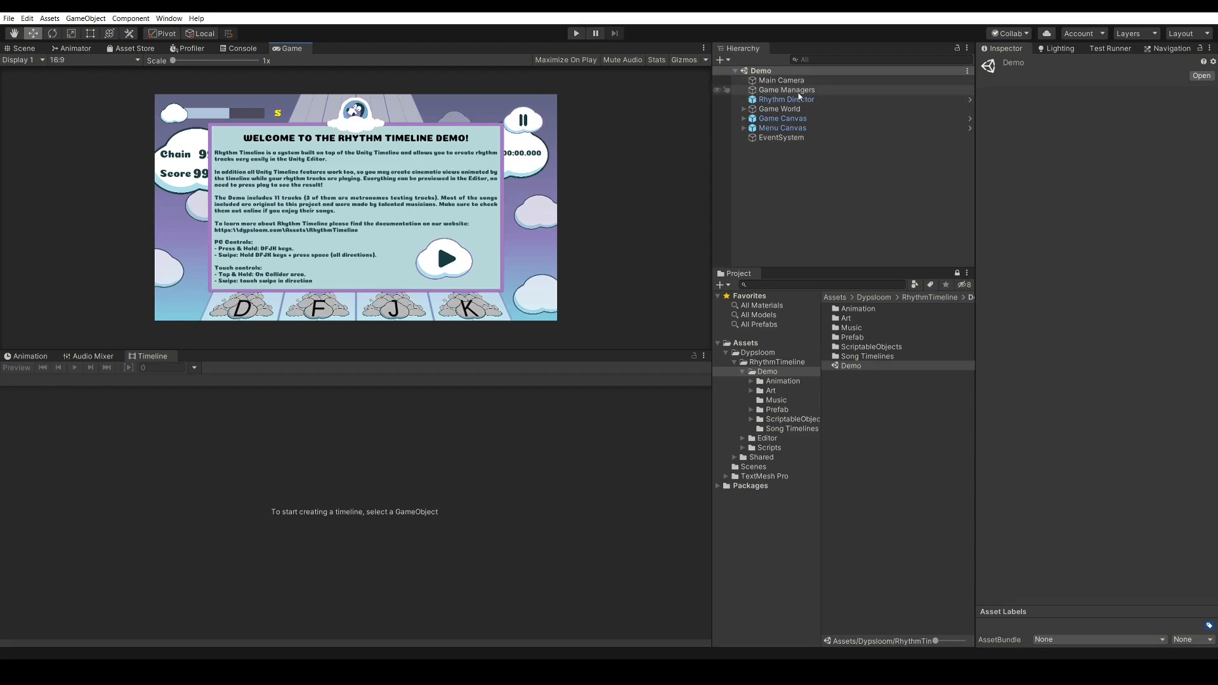
Step: Inspect the Game Managers' Score Manager settings and scroll through Rhythm Director's components
click(788, 89)
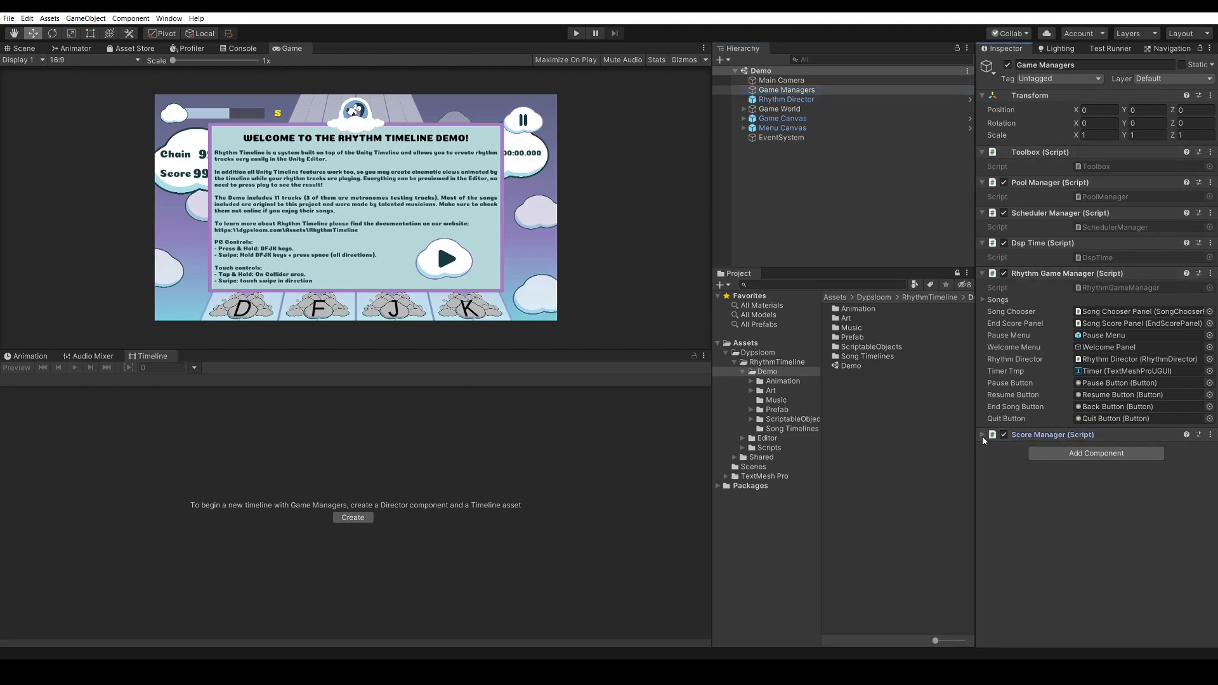
click(981, 435)
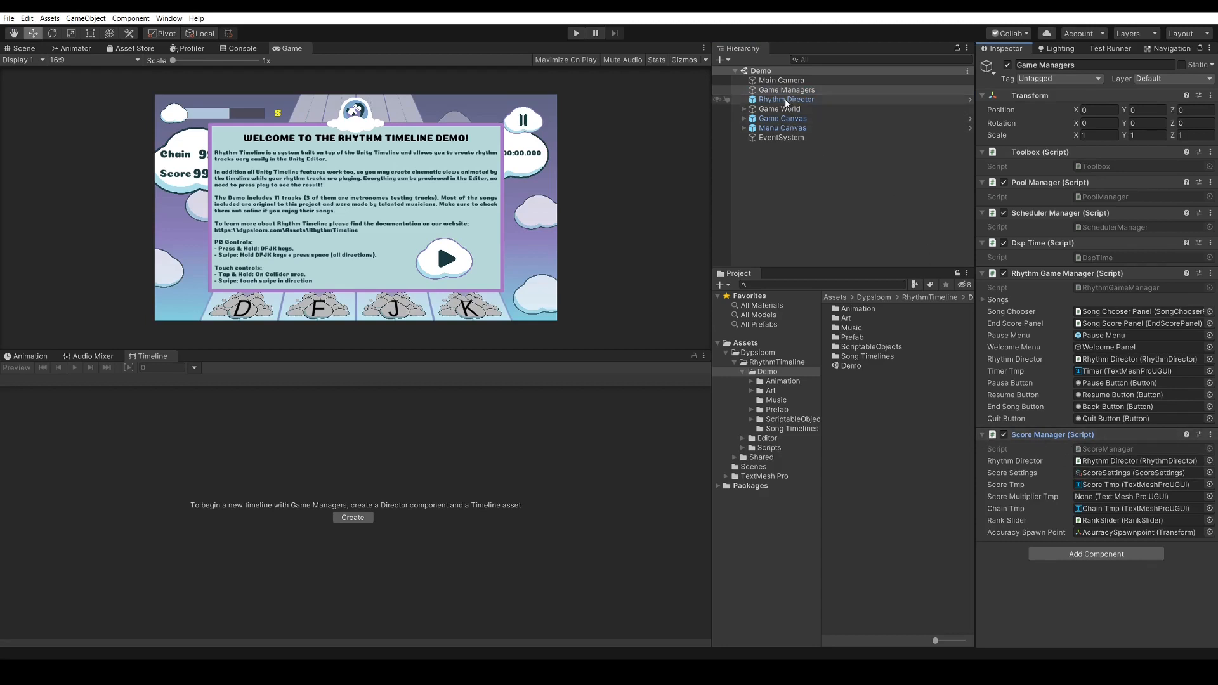
click(786, 99)
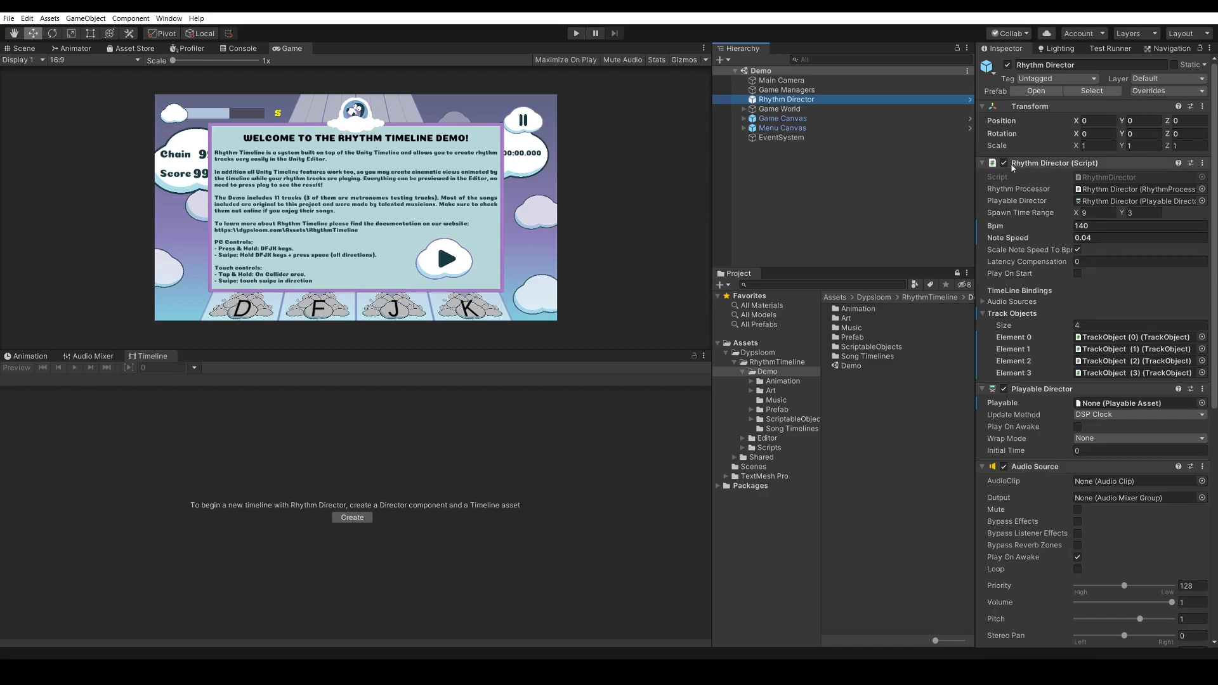
mouse_move(1058, 210)
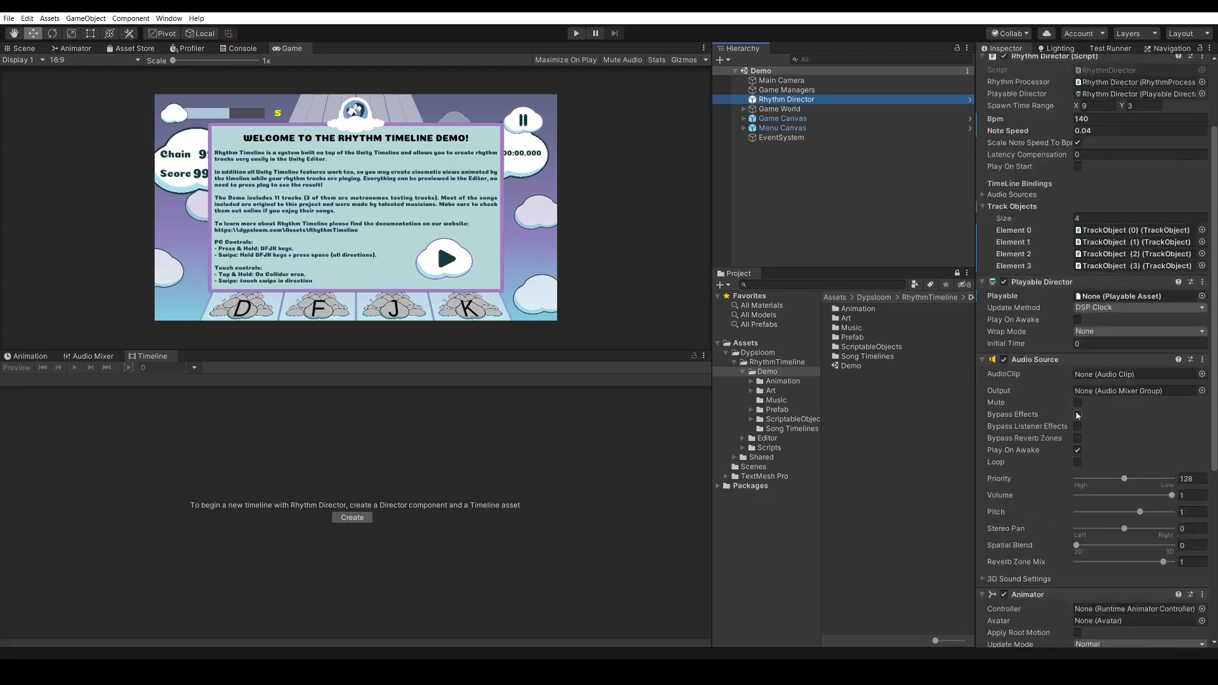
scroll(down, 3)
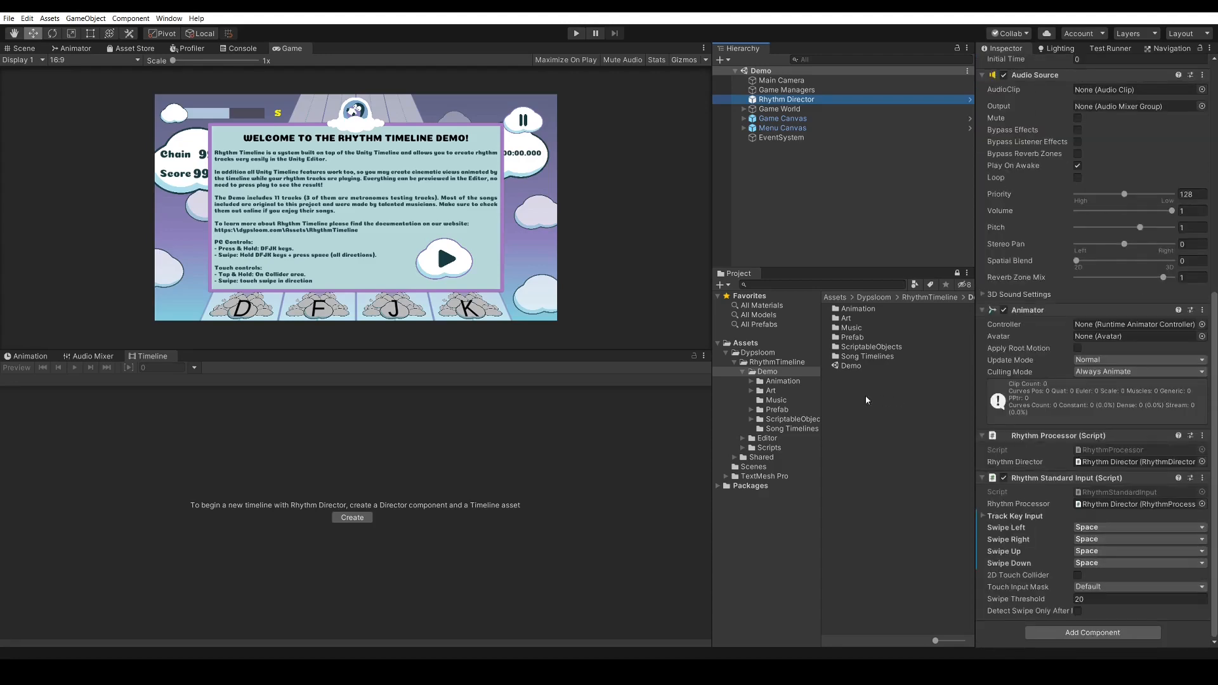
mouse_move(919, 301)
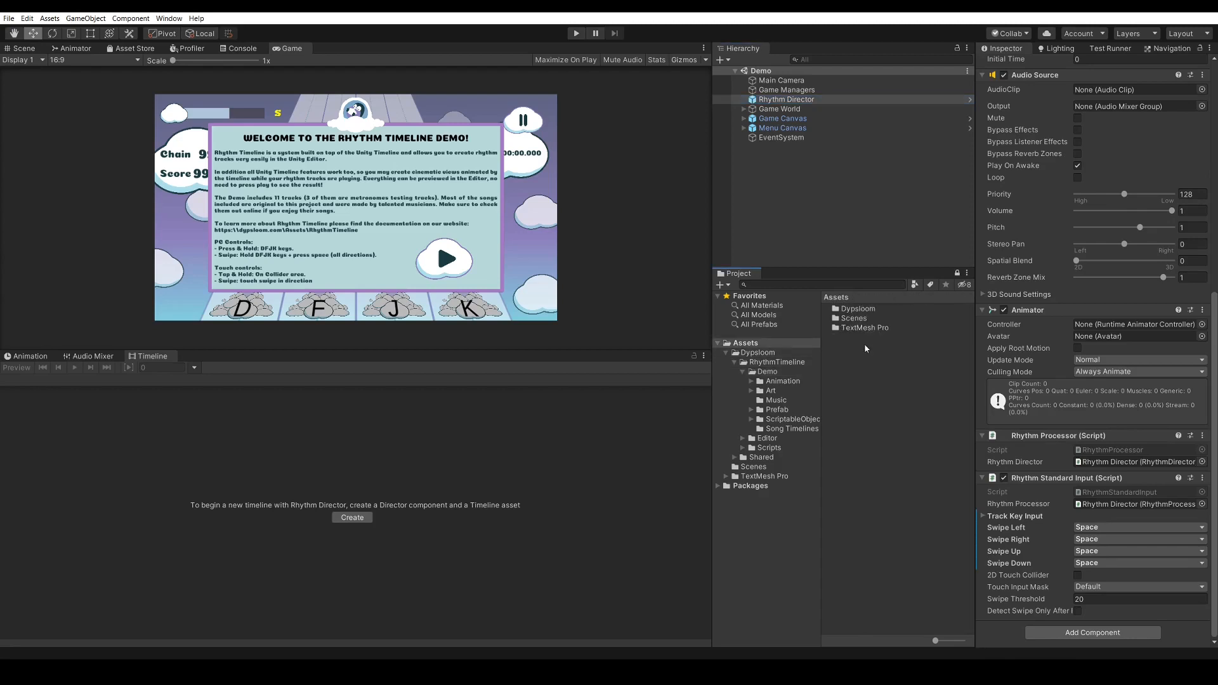
Step: Open SampleScene from the Assets/Scenes folder
right_click(866, 348)
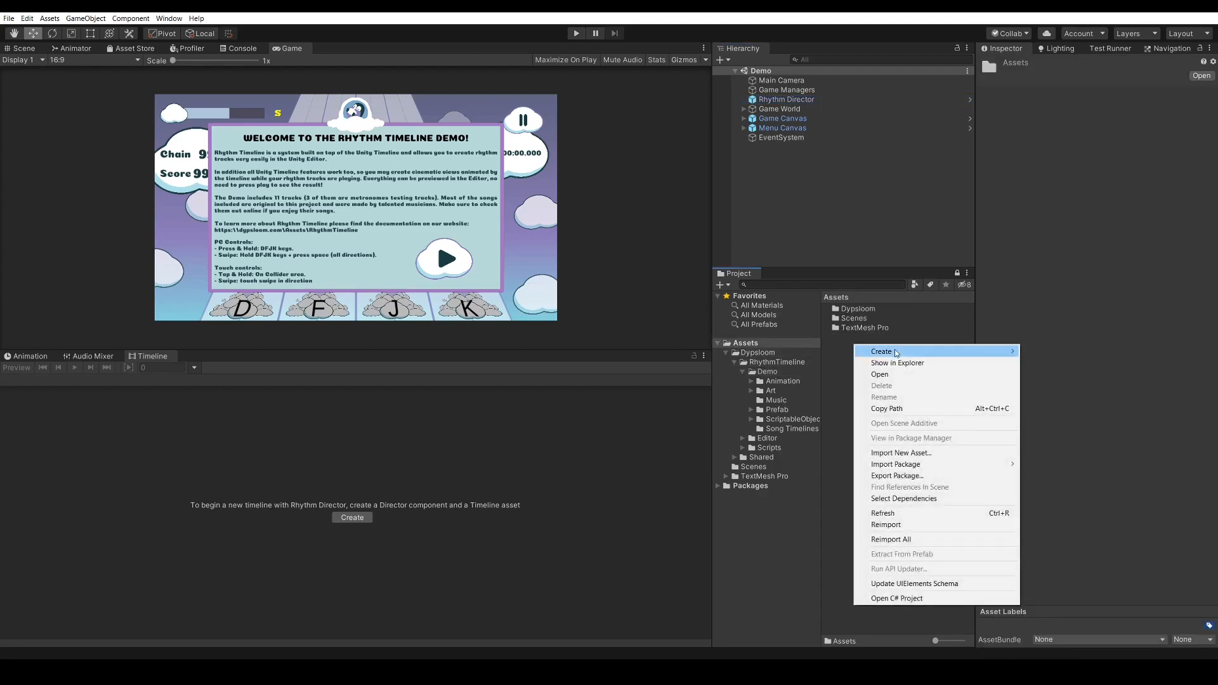
click(753, 466)
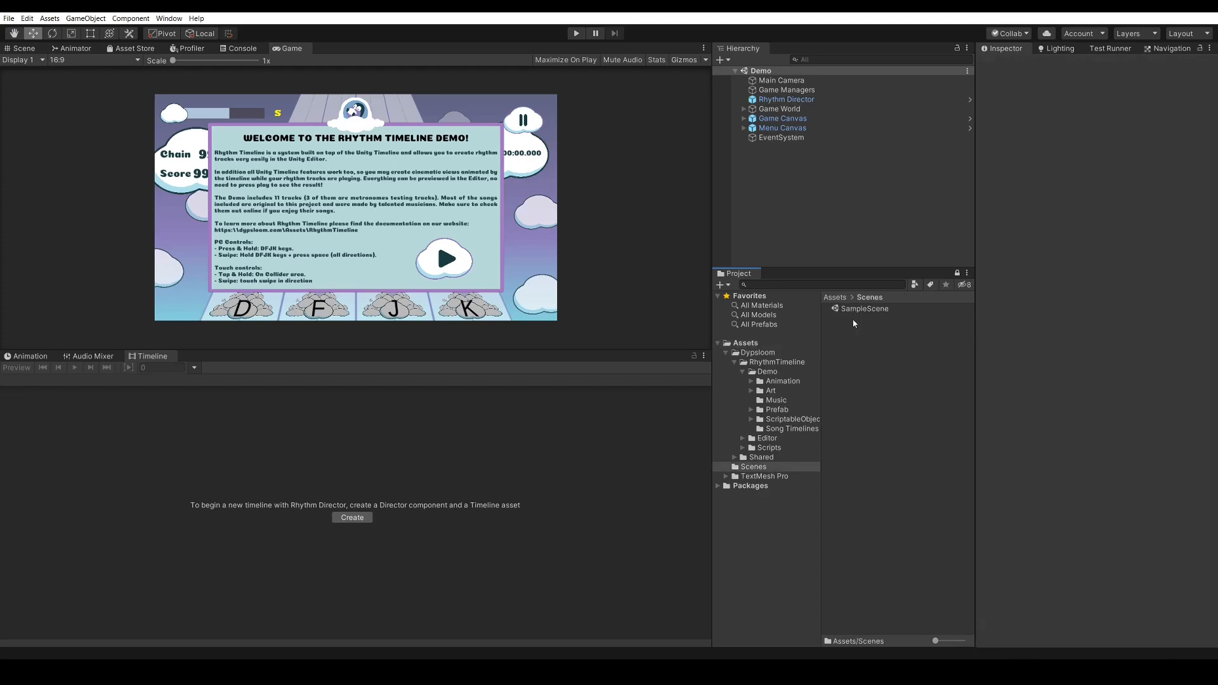
double_click(863, 308)
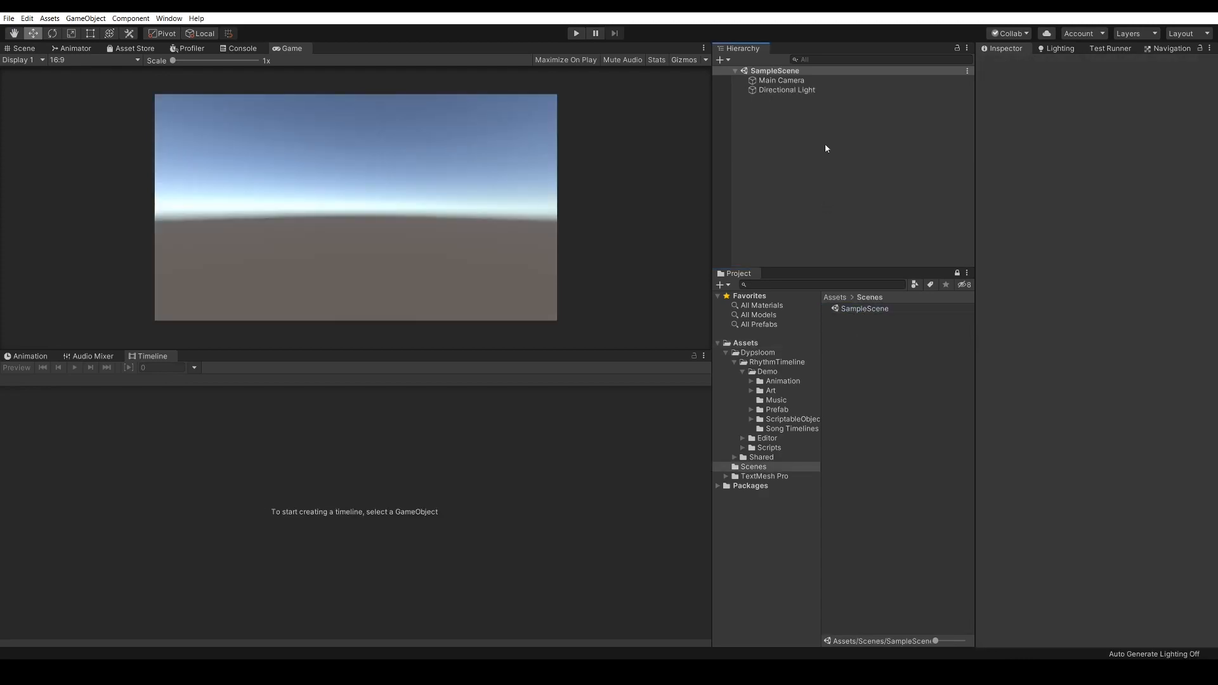
Step: Add the Rhythm Director, Managers and four Track Object prefabs to the Hierarchy
click(824, 285)
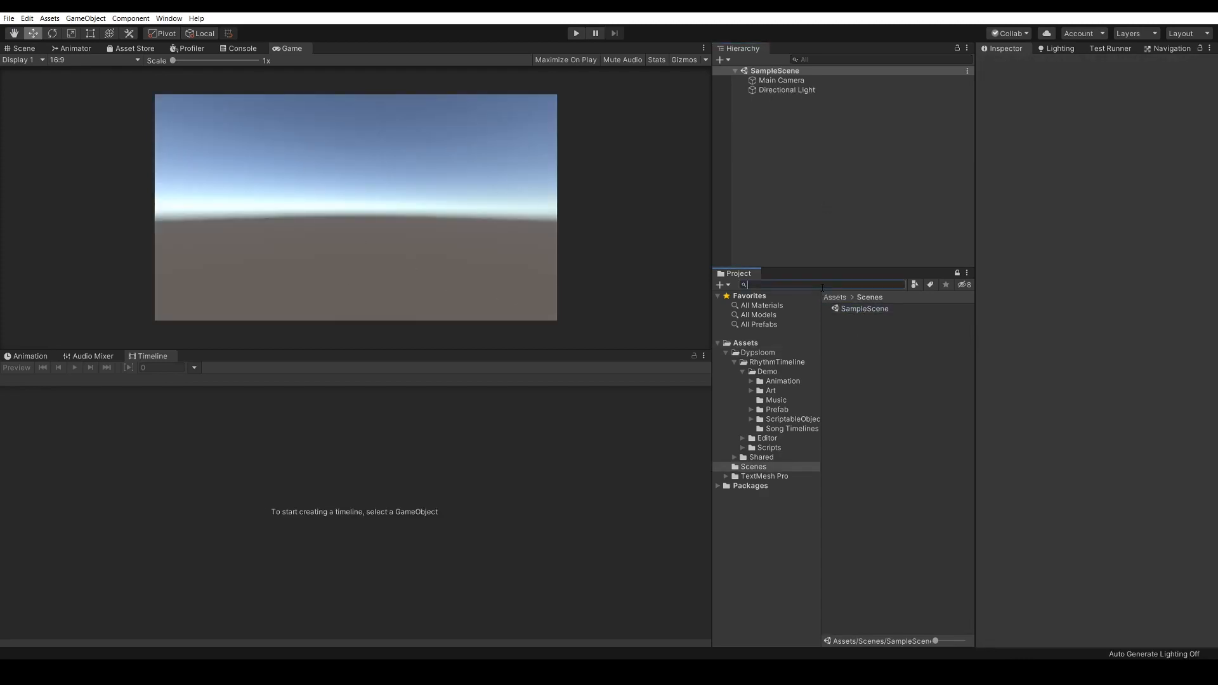
text(rhyth)
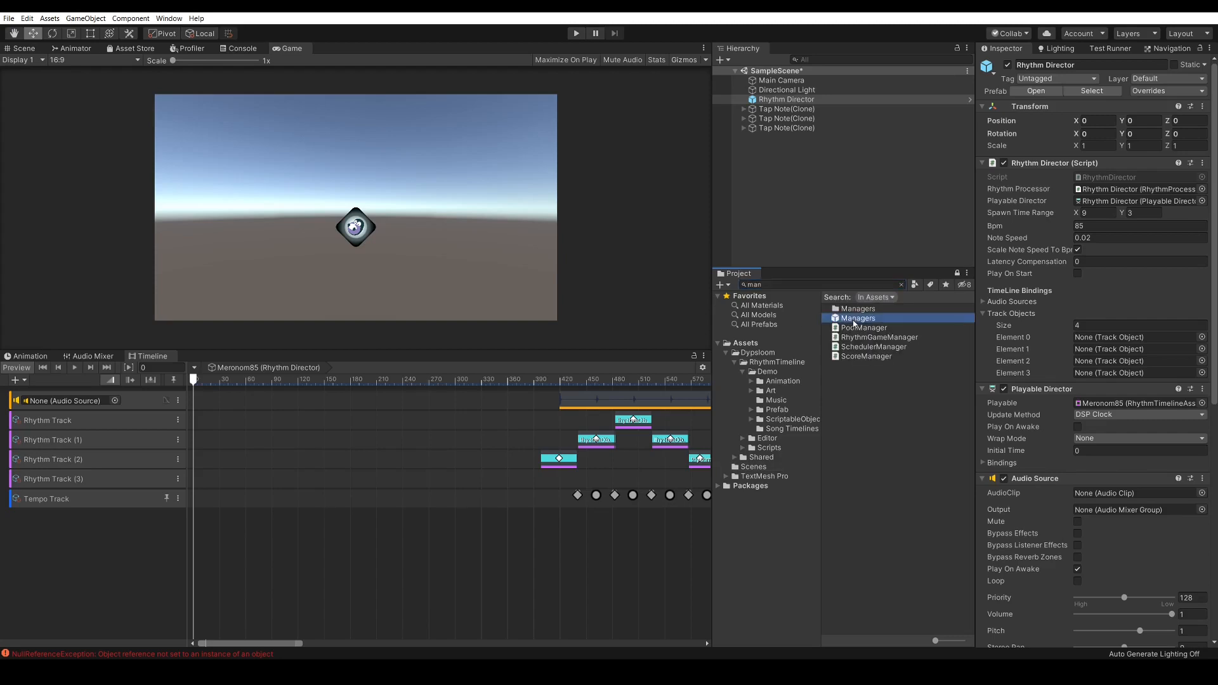
click(775, 109)
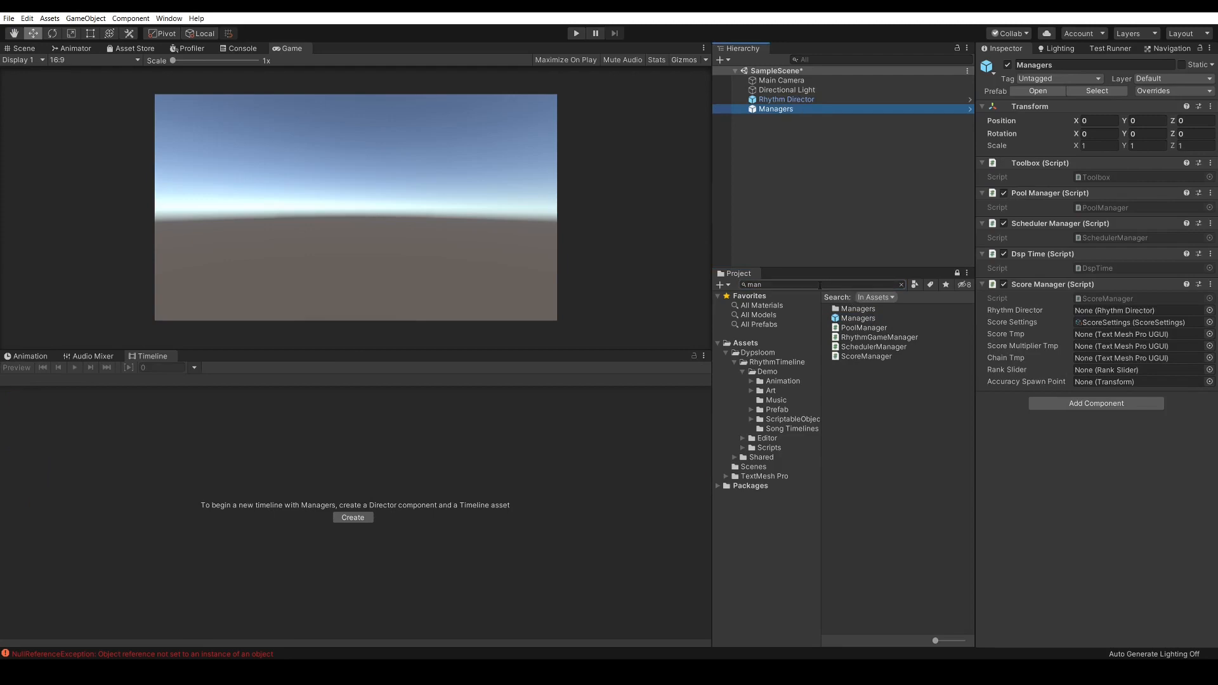
text(track ob)
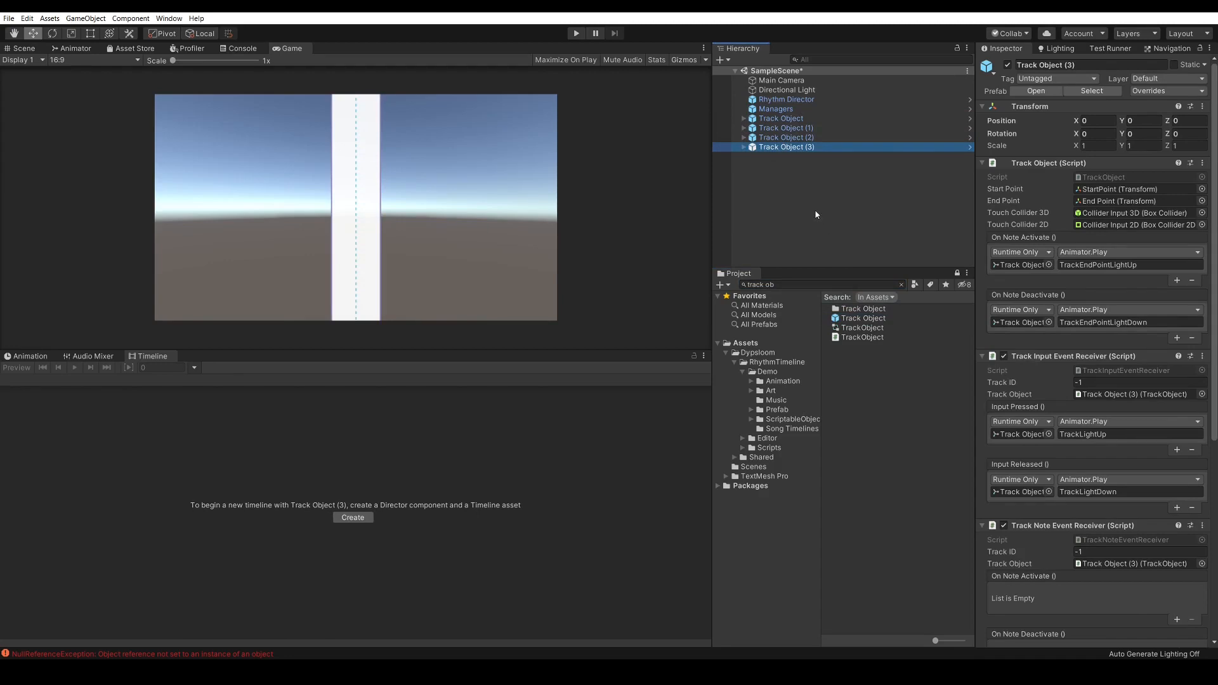
click(785, 99)
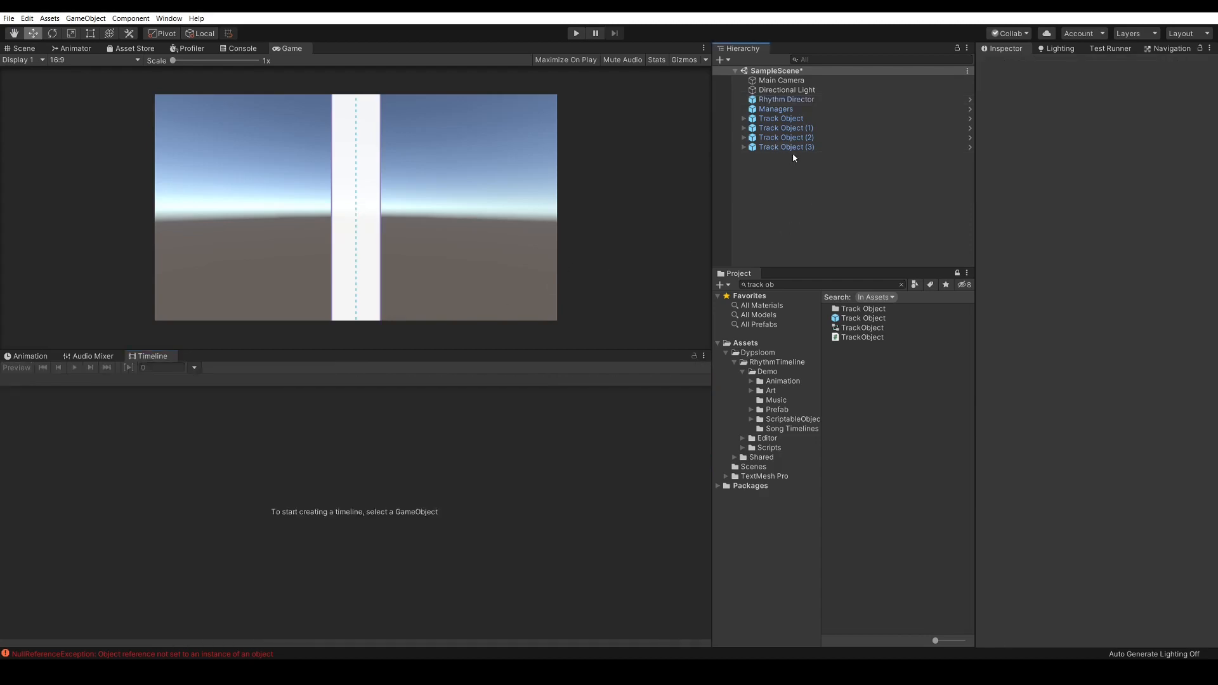
click(780, 118)
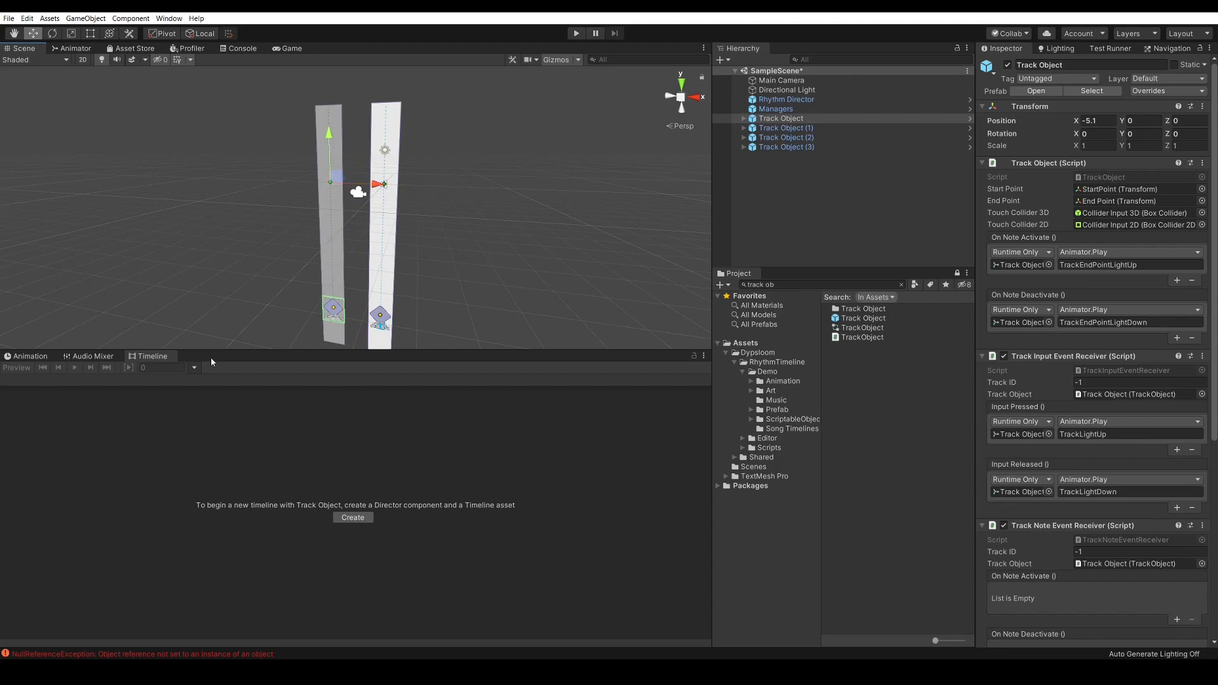
Step: Add a Game view beside the Timeline and shift the fourth track lane sideways
click(704, 355)
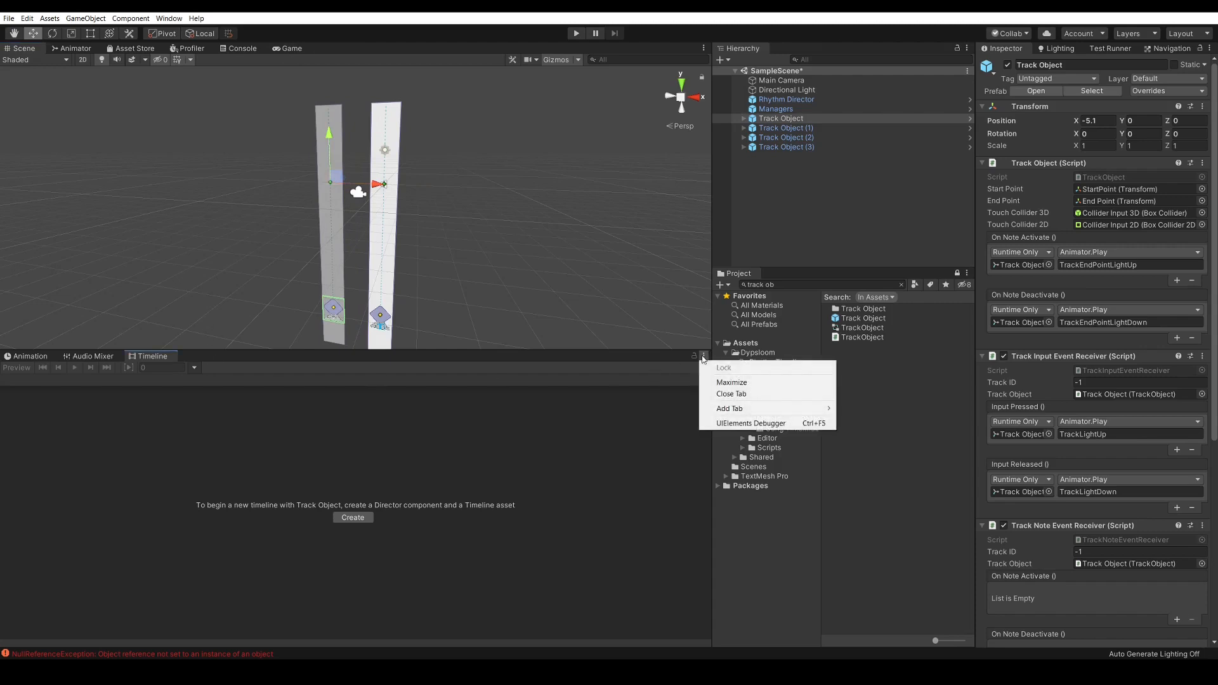
mouse_move(730, 408)
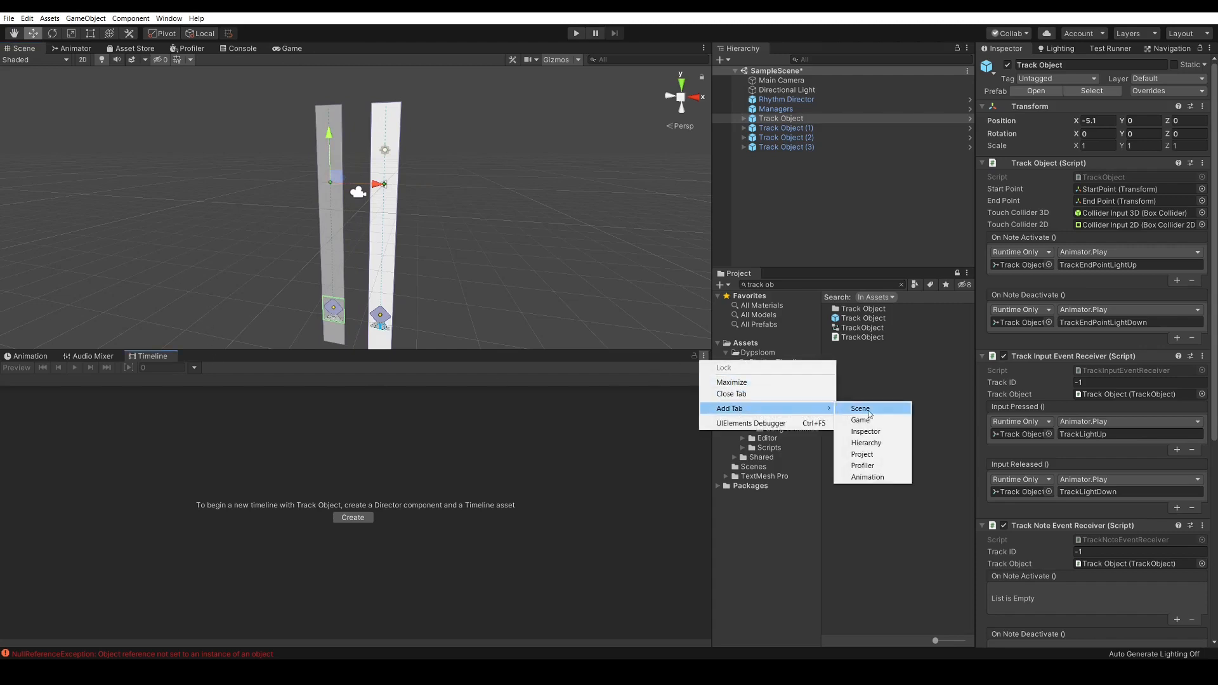
click(860, 420)
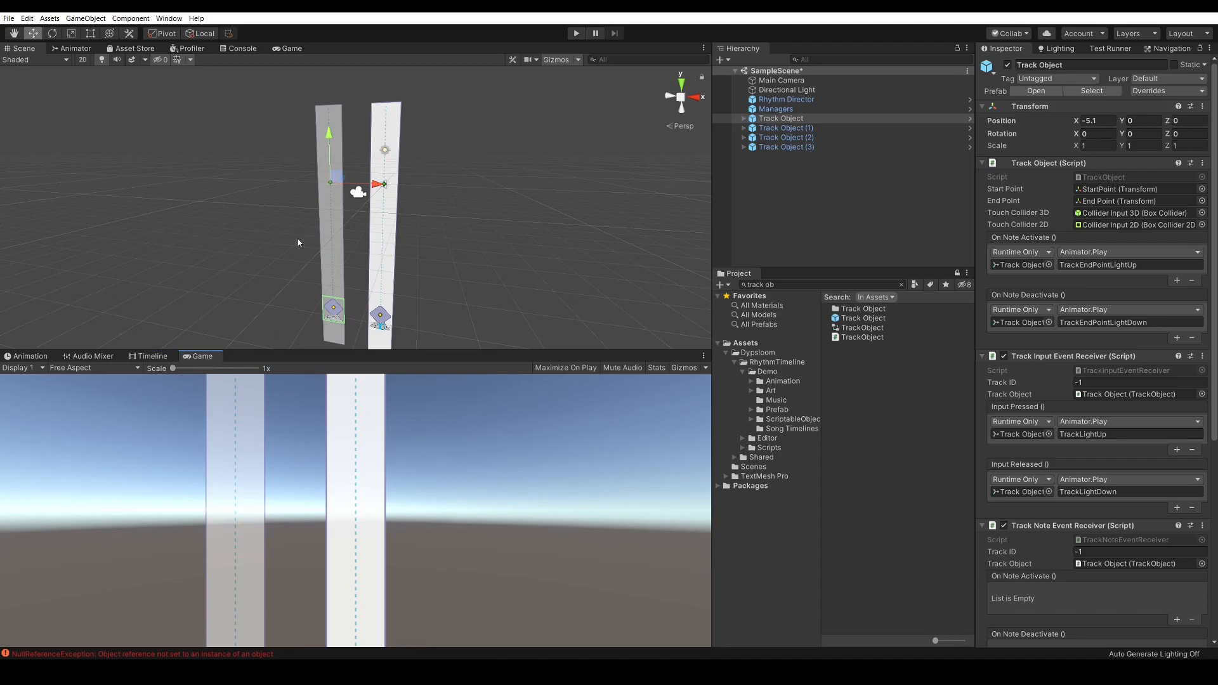
mouse_move(386, 195)
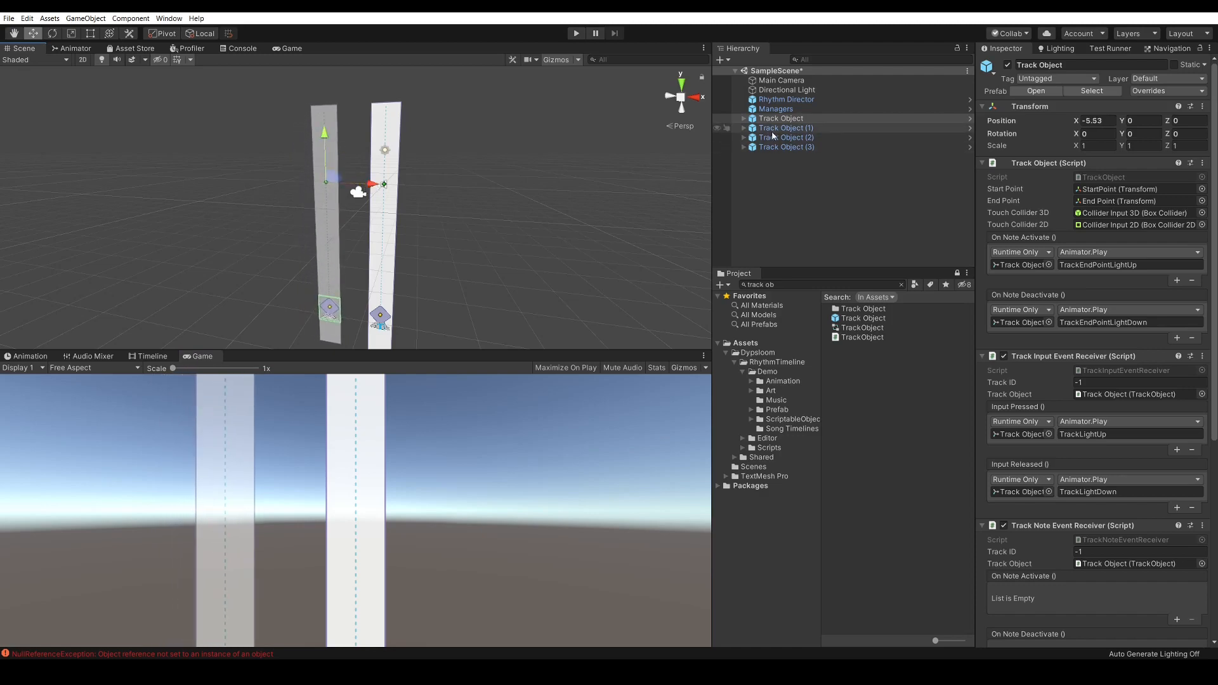
click(785, 127)
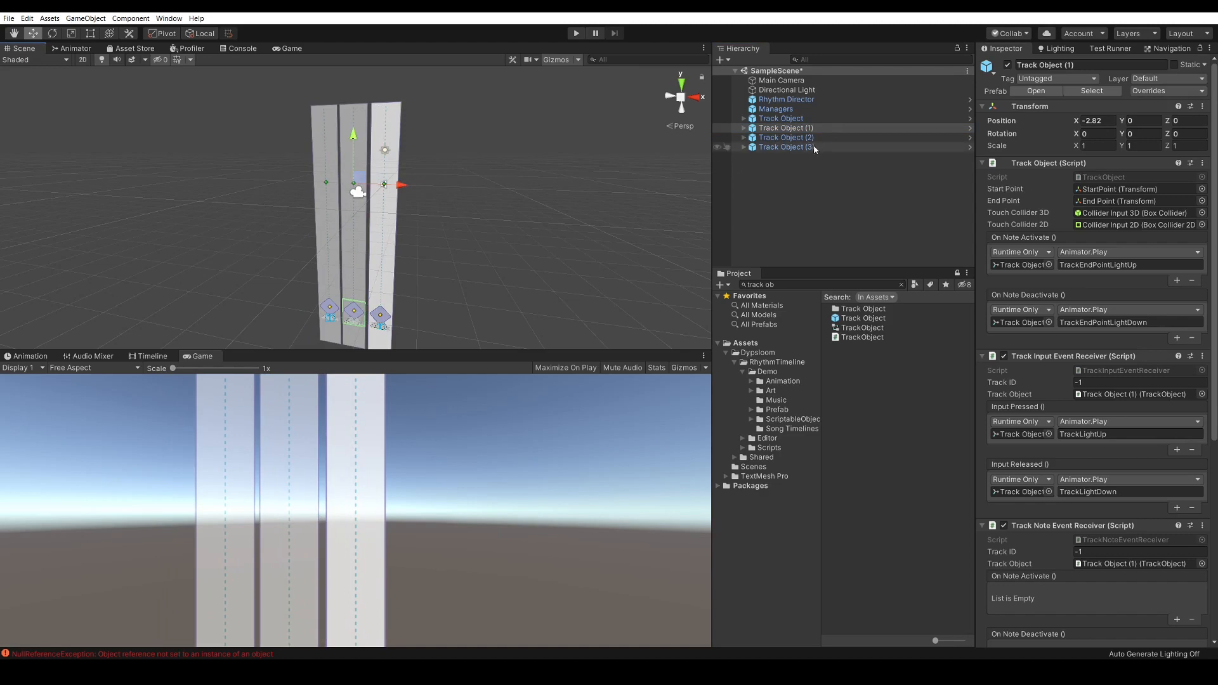
click(784, 147)
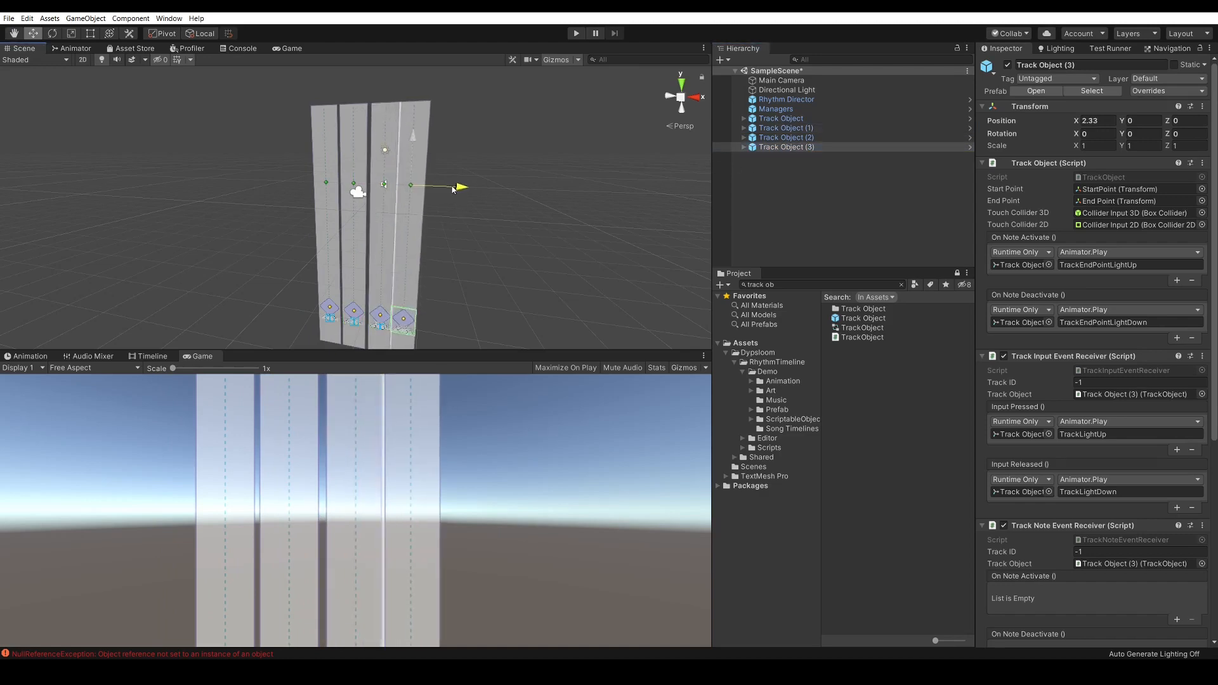
drag(457, 186, 466, 187)
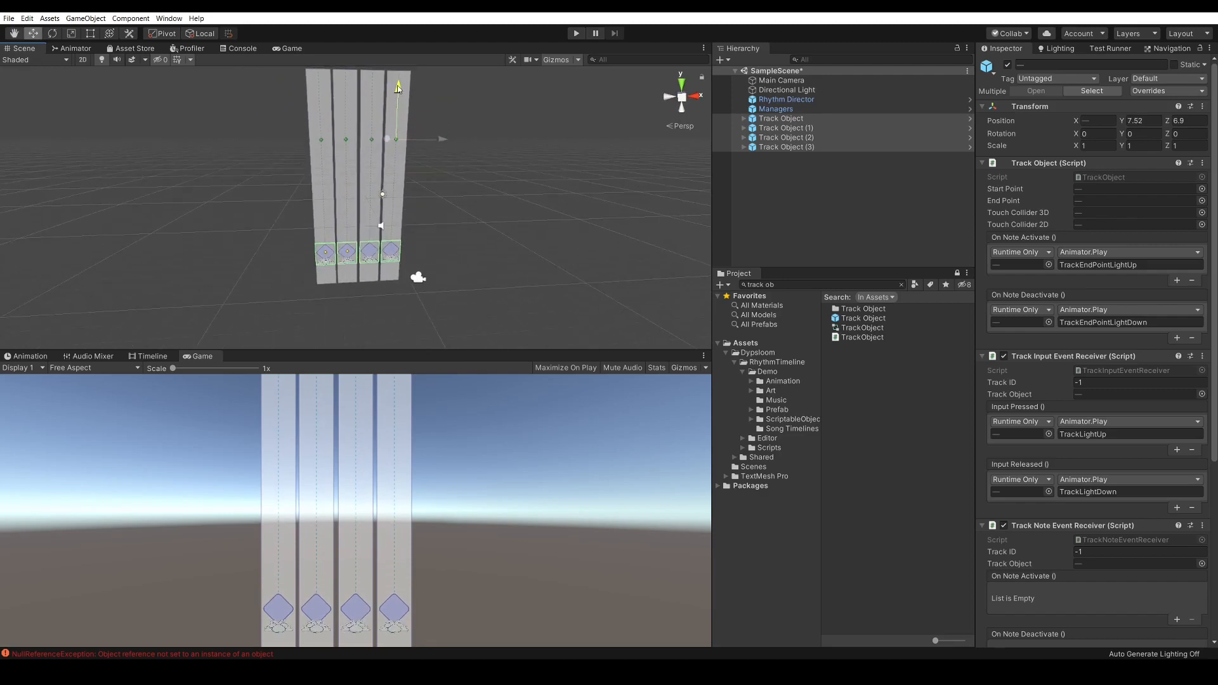
Step: Assign the four Track Objects to the Rhythm Director's Track Objects list
click(786, 99)
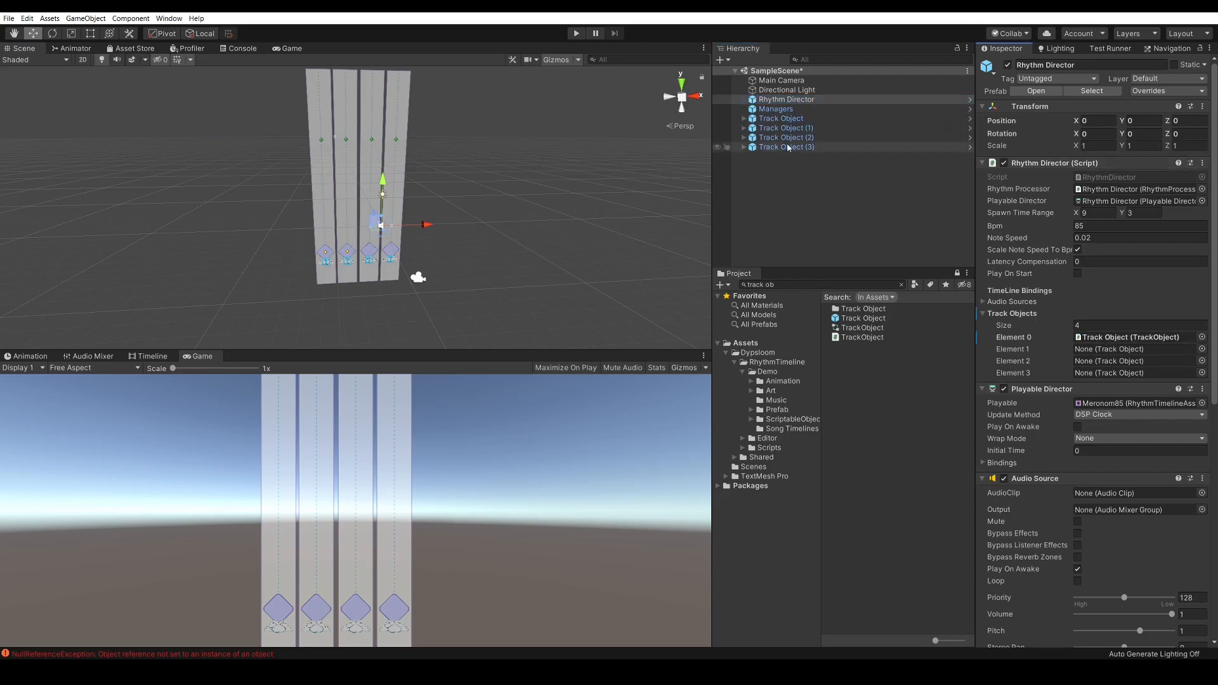
click(1129, 349)
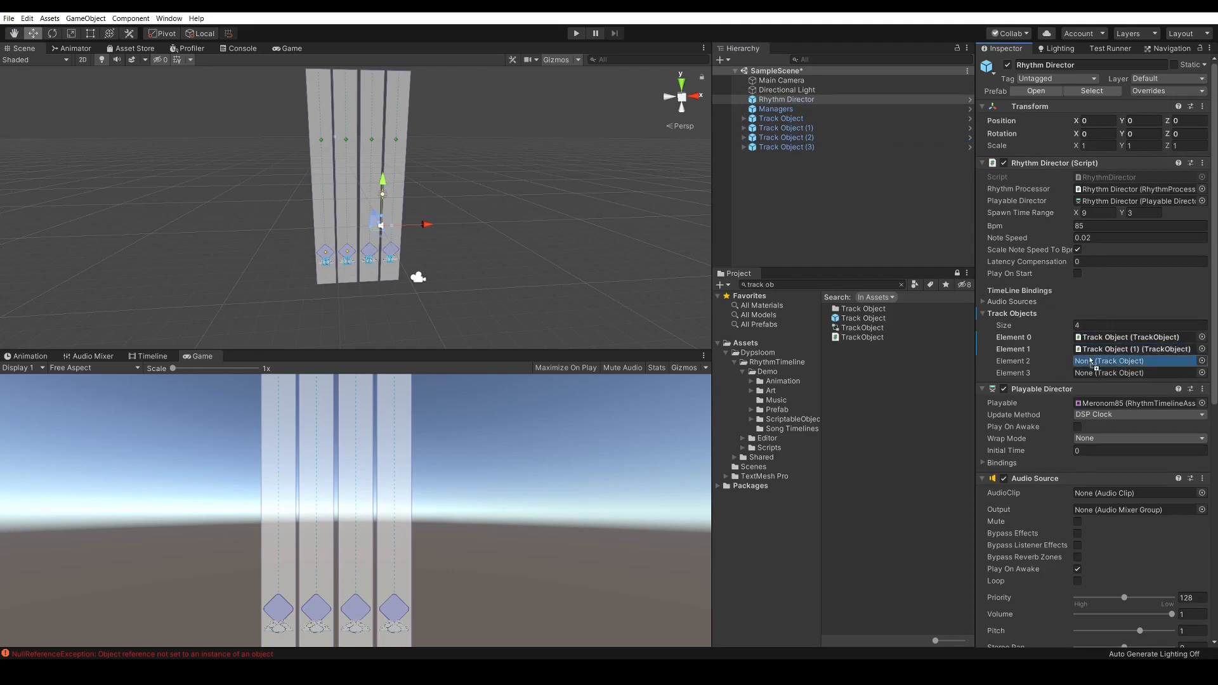
click(1133, 361)
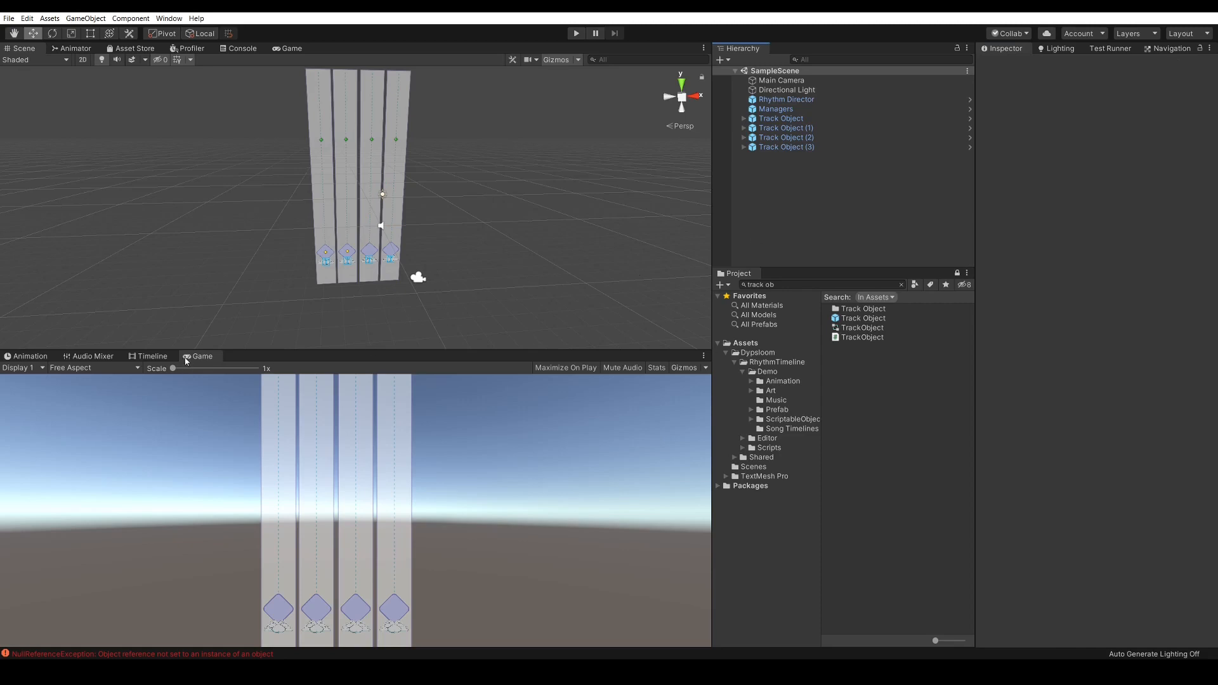
Step: Clear the Console errors and show the Meronom85 timeline for the Rhythm Director
click(242, 48)
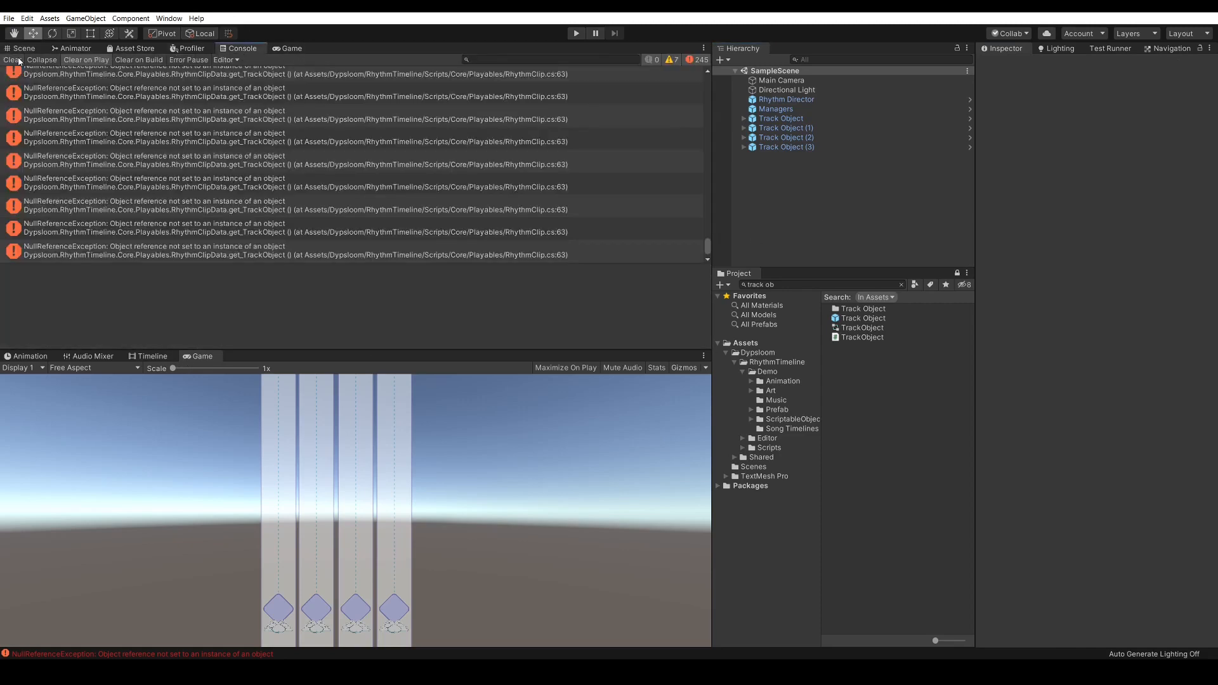
click(22, 48)
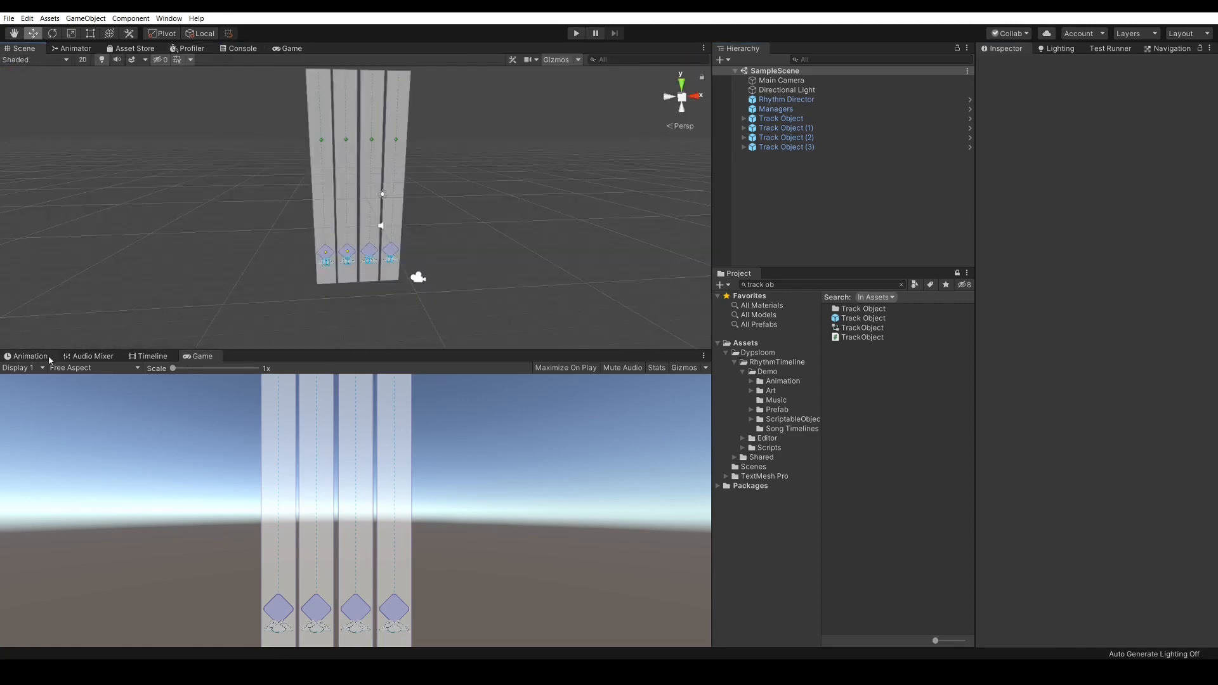
click(153, 356)
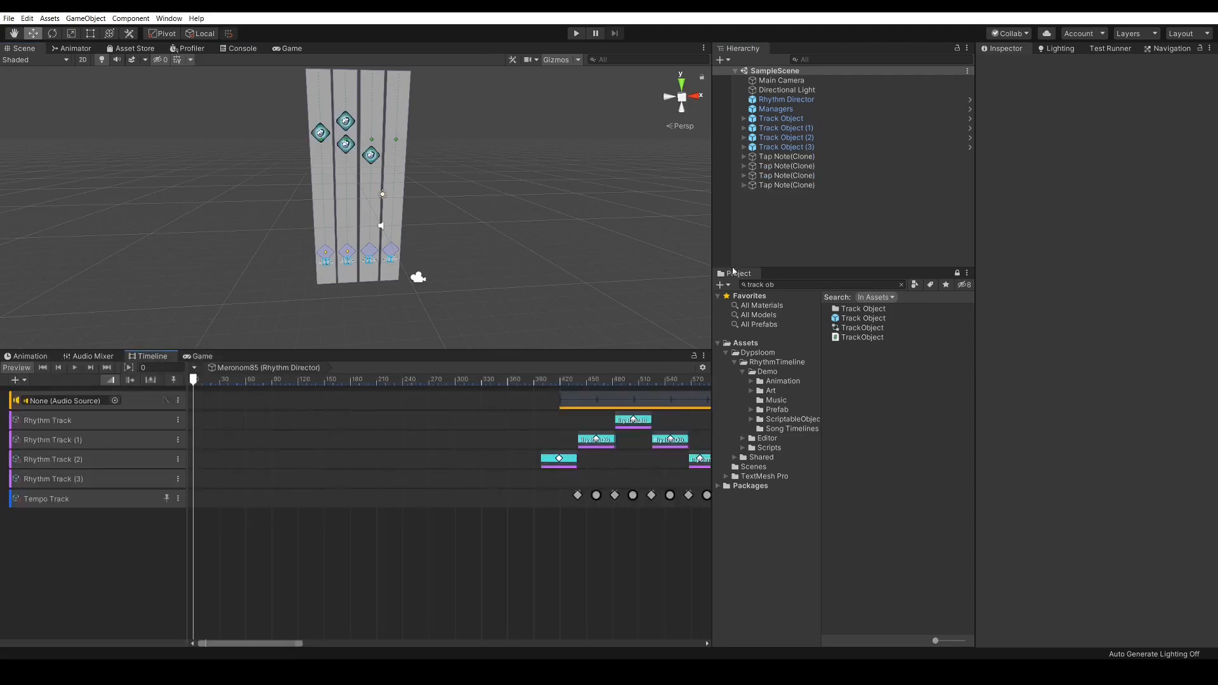
click(786, 99)
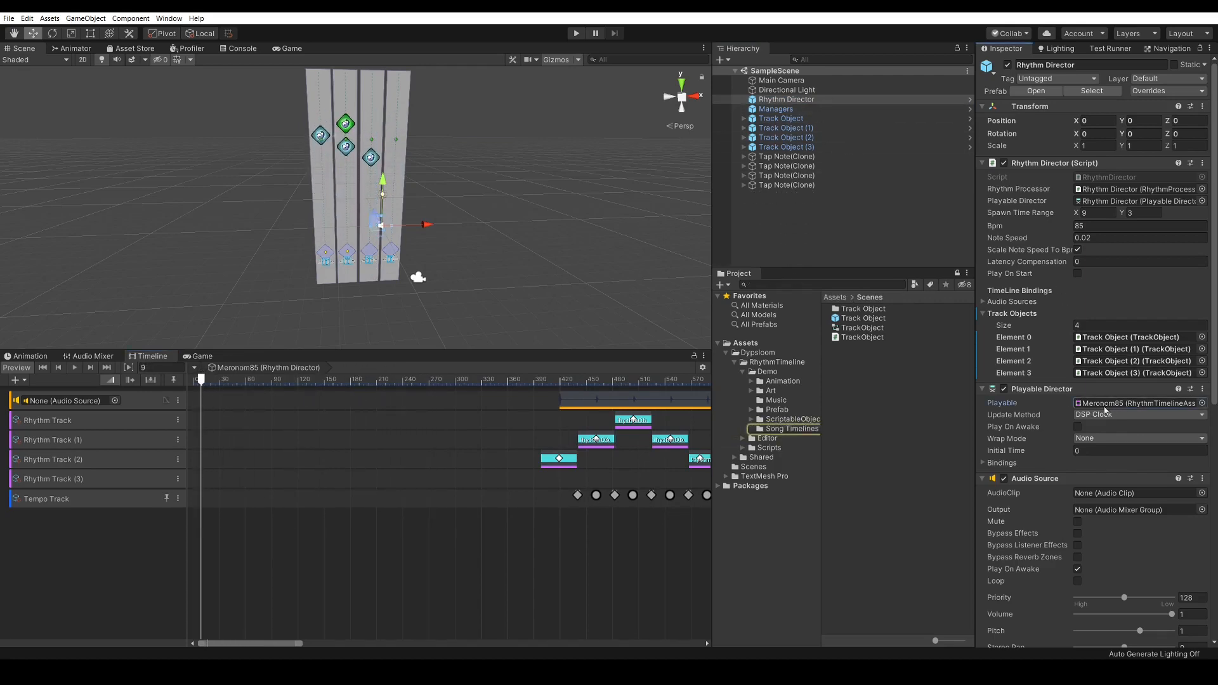
Step: Load the Piano91 song timeline into the Rhythm Director and preview its notes
click(790, 428)
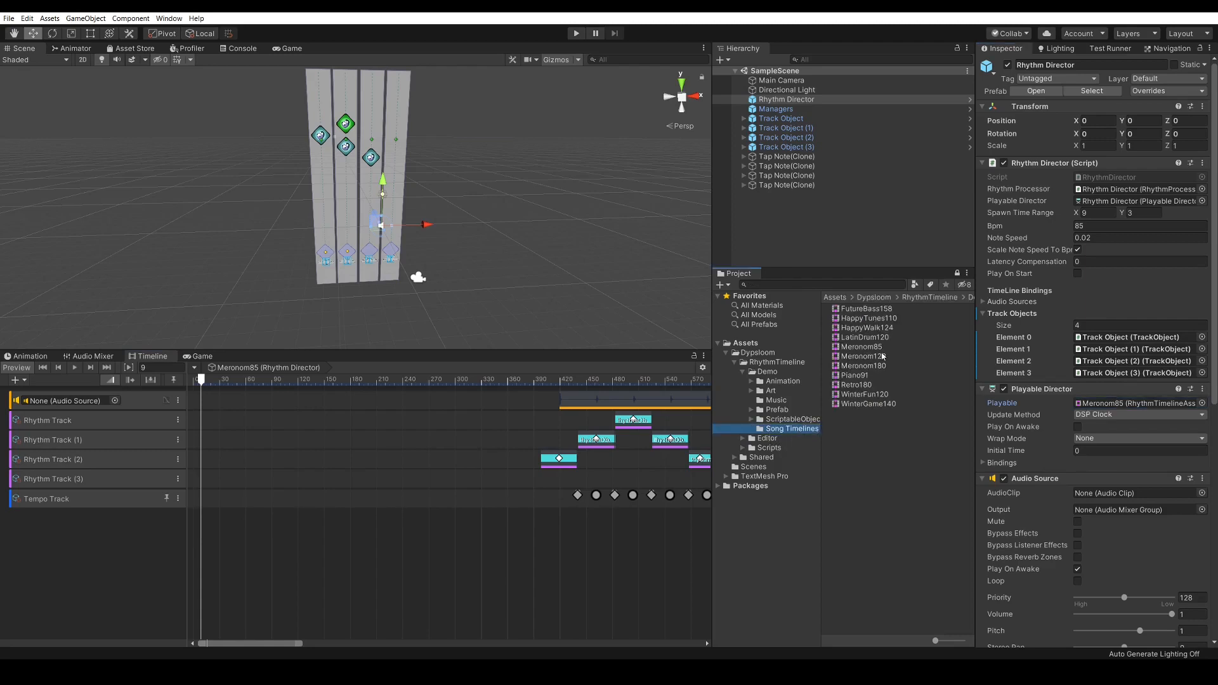
mouse_move(870, 366)
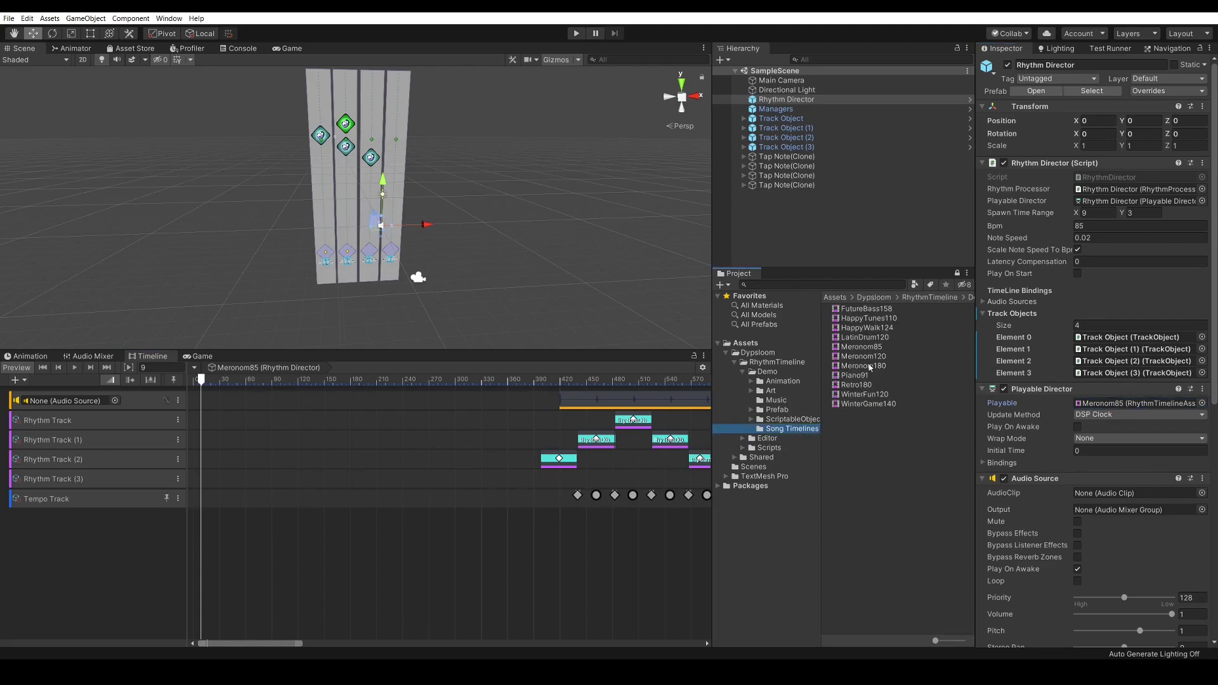
click(853, 375)
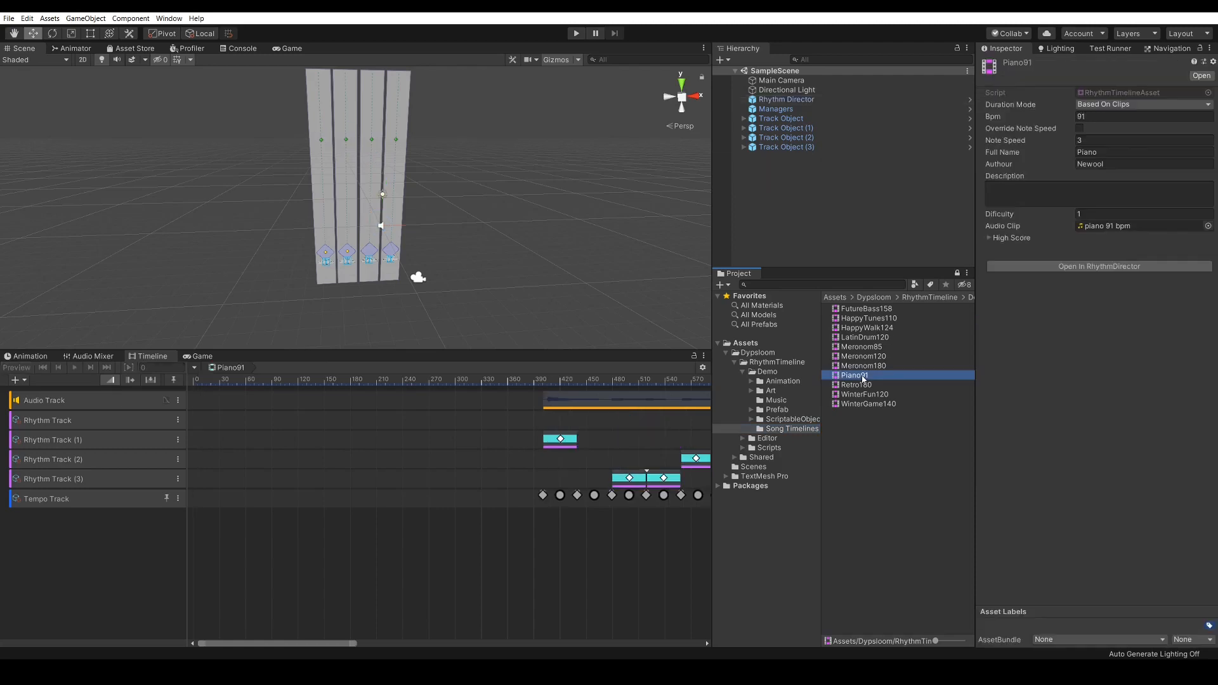
mouse_move(871, 377)
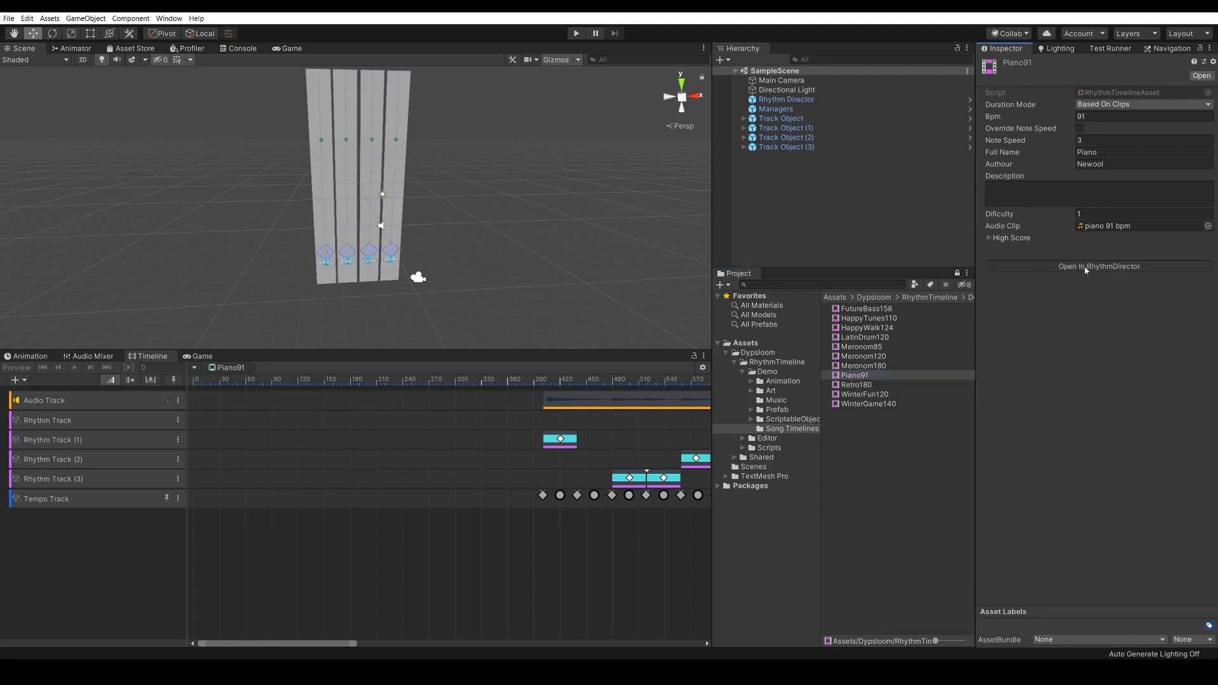
click(1099, 266)
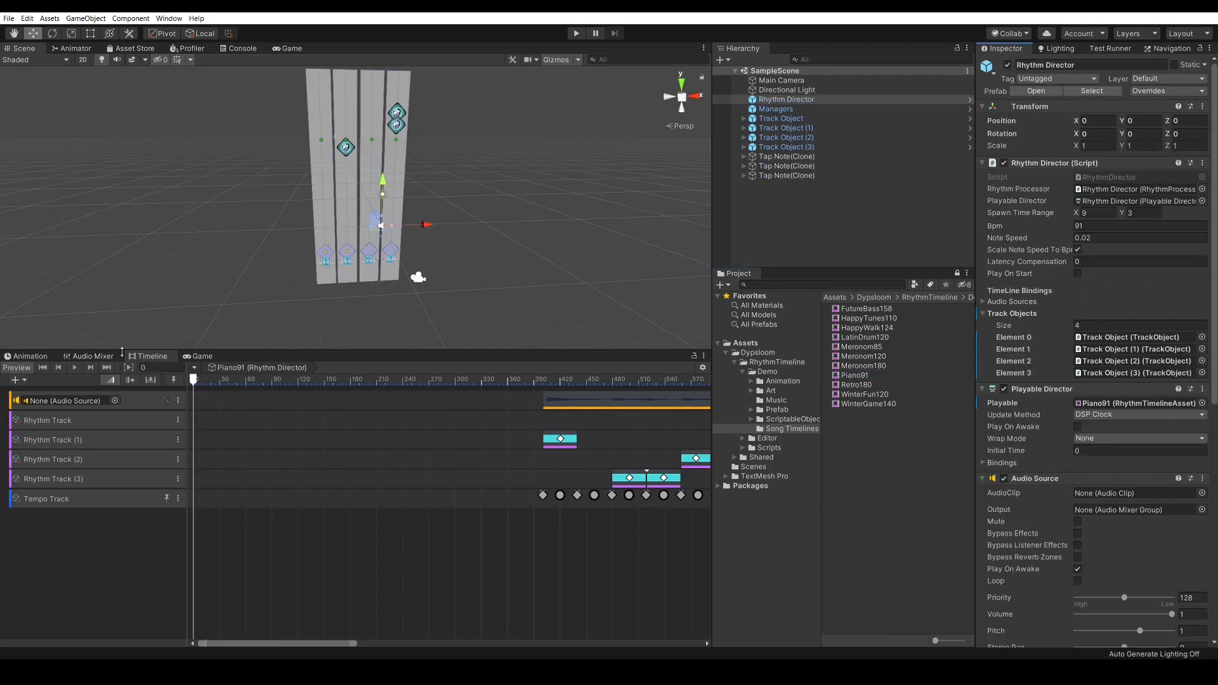
click(74, 367)
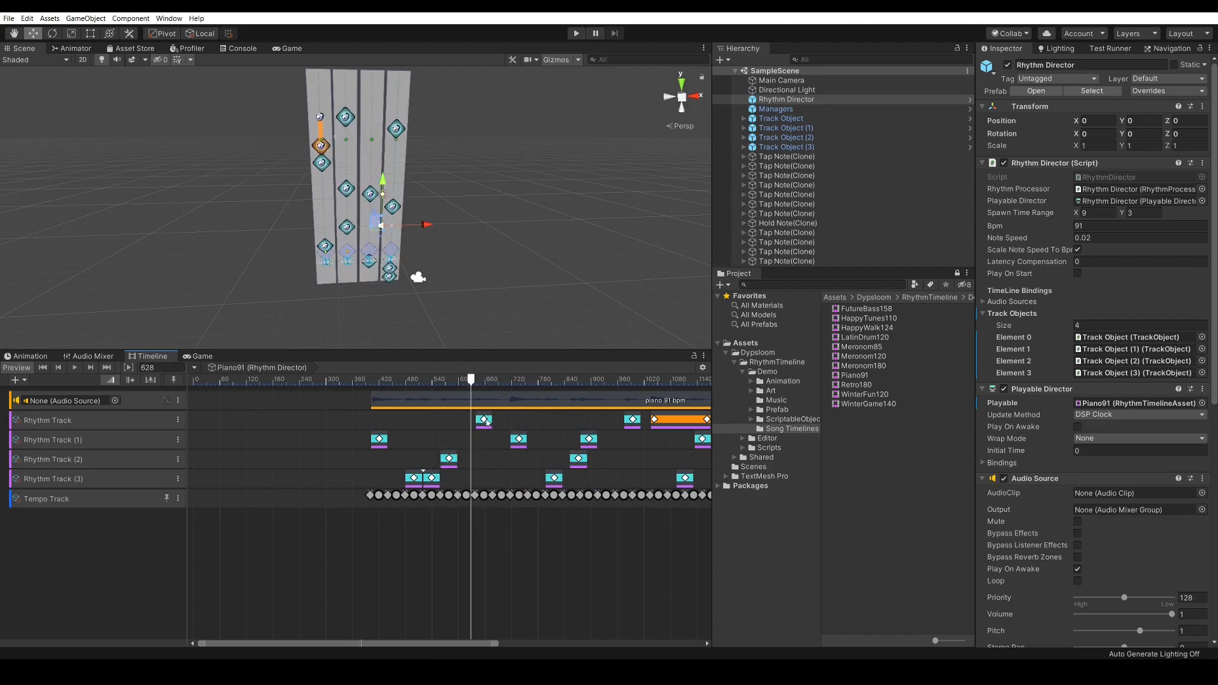
Step: Move a note clip earlier and shorten the Hold Note clip to about 2.28 seconds
click(501, 420)
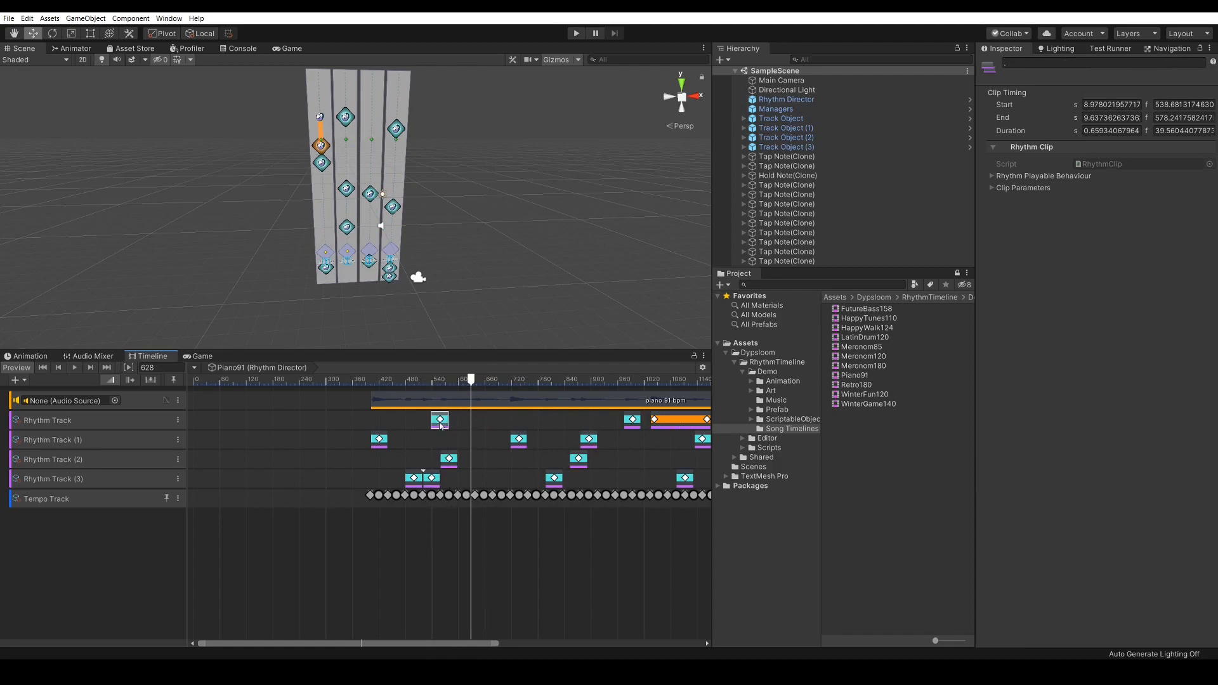
drag(446, 419, 509, 419)
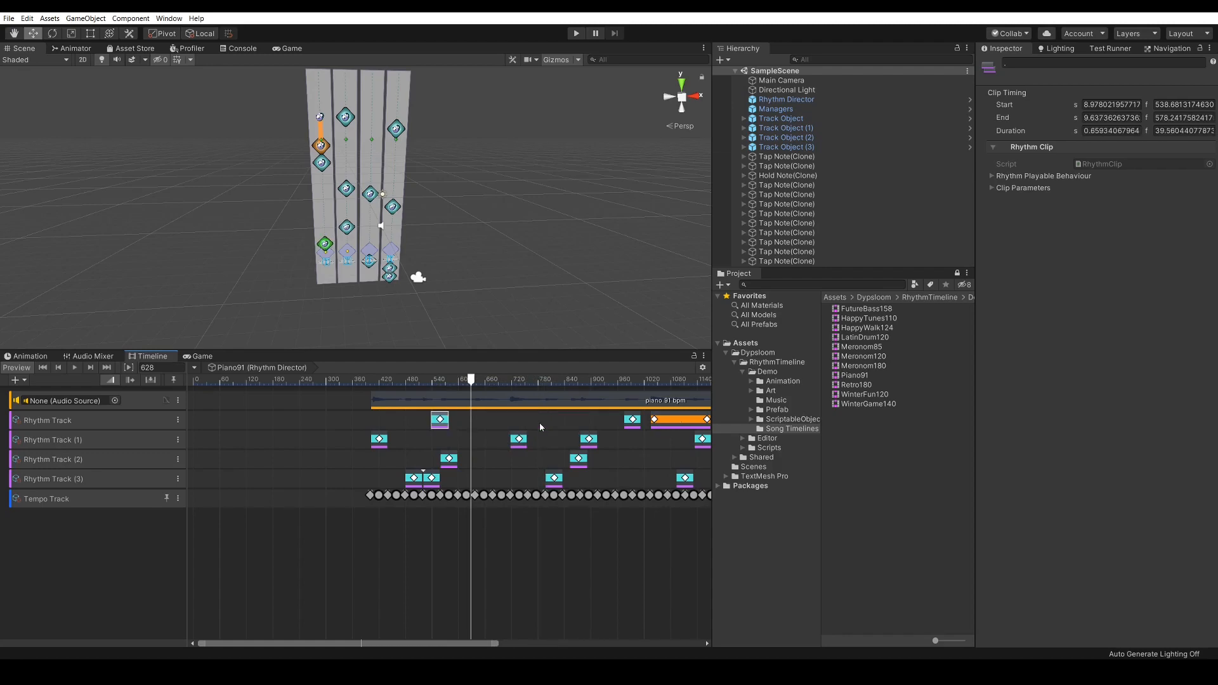
mouse_move(456, 417)
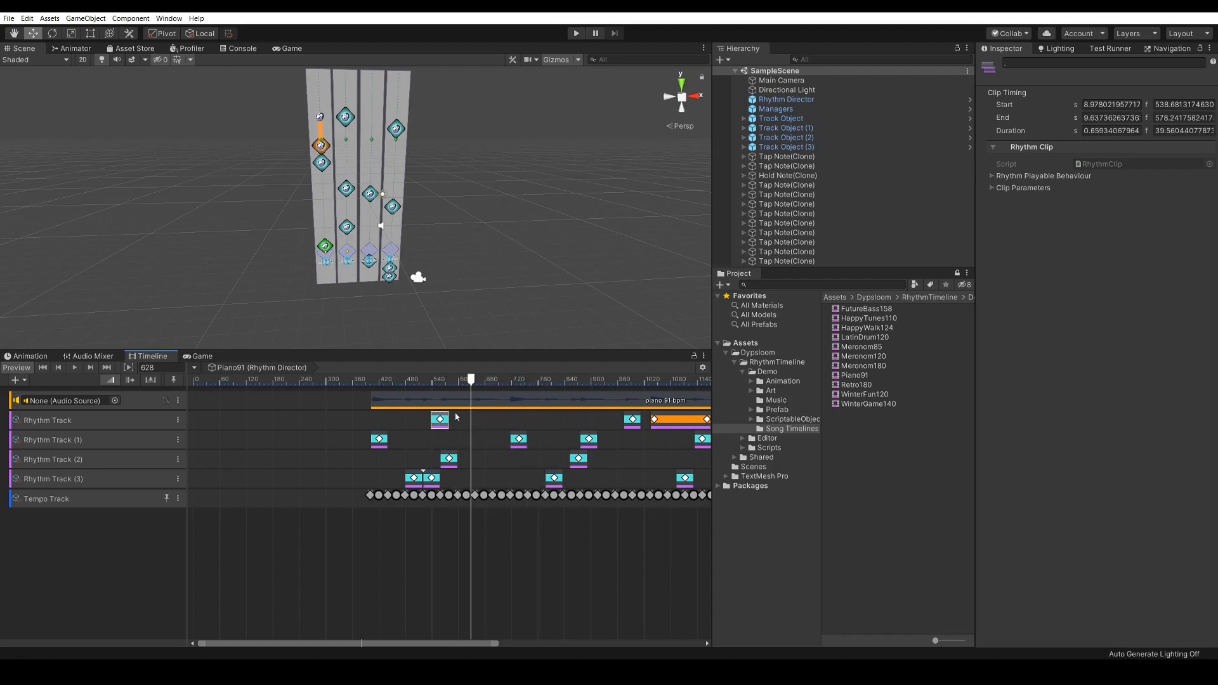
click(439, 419)
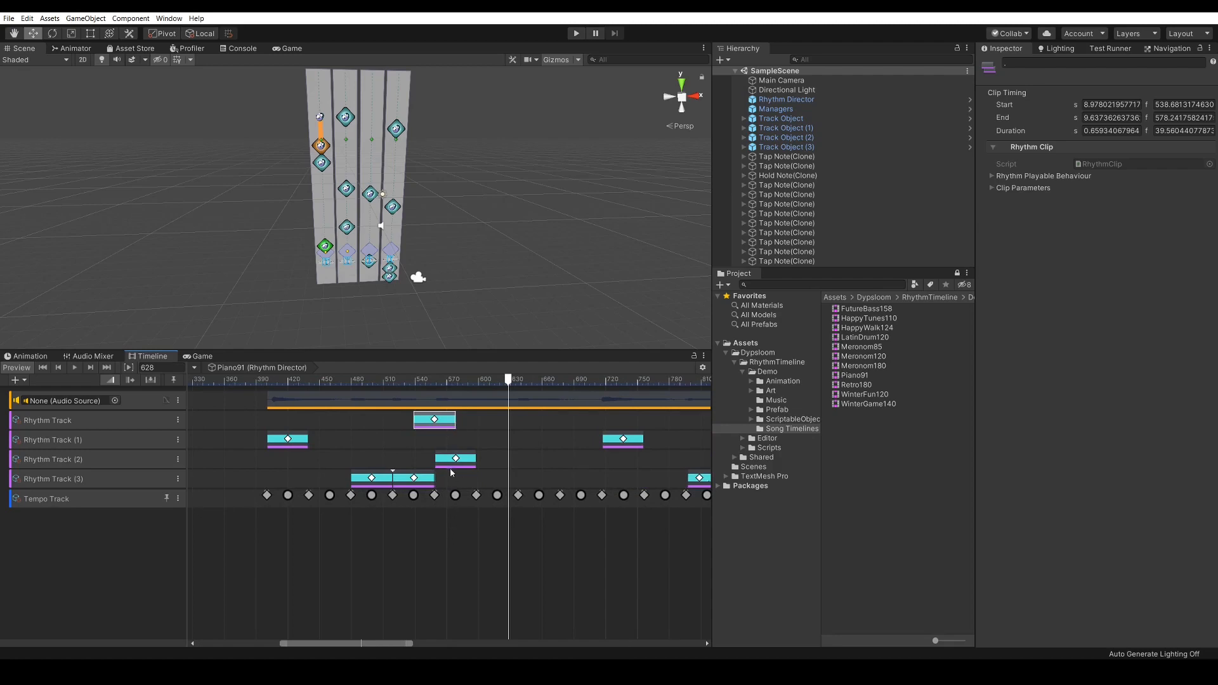
mouse_move(123, 497)
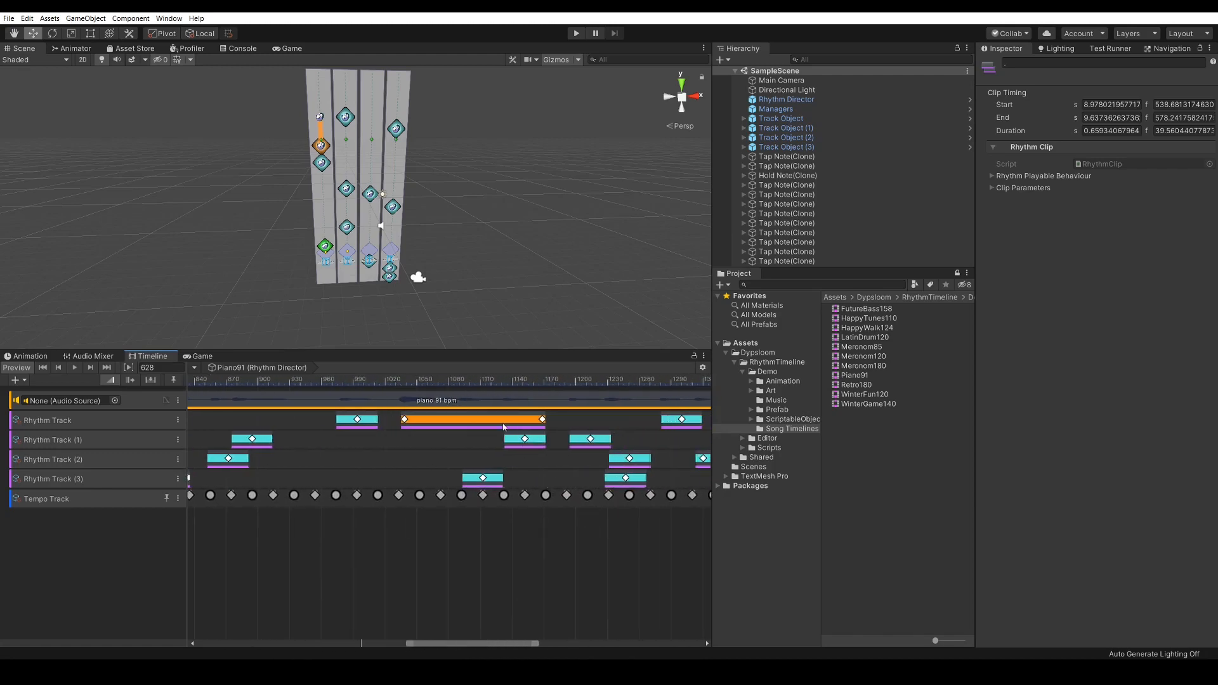
drag(543, 419, 602, 419)
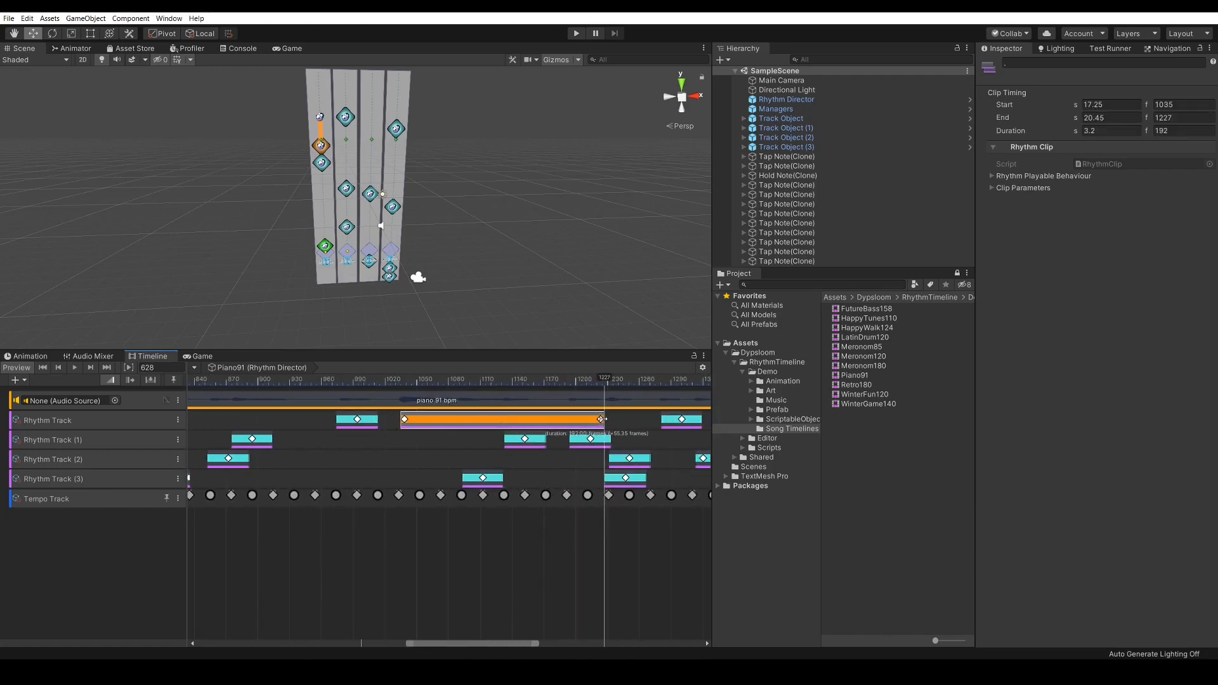
drag(604, 419, 525, 420)
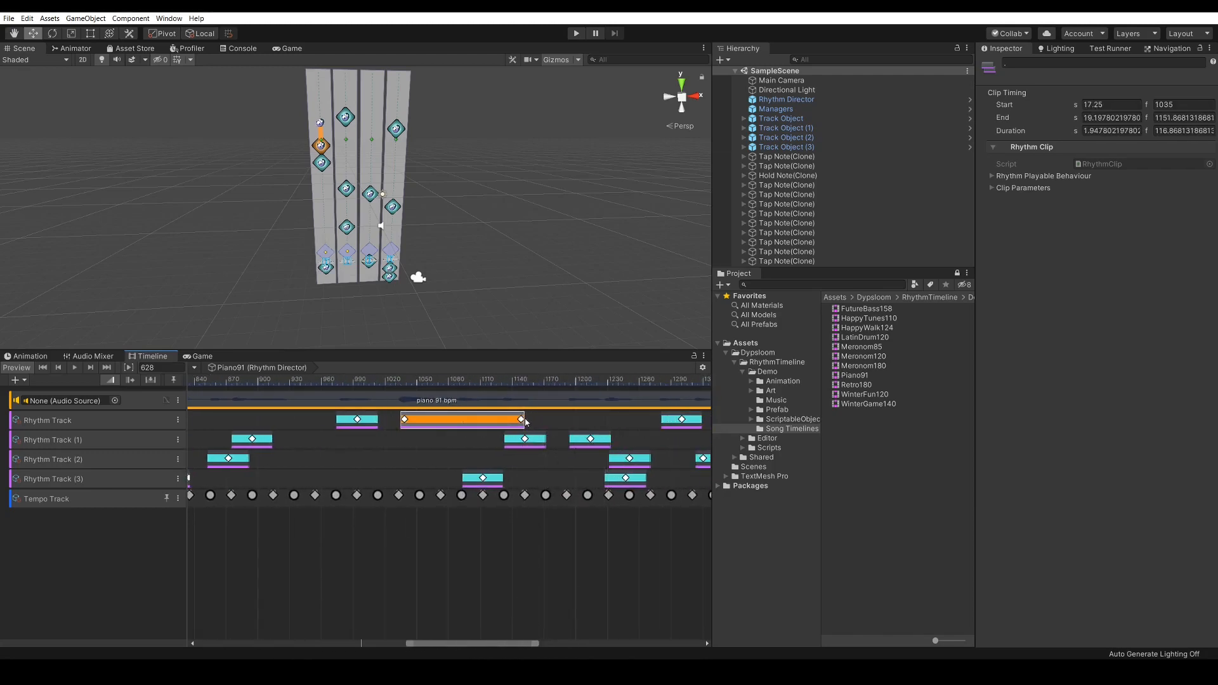
drag(524, 419, 544, 420)
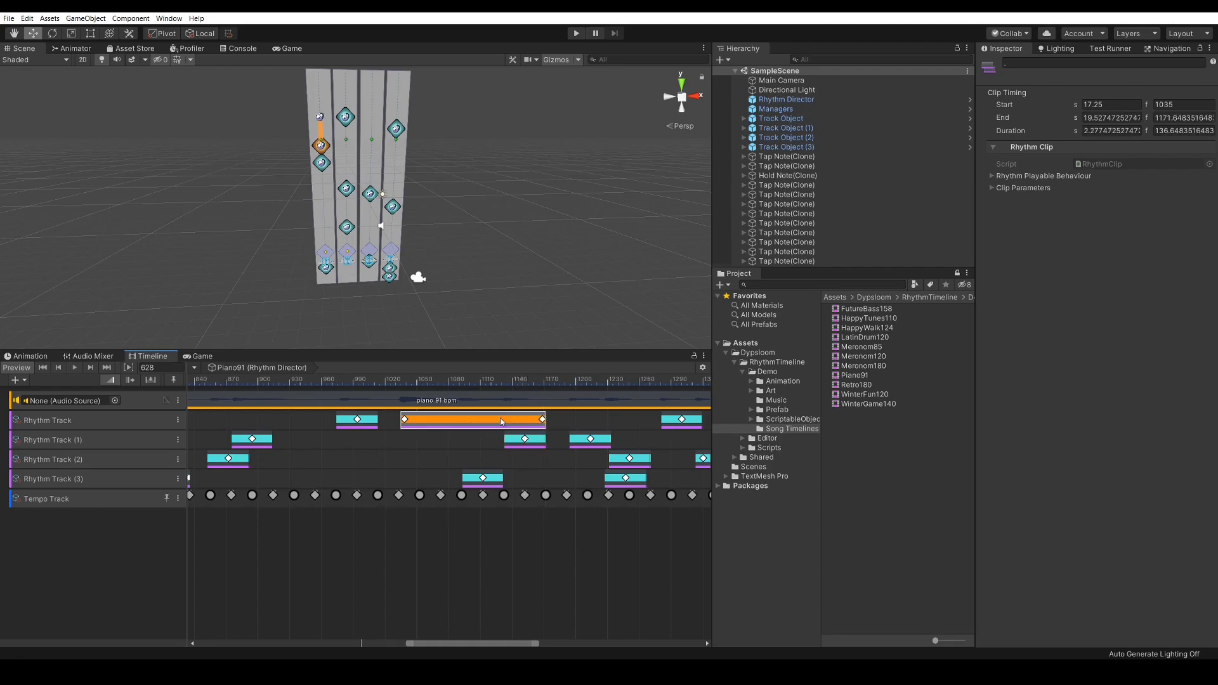
mouse_move(752, 425)
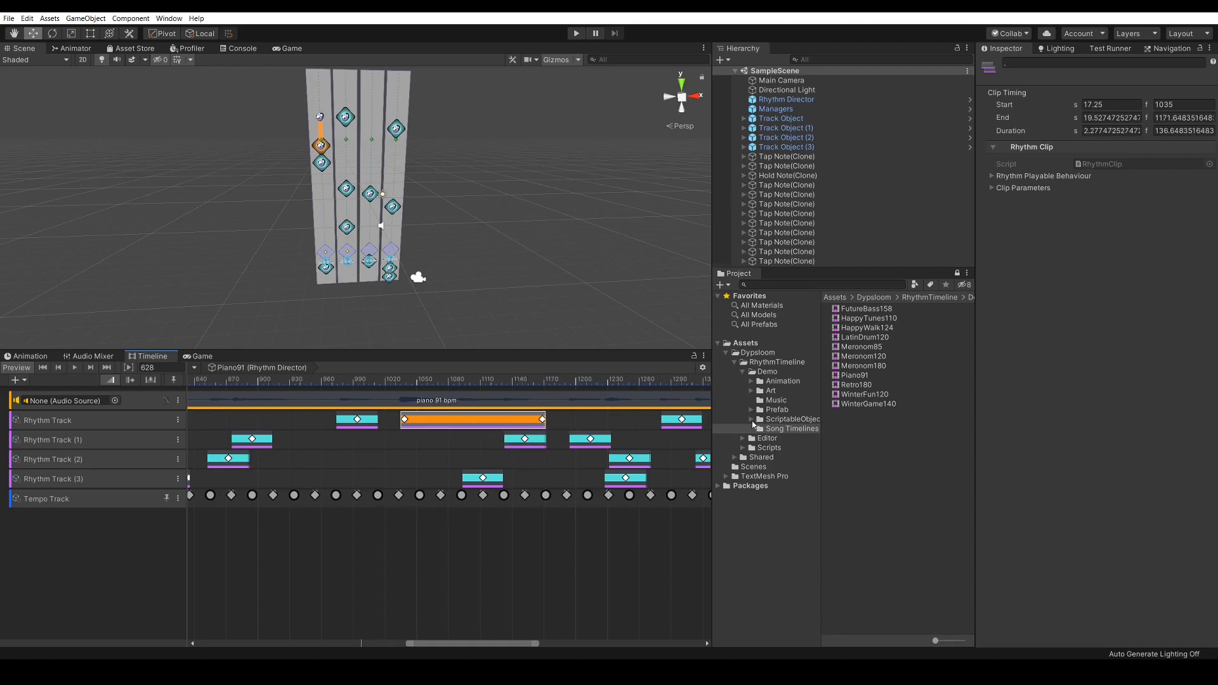
Step: Open the Notes folder, review CounterNote with Clip Duration Free, then SwipeNoteDown
click(782, 428)
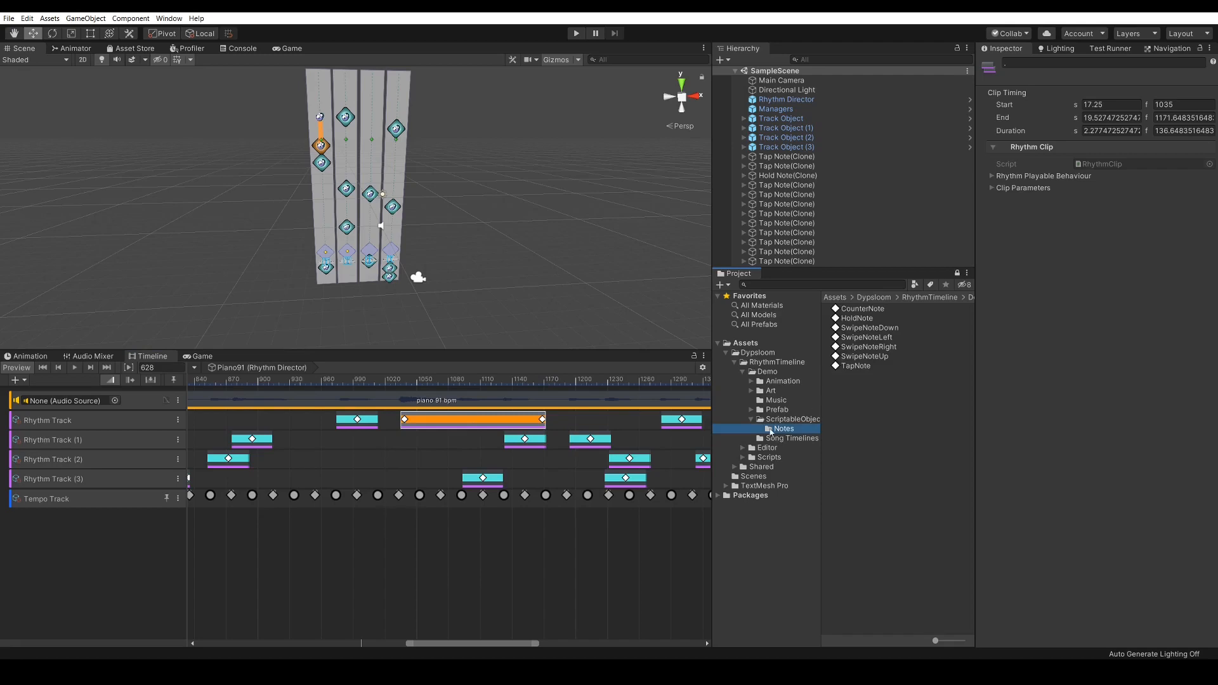
mouse_move(805, 423)
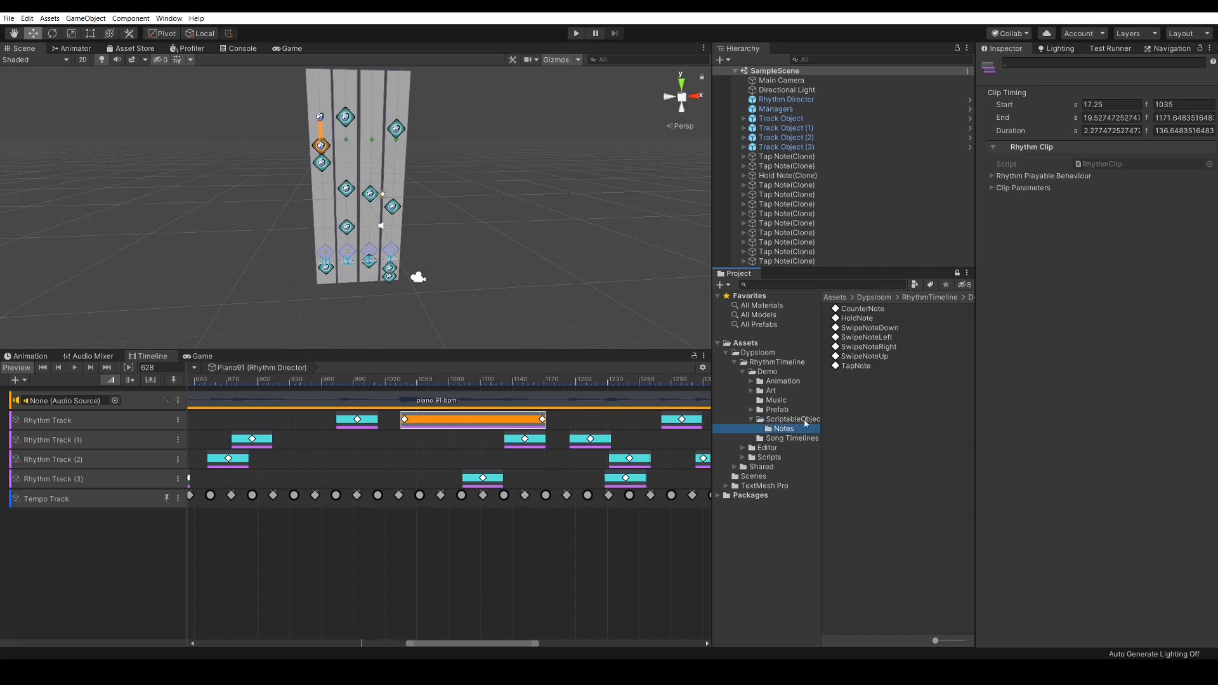
click(862, 309)
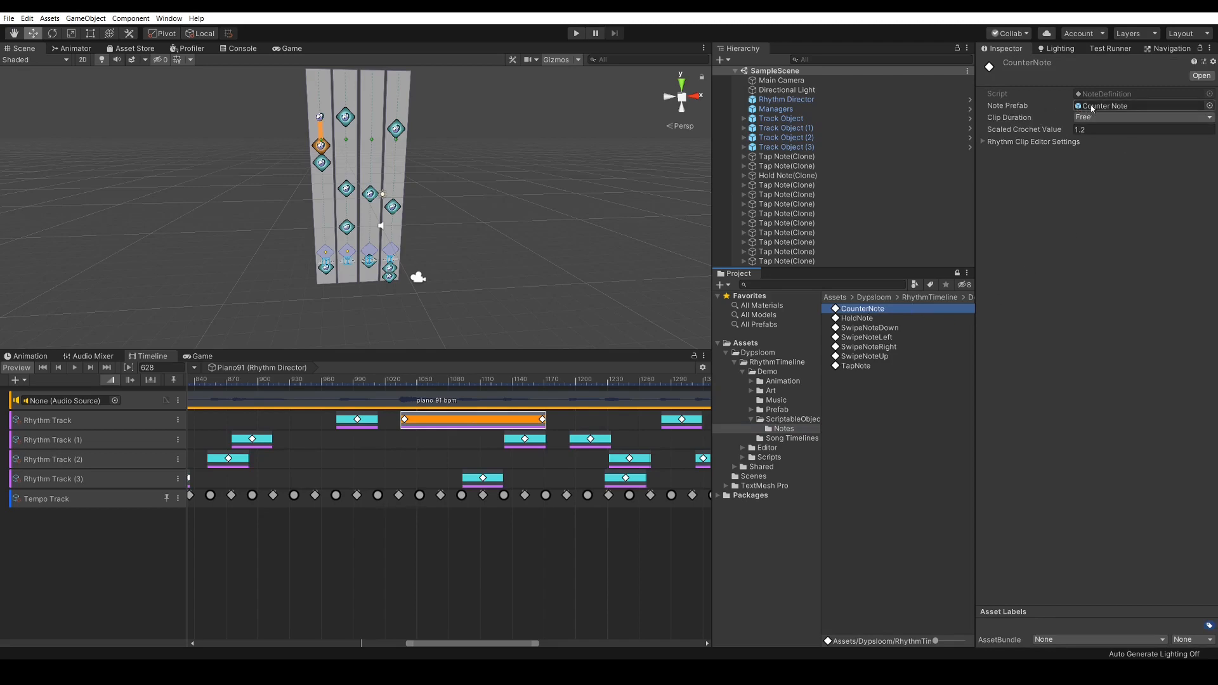
mouse_move(1101, 108)
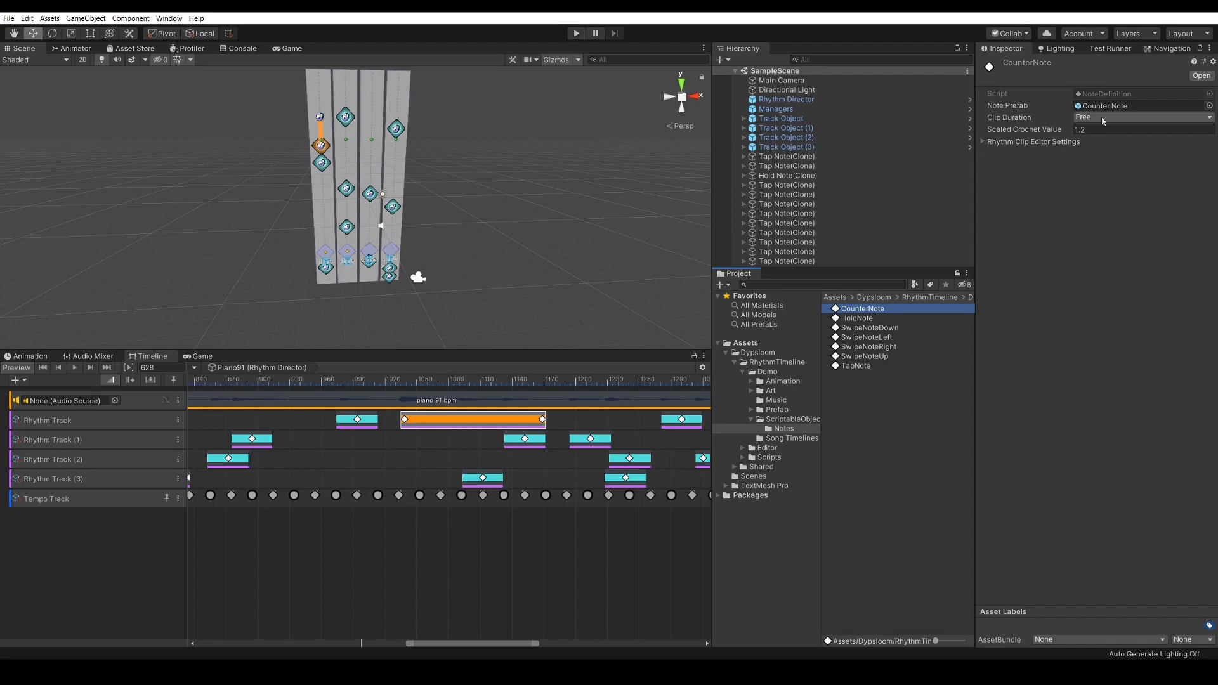
click(1144, 117)
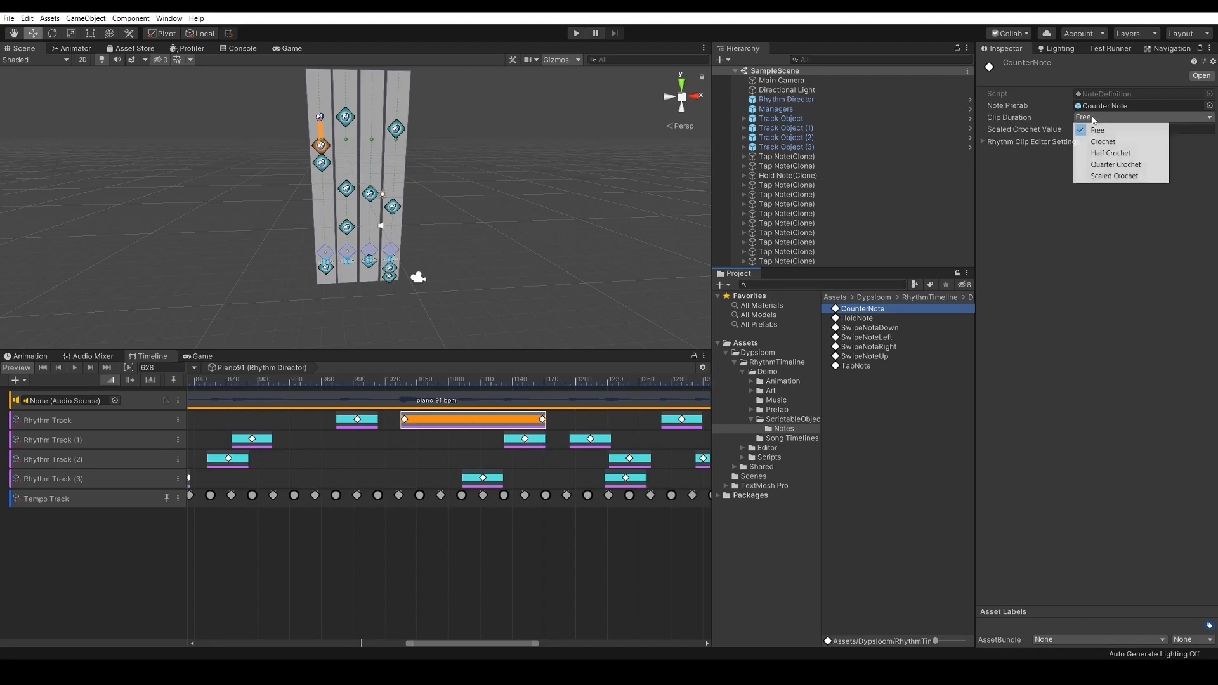
click(1097, 129)
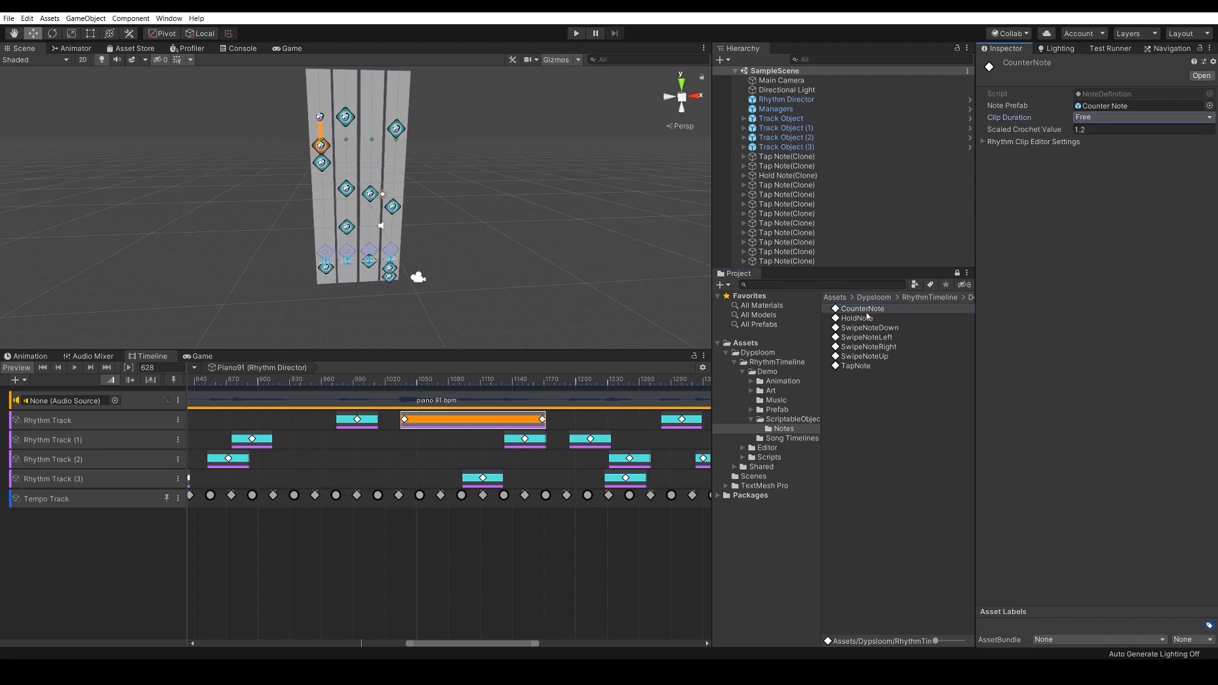
click(869, 327)
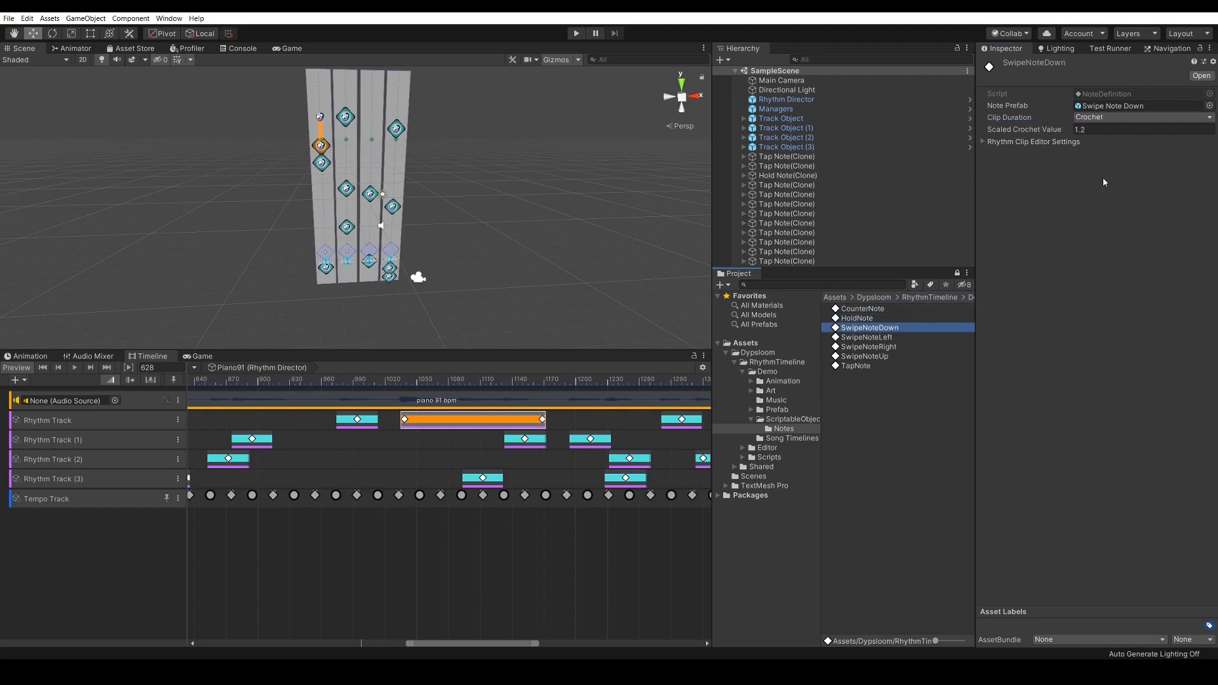
click(1143, 117)
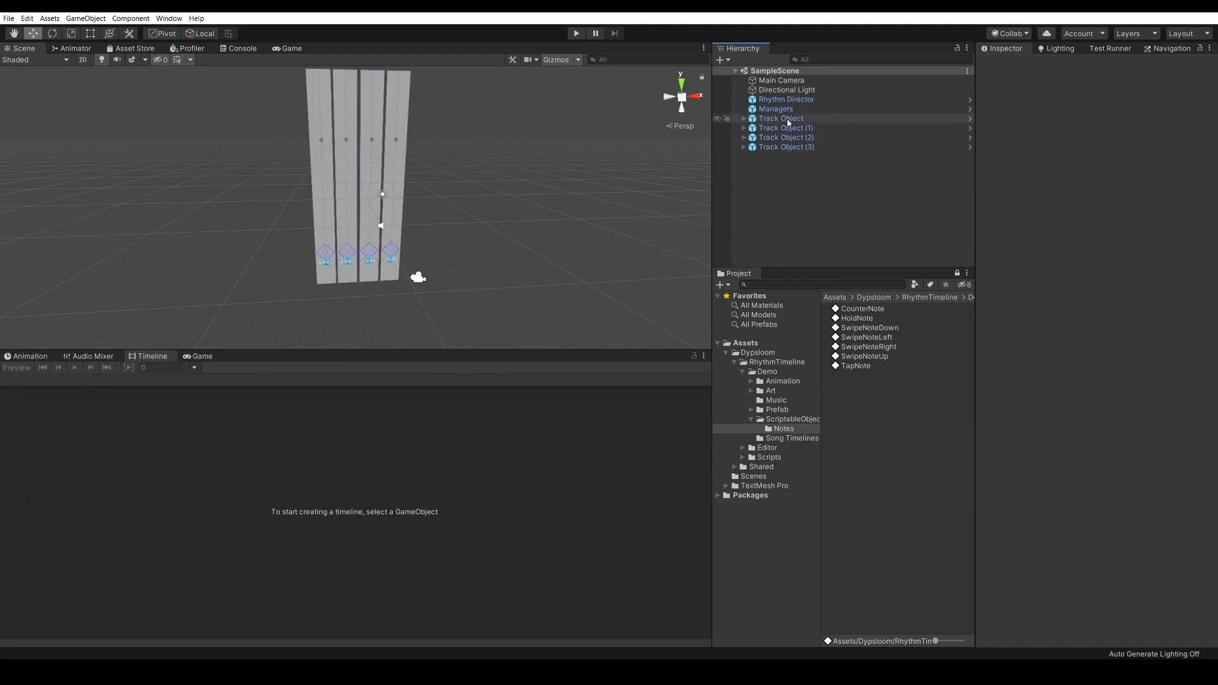
Step: Run SampleScene briefly, stop it, and view the empty note lanes in the Game view
click(785, 127)
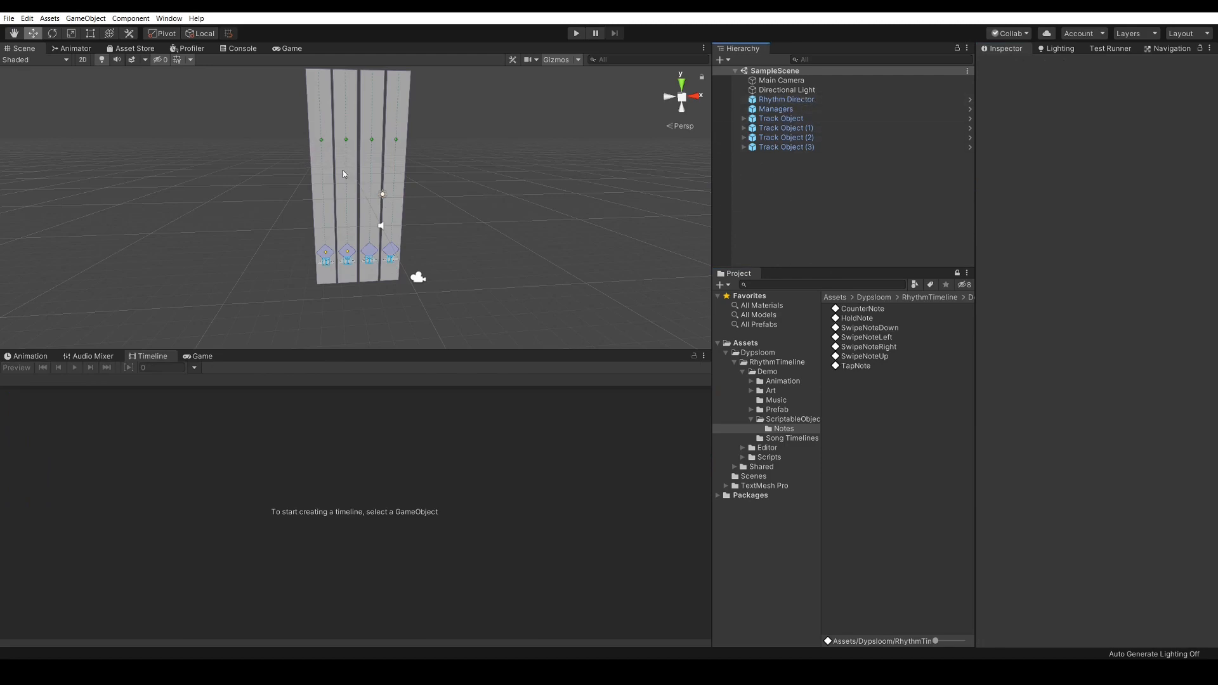
click(786, 99)
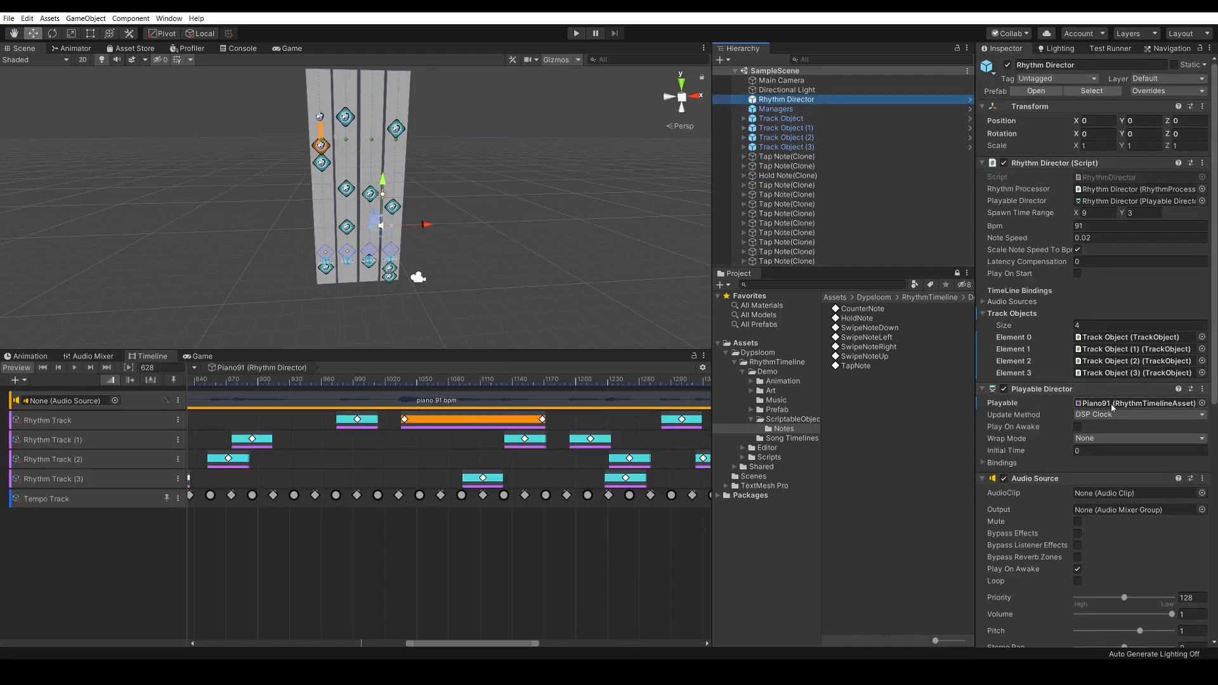
mouse_move(1097, 403)
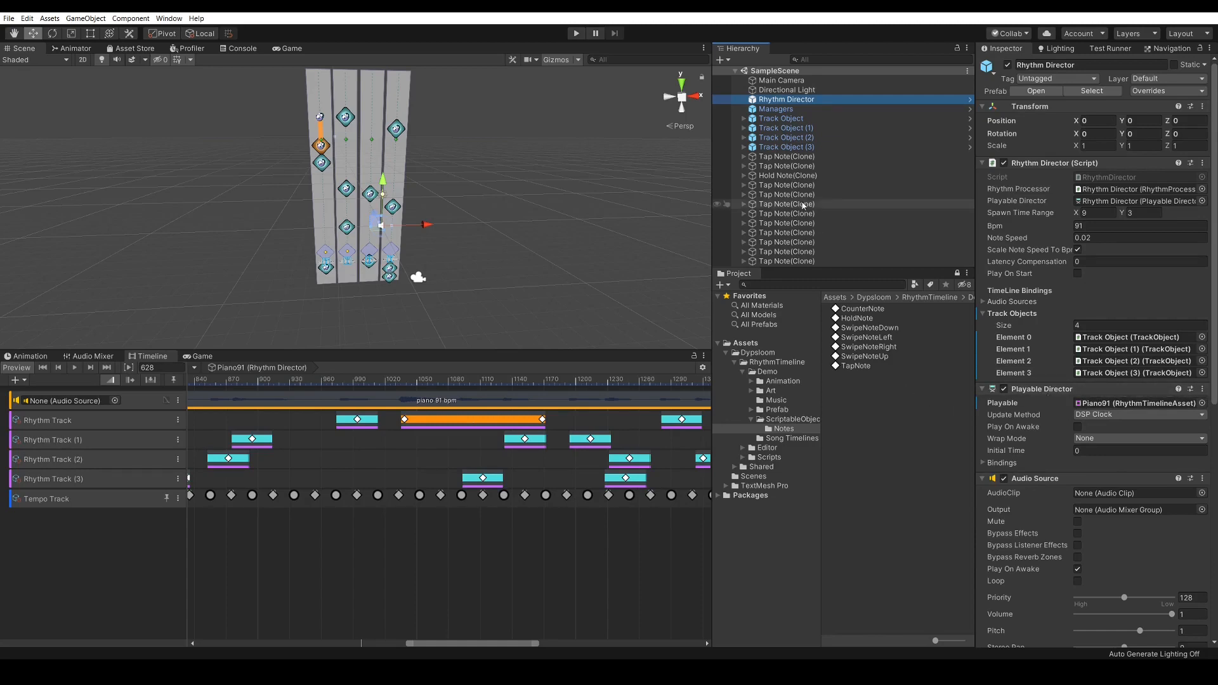
mouse_move(1064, 278)
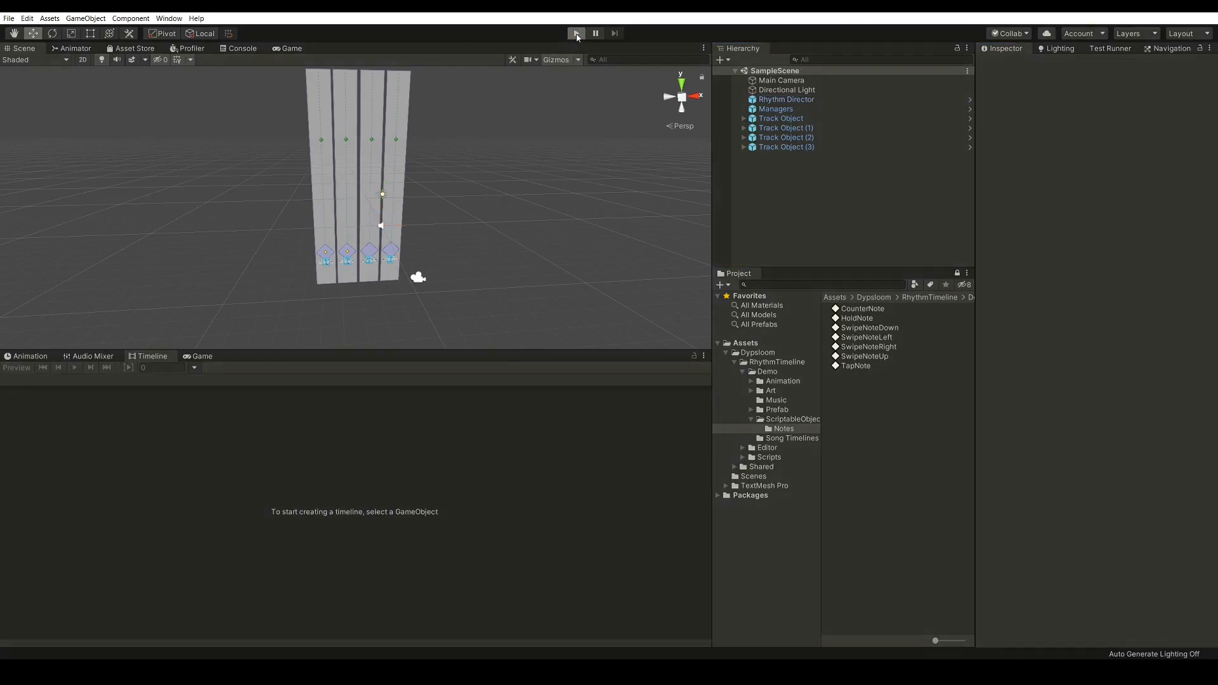
click(576, 32)
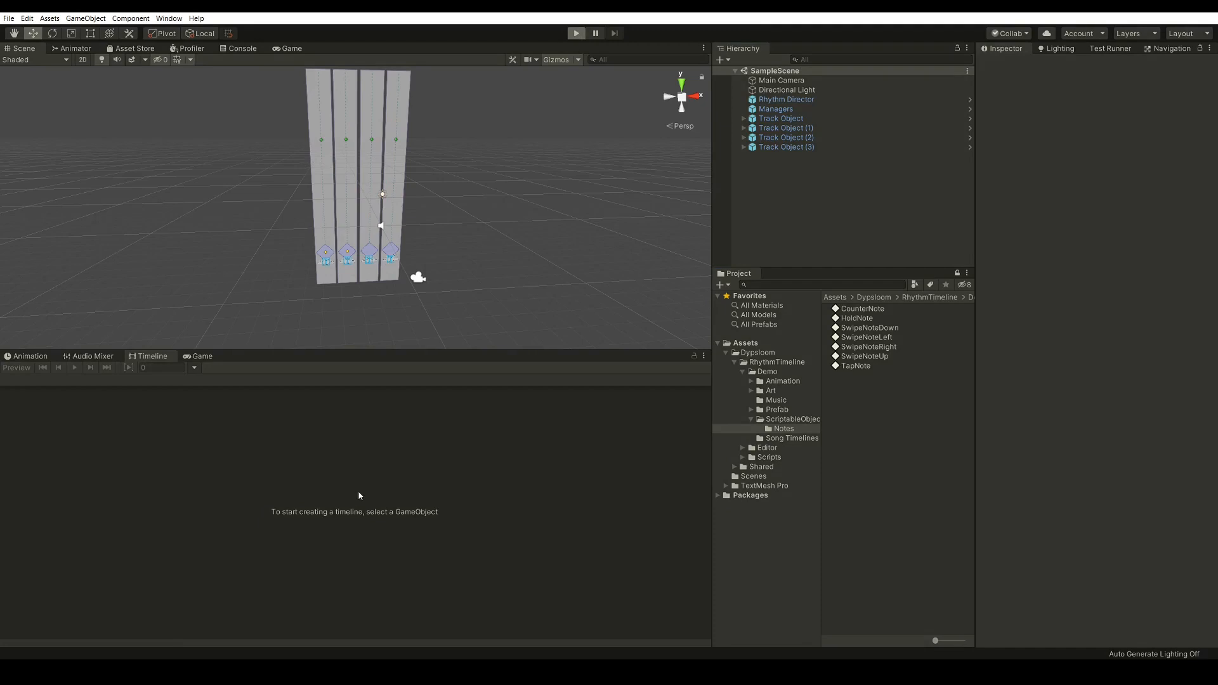
click(577, 33)
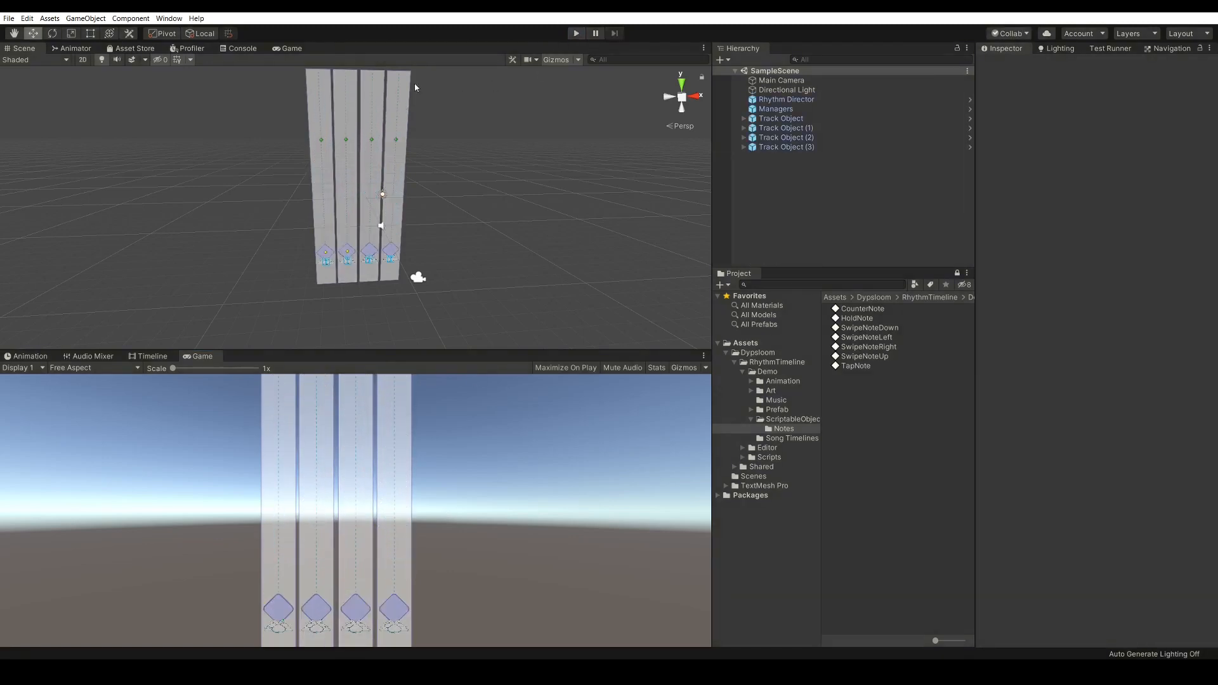
mouse_move(866, 419)
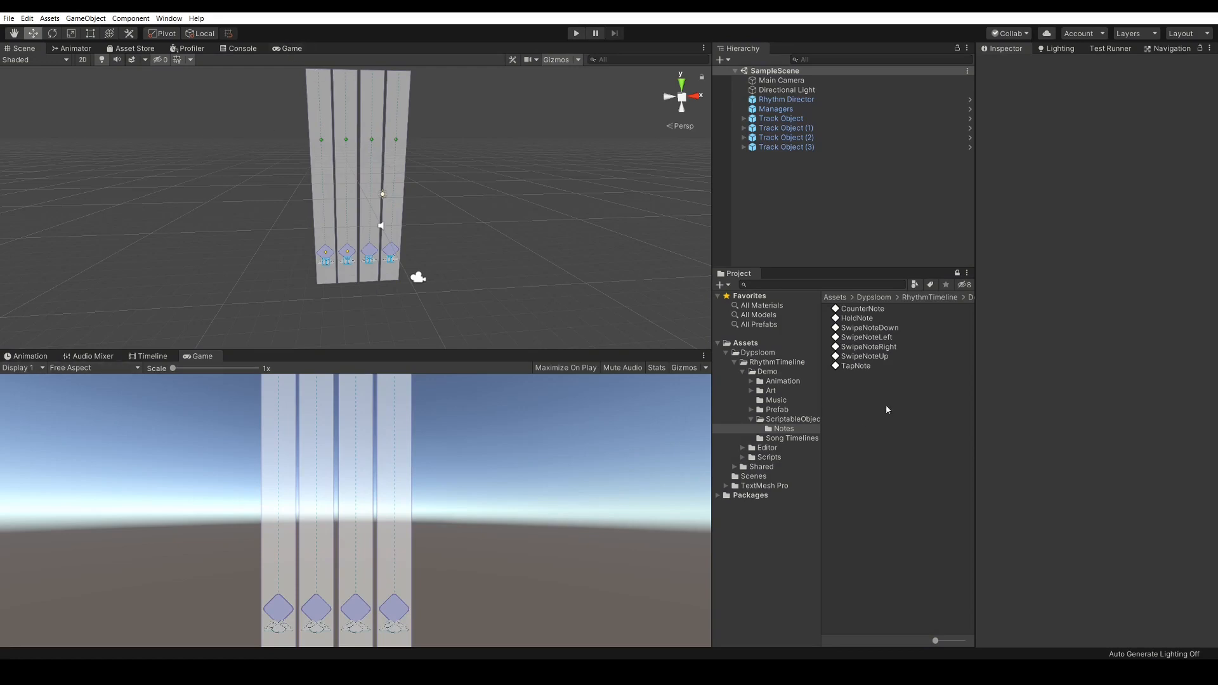
Step: Open the FutureBass158 song timeline from Song Timelines in the timeline editor
click(790, 437)
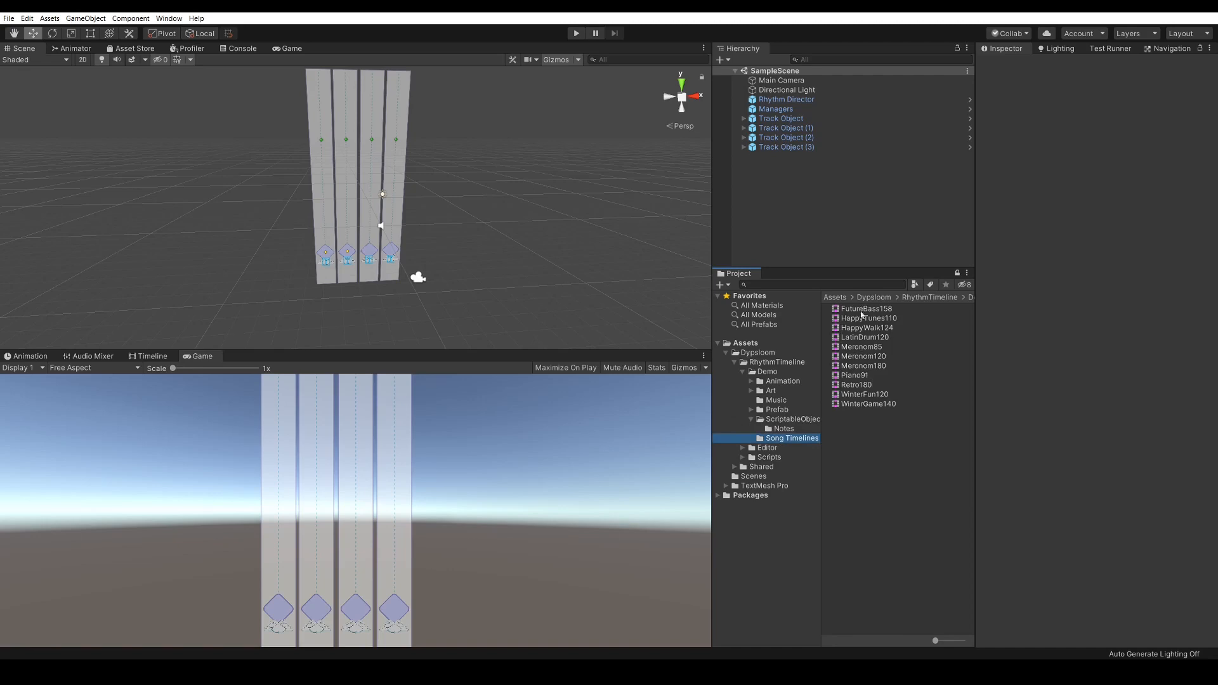
click(865, 308)
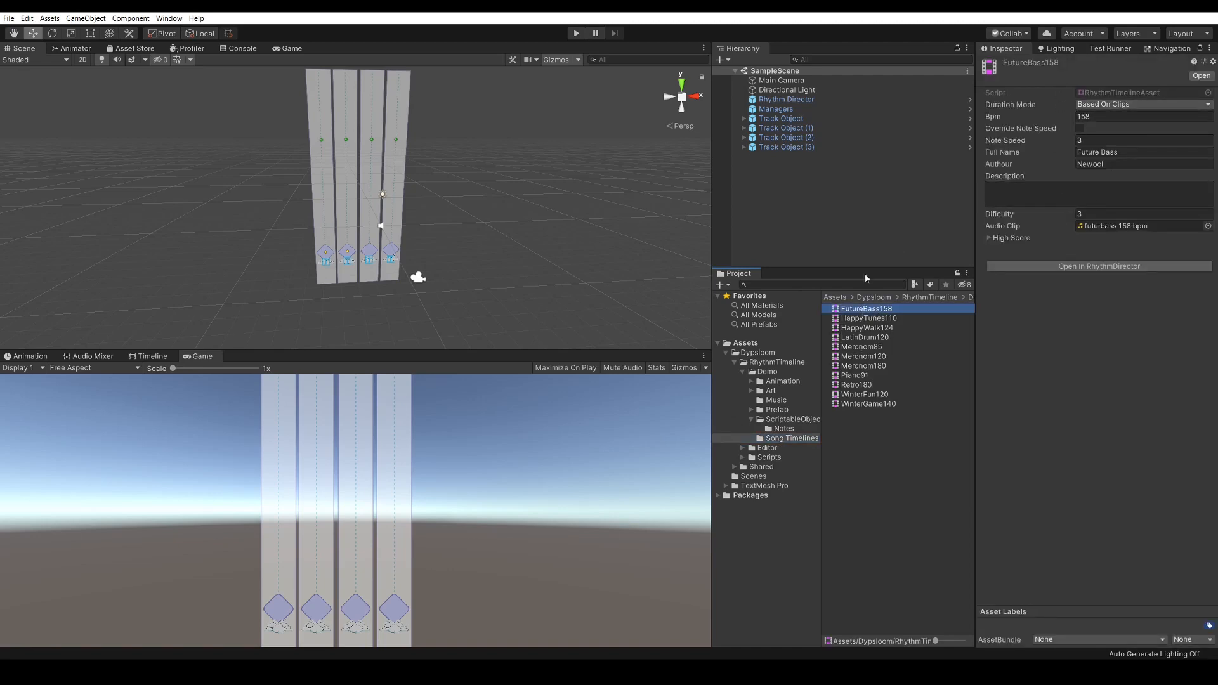
click(152, 356)
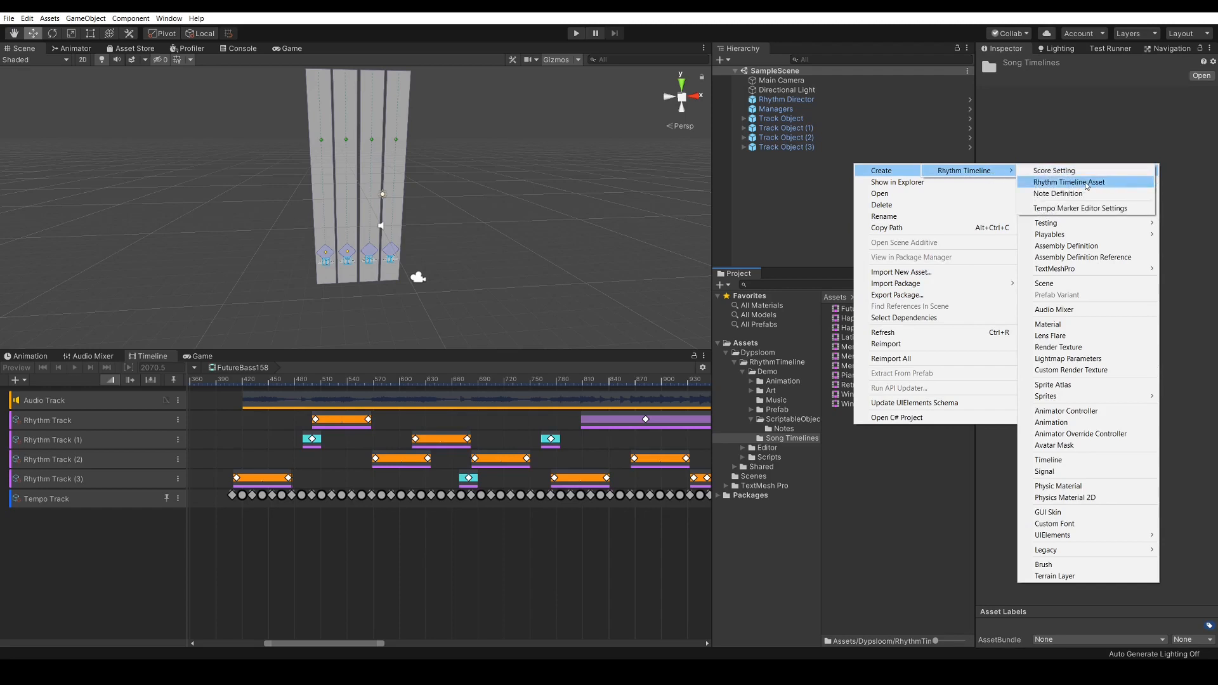
Step: Create a new Rhythm Timeline Asset named Demo, set to 120 bpm
click(1069, 182)
text(Demo)
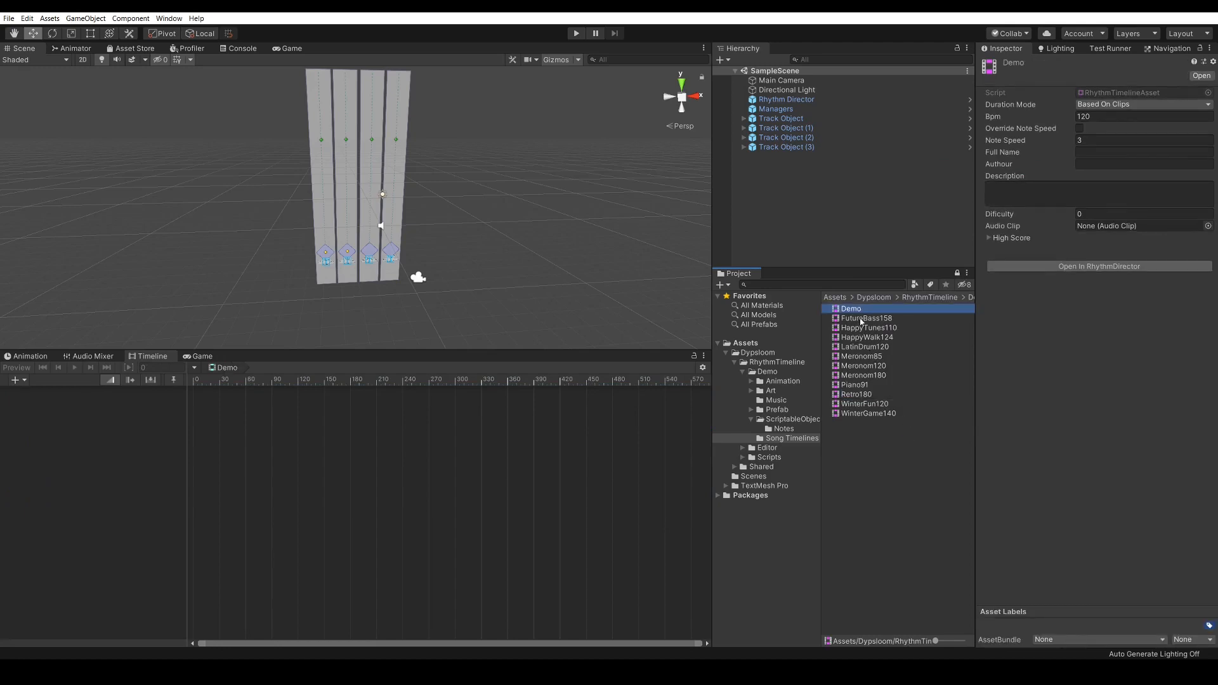
click(866, 317)
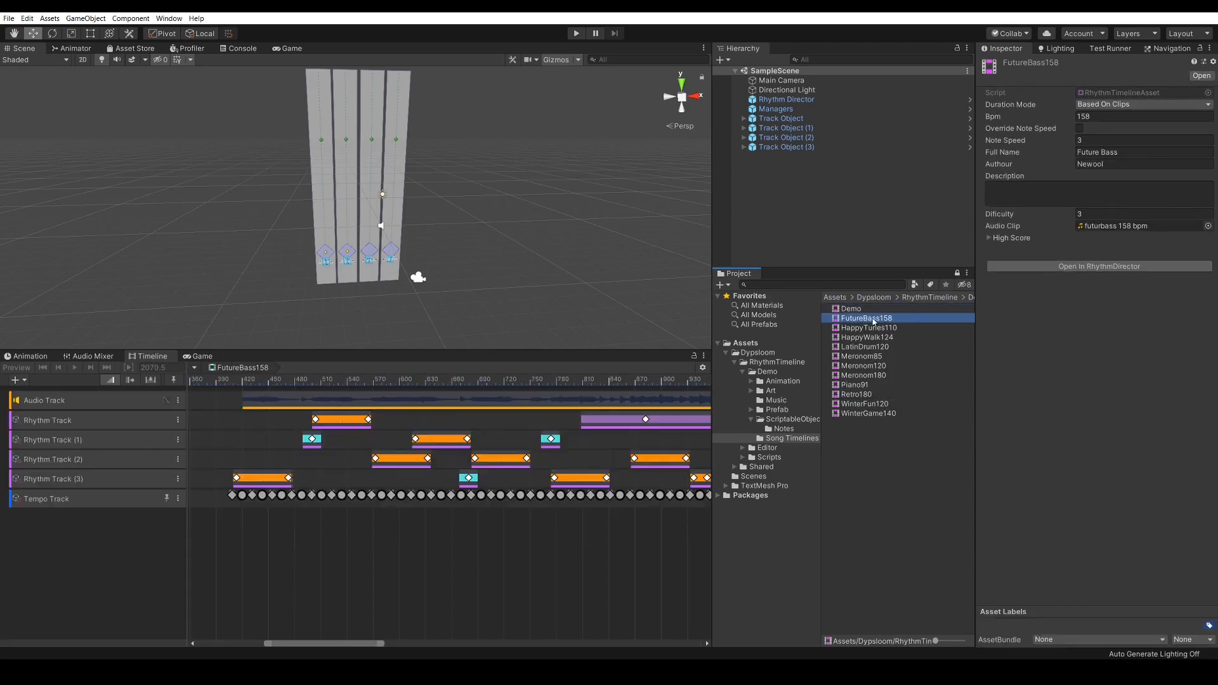
click(851, 308)
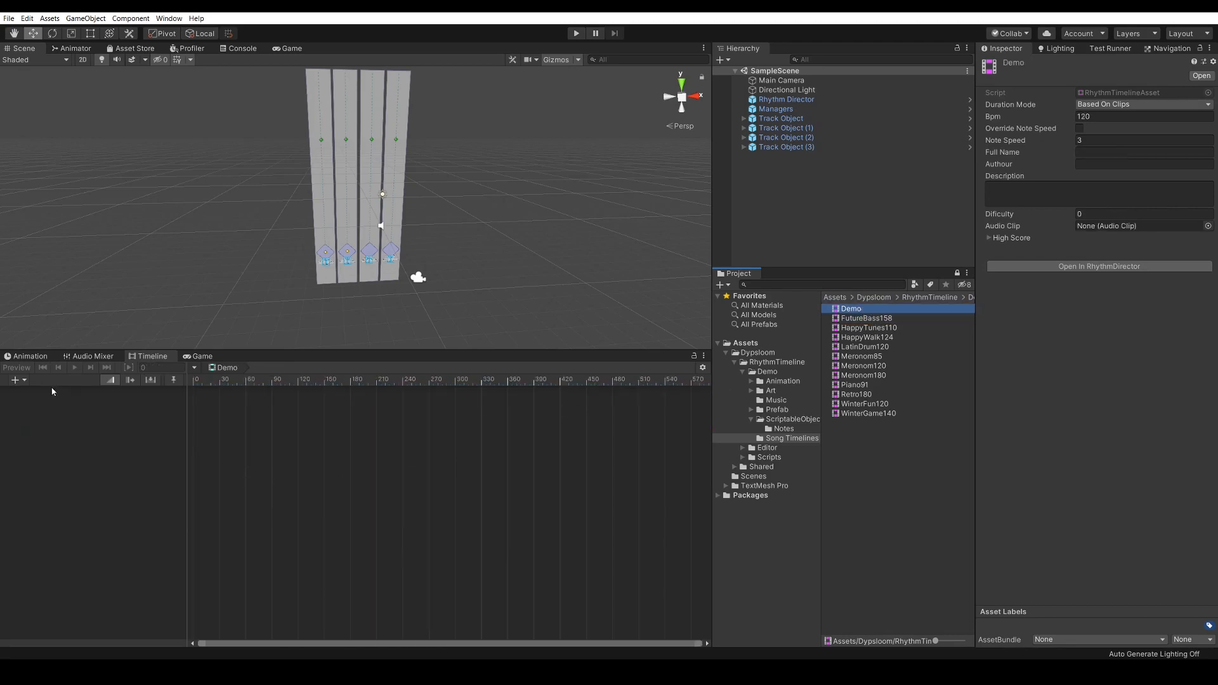
Step: Add an audio track to the Demo timeline holding the Happy Walk 124 bpm clip
click(14, 380)
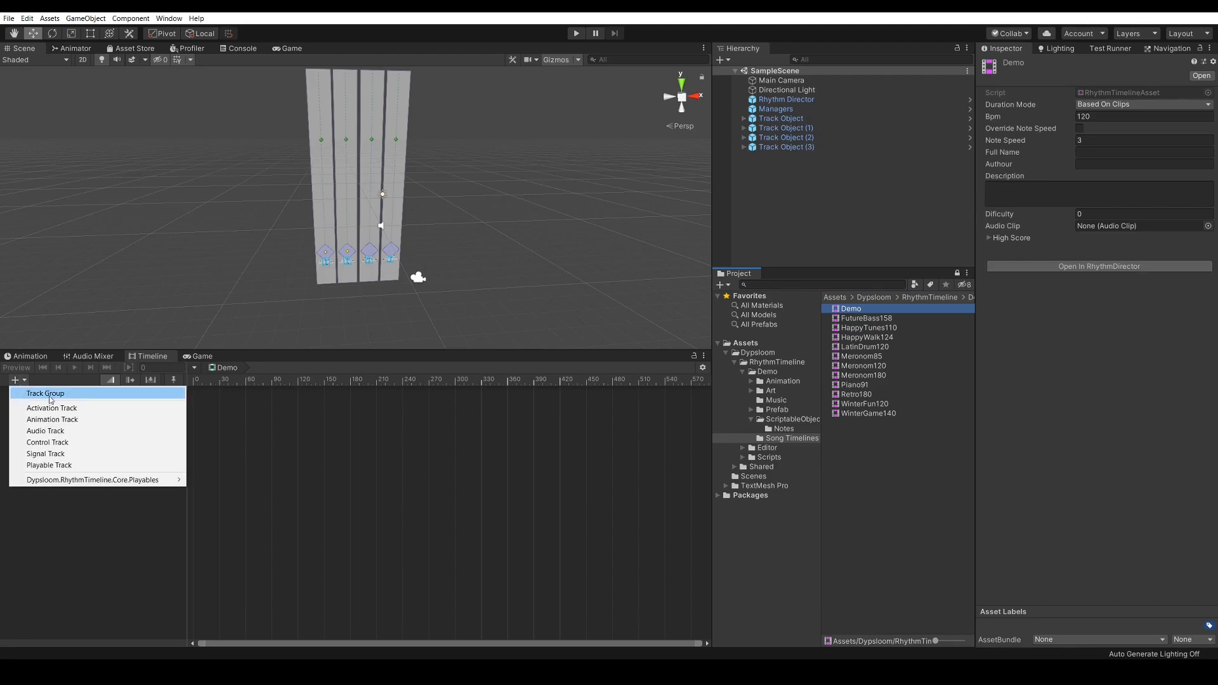
mouse_move(44, 453)
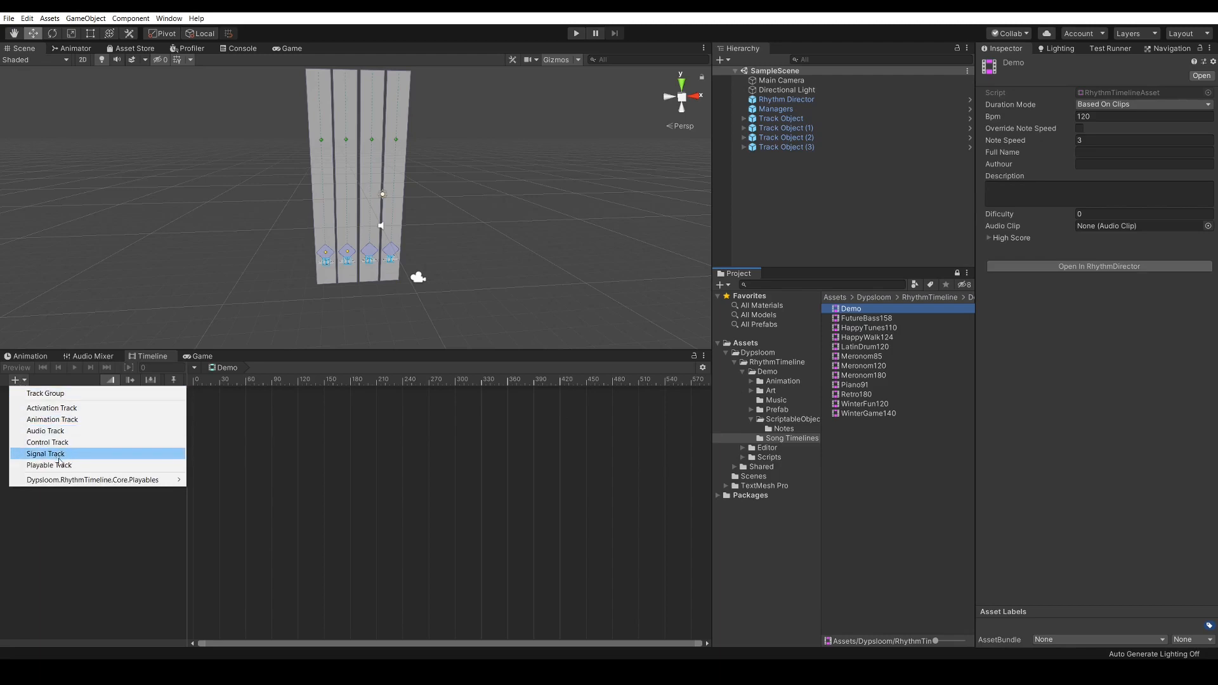
click(45, 430)
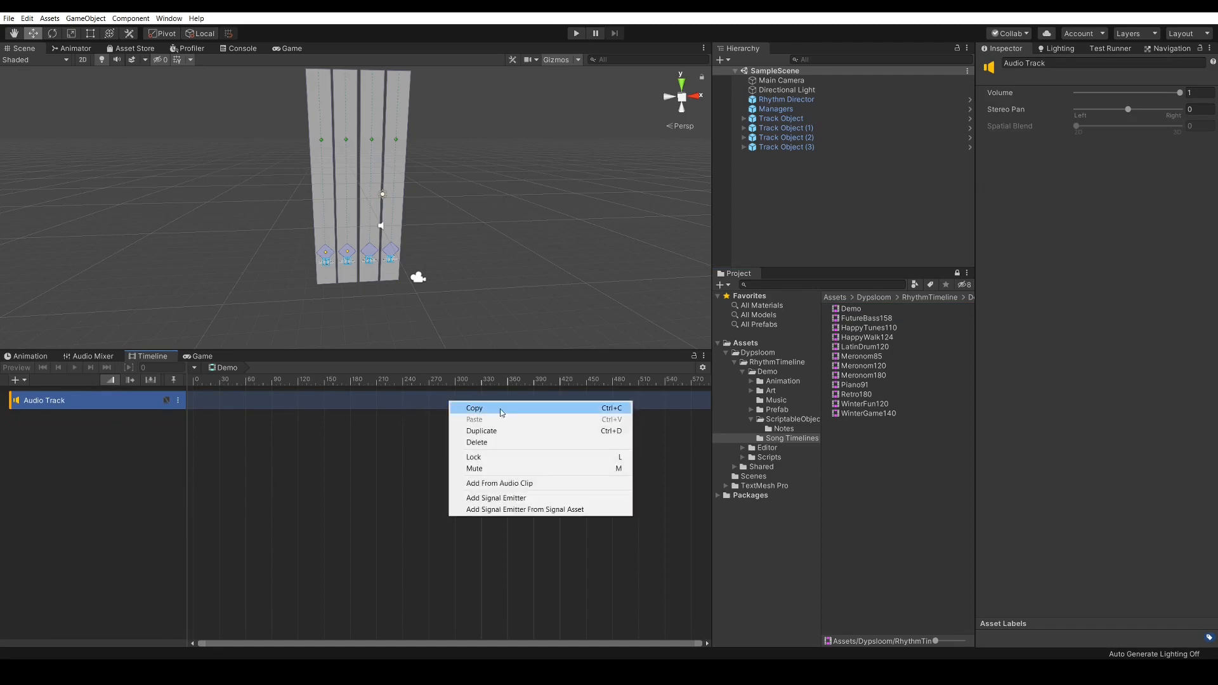
click(499, 482)
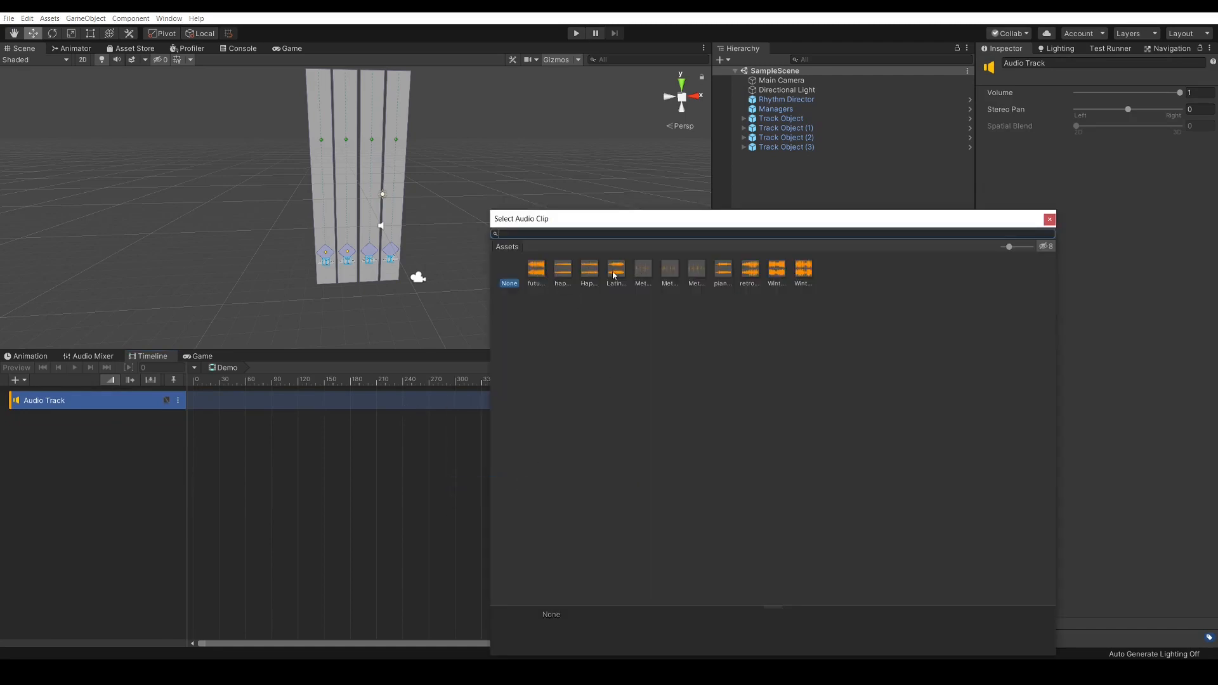
click(589, 268)
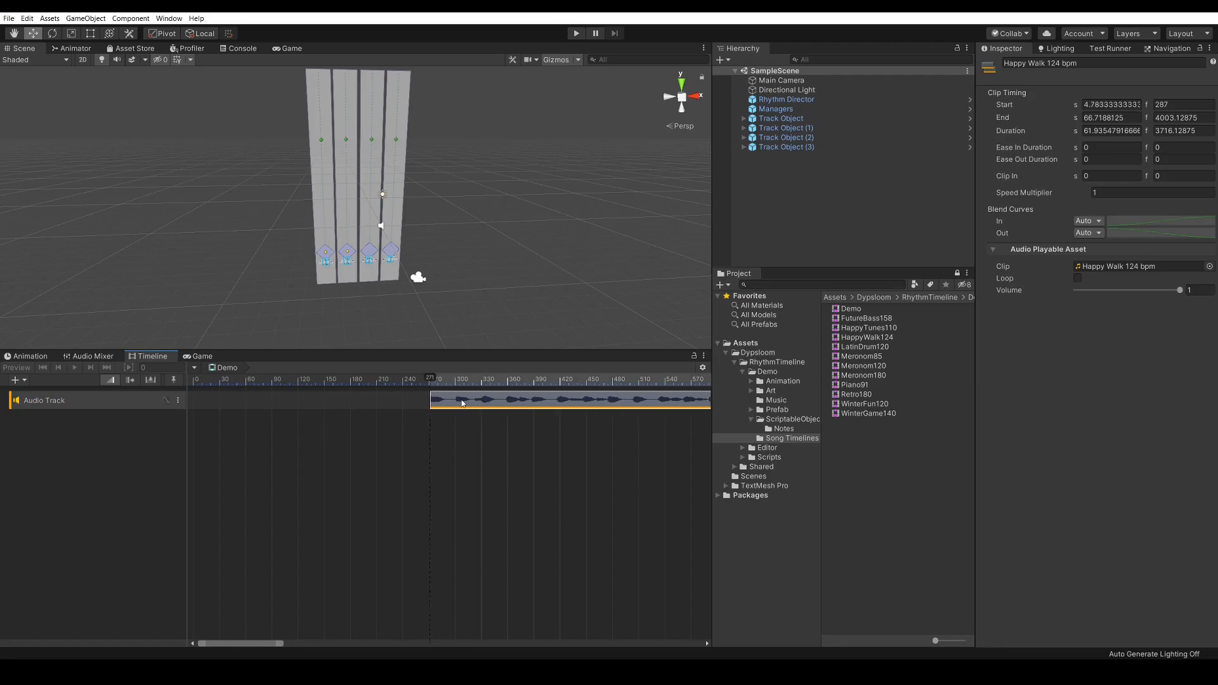
Step: Move the song clip earlier, show the ruler in seconds, and set one-second ease in/out
drag(462, 399, 329, 399)
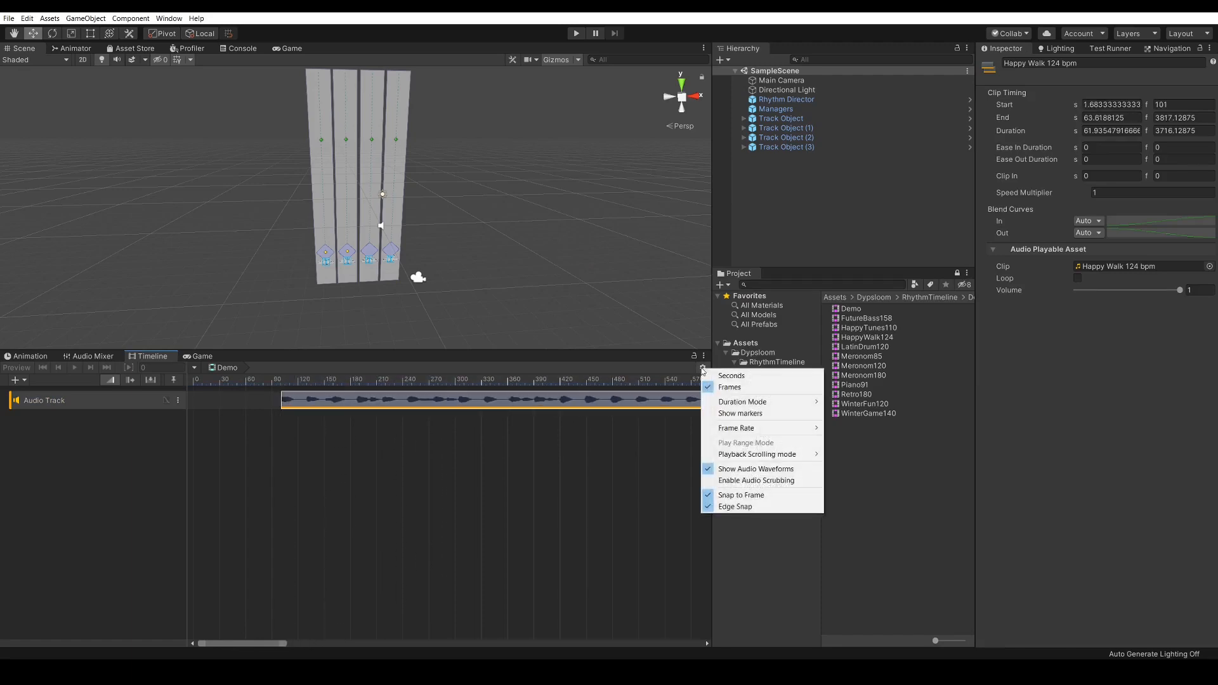
click(731, 375)
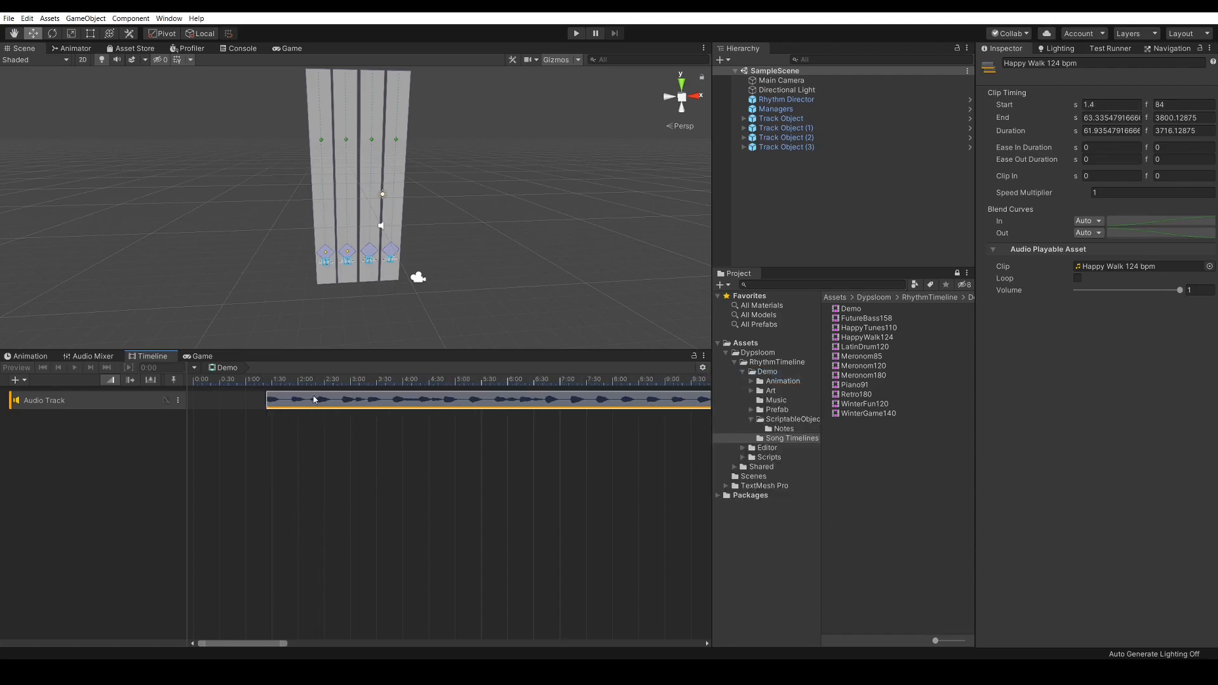
mouse_move(1077, 250)
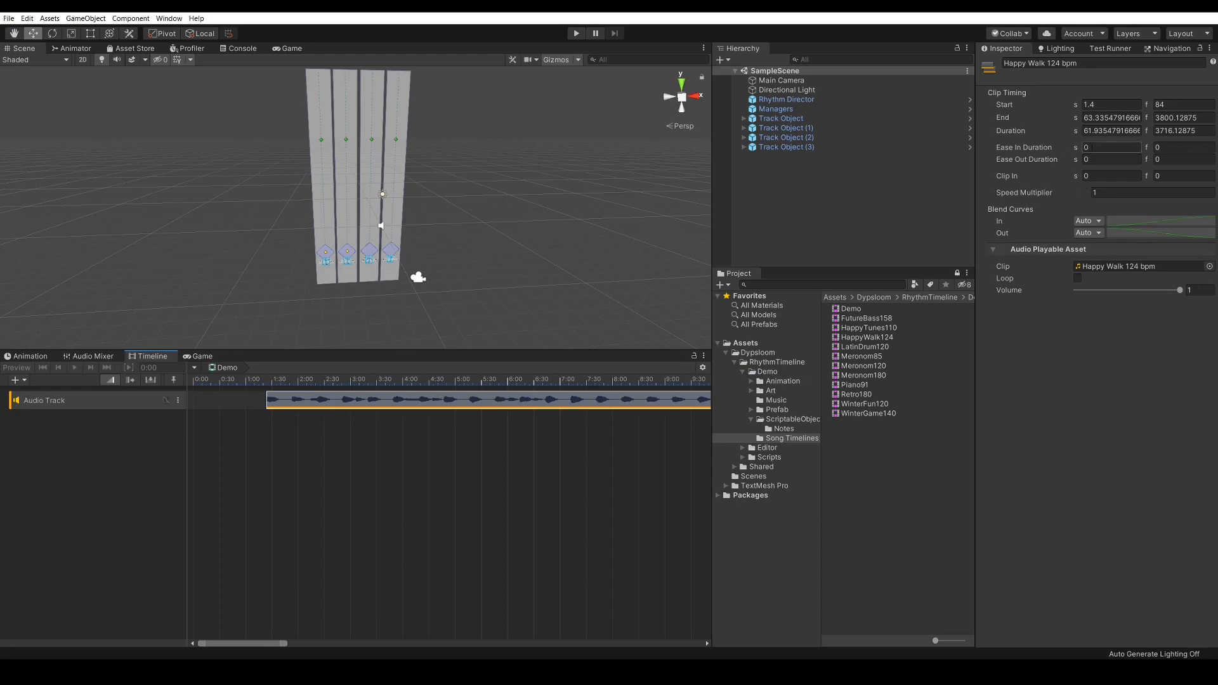
click(1110, 147)
text(1)
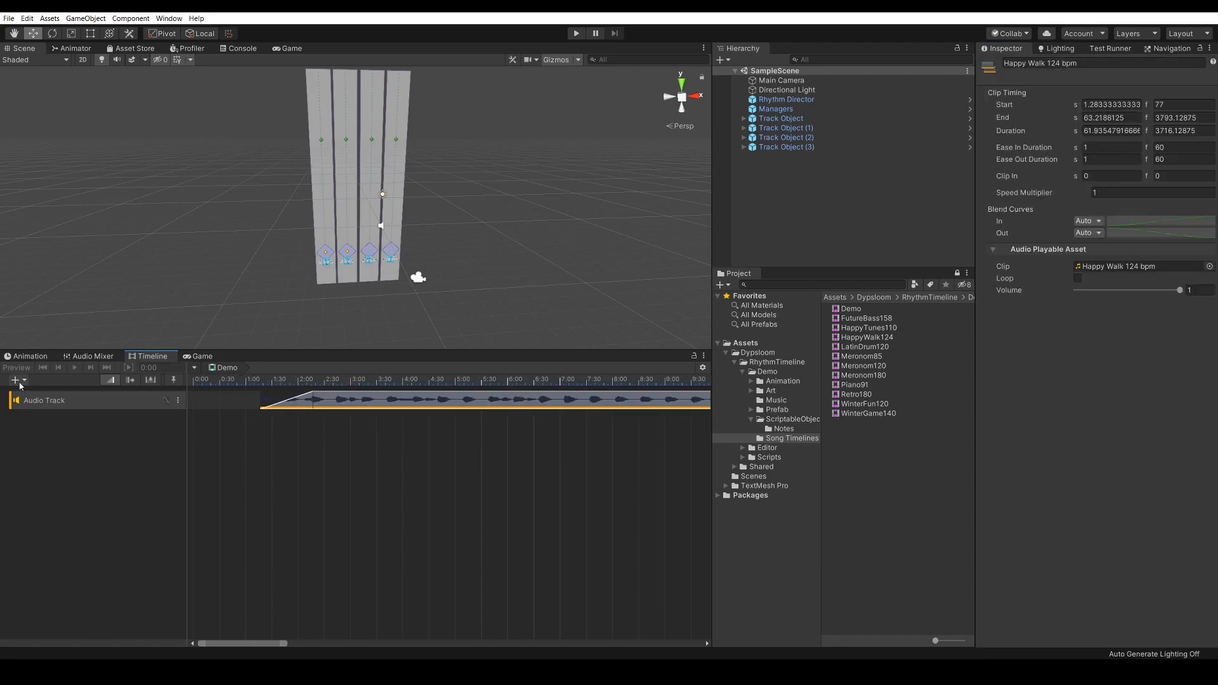
Step: Add Rhythm Tracks below the audio track and select Rhythm Tracks (2) and (3) to set IDs
click(13, 380)
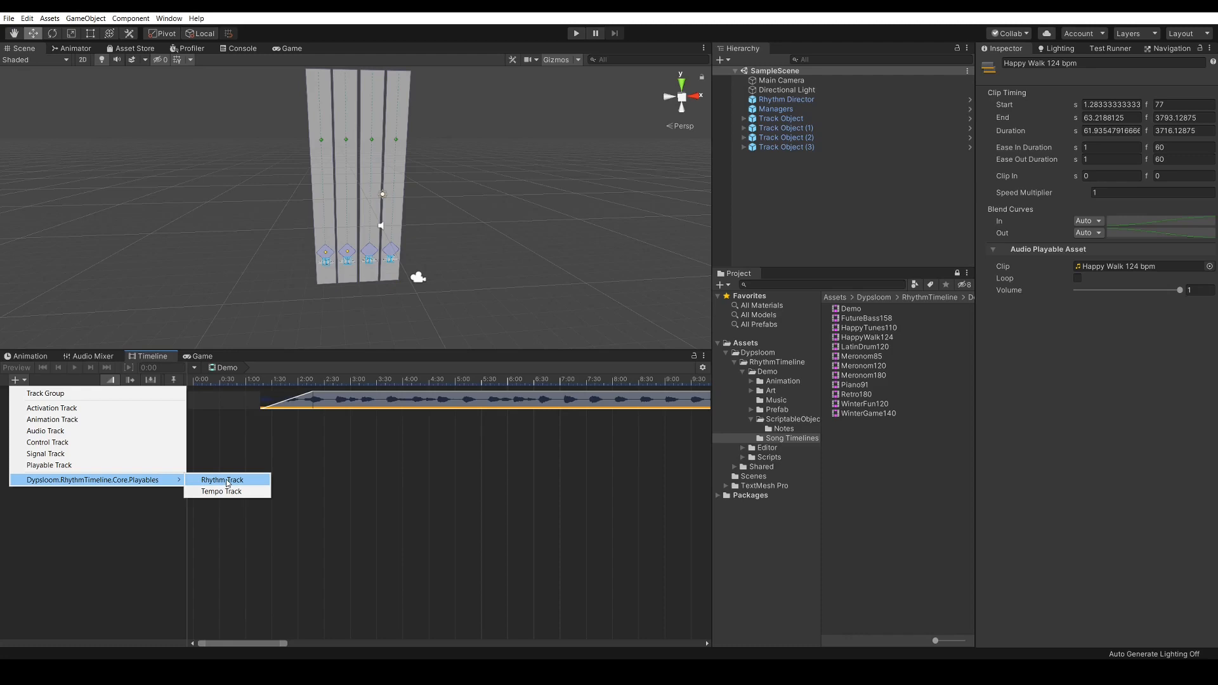
click(221, 479)
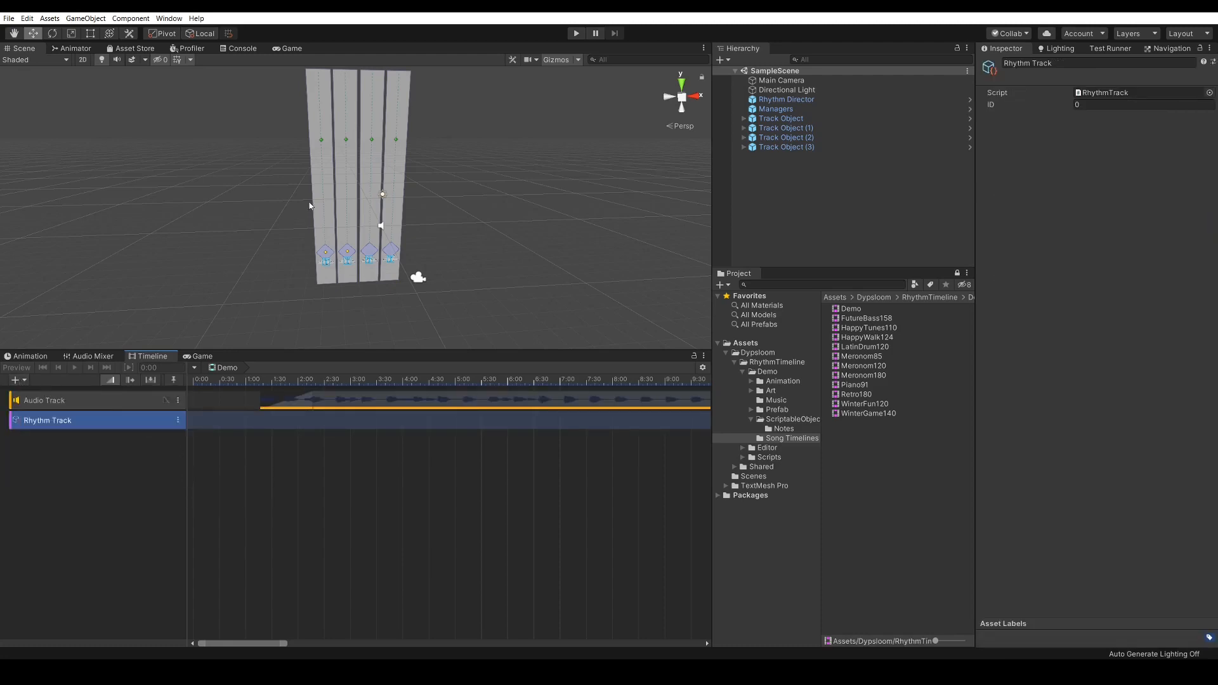
mouse_move(352, 152)
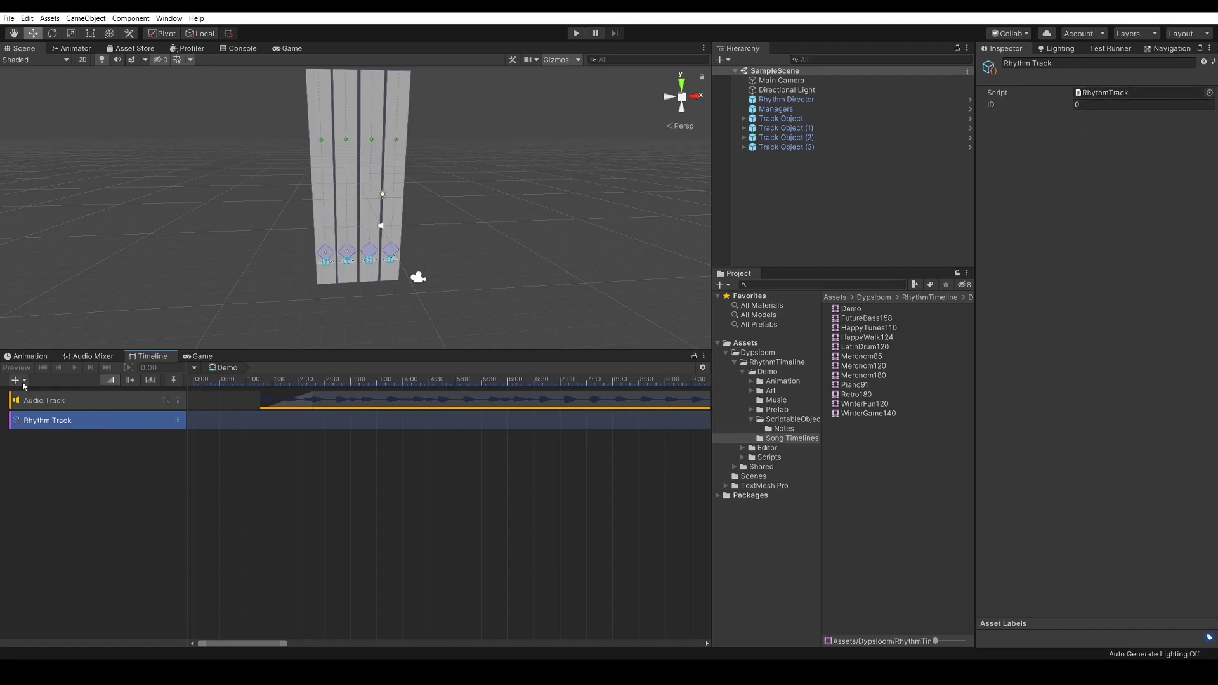
click(14, 380)
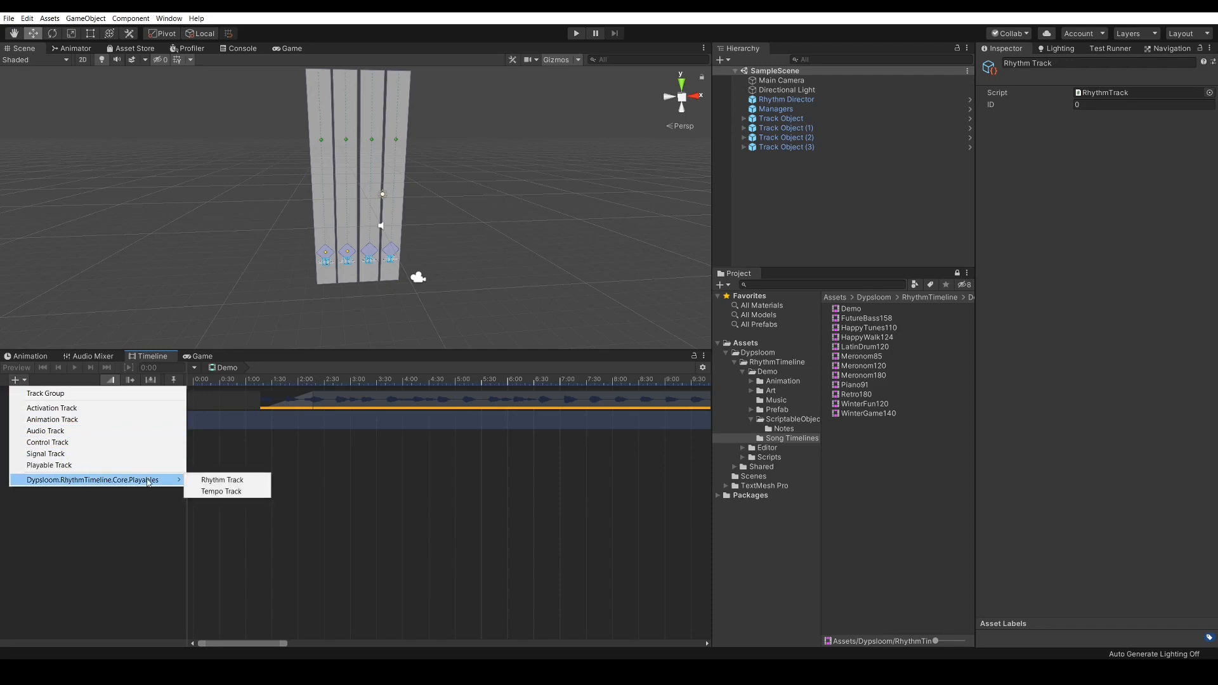
click(221, 479)
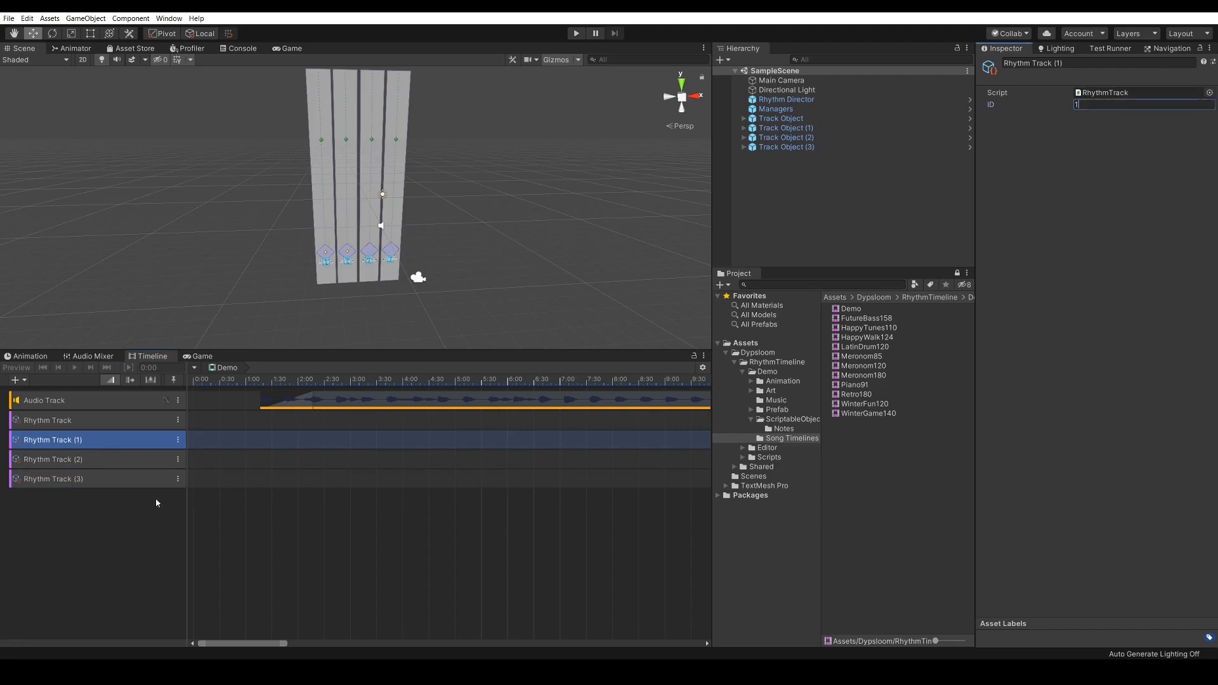
click(53, 459)
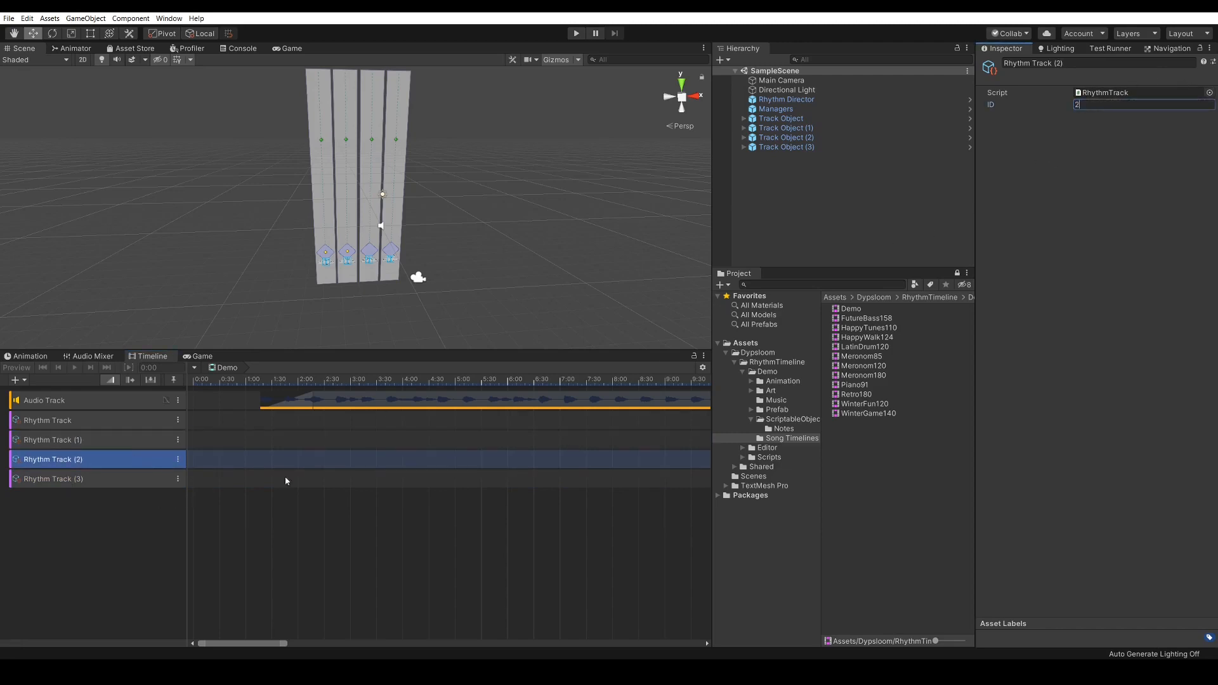
click(53, 479)
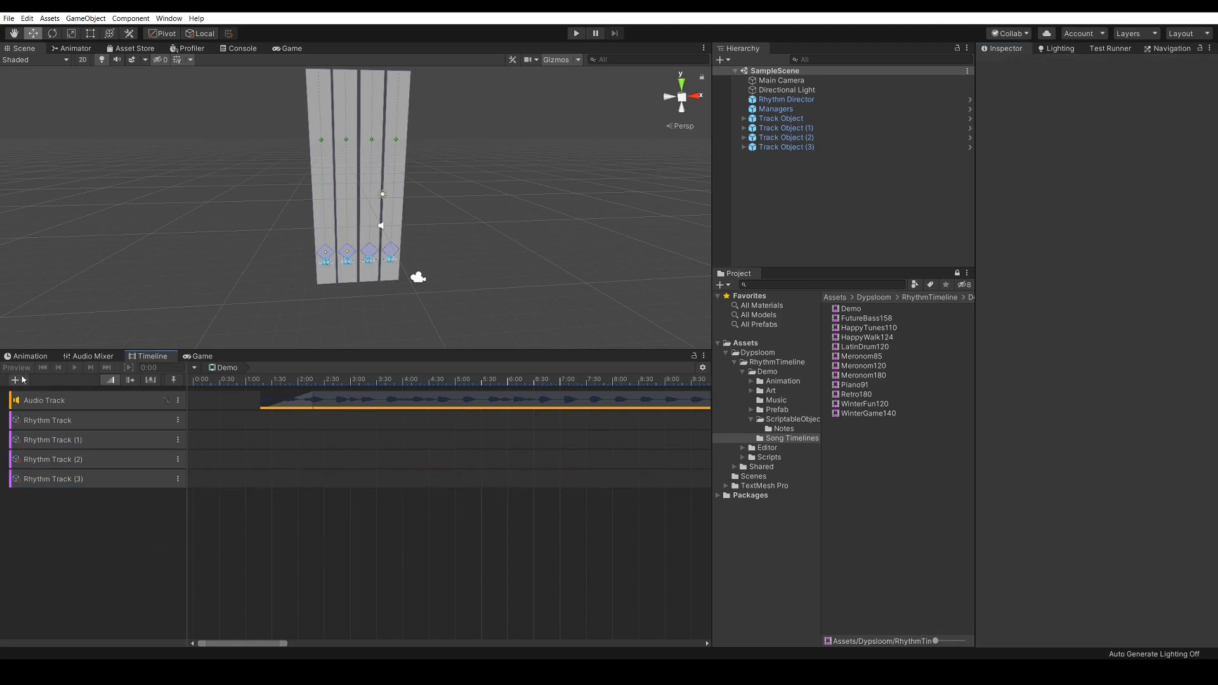
Step: Add a Tempo Track, then select the Demo asset and edit its Bpm field
click(15, 380)
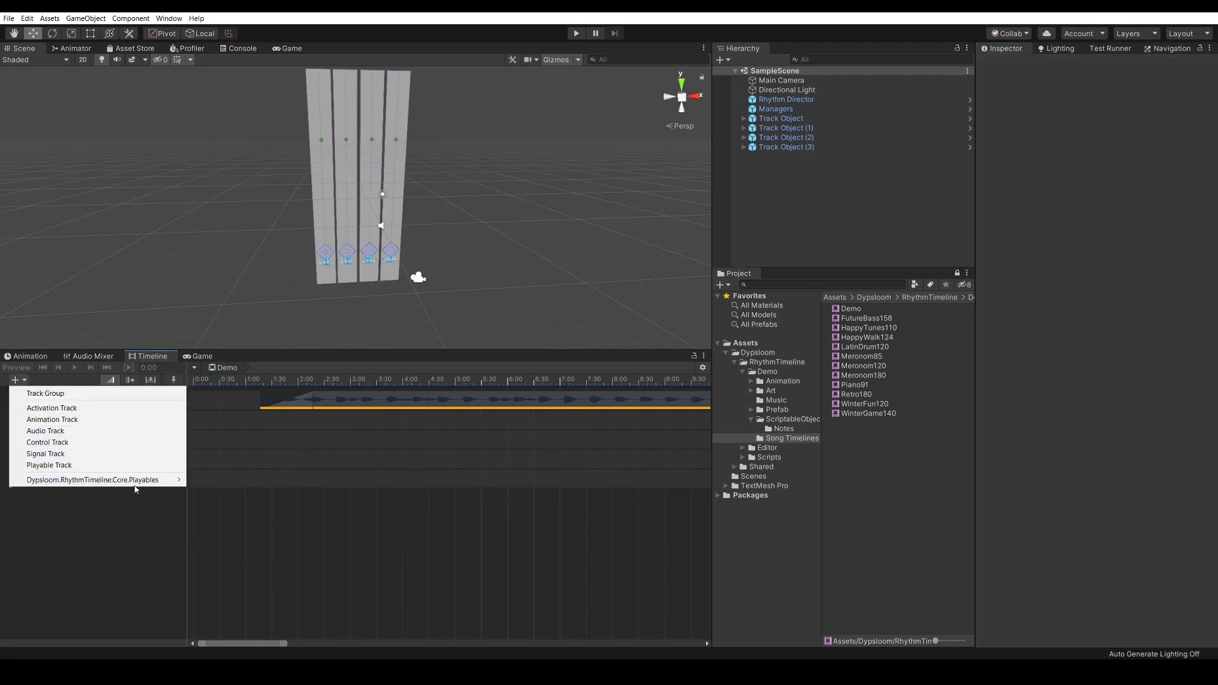
mouse_move(94, 480)
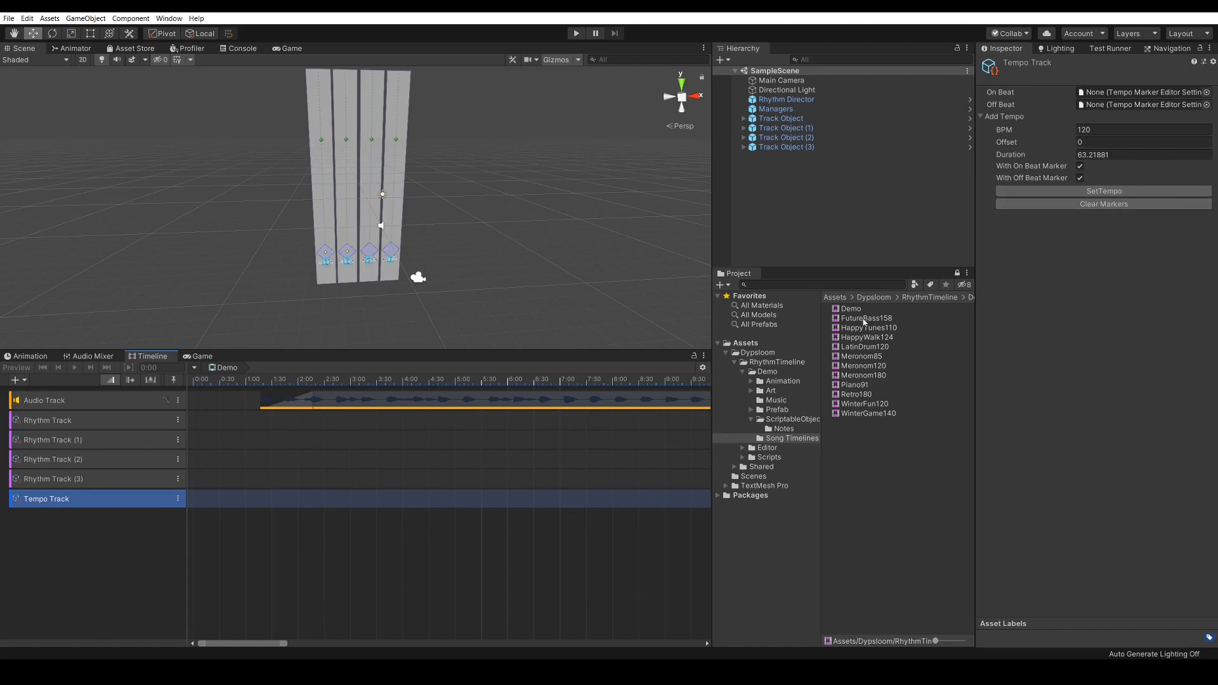
click(851, 308)
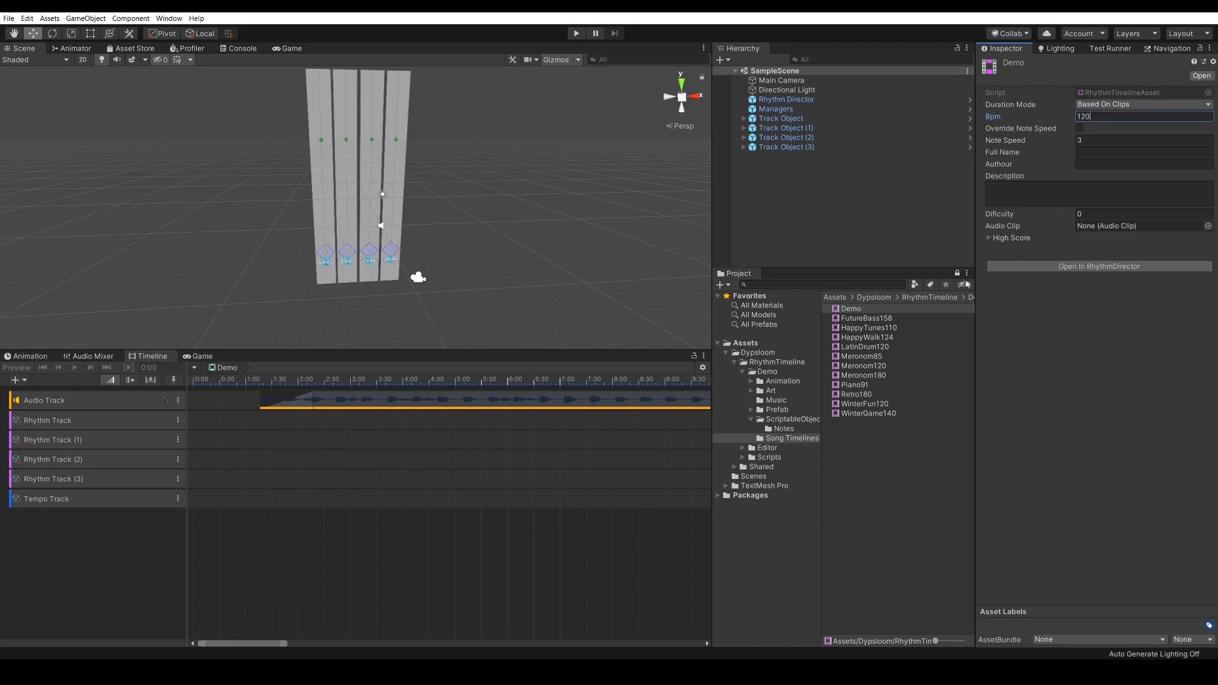
click(450, 409)
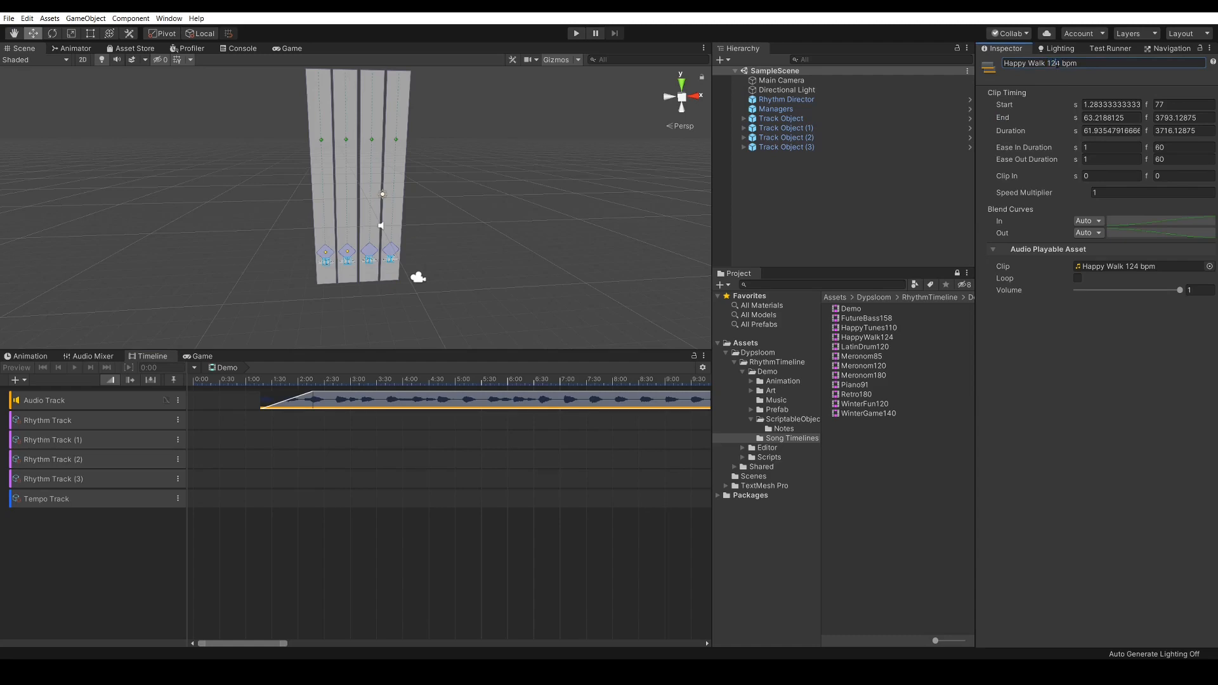
Step: Set the Tempo Track's BPM to 124
double_click(1056, 62)
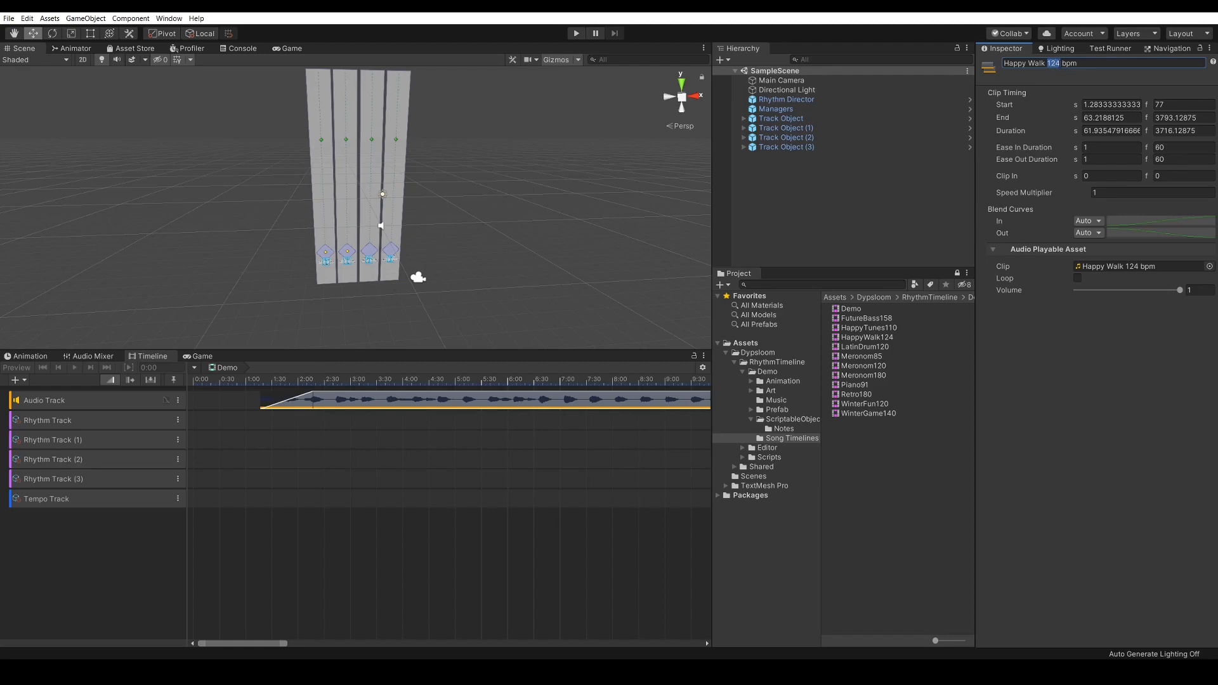
click(46, 499)
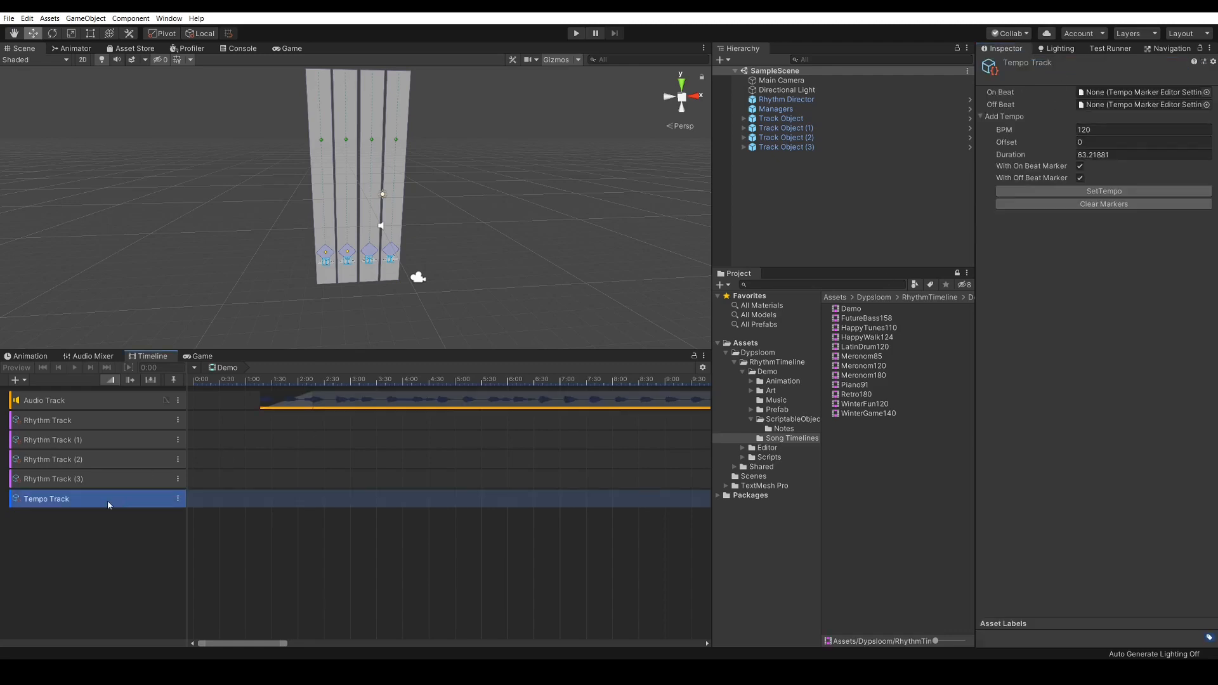
click(1144, 130)
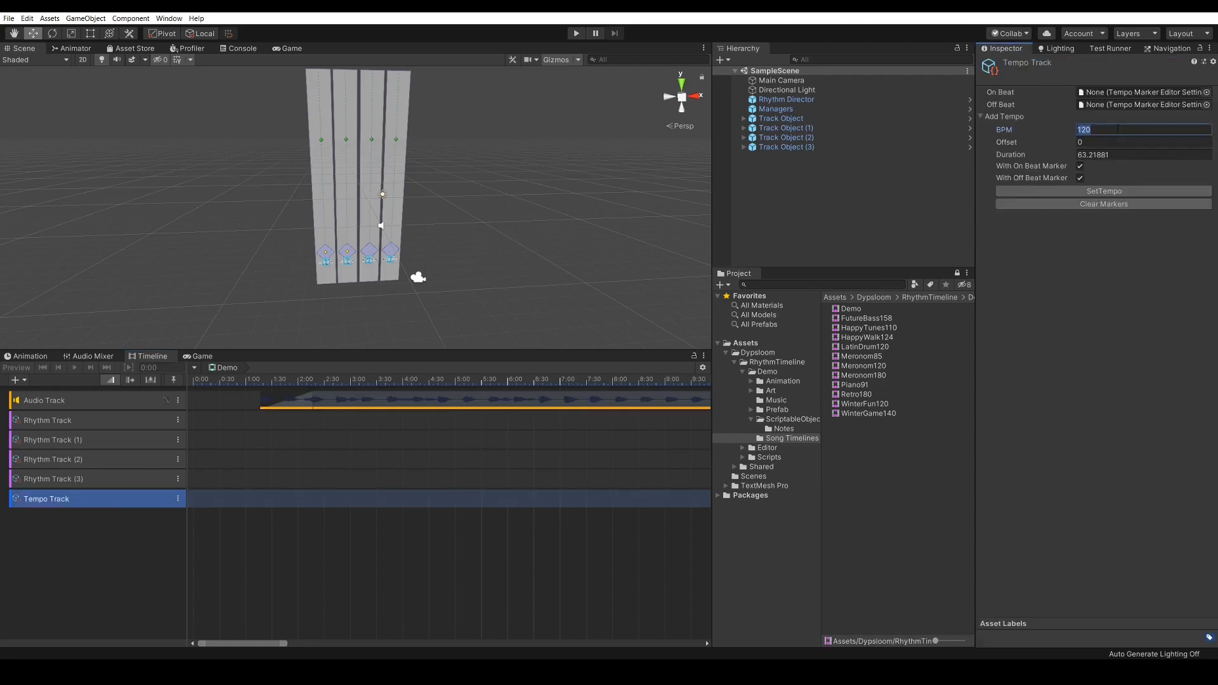
text(124)
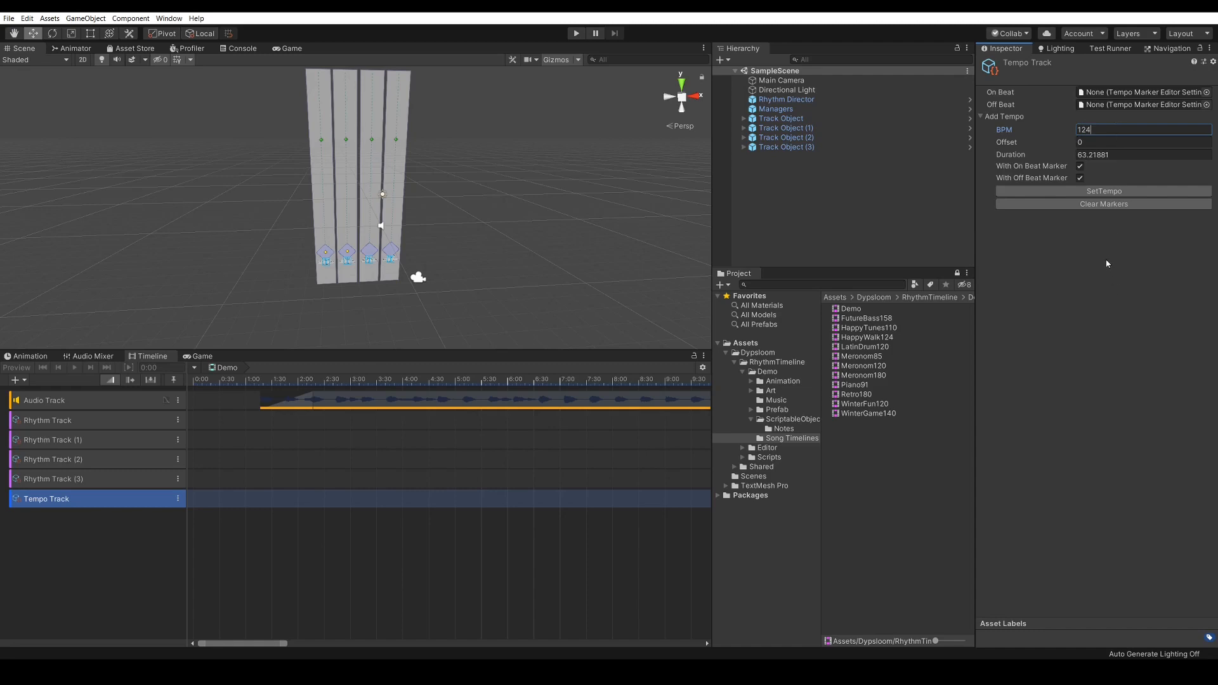
Step: Set the Demo song timeline's Bpm to 124
click(851, 309)
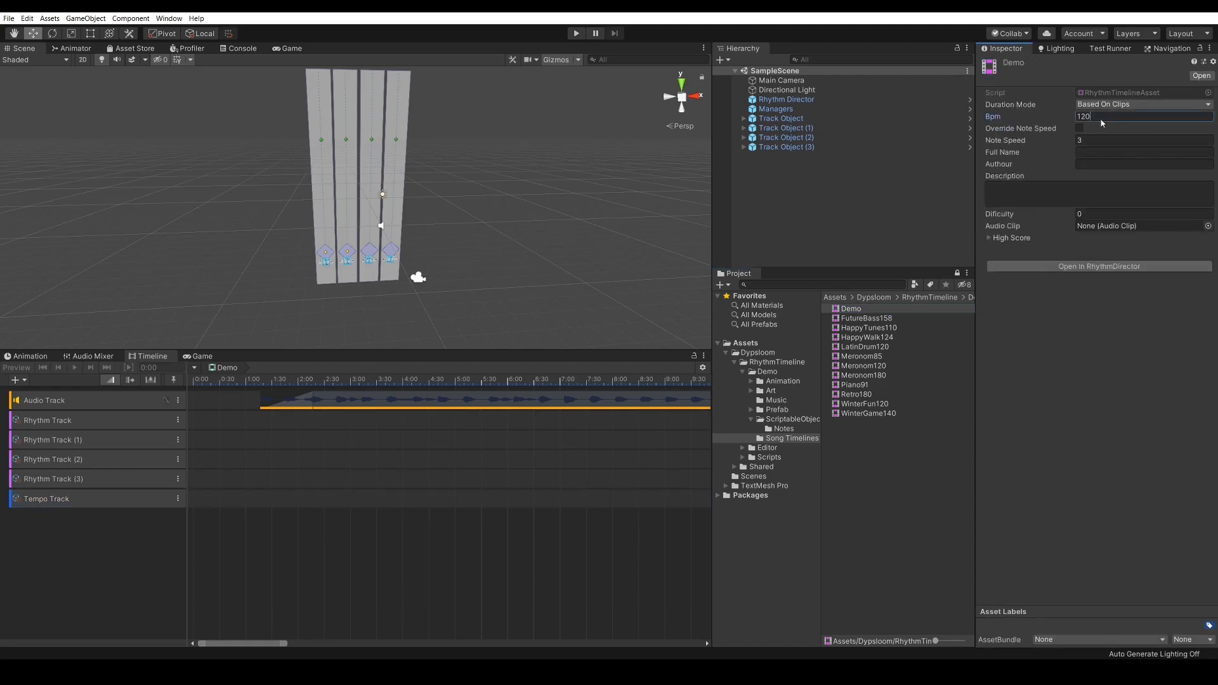
text(124)
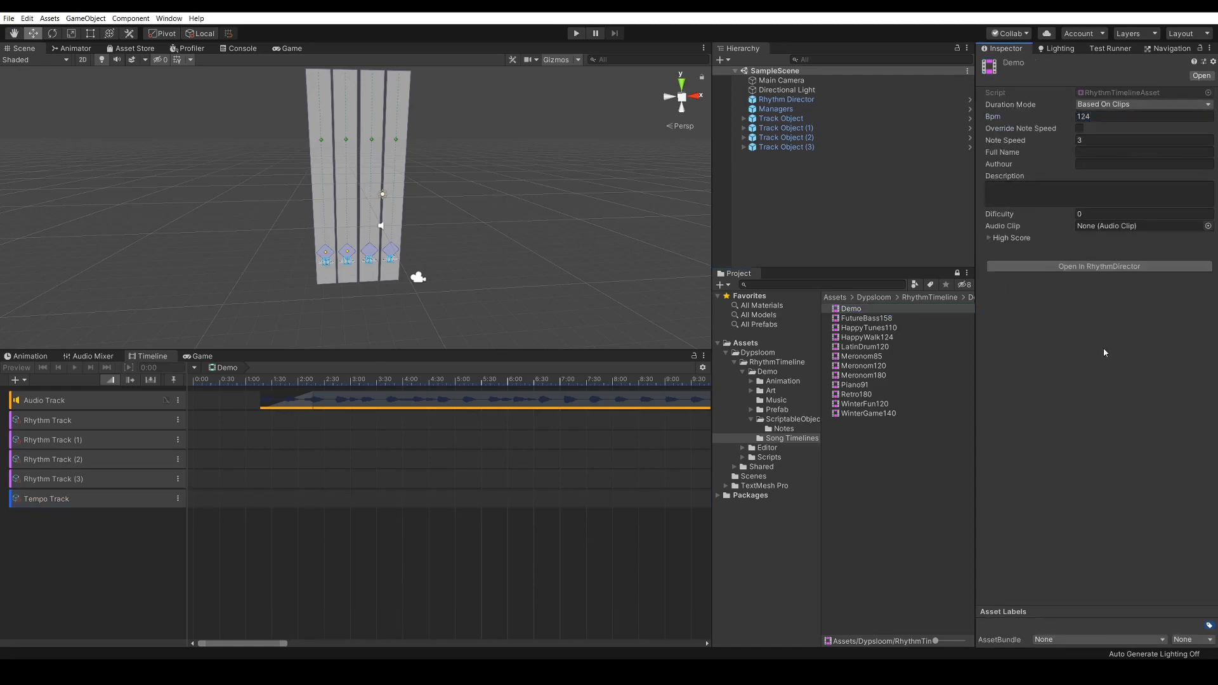
mouse_move(1048, 128)
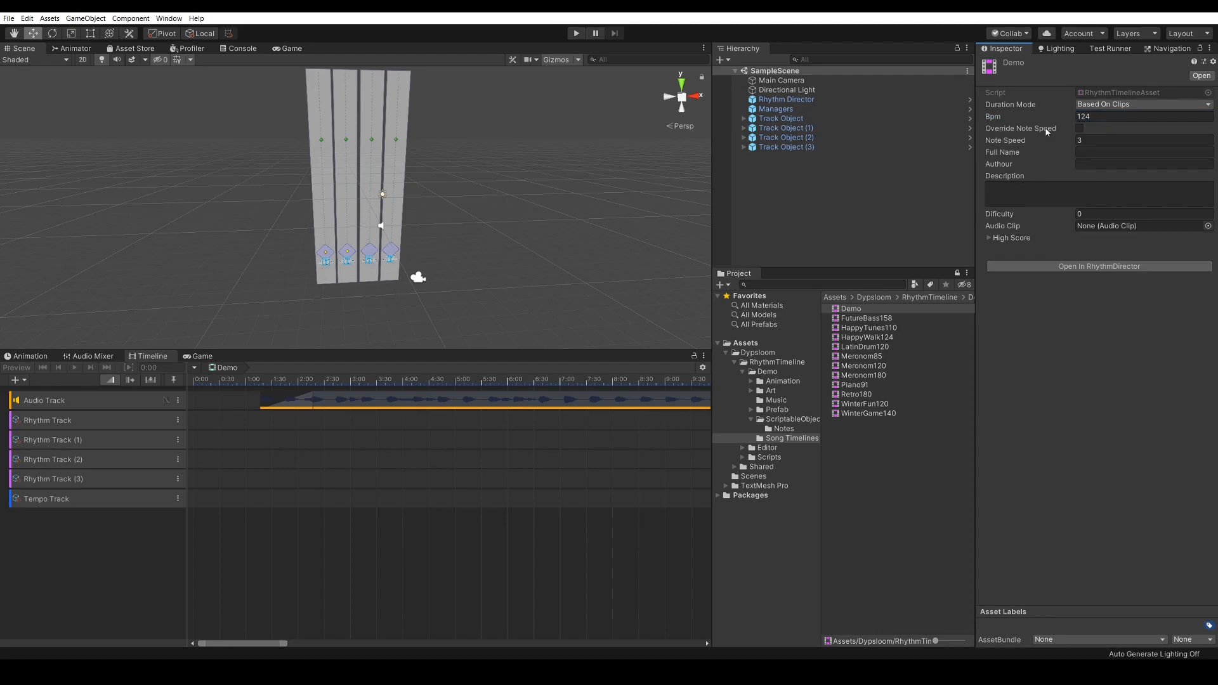
click(1142, 152)
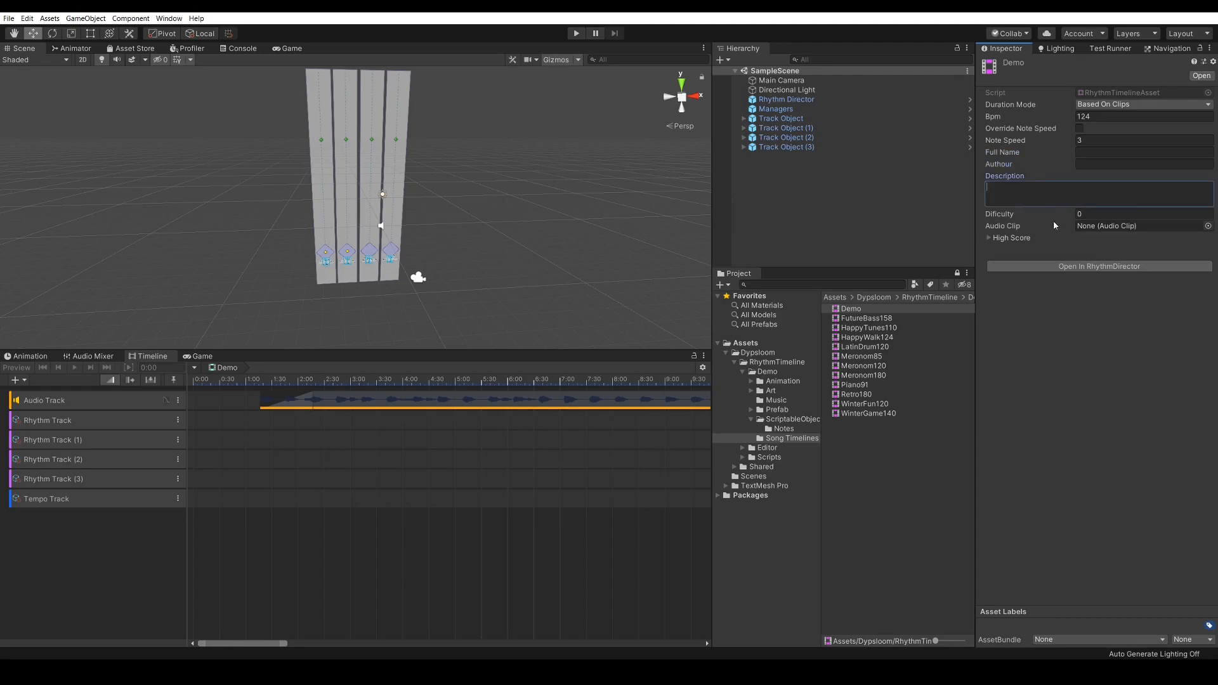
mouse_move(1008, 227)
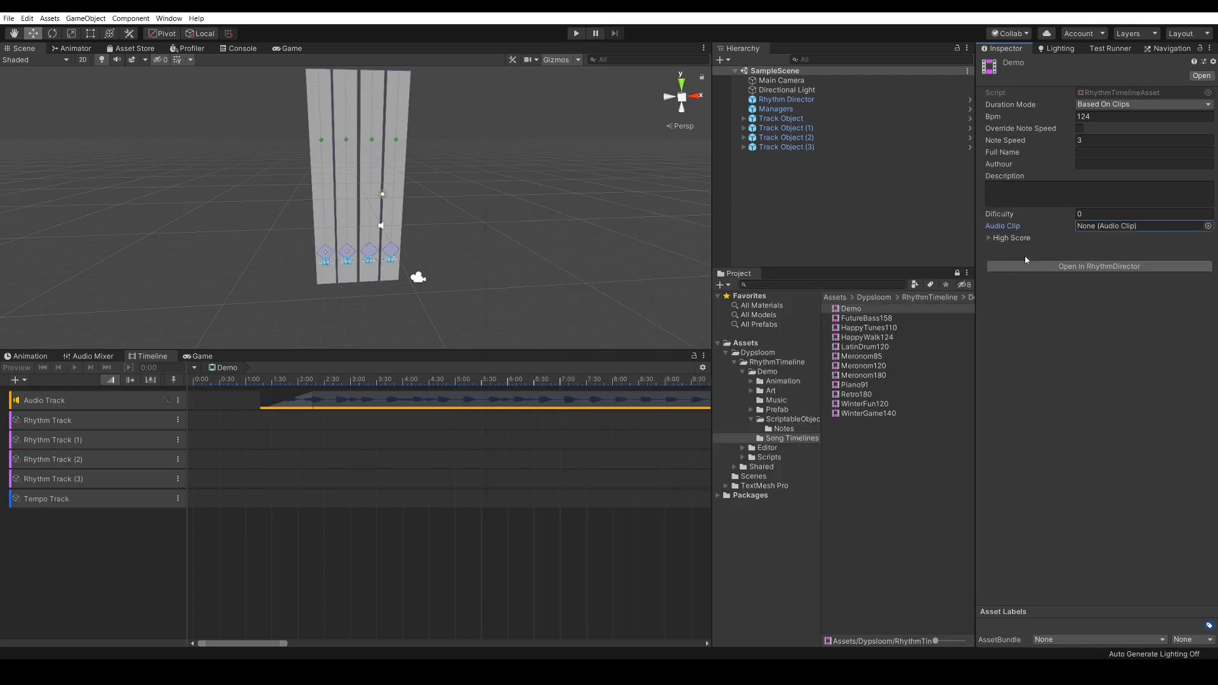
click(46, 499)
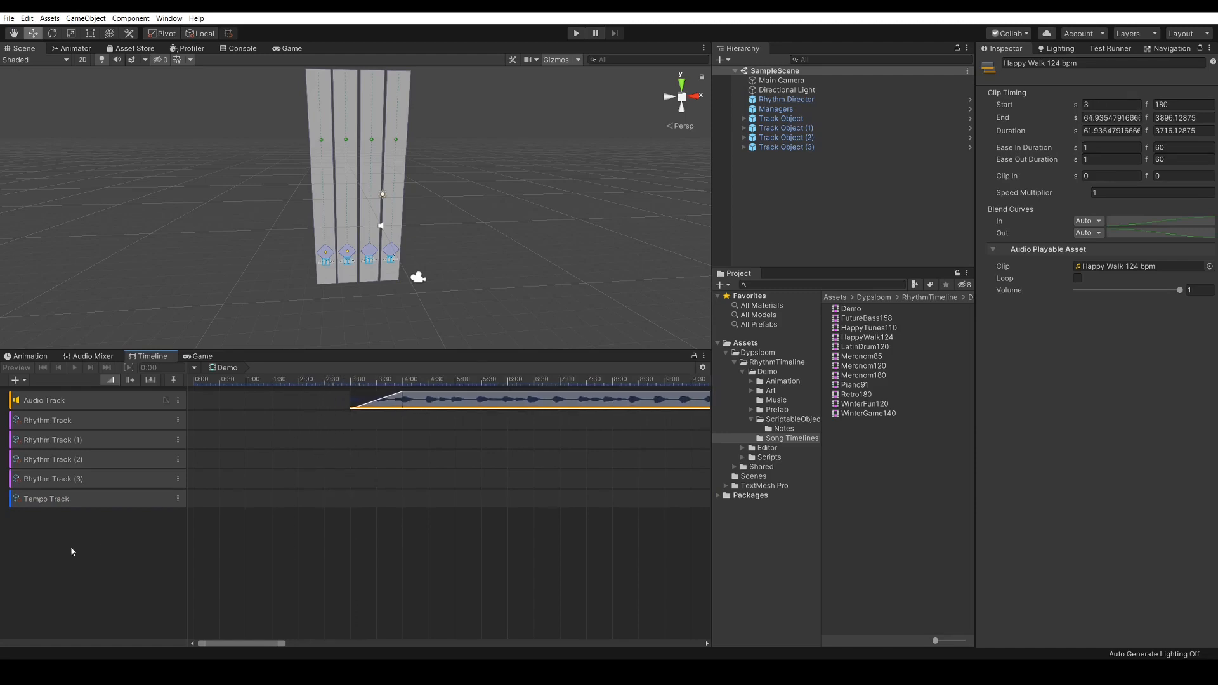
Step: Generate 124 BPM beat markers on the Tempo Track with a 3-second offset
click(45, 499)
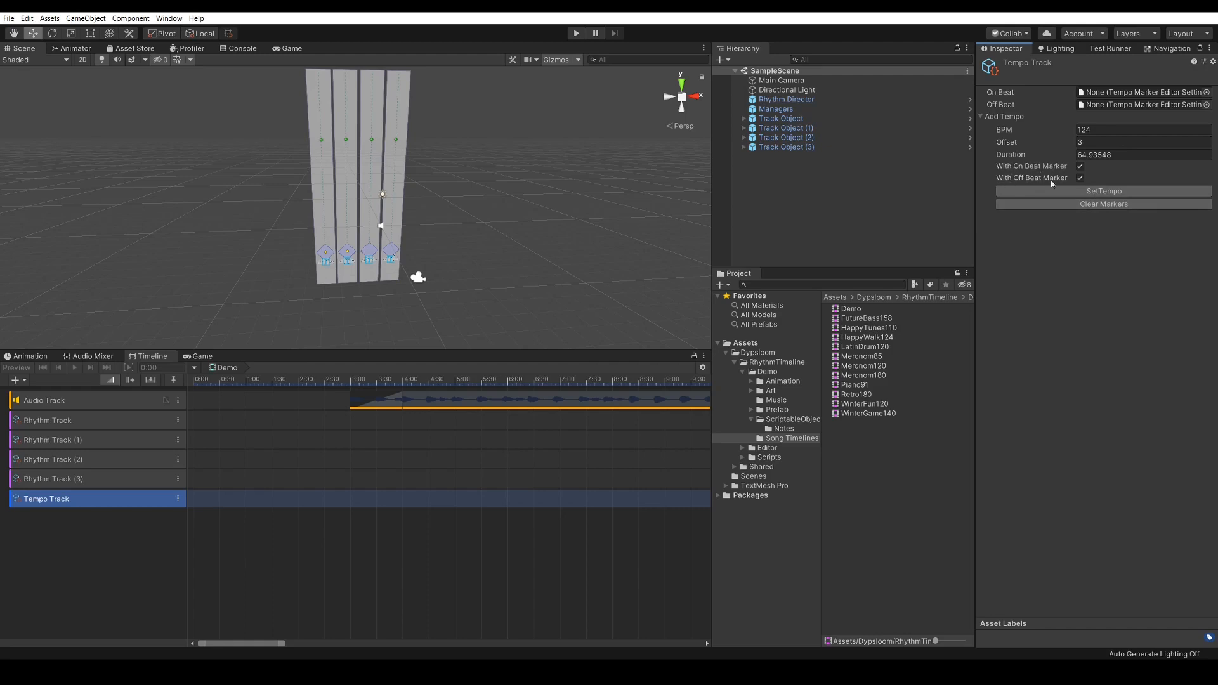
click(1103, 191)
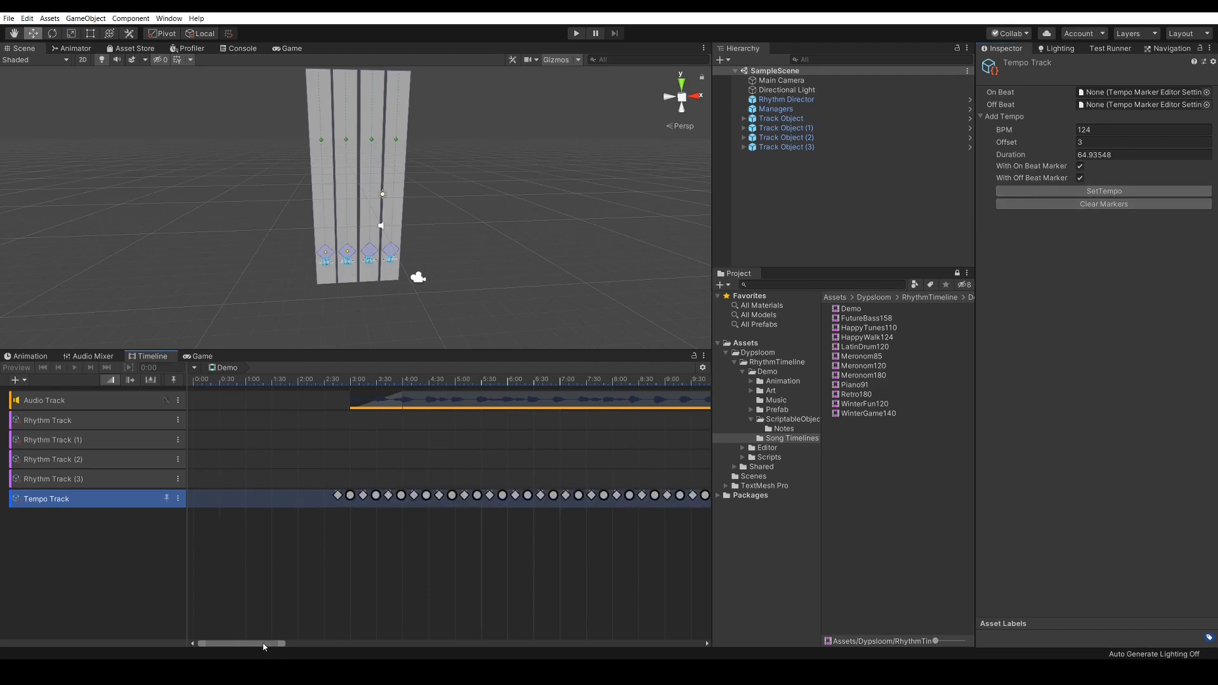
drag(264, 643, 648, 643)
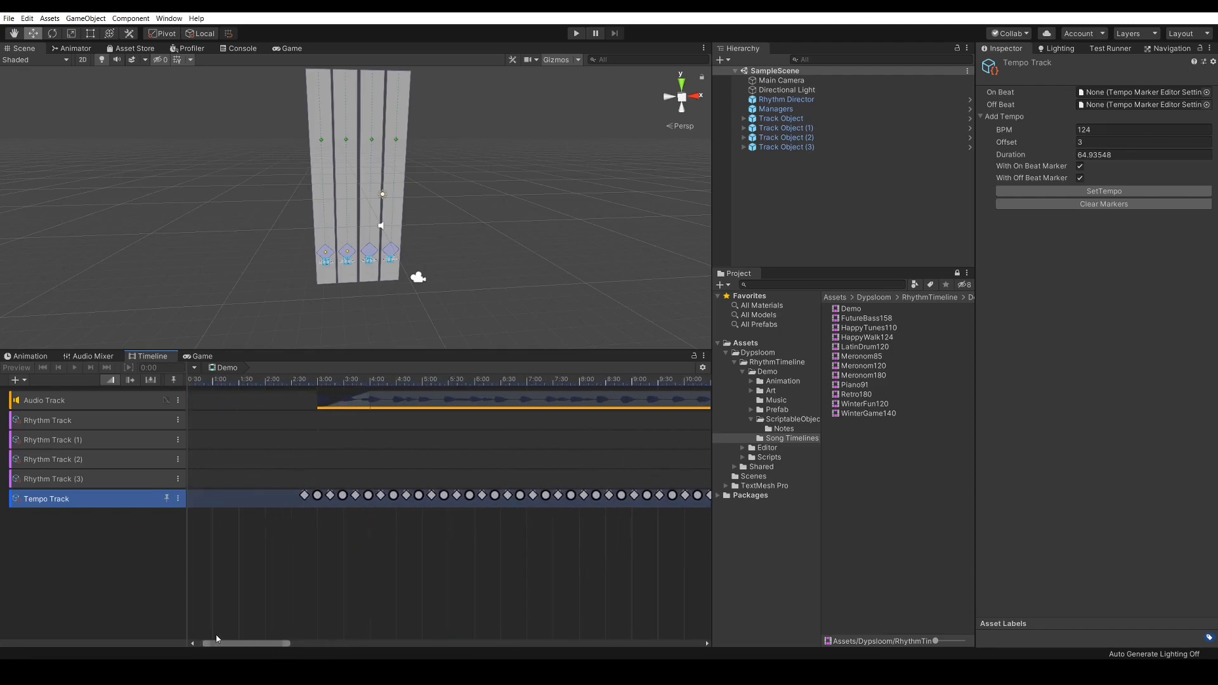
click(304, 495)
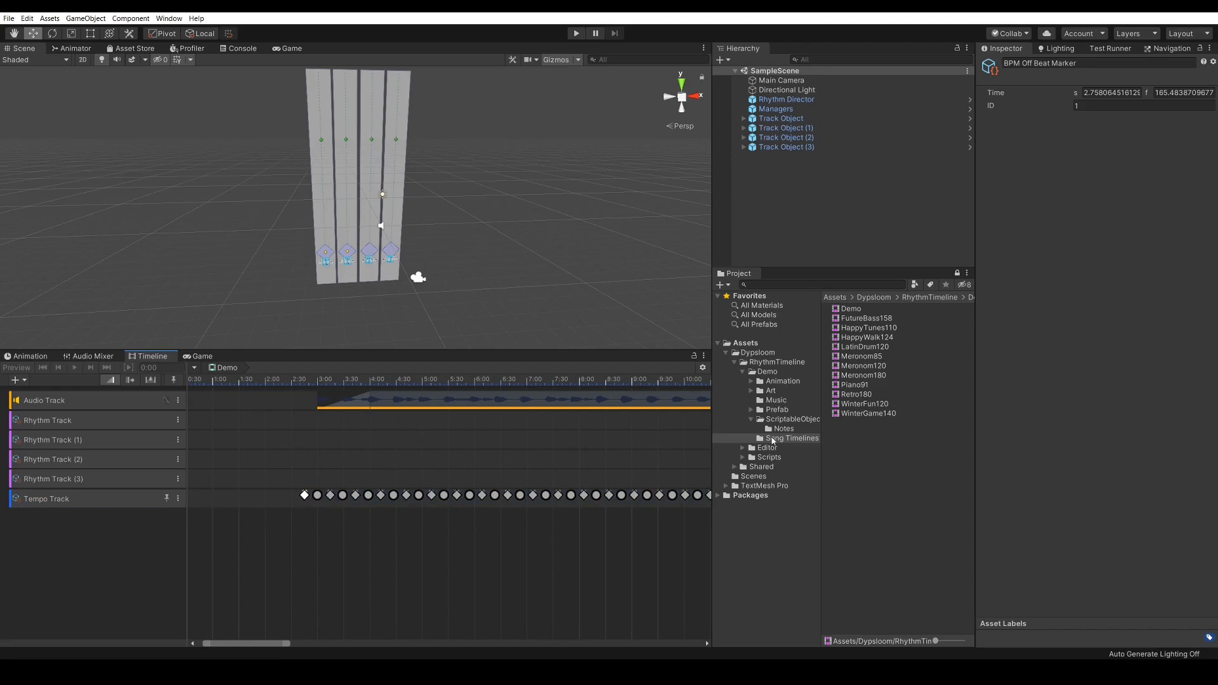
Step: Place a tap note on Rhythm Track (1), snapped to a beat, spanning about 2.76–6.15 s
click(783, 428)
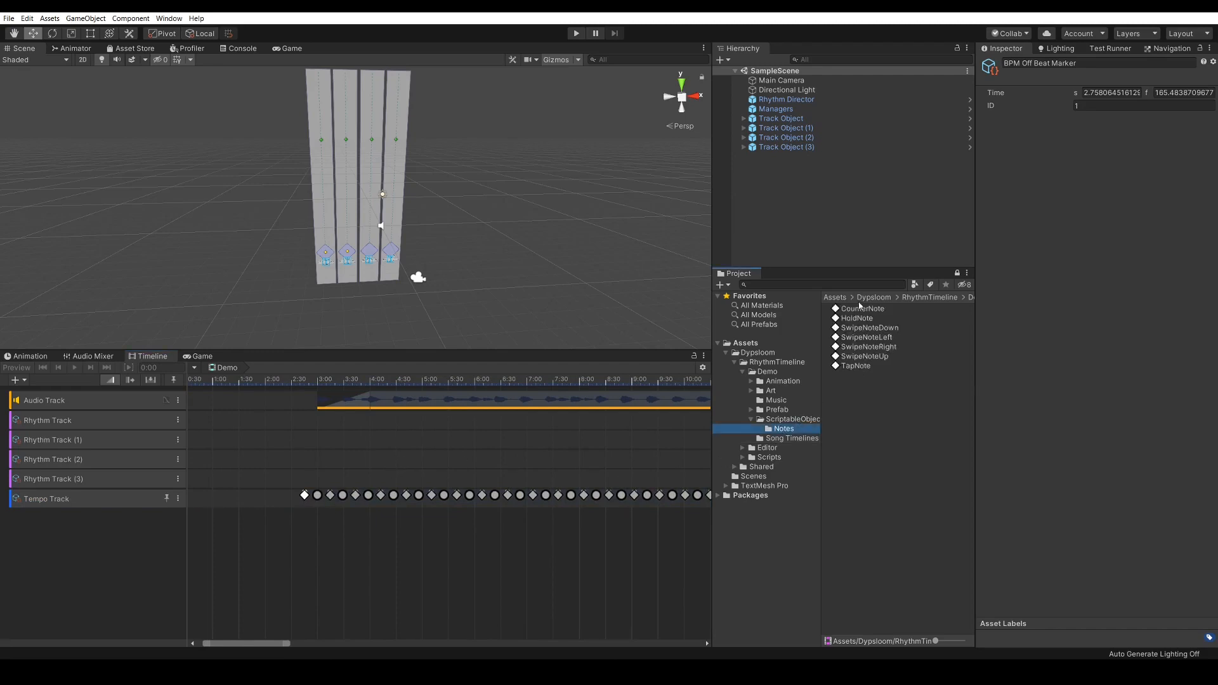
click(855, 366)
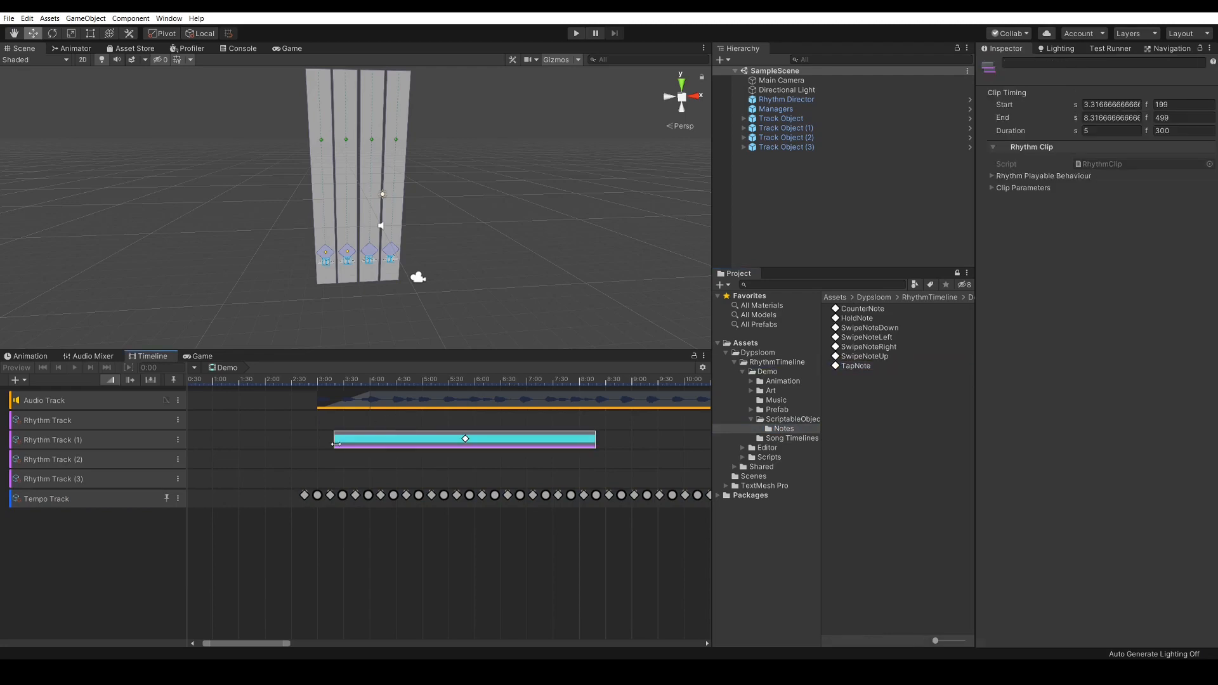
drag(464, 439, 426, 439)
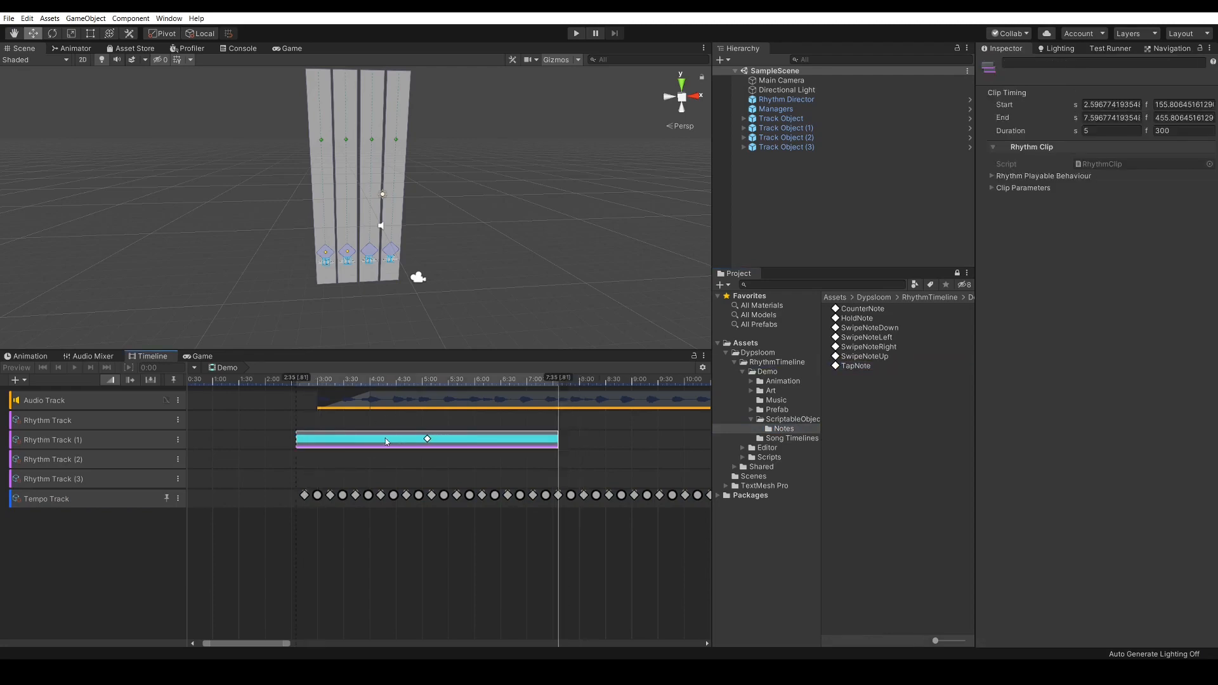
drag(384, 439, 400, 438)
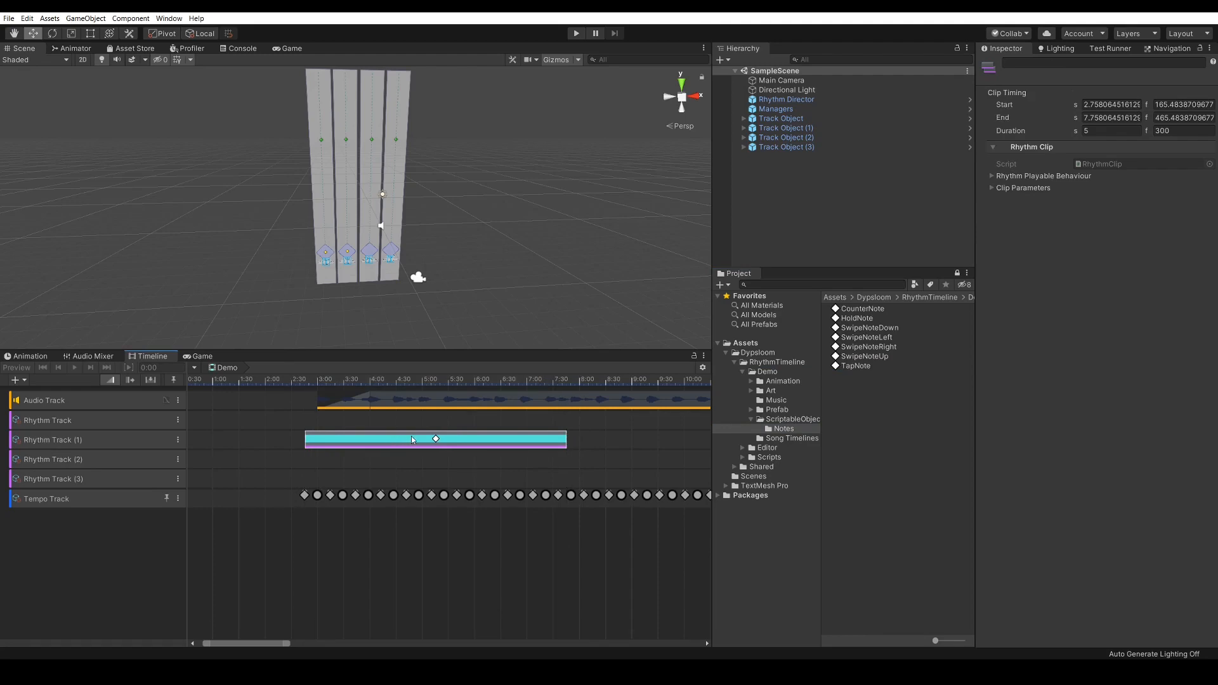
drag(565, 439, 608, 439)
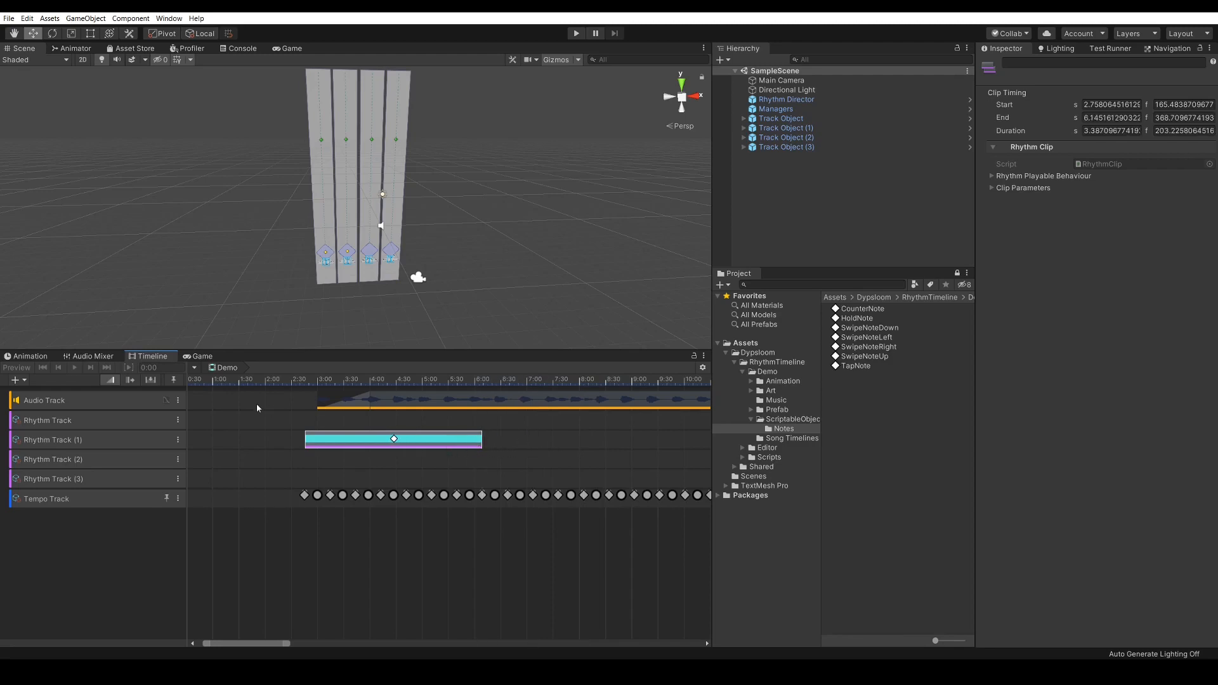
mouse_move(99, 405)
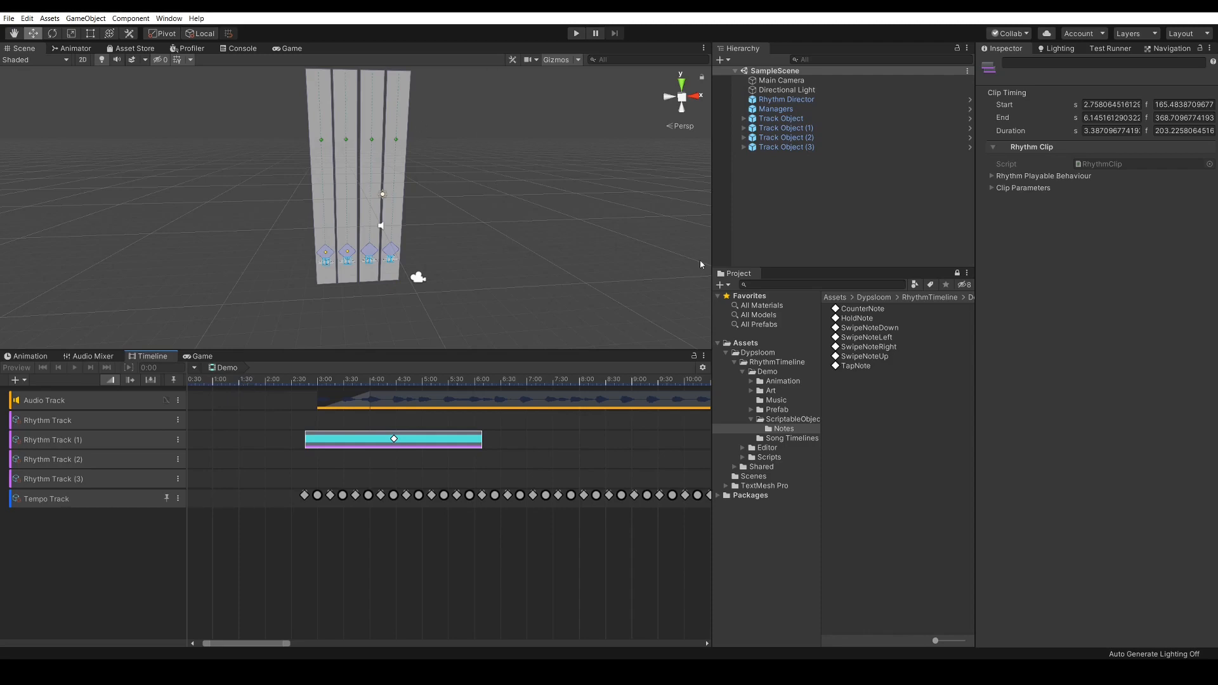
click(792, 438)
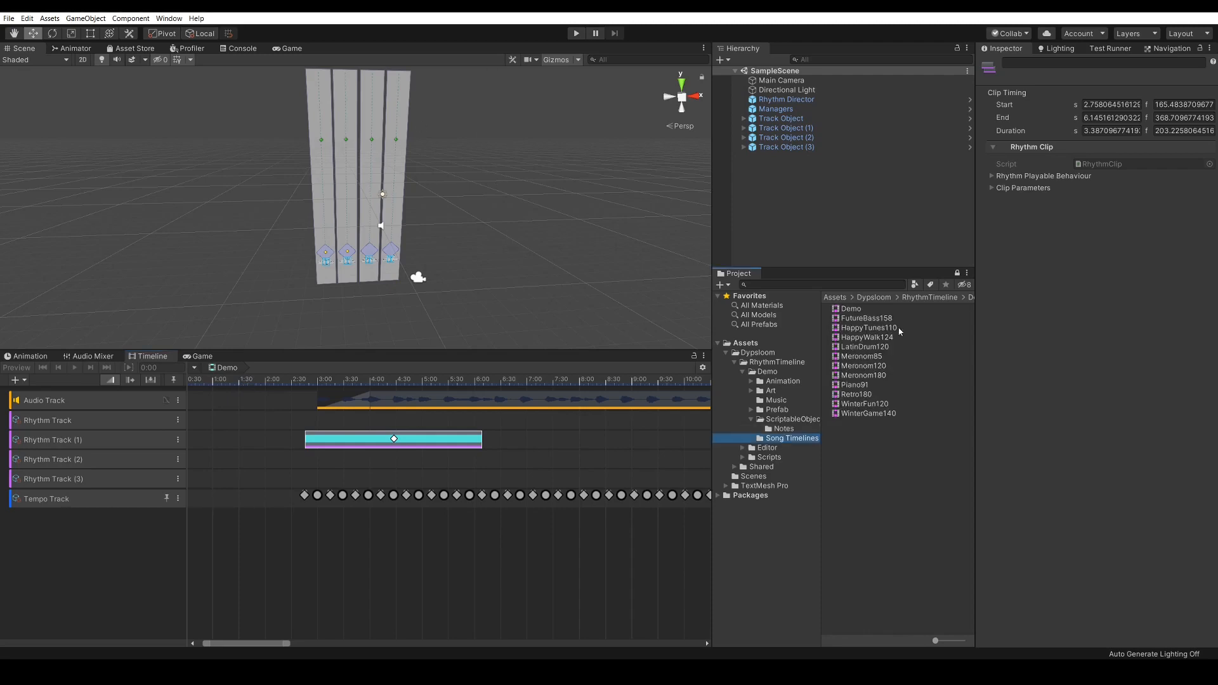
Step: Add tap and hold notes across the rhythm tracks, adjust their timing, and preview the lanes
click(850, 308)
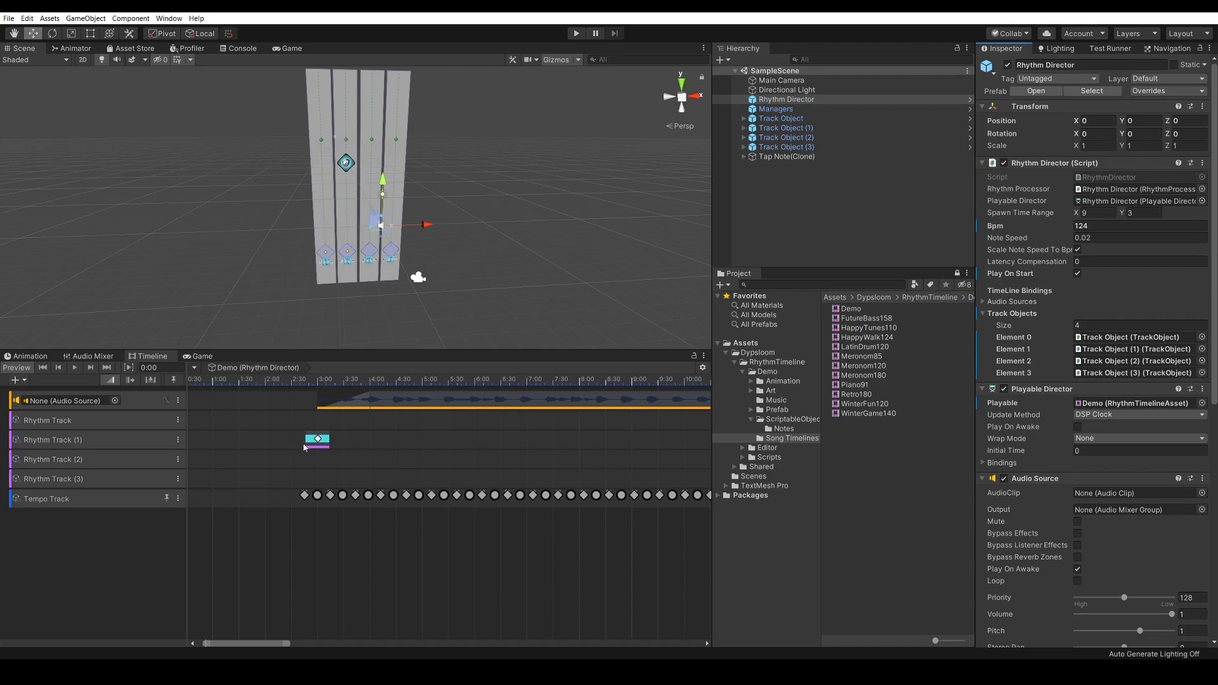
click(317, 440)
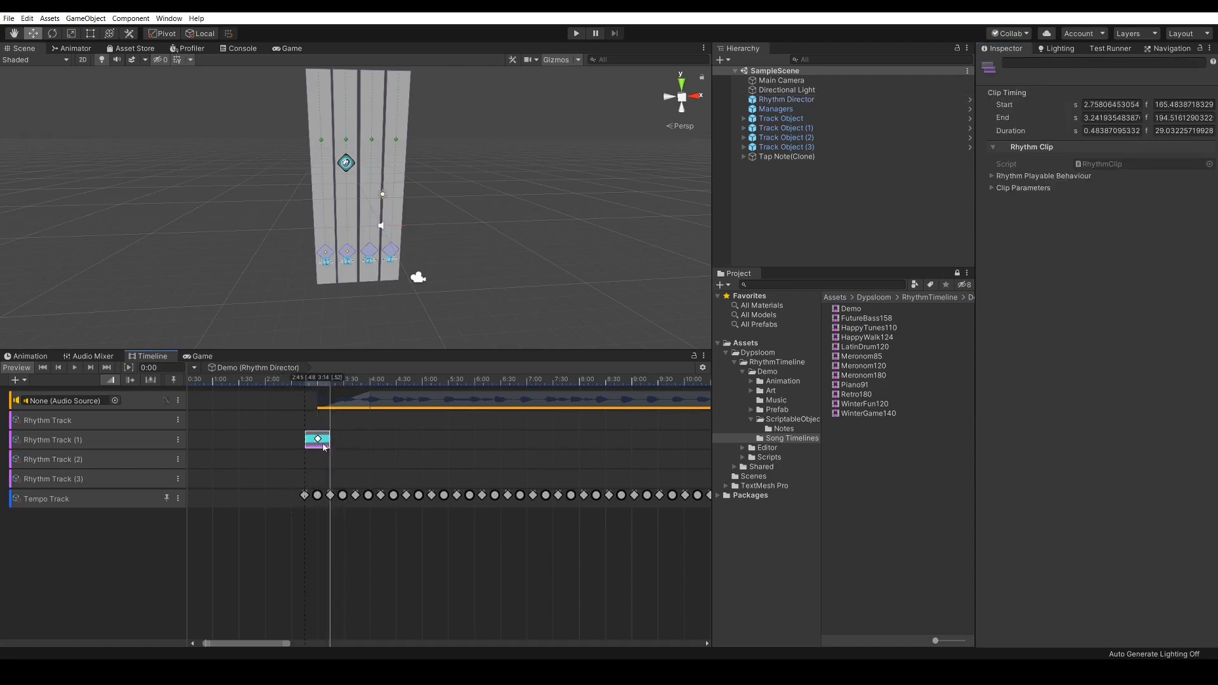
click(783, 428)
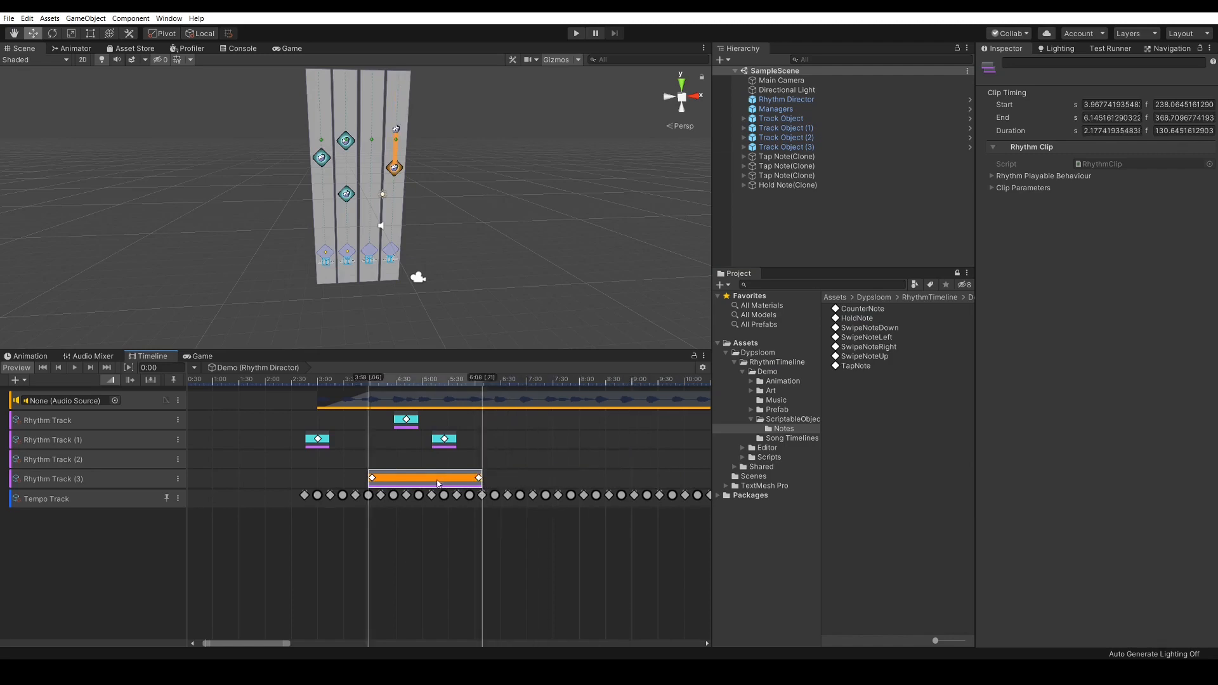
drag(423, 477, 411, 478)
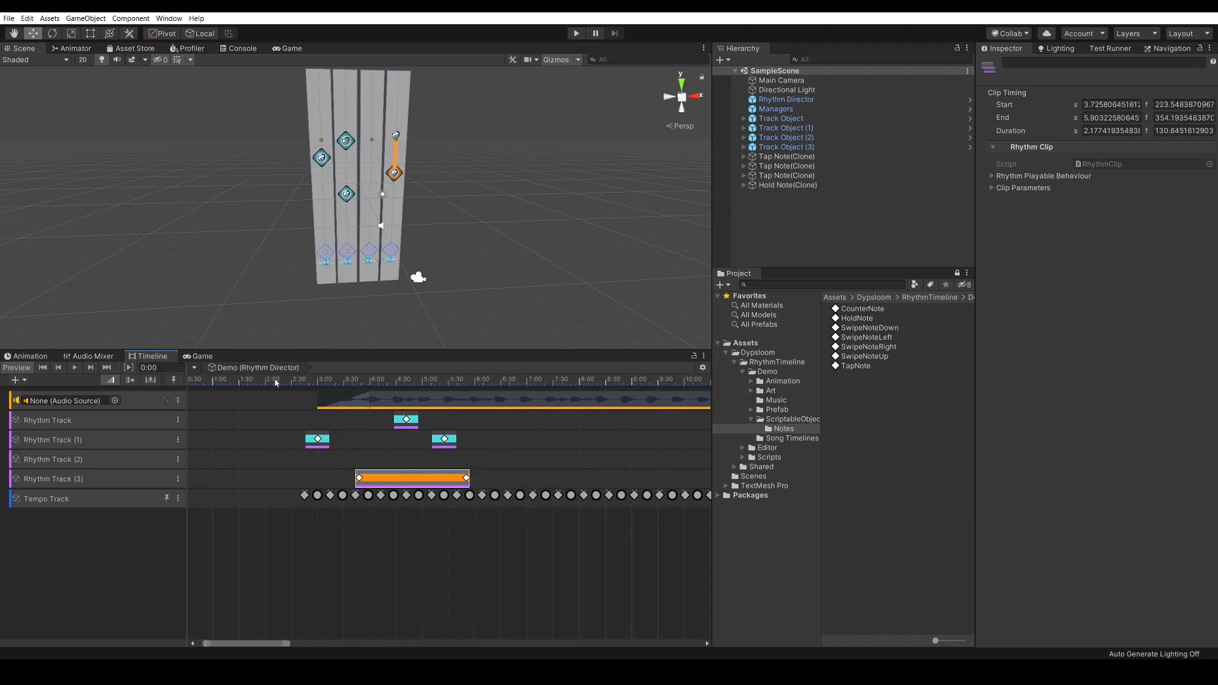
click(339, 380)
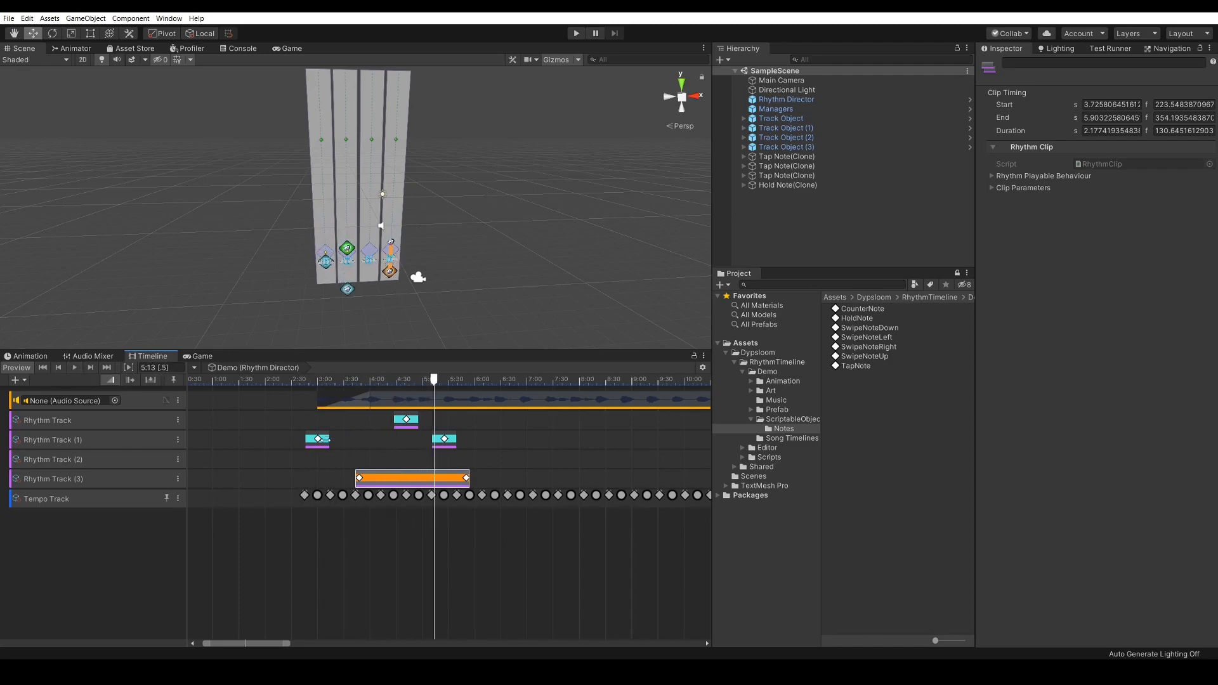
drag(317, 440, 366, 440)
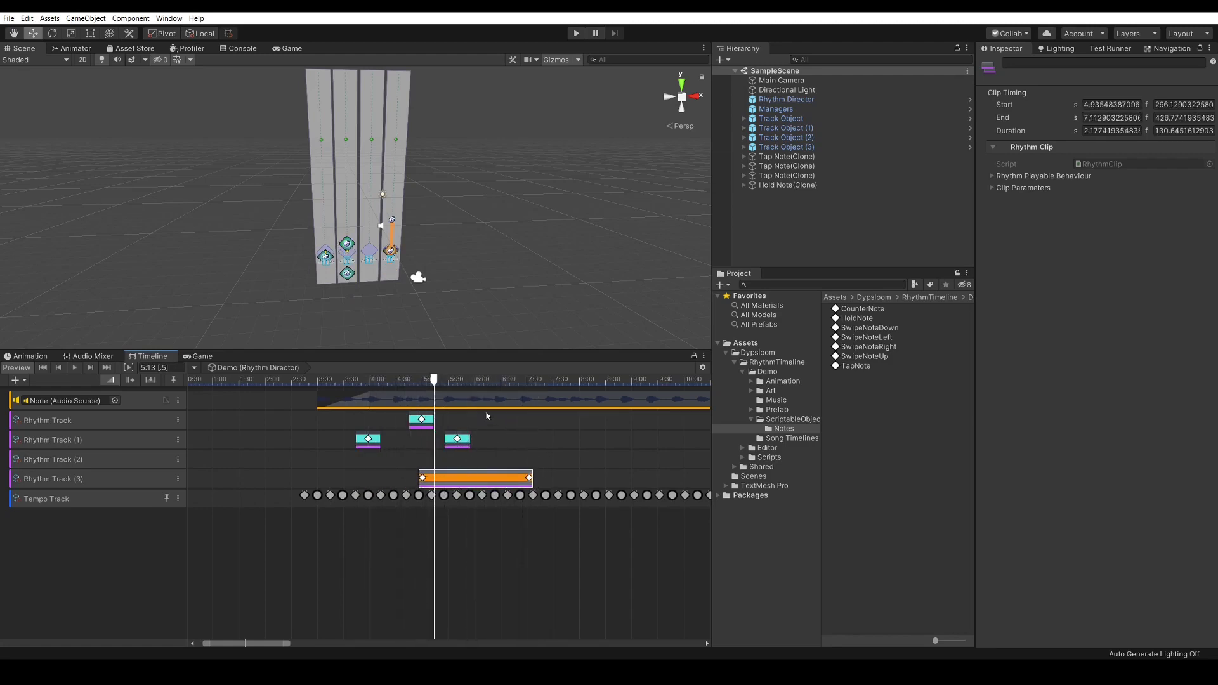
click(862, 308)
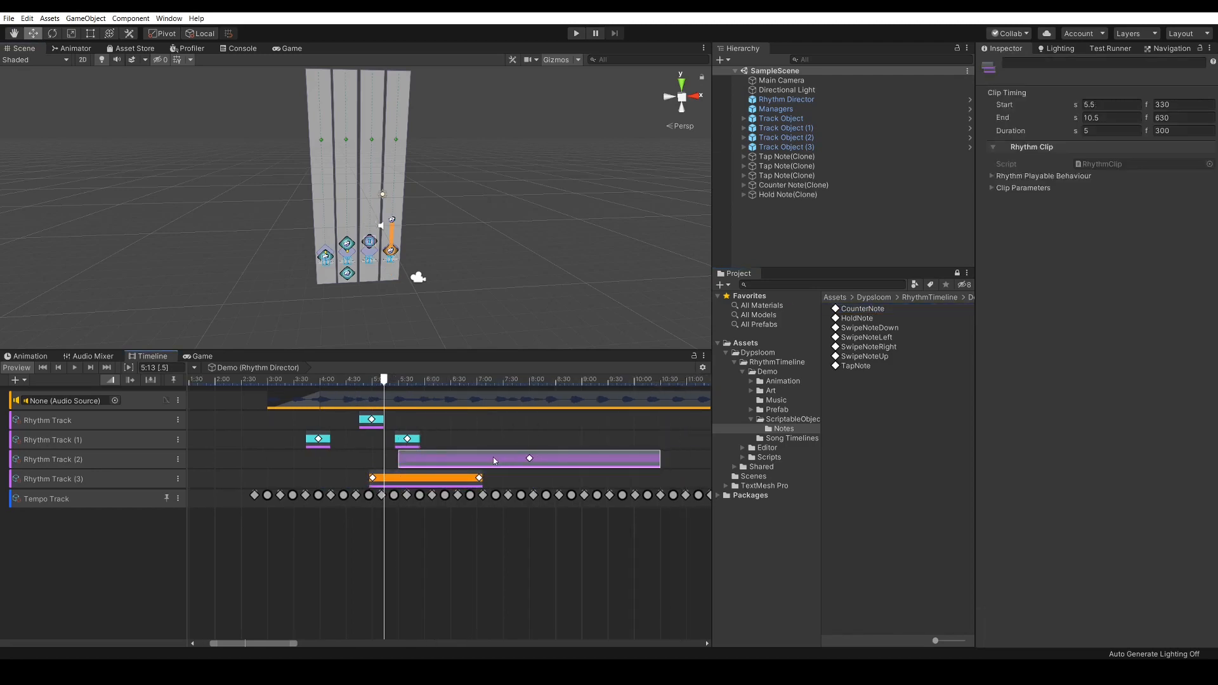
Step: Align the counter note clip to a beat, shorten it, and show its parameters
drag(494, 457, 551, 458)
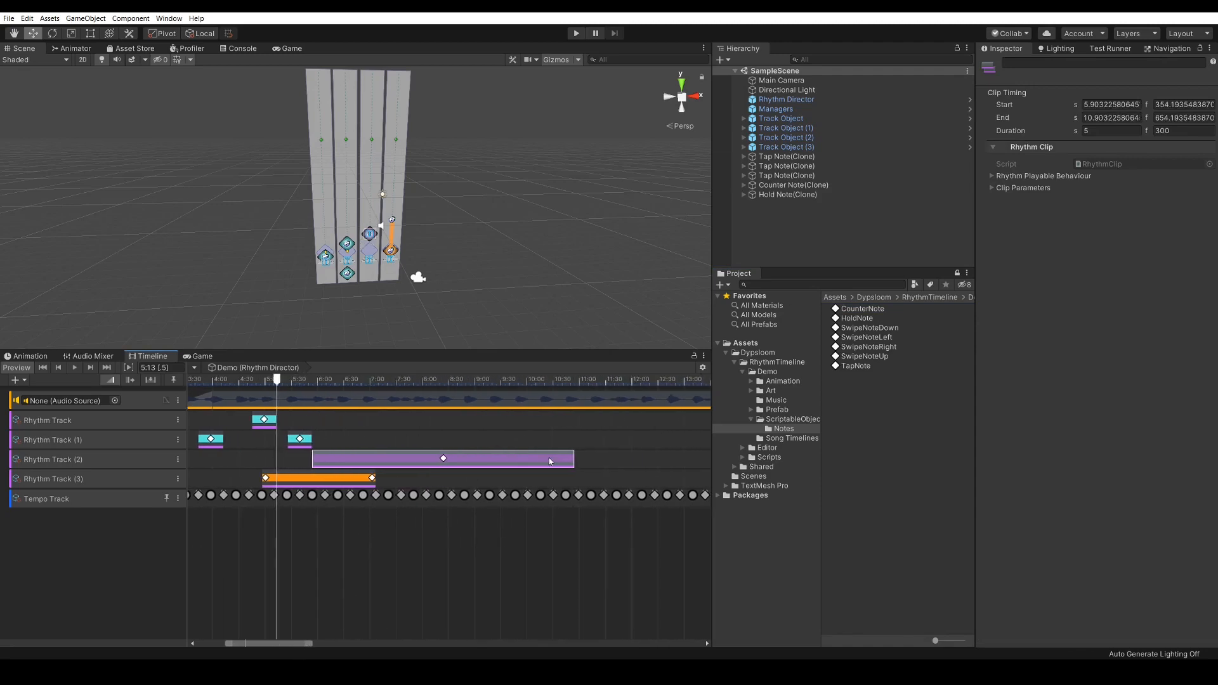
drag(573, 457, 466, 457)
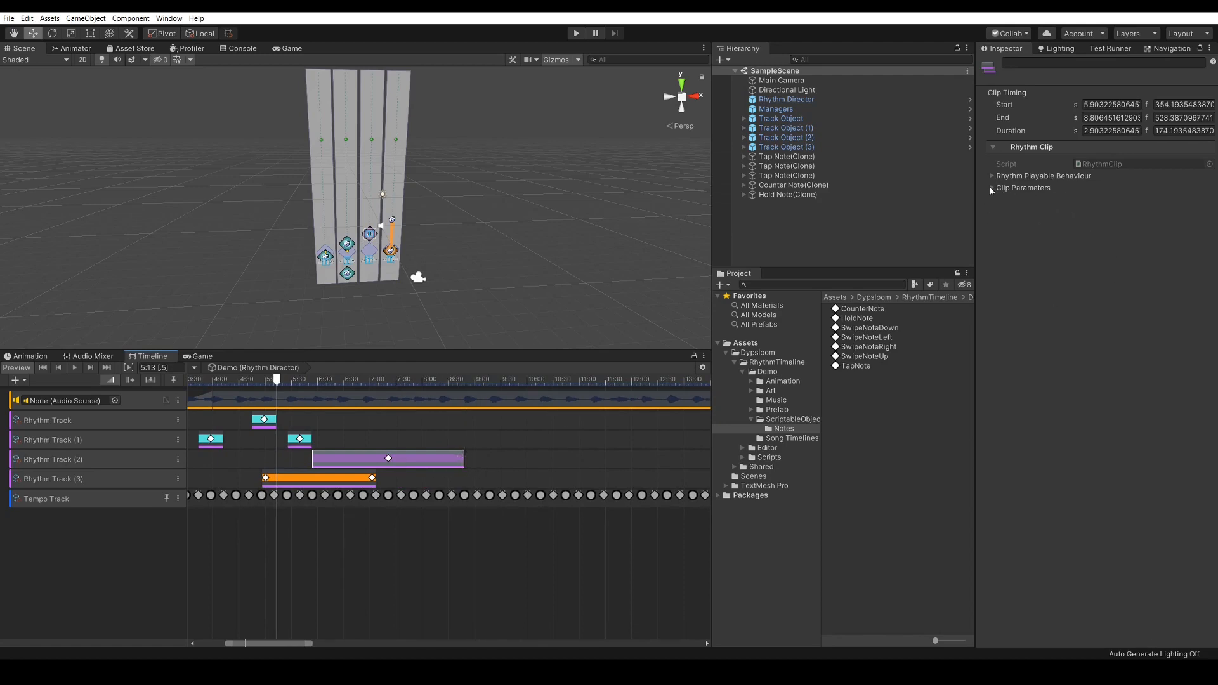
click(992, 176)
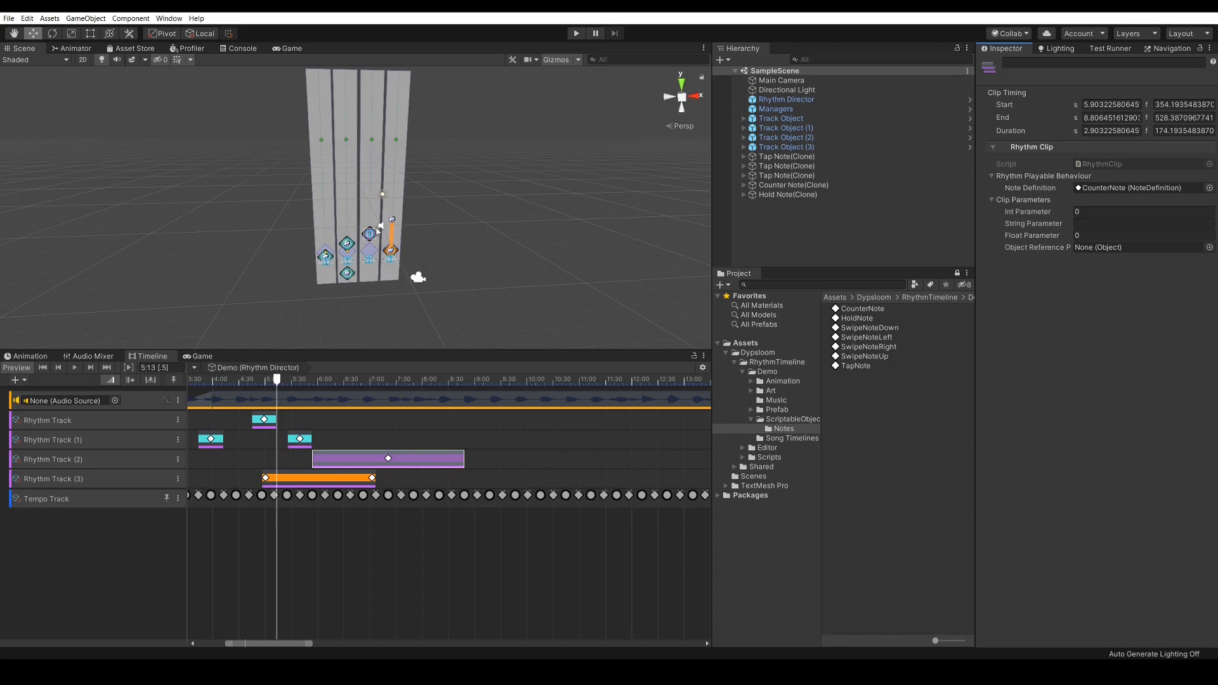
Step: Set the counter note clip's Int Parameter to 10 and inspect the CounterNote definition
click(288, 48)
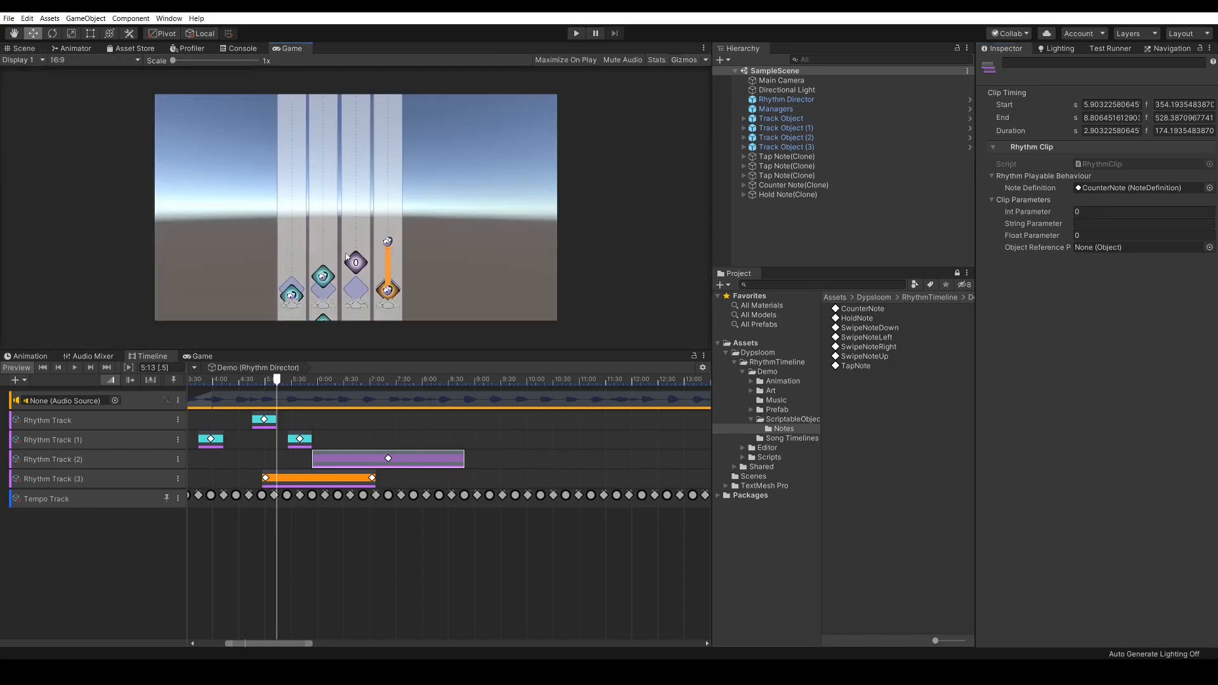
click(1144, 211)
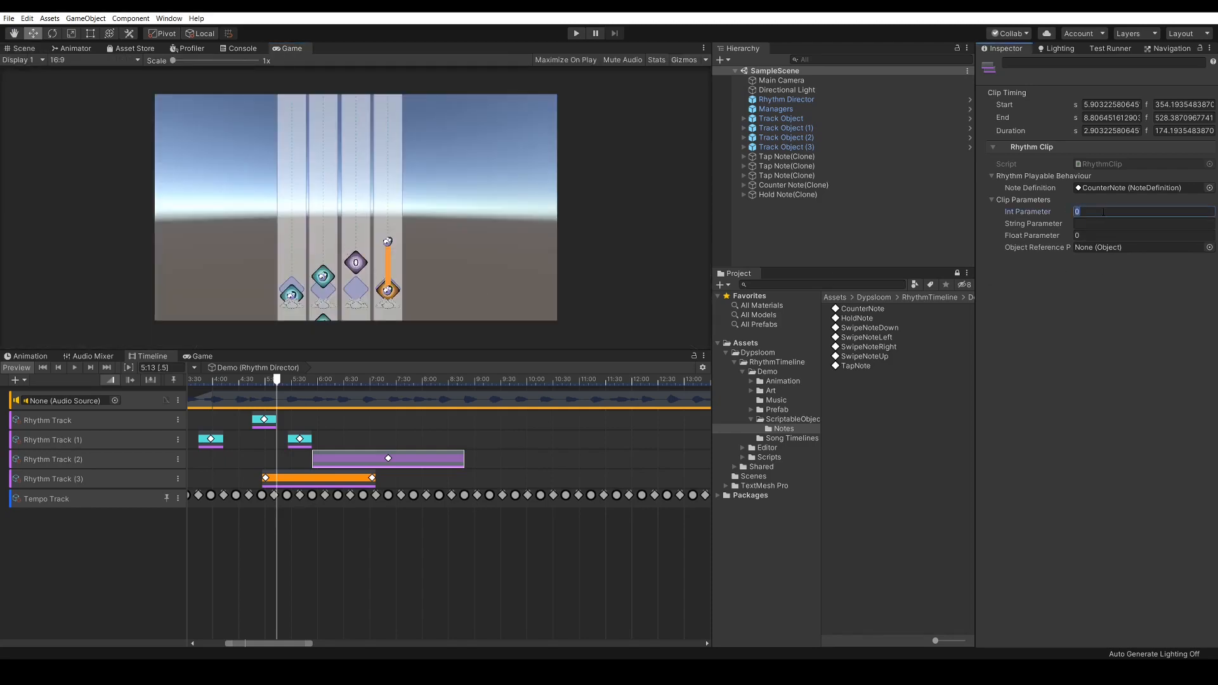
text(10)
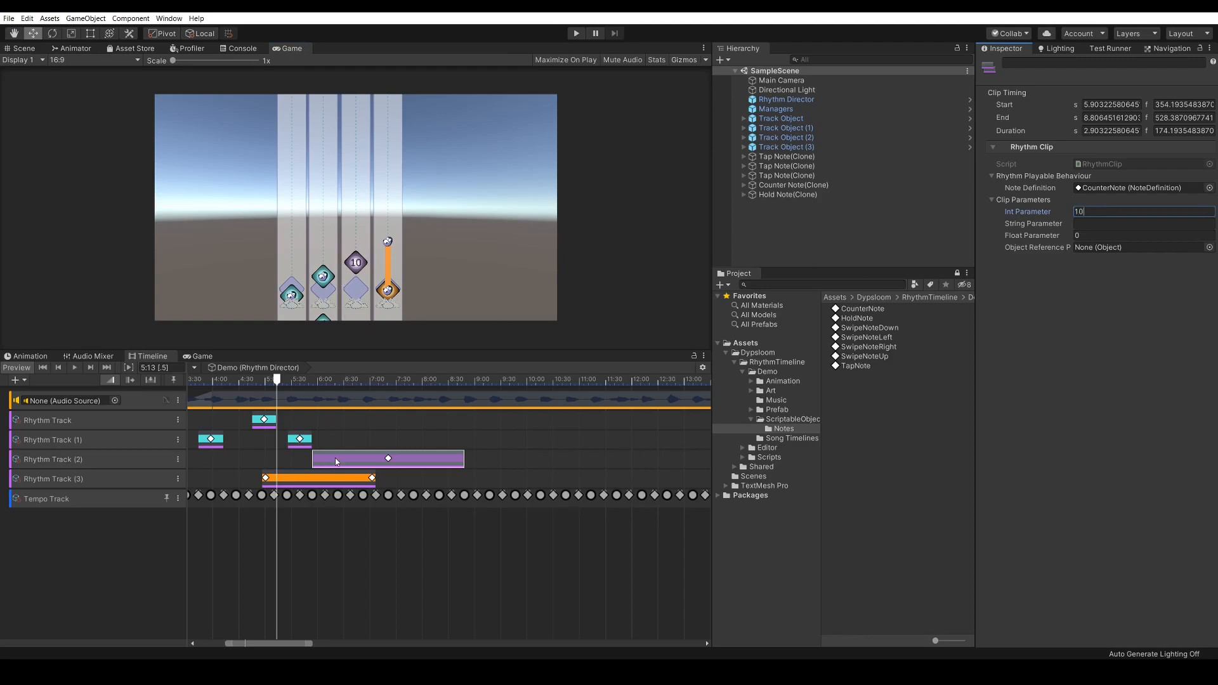
mouse_move(1047, 210)
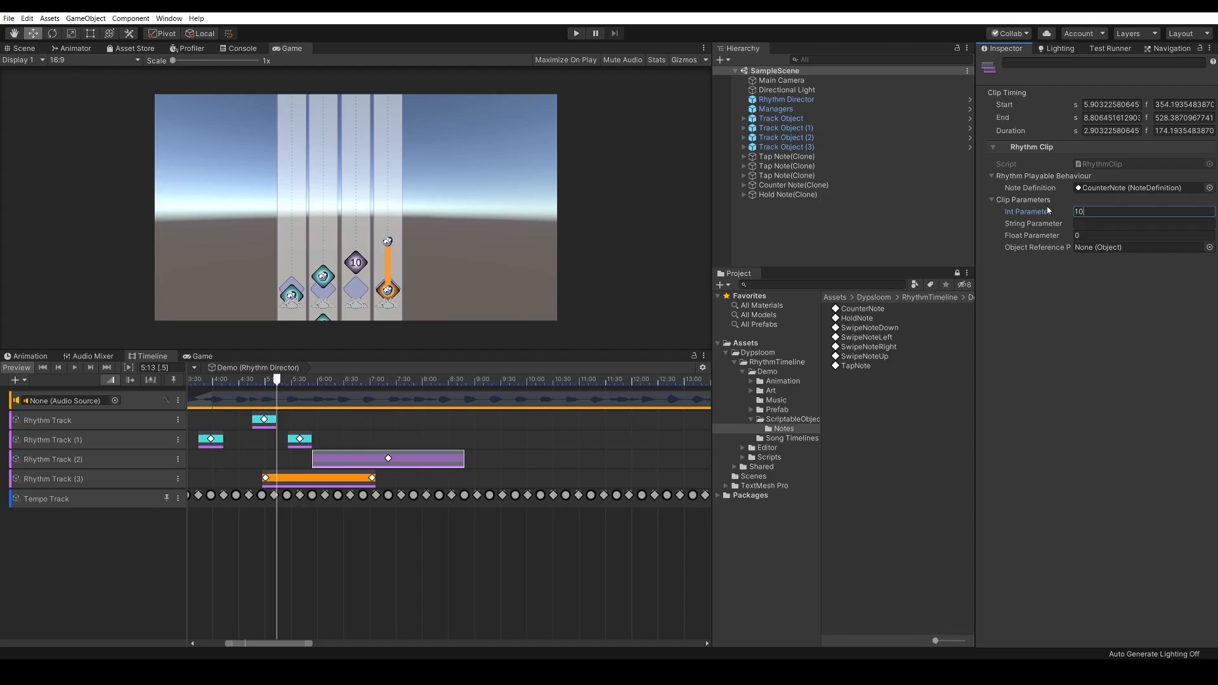
mouse_move(869, 337)
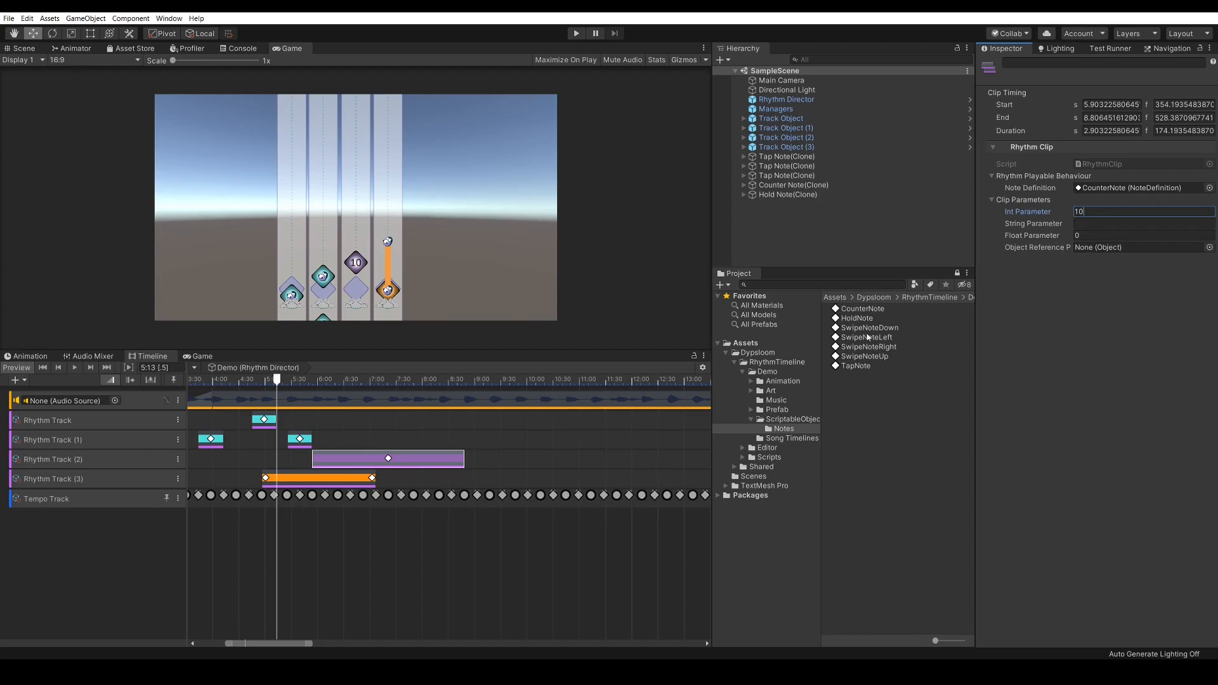
click(862, 309)
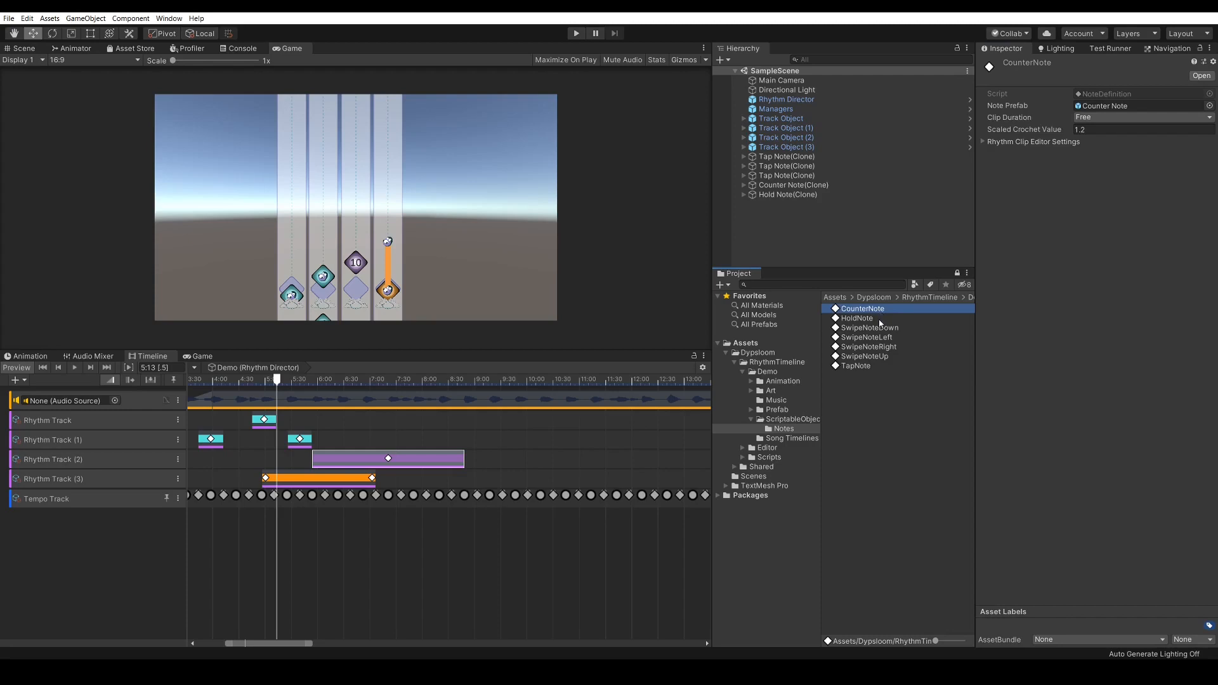
mouse_move(885, 322)
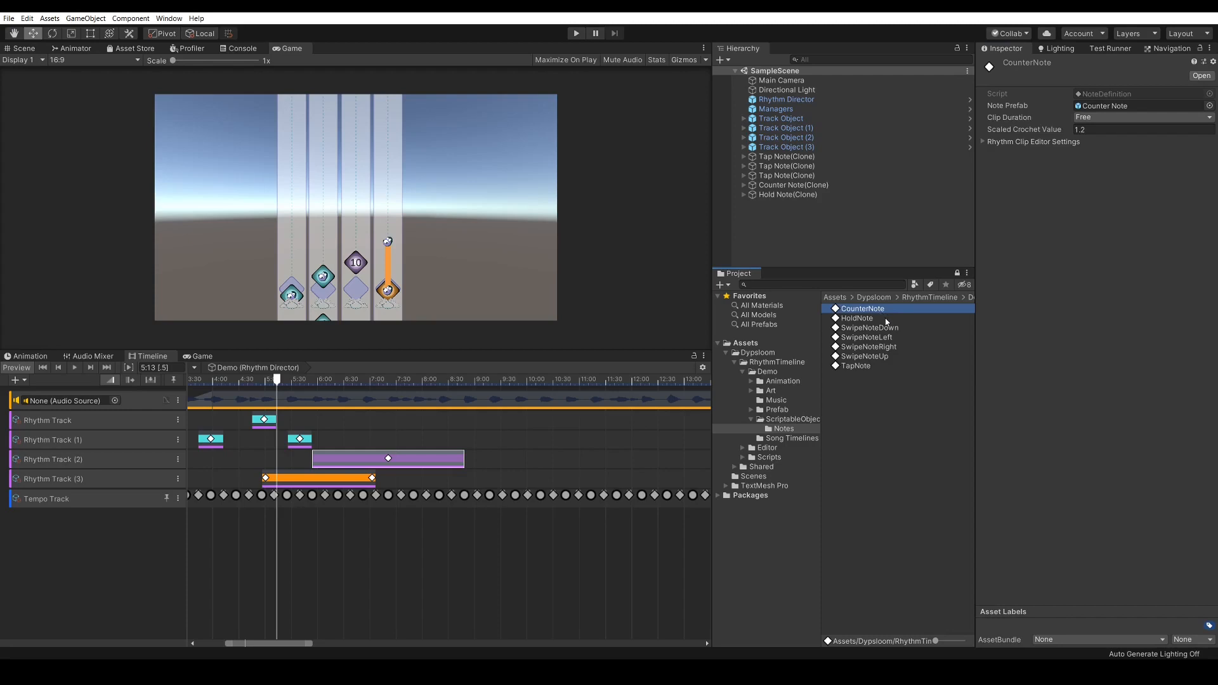
click(388, 458)
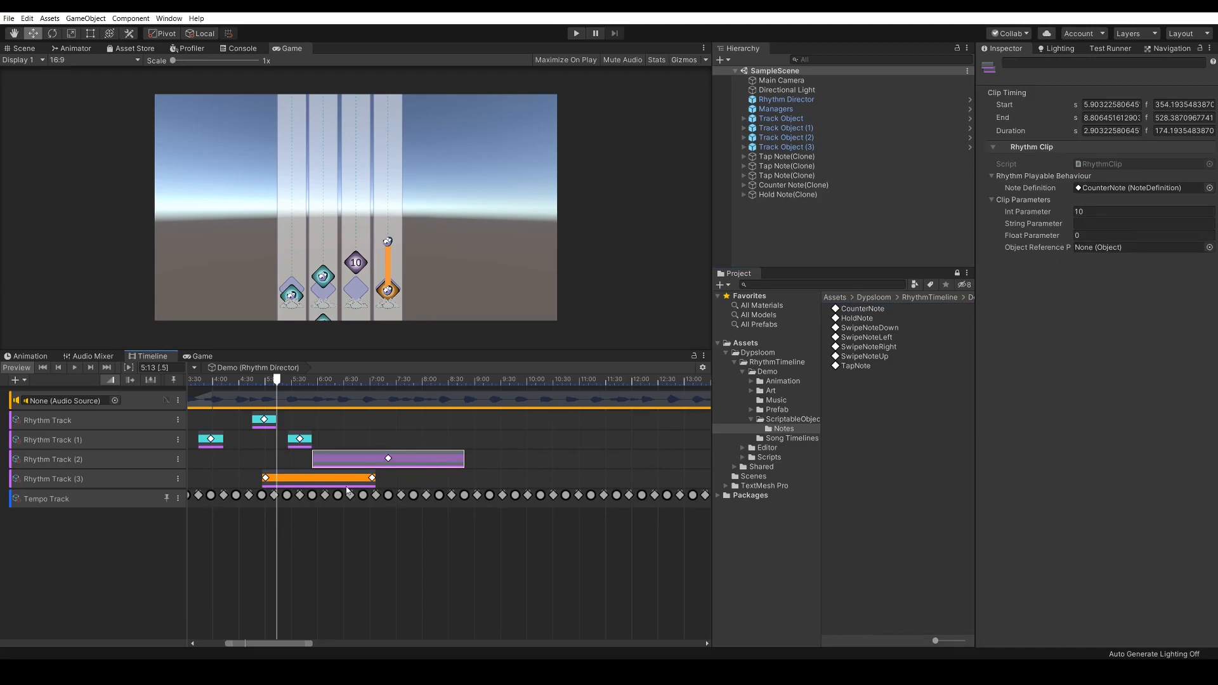
click(862, 308)
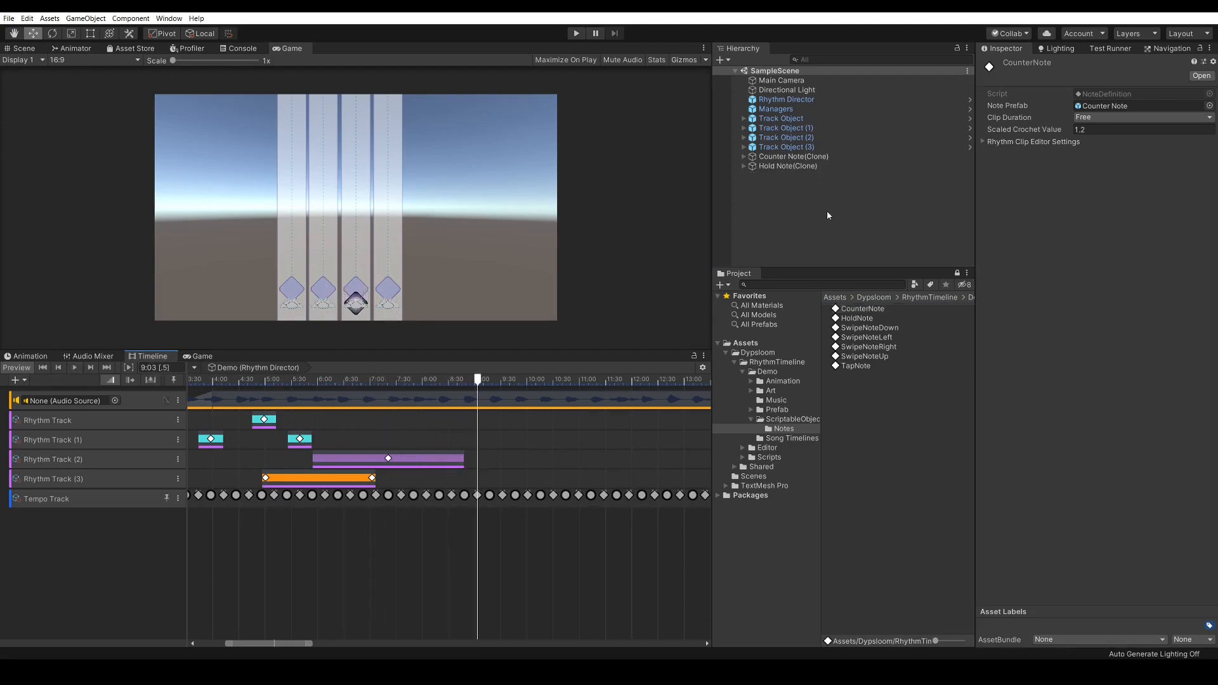
Step: Run SampleScene in play mode to watch the notes, then stop playing
click(576, 32)
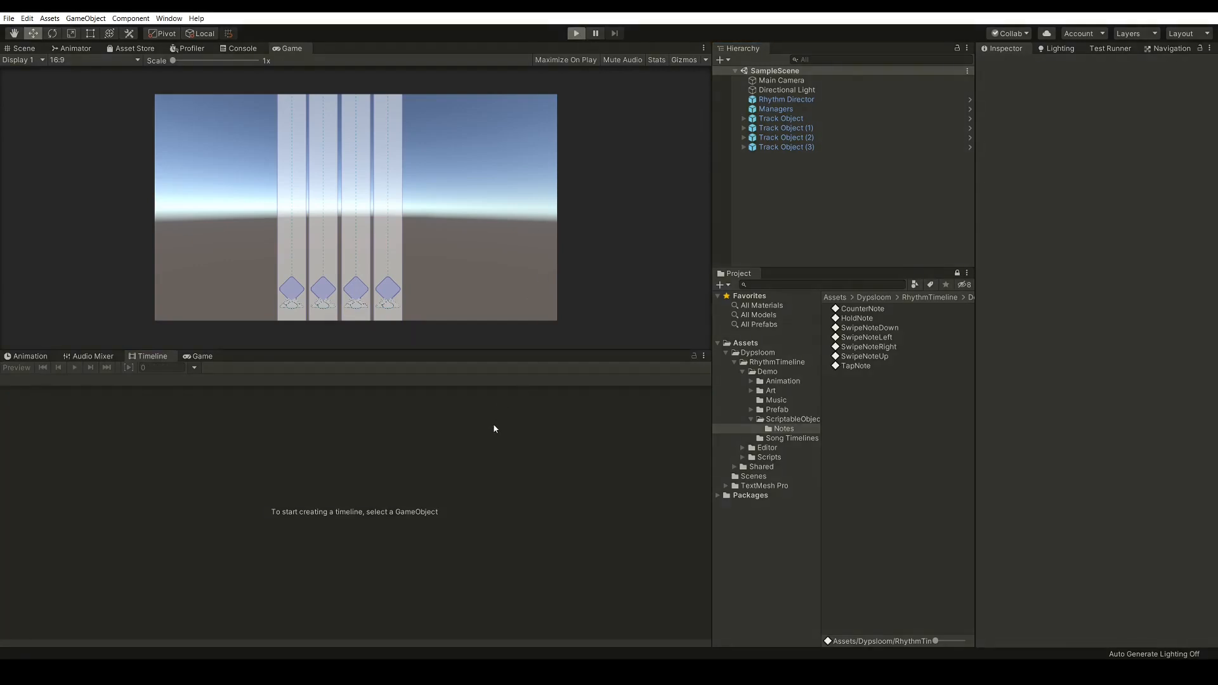
click(576, 15)
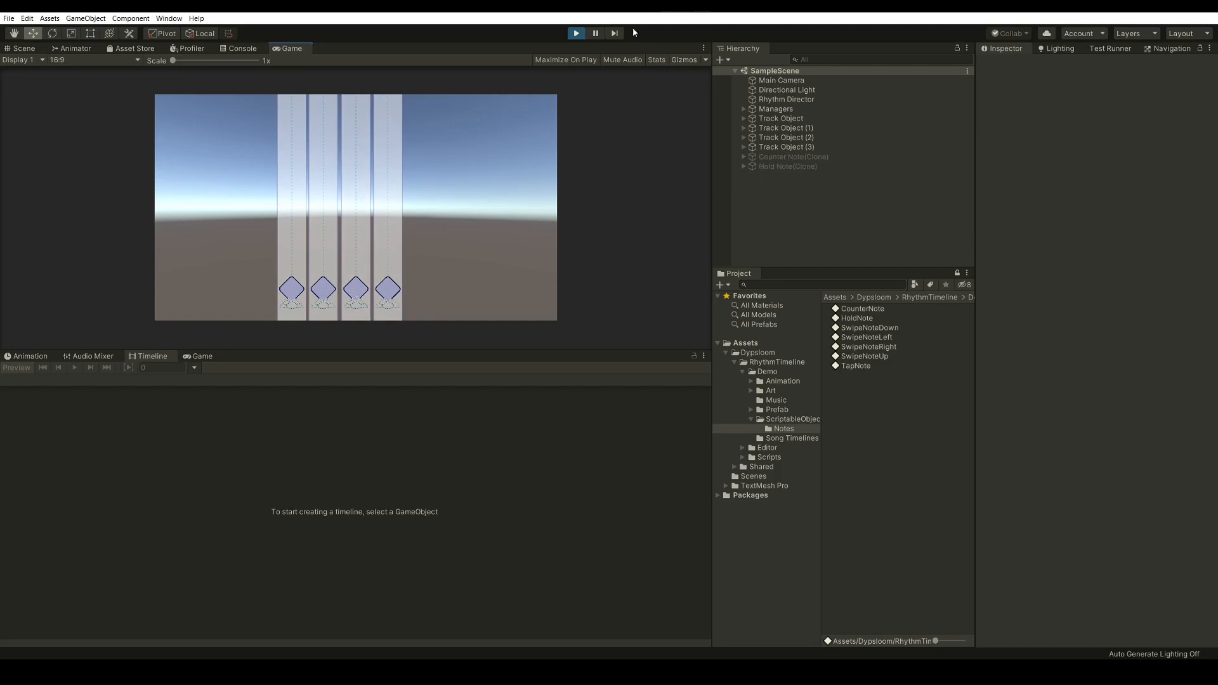
click(575, 32)
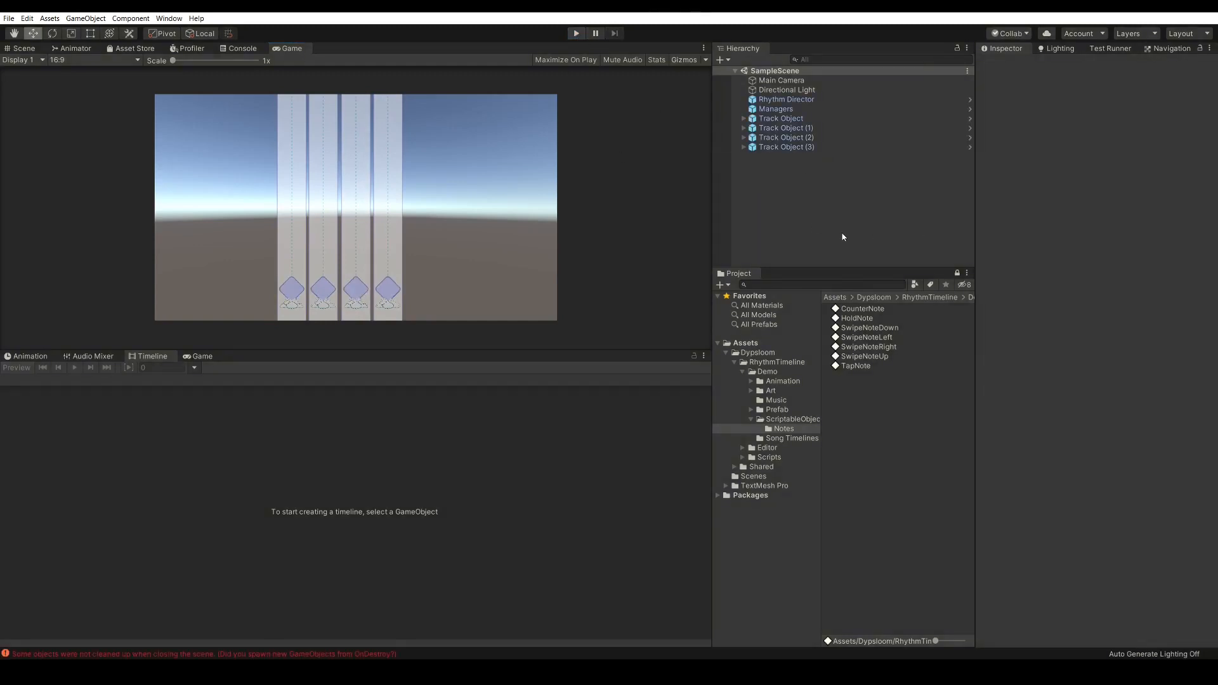
Step: Inspect the TapNote definition and expand its Rhythm Clip Editor Settings
click(856, 365)
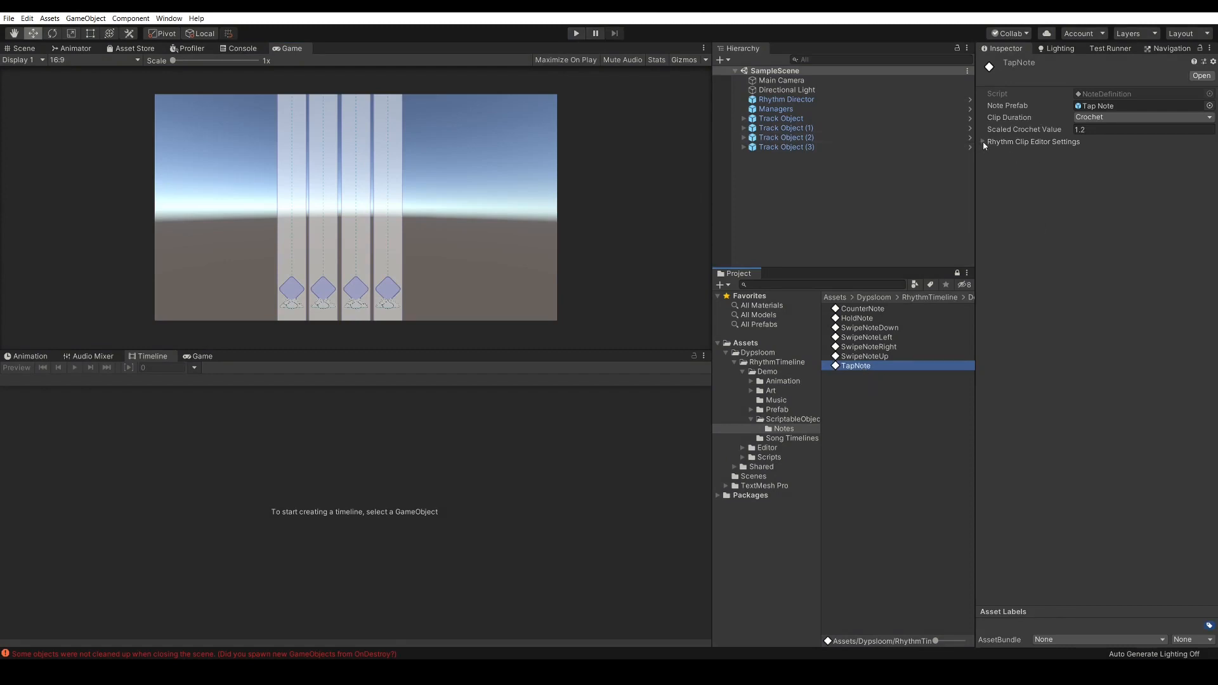
click(983, 142)
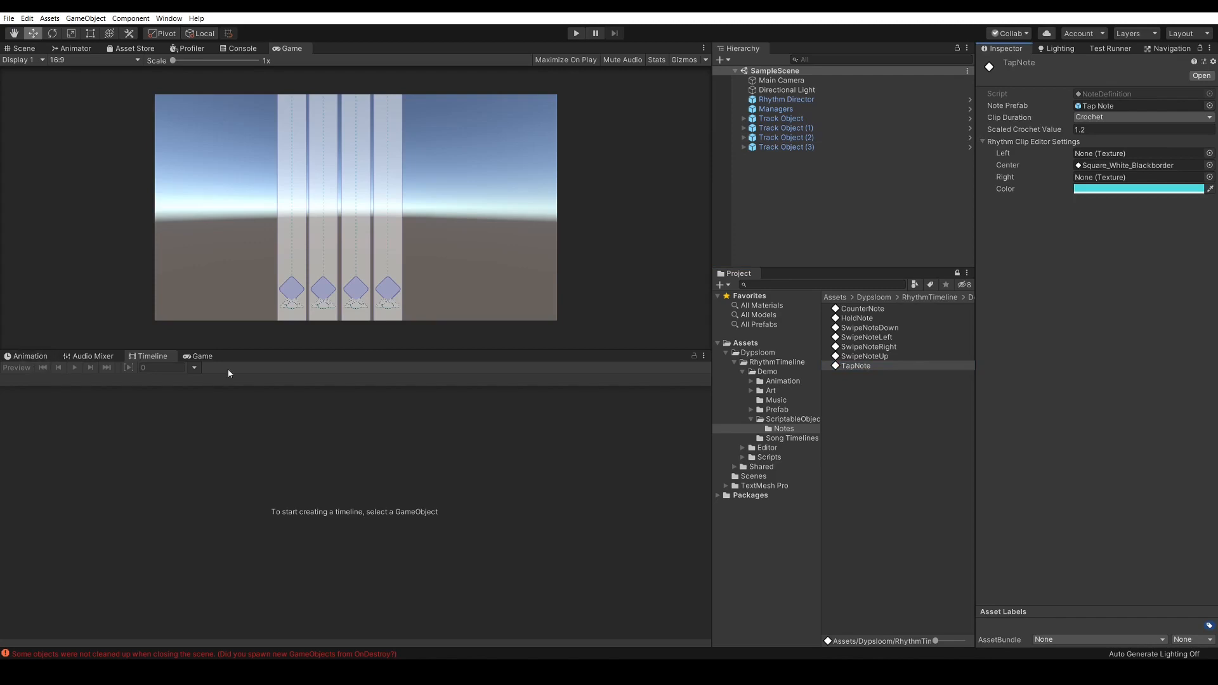
click(202, 356)
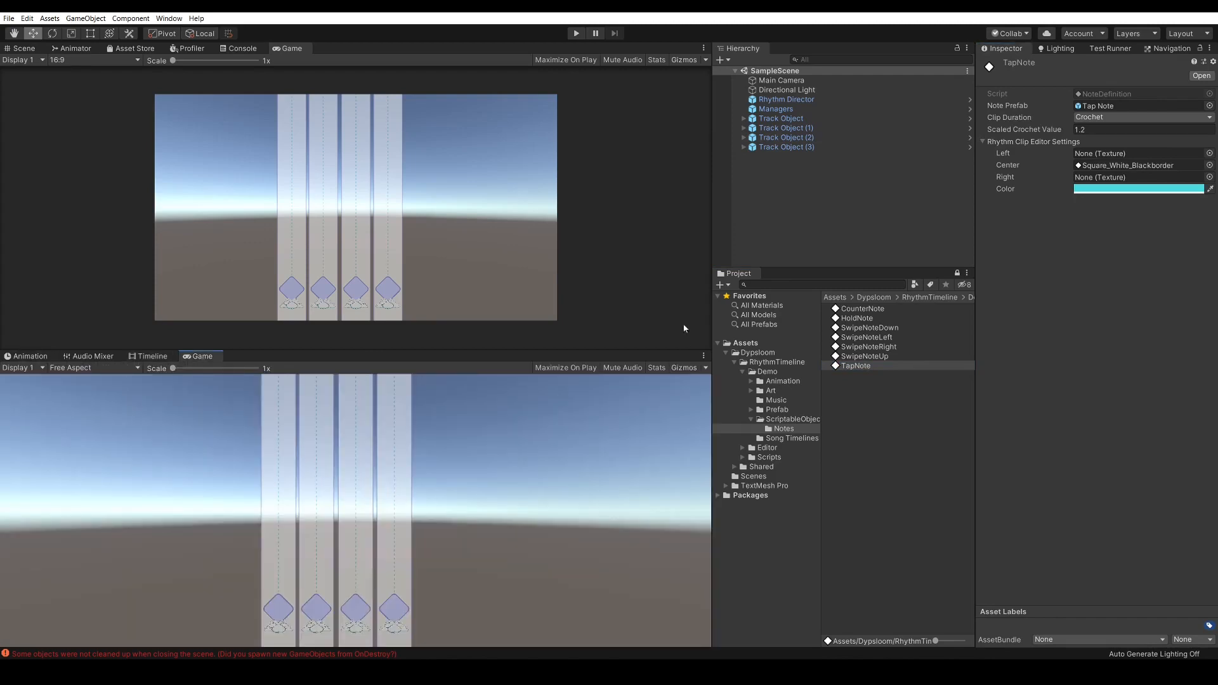
click(151, 356)
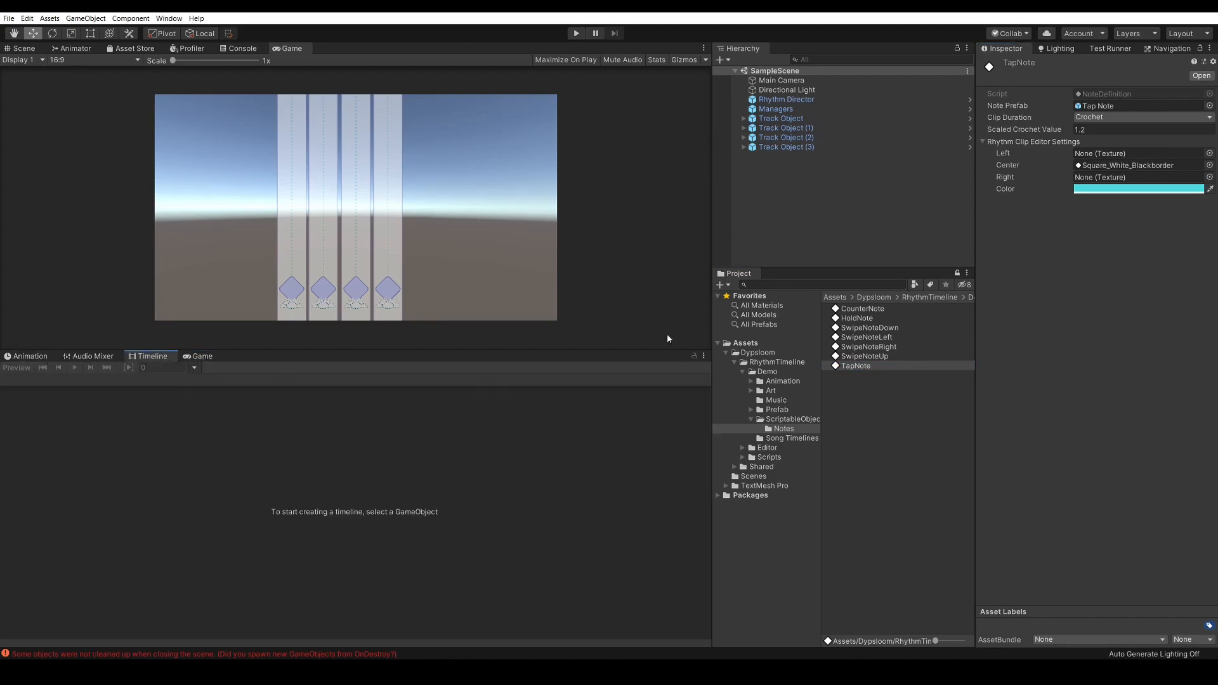
Step: Select the Rhythm Director to show the Demo timeline, then reselect TapNote
click(787, 98)
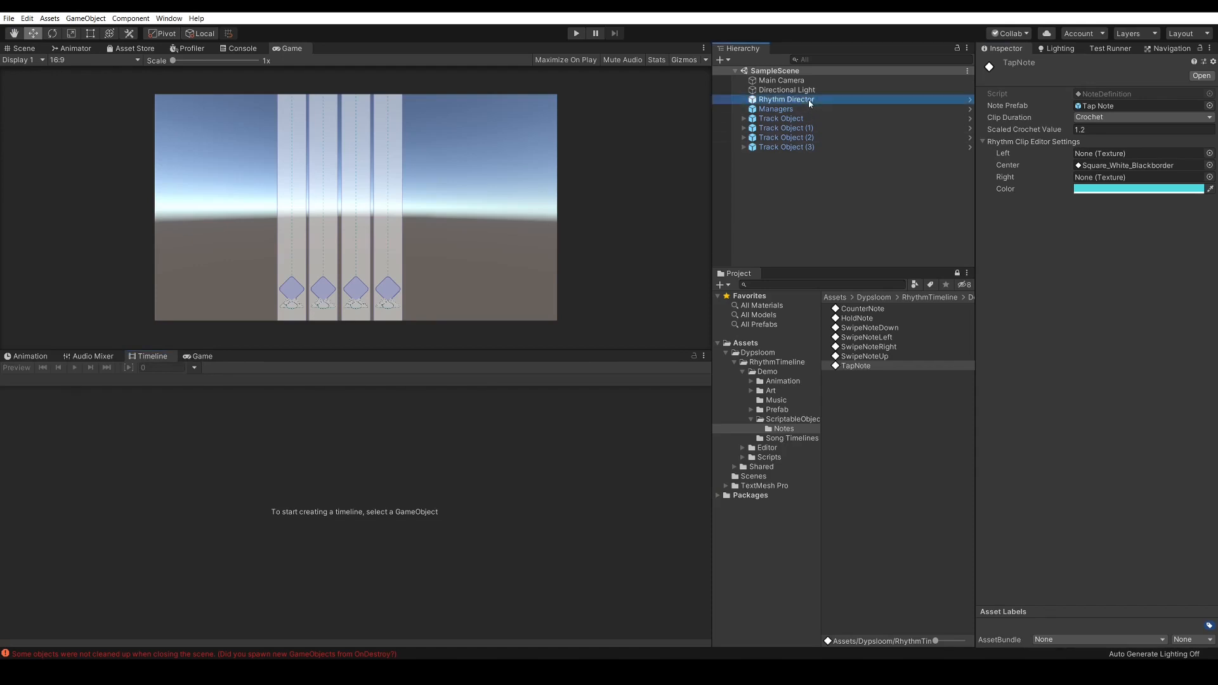
click(575, 33)
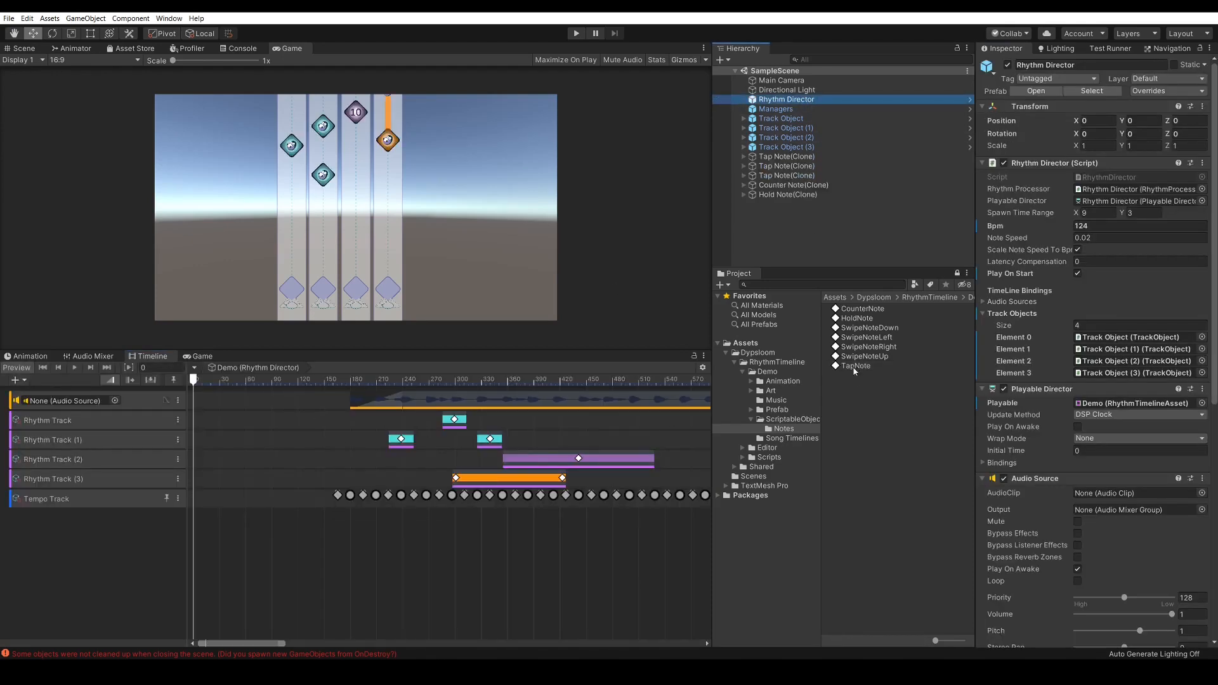
click(862, 308)
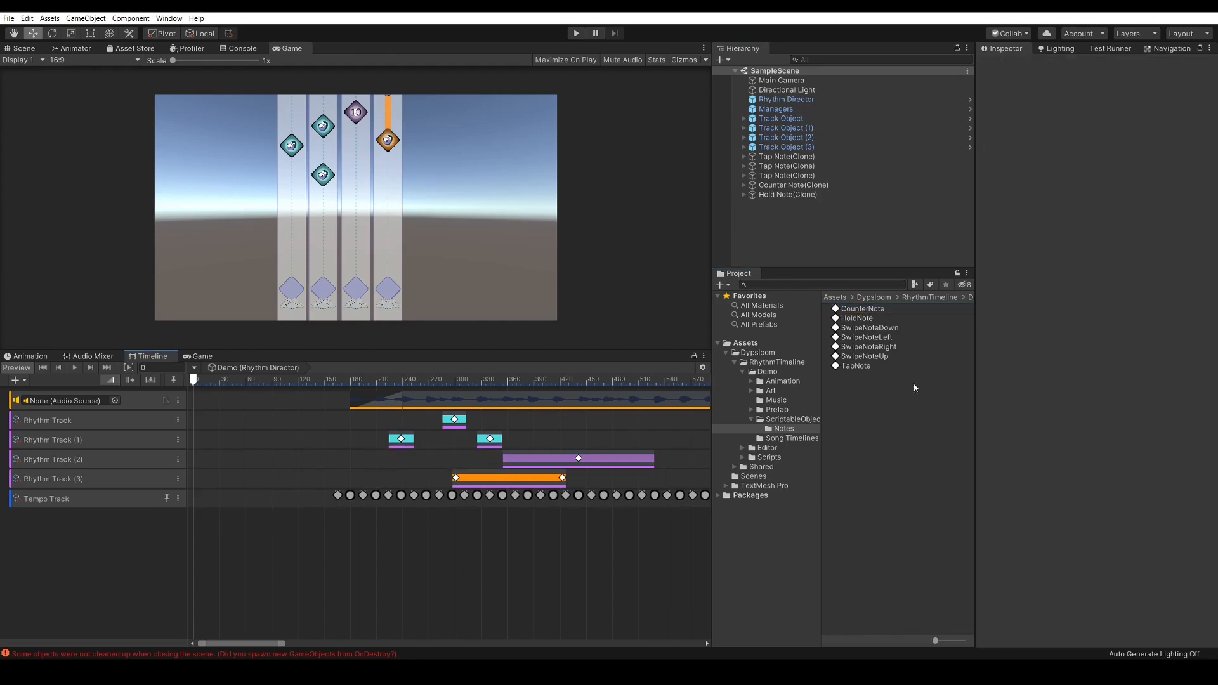
click(855, 366)
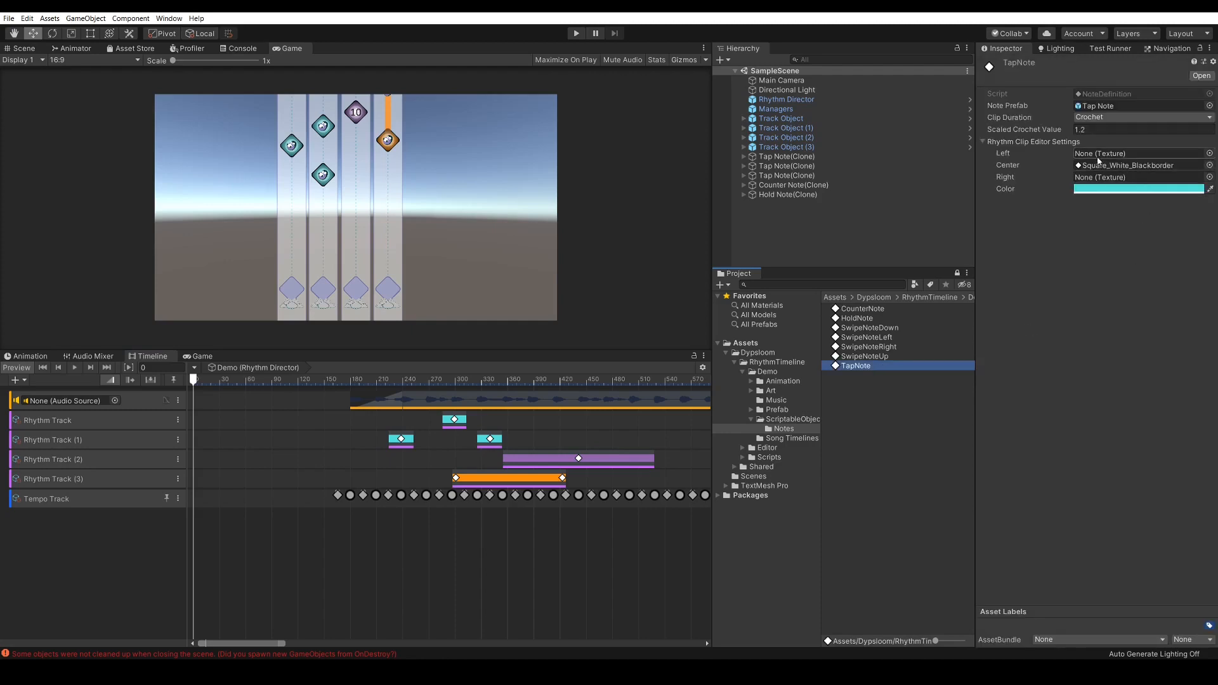
click(1137, 188)
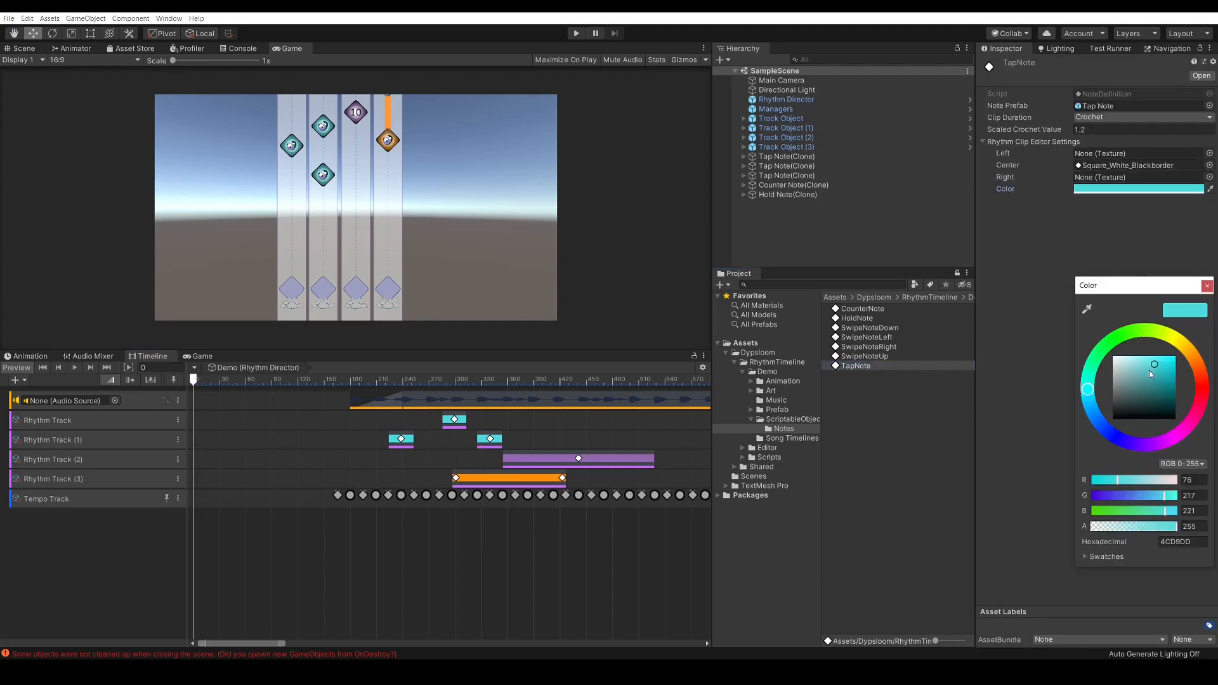
mouse_move(1206, 370)
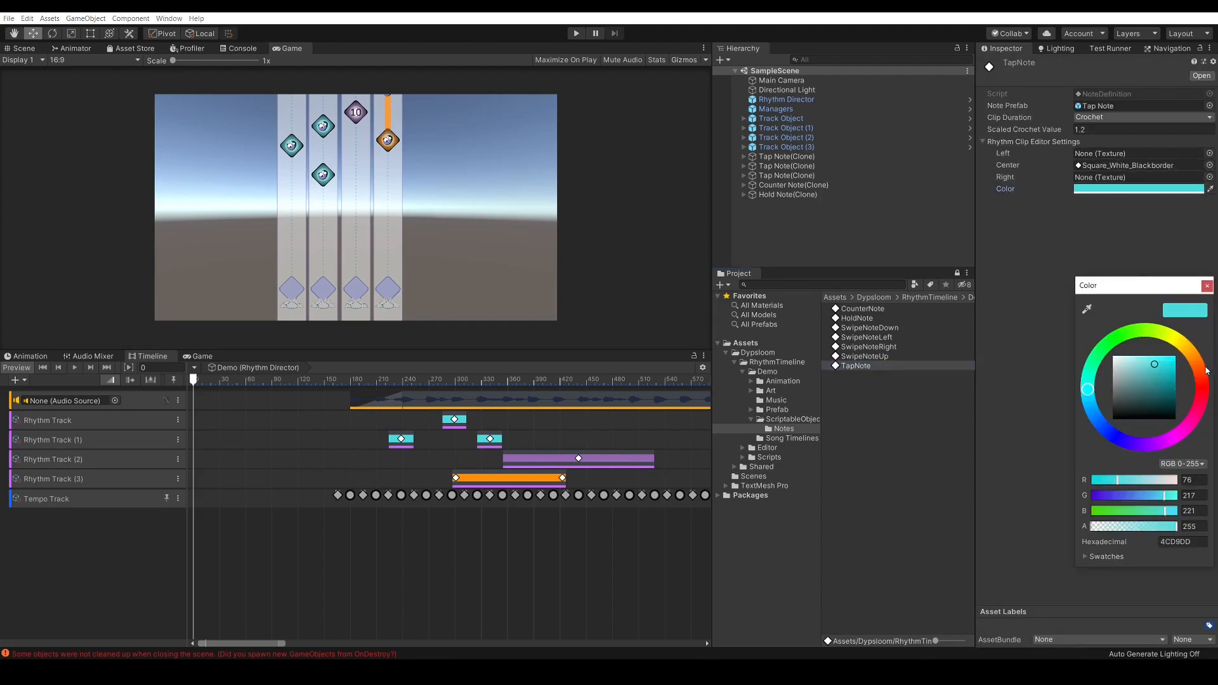
click(1201, 387)
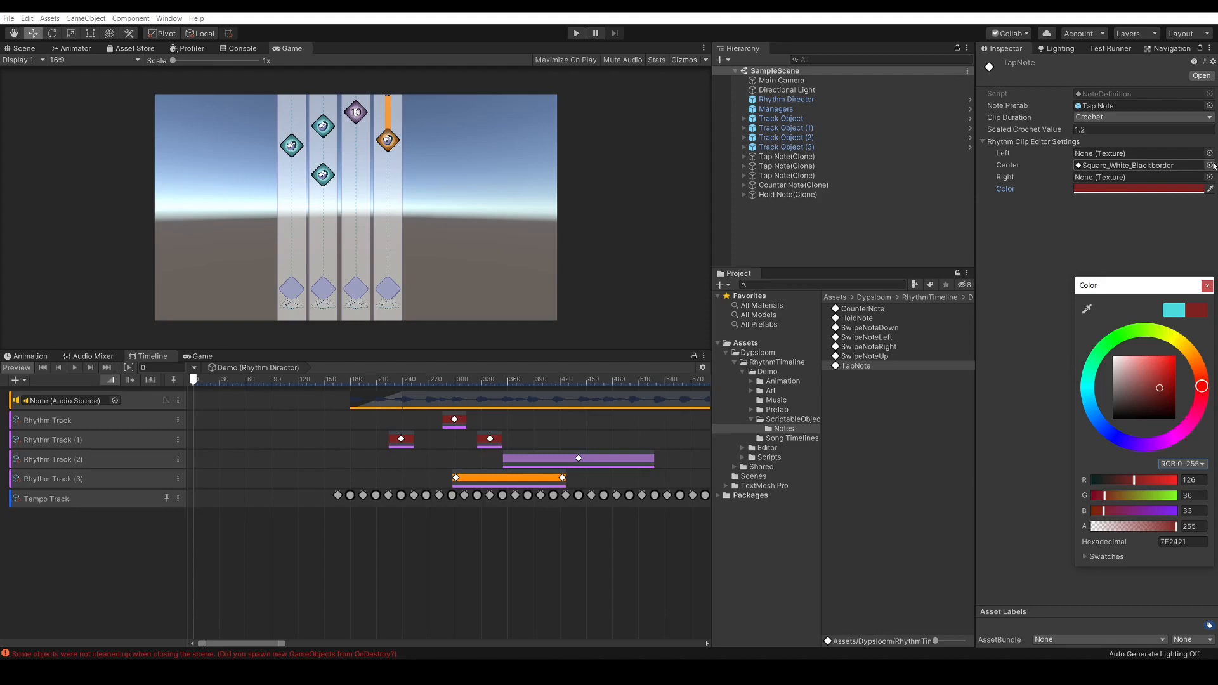
click(536, 305)
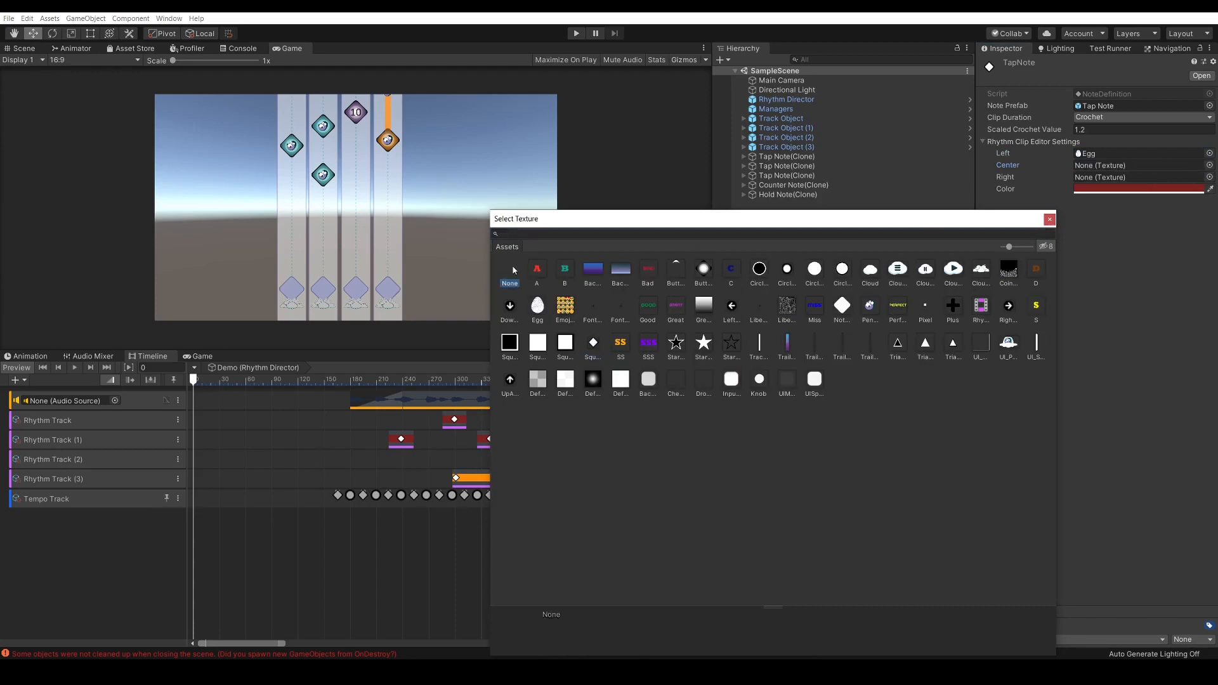
click(1049, 219)
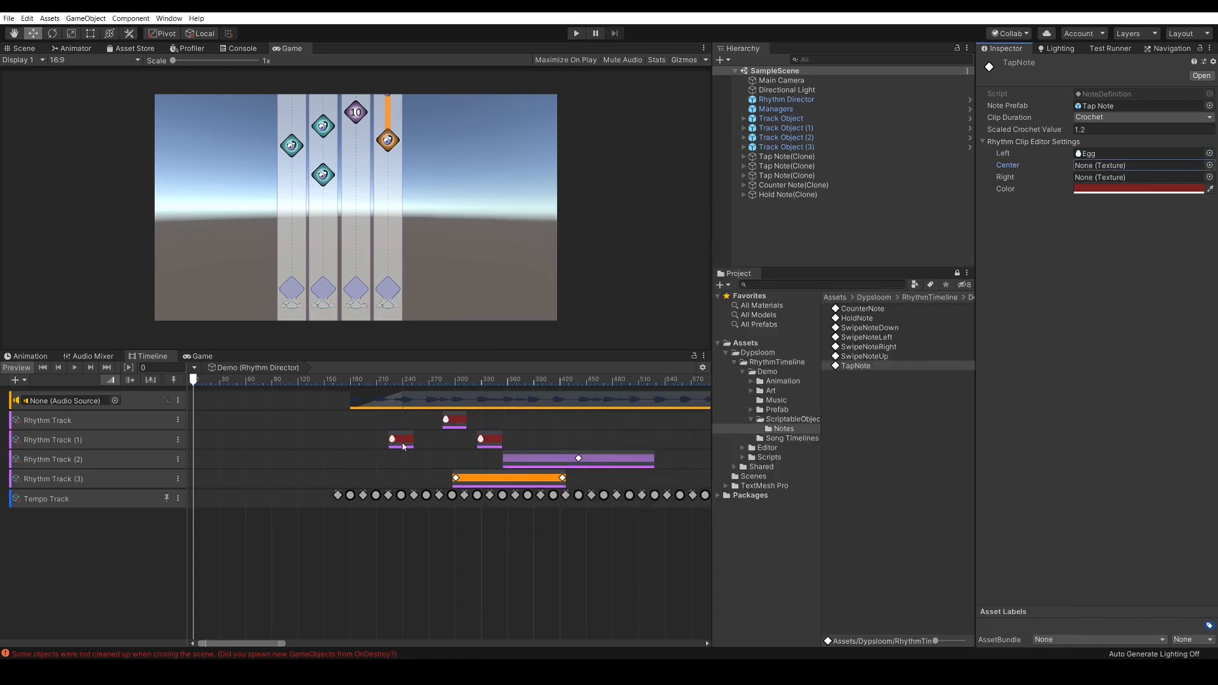
mouse_move(649, 515)
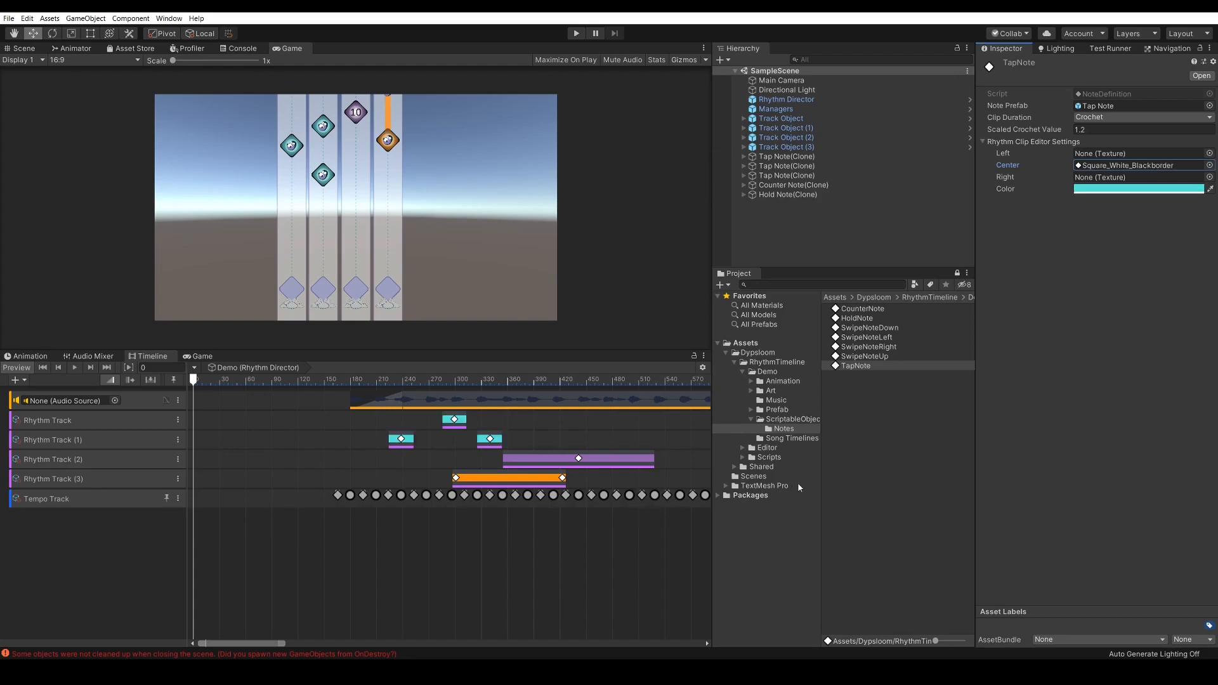
click(856, 365)
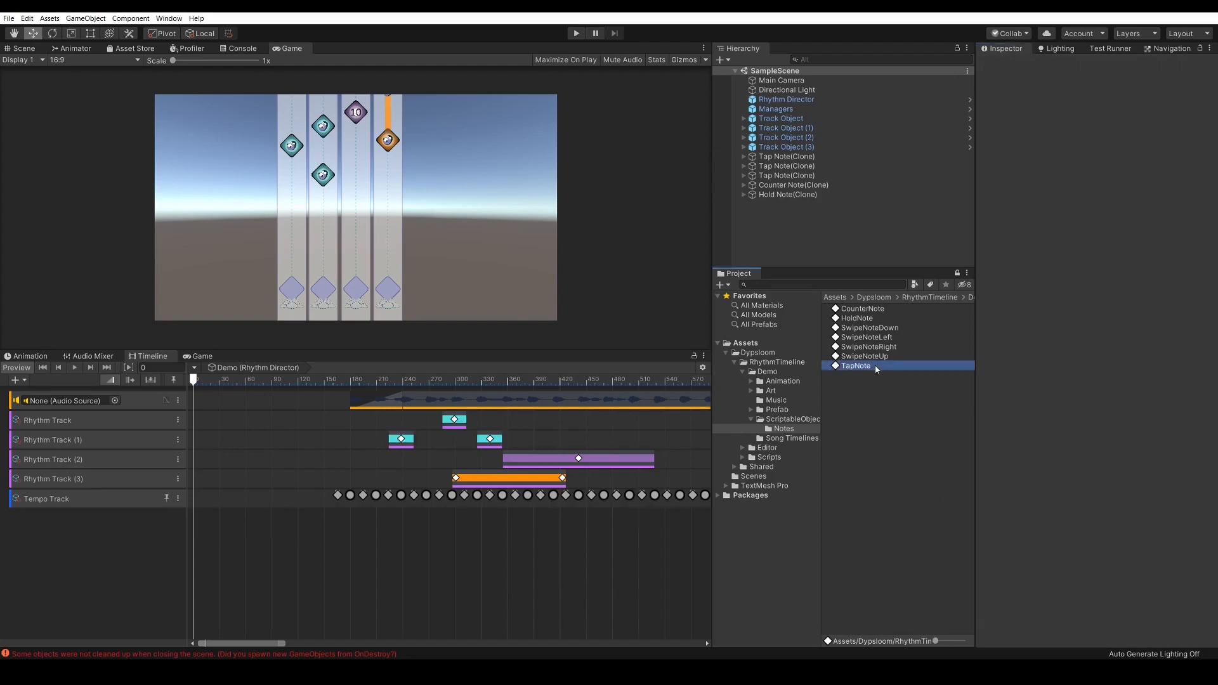
Step: Inspect the SwipeNoteRight and CounterNote definitions, then open the Tap Note prefab in Prefab Mode
click(868, 346)
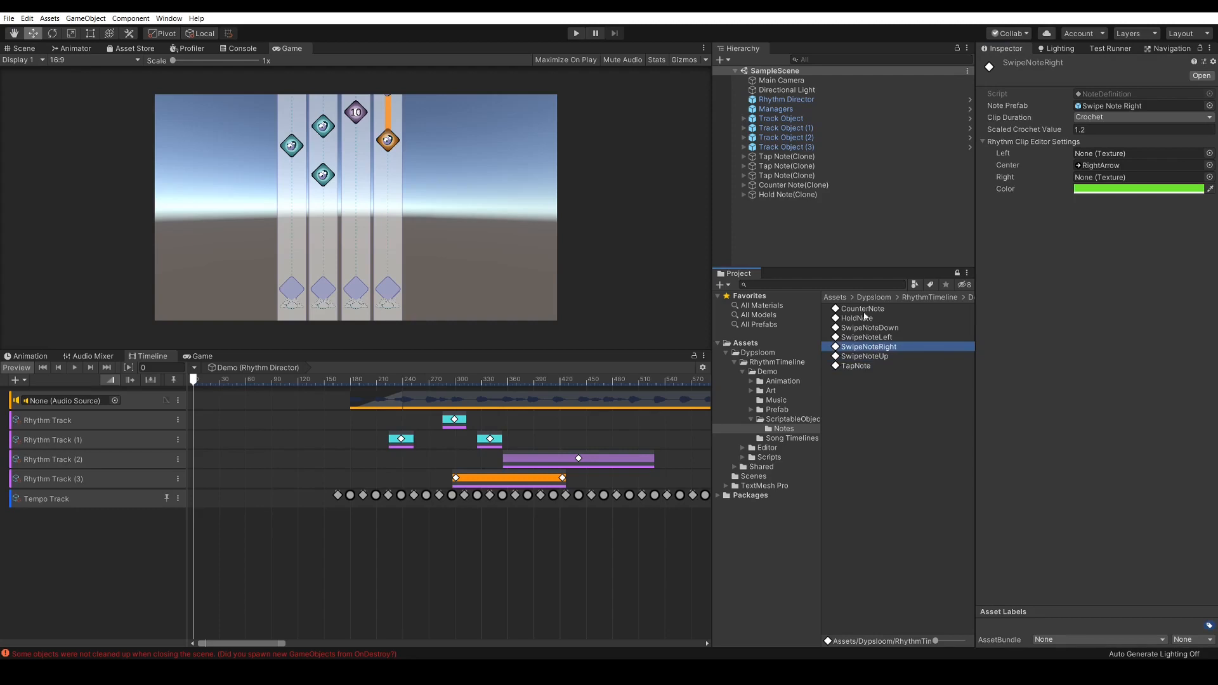
click(862, 308)
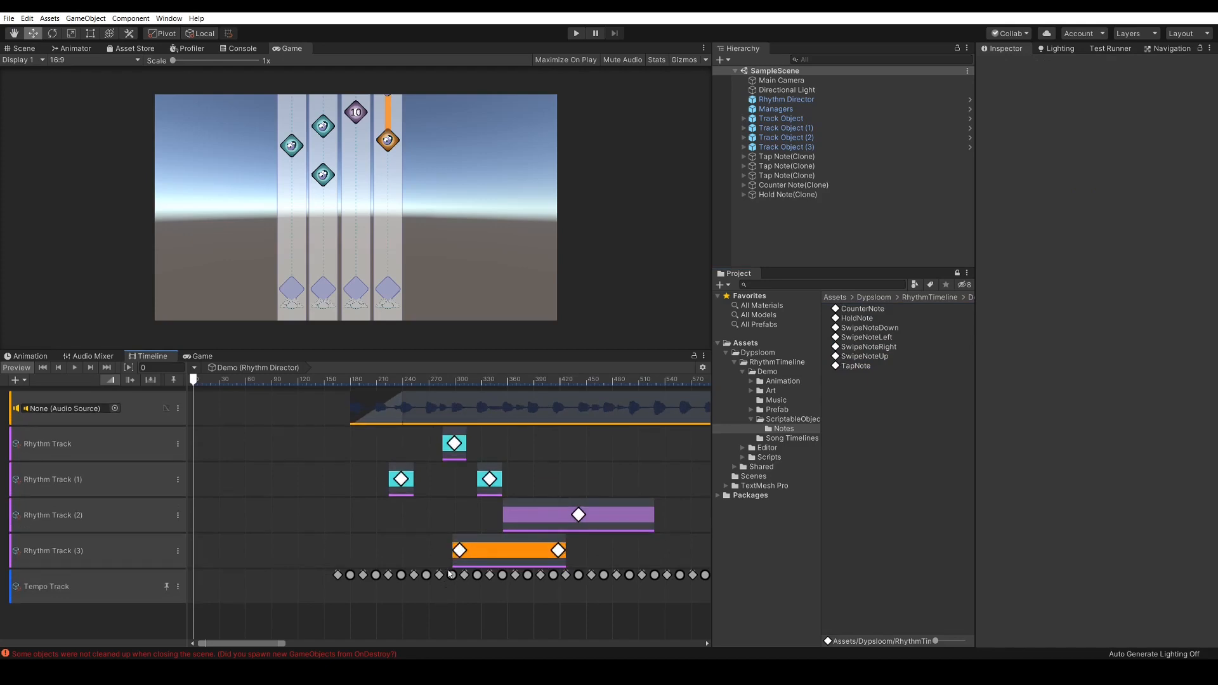
mouse_move(922, 373)
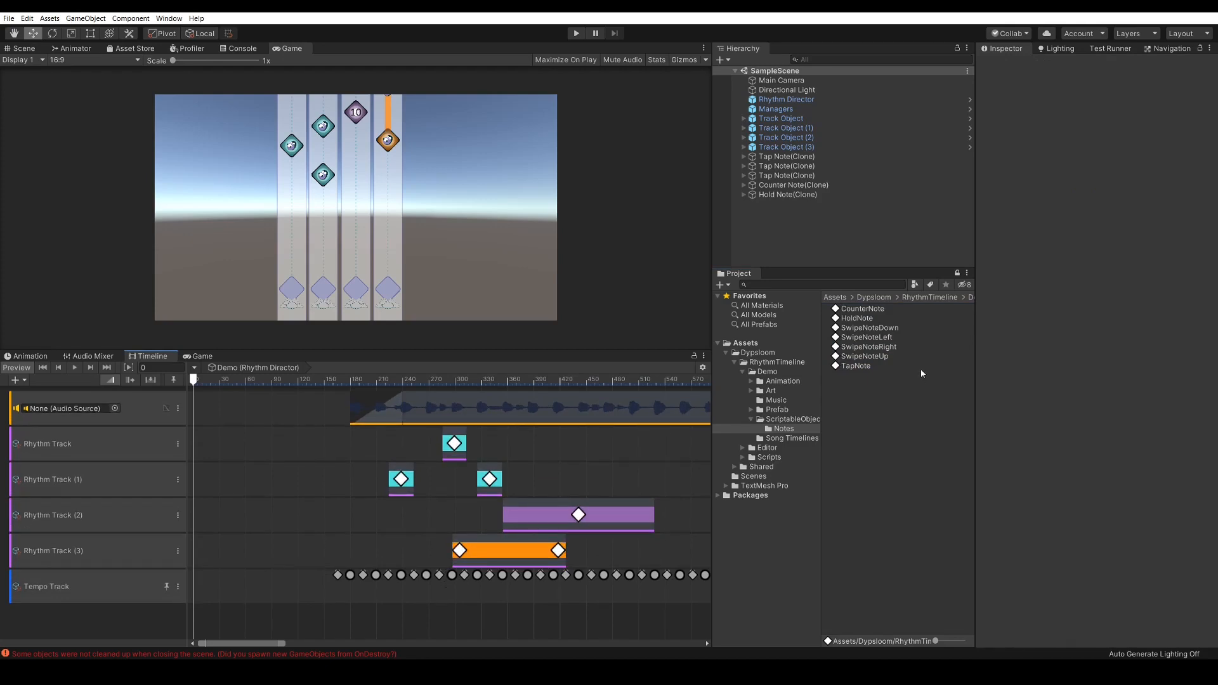
click(863, 309)
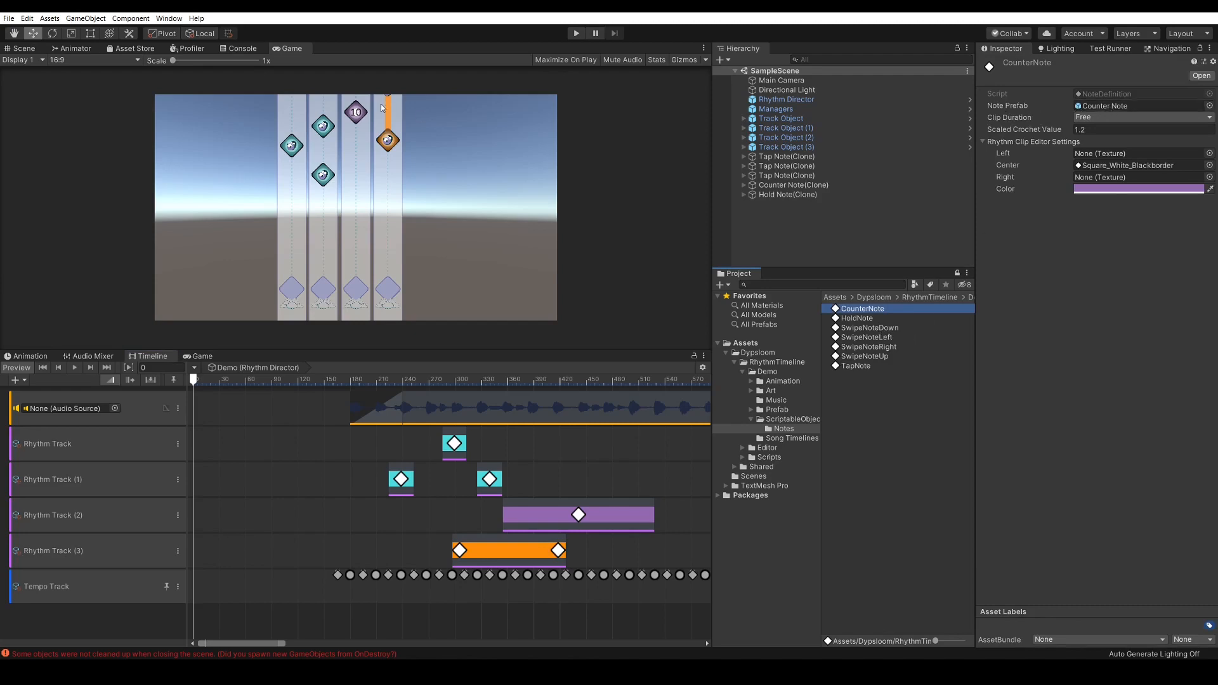
click(855, 365)
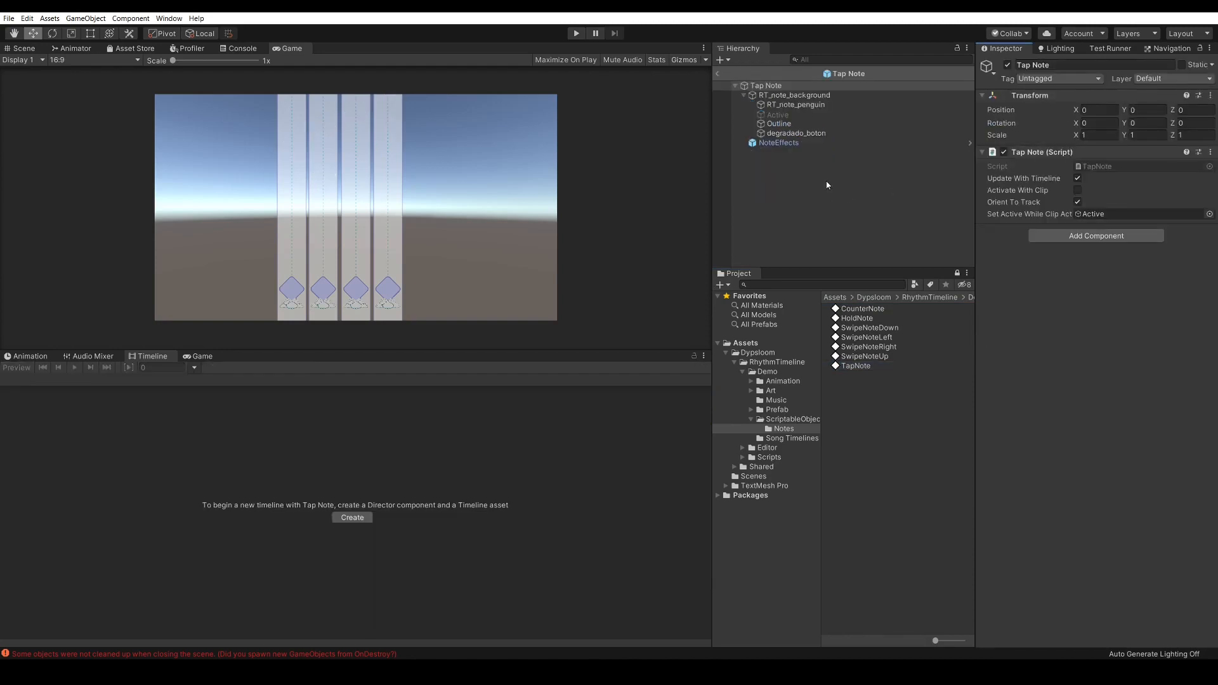
Step: Select the Demo timeline asset in ScriptableObjects > Song Timelines to show its 124 BPM tracks
drag(713, 160, 672, 159)
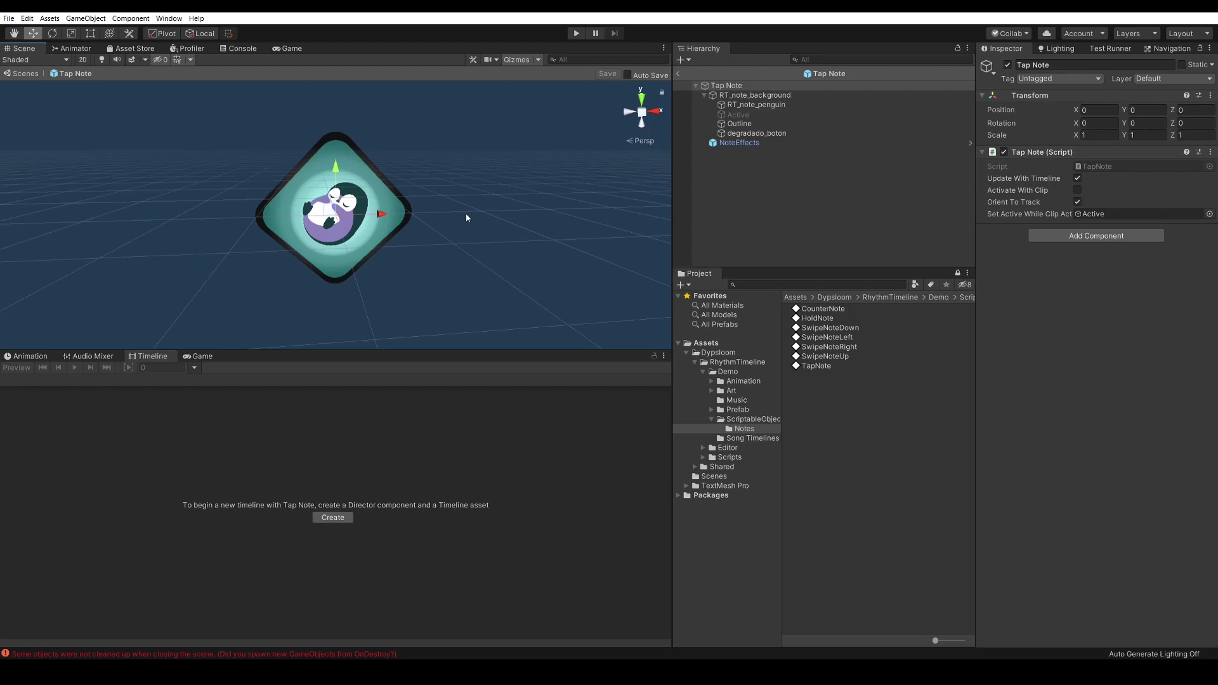
mouse_move(516, 198)
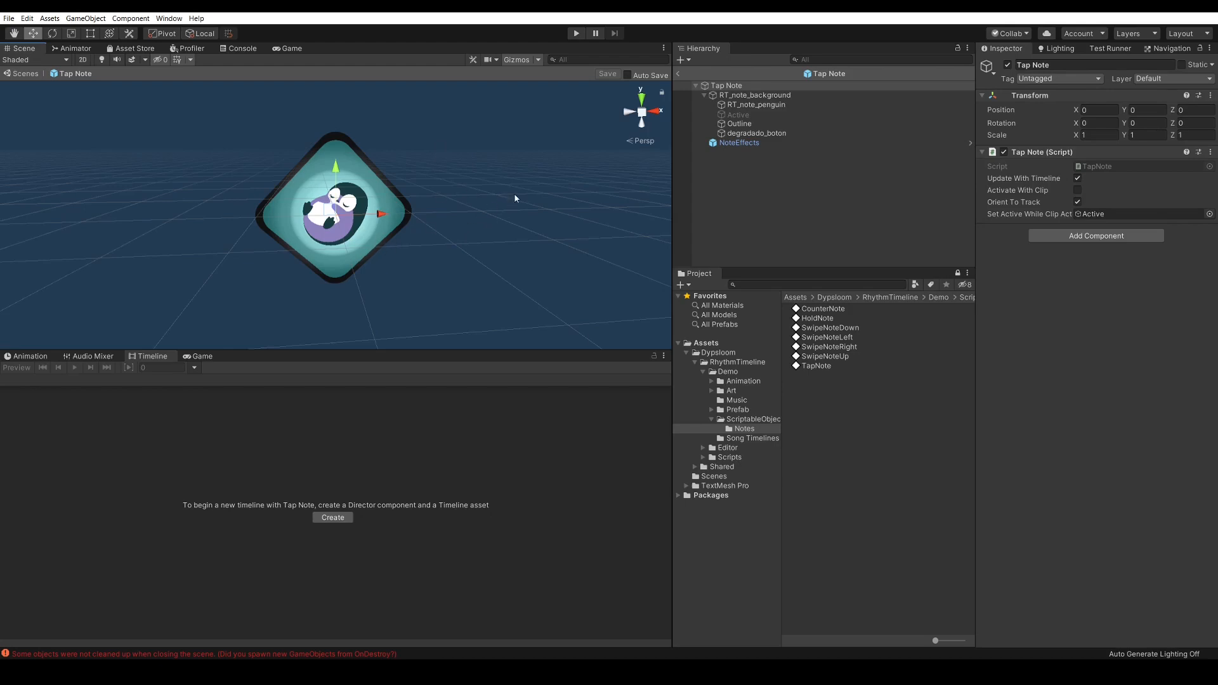
mouse_move(525, 172)
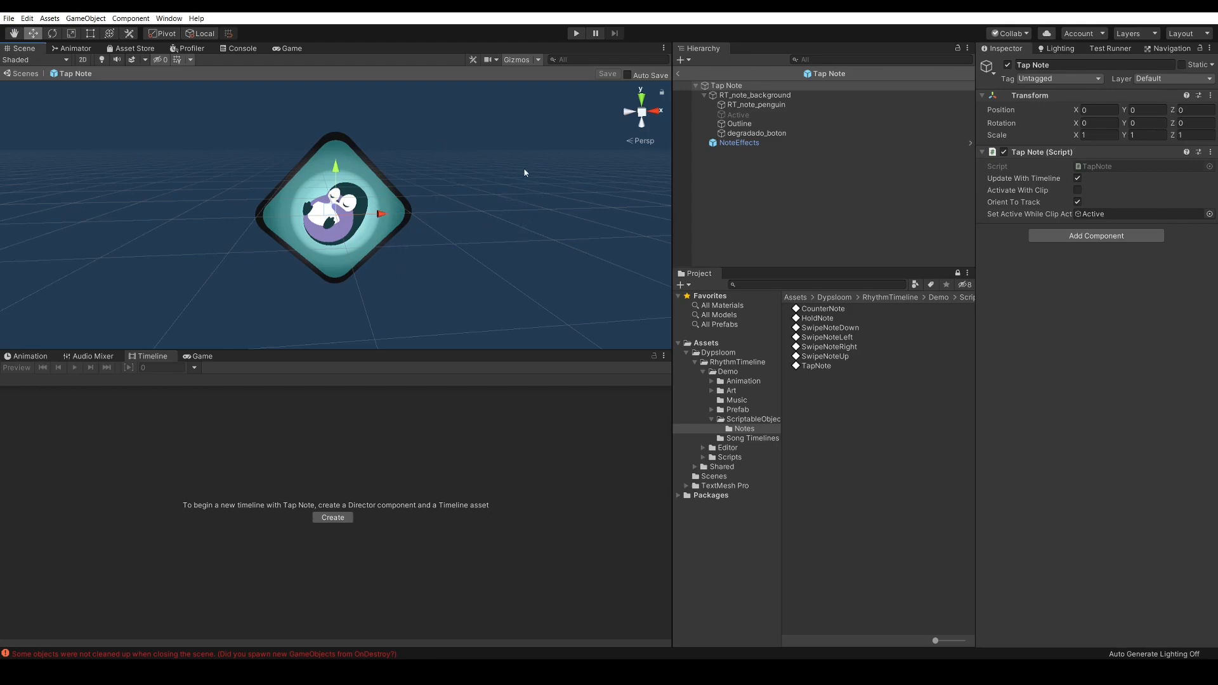
mouse_move(531, 179)
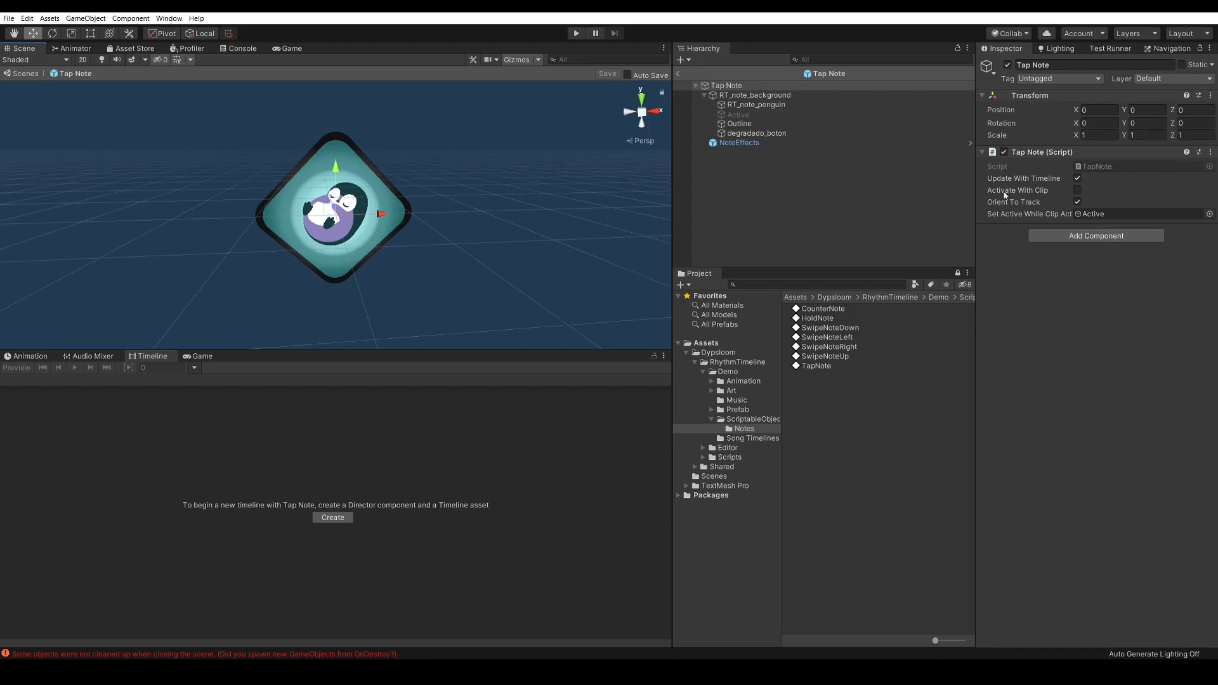
mouse_move(1043, 198)
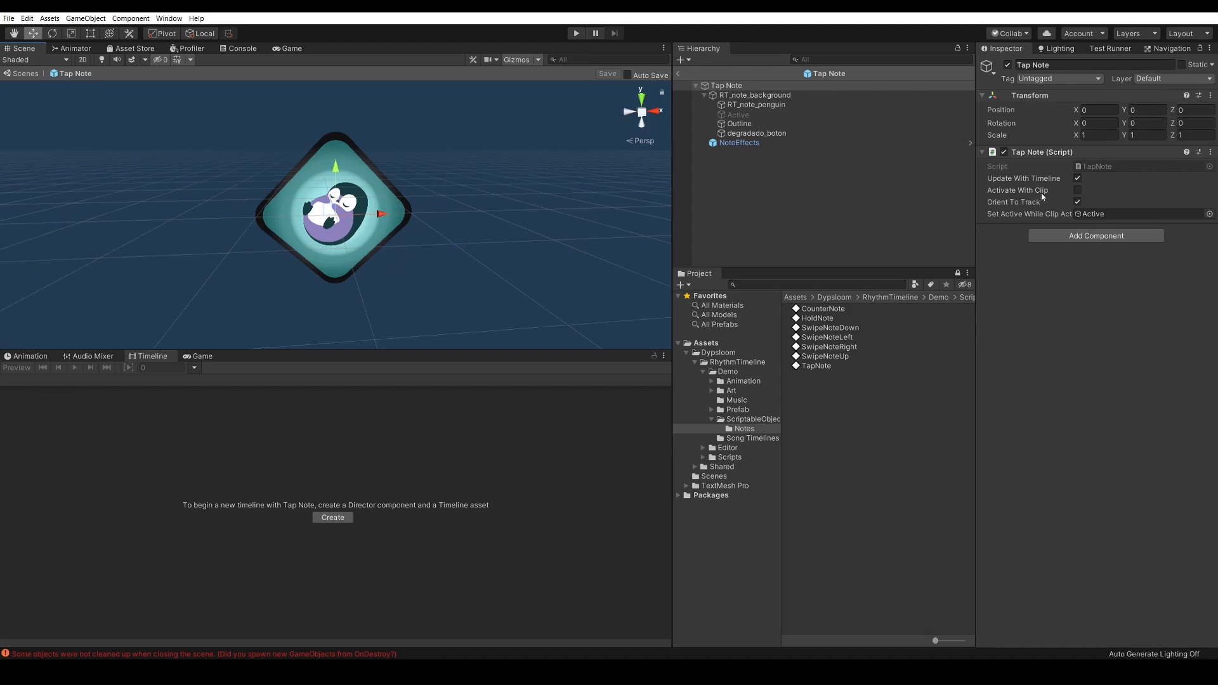
mouse_move(1042, 196)
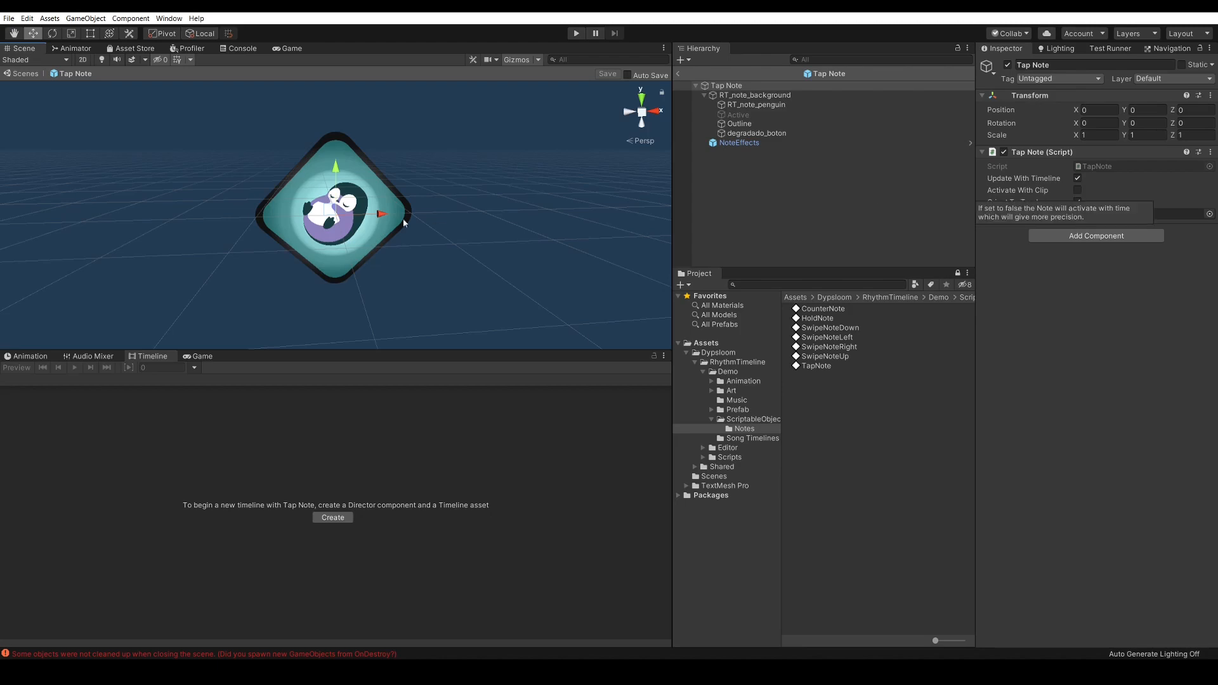
mouse_move(476, 253)
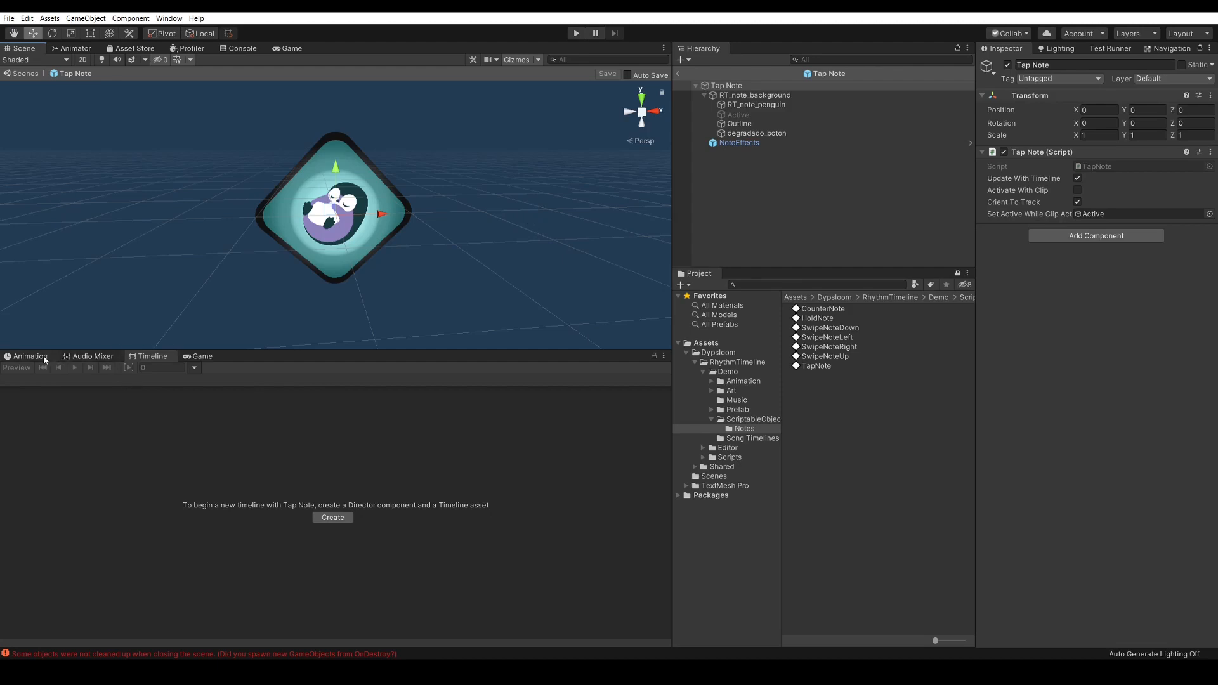
click(752, 438)
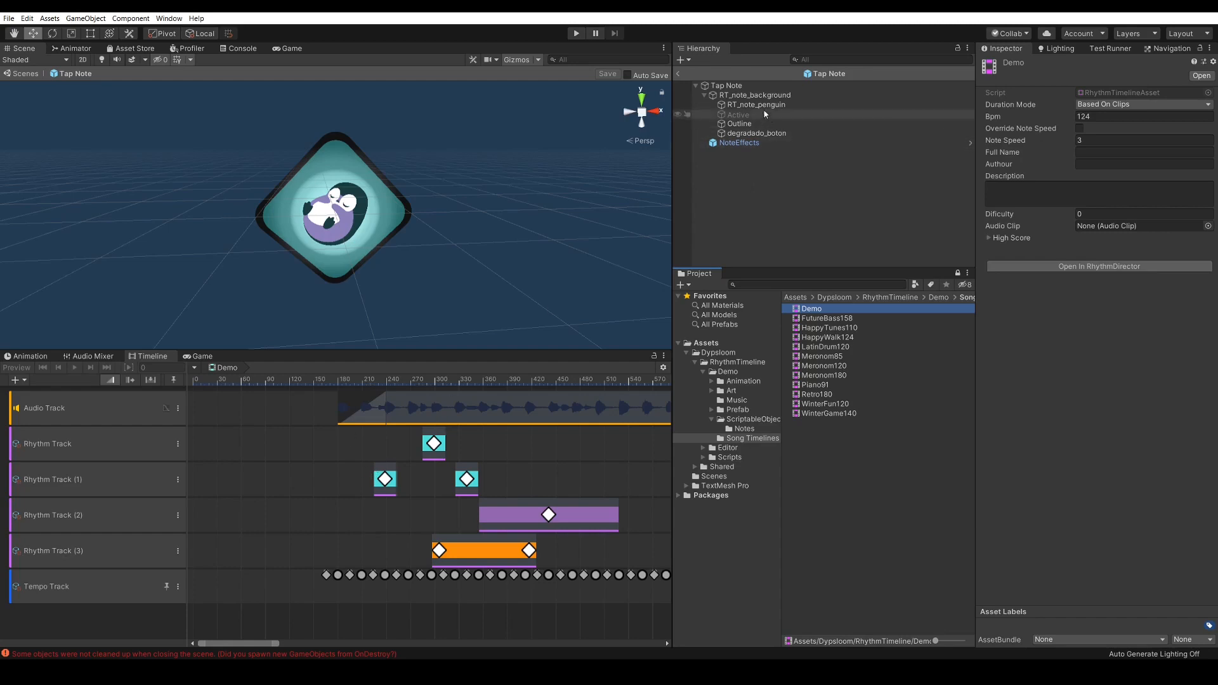
Step: Check the Tap Note root and Game view, return to SampleScene, and open Prefab > Notes
click(726, 85)
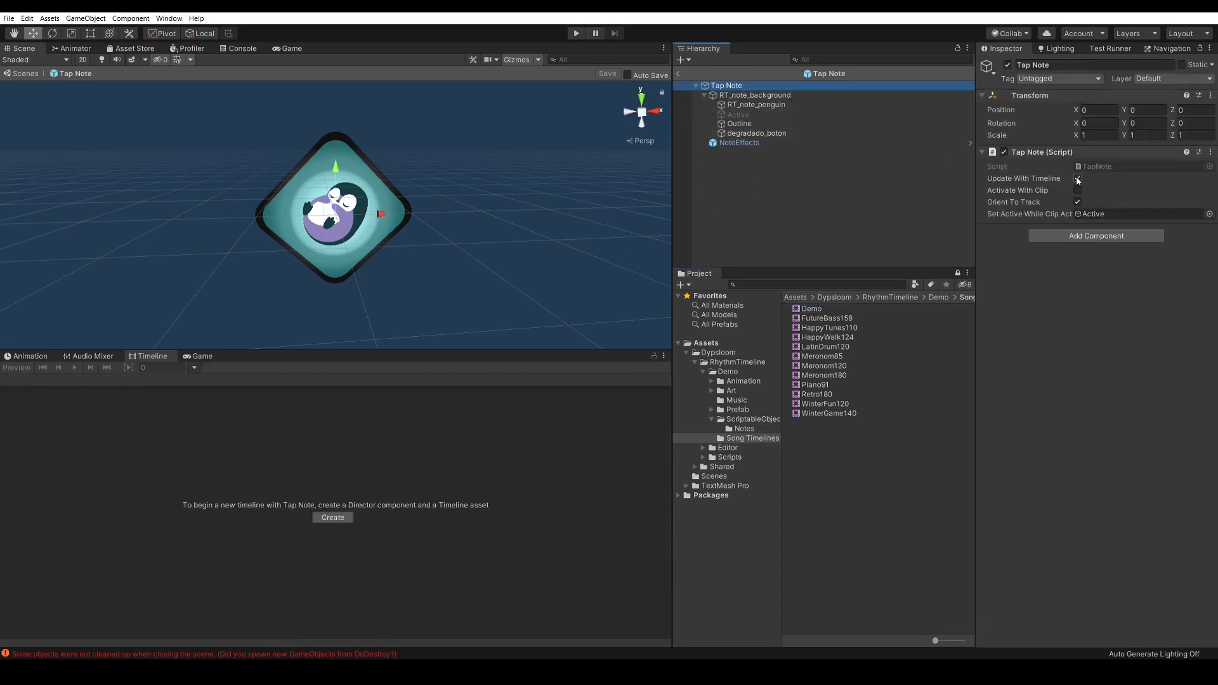
click(1077, 178)
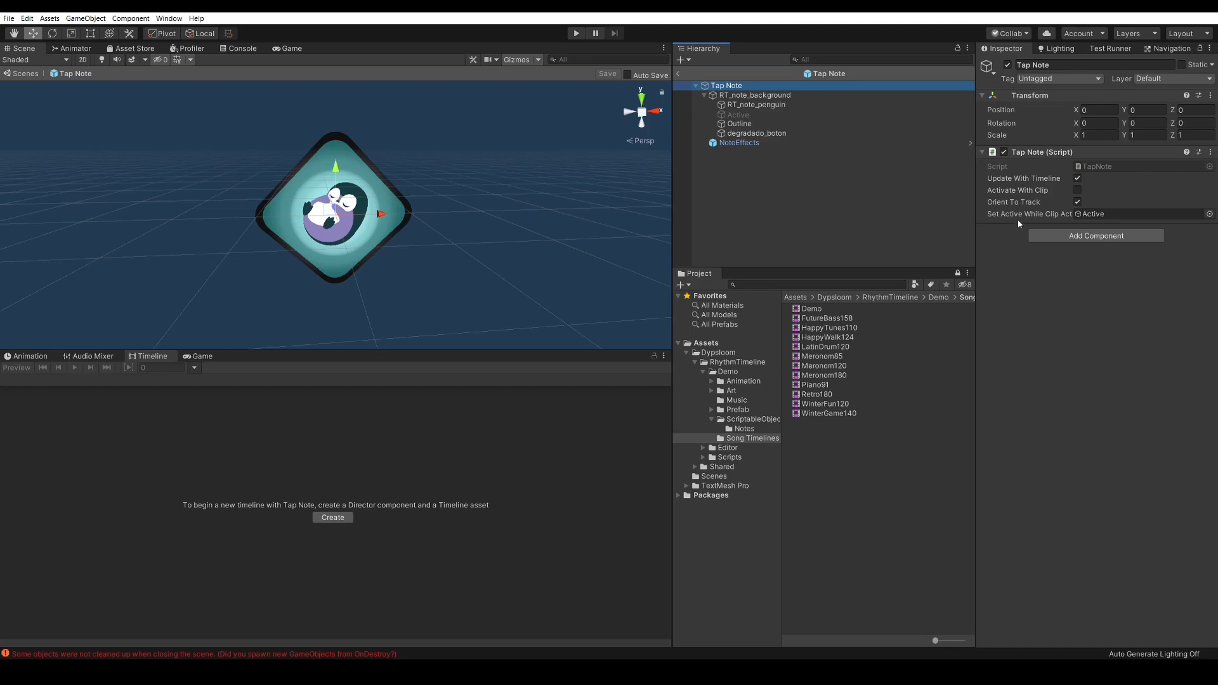
mouse_move(1002, 203)
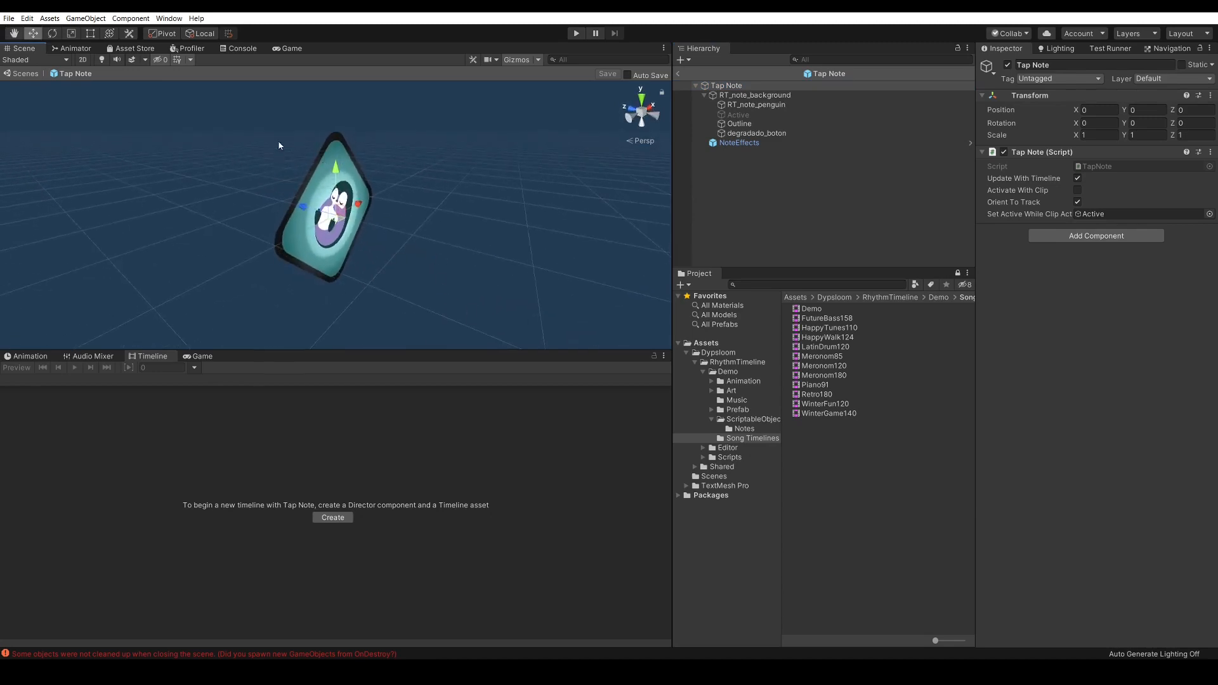
click(291, 48)
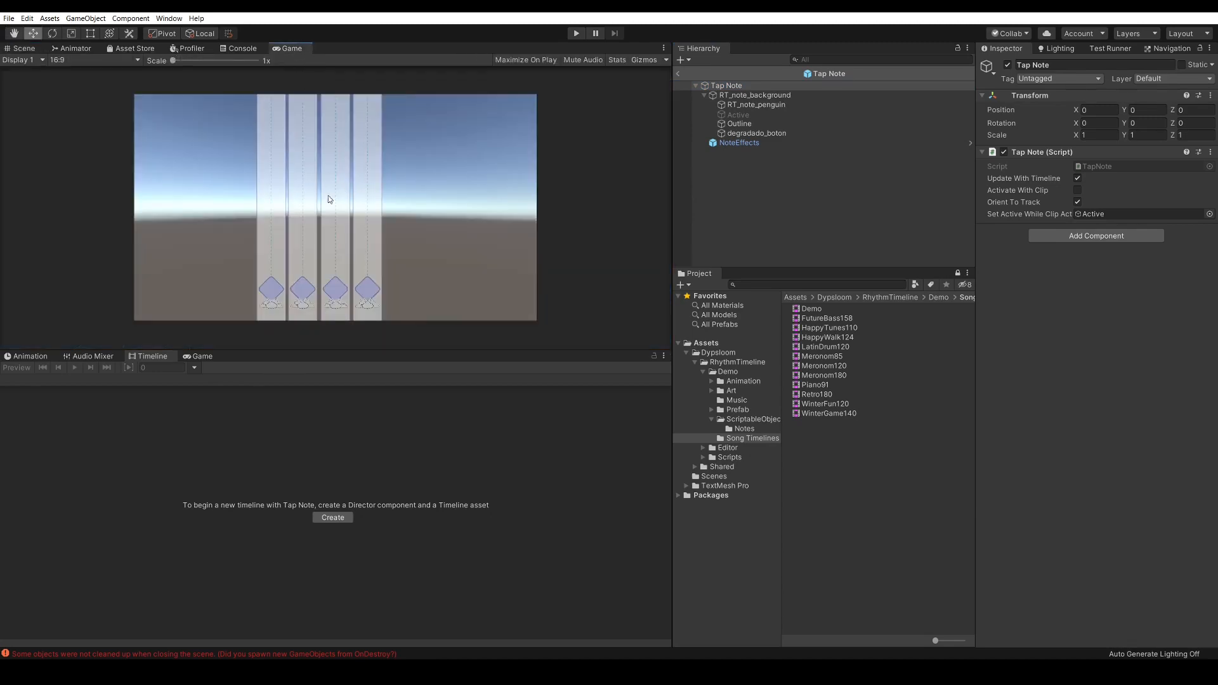
click(21, 48)
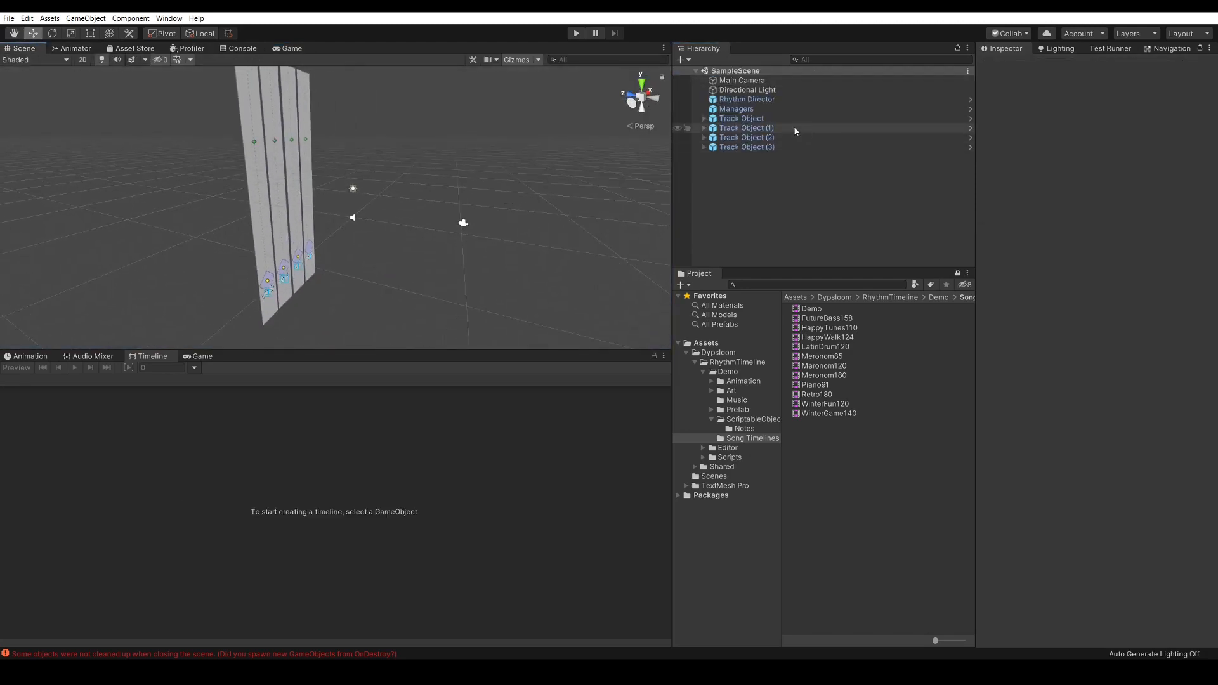
click(741, 118)
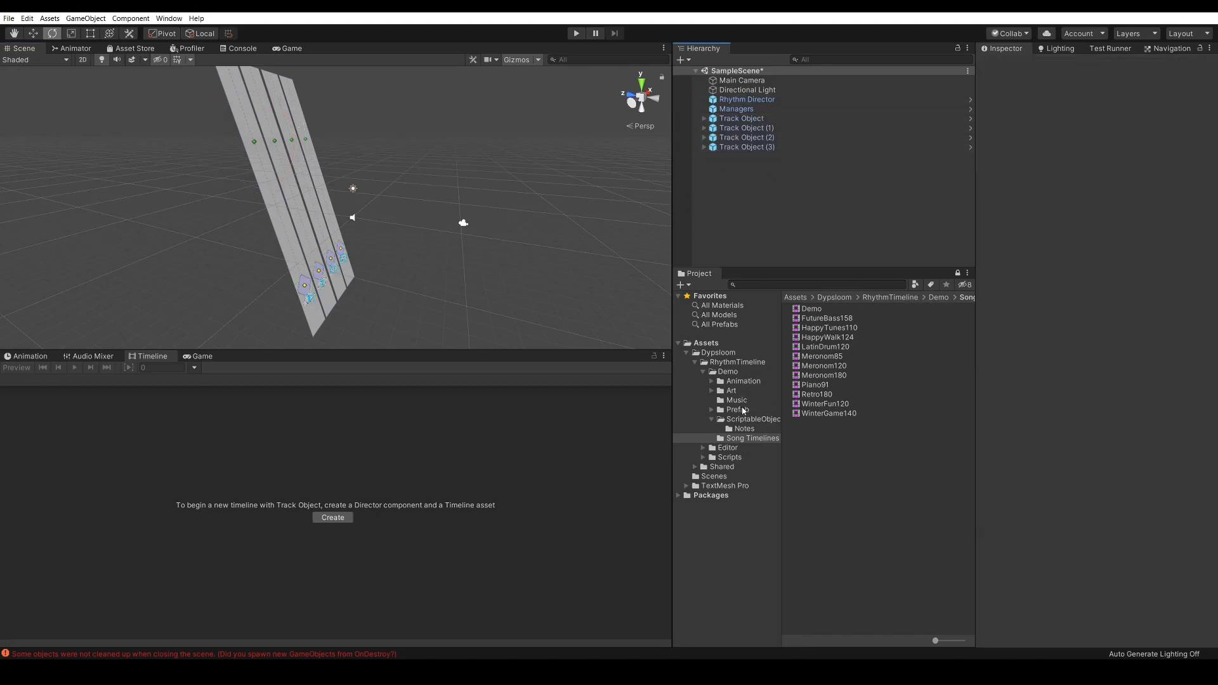
click(736, 409)
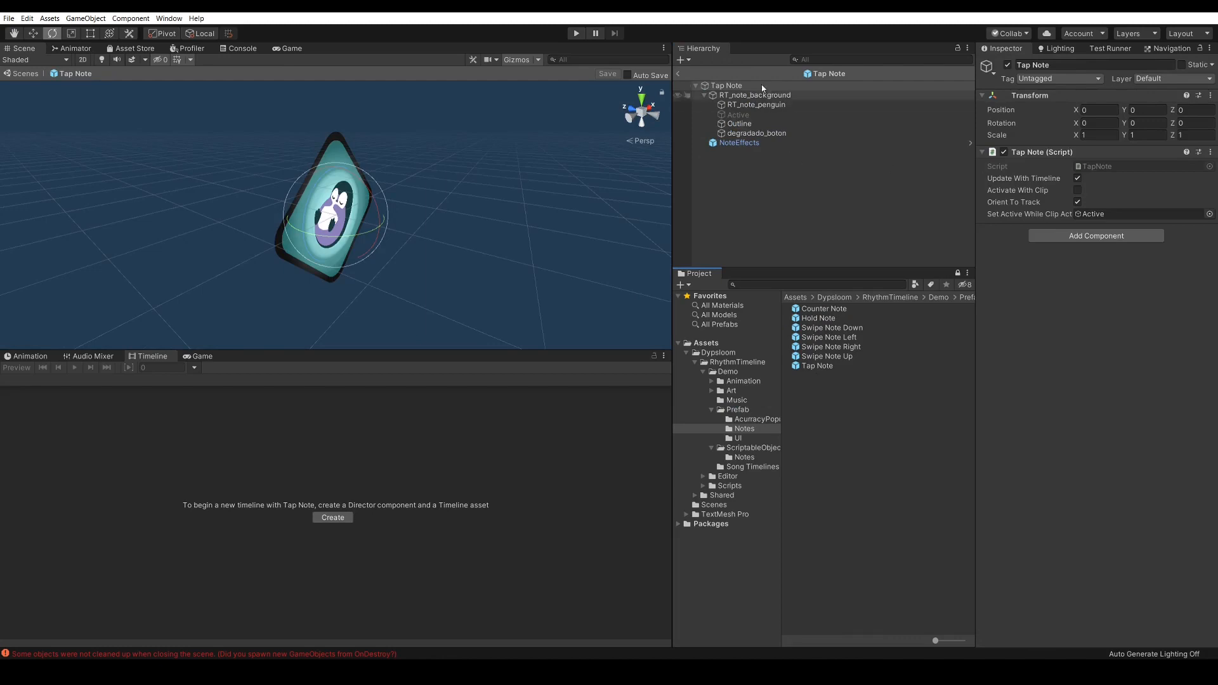
Step: Inspect the penguin sprite, then browse the Hold, Counter, Swipe Right and Swipe Up note prefabs
click(756, 104)
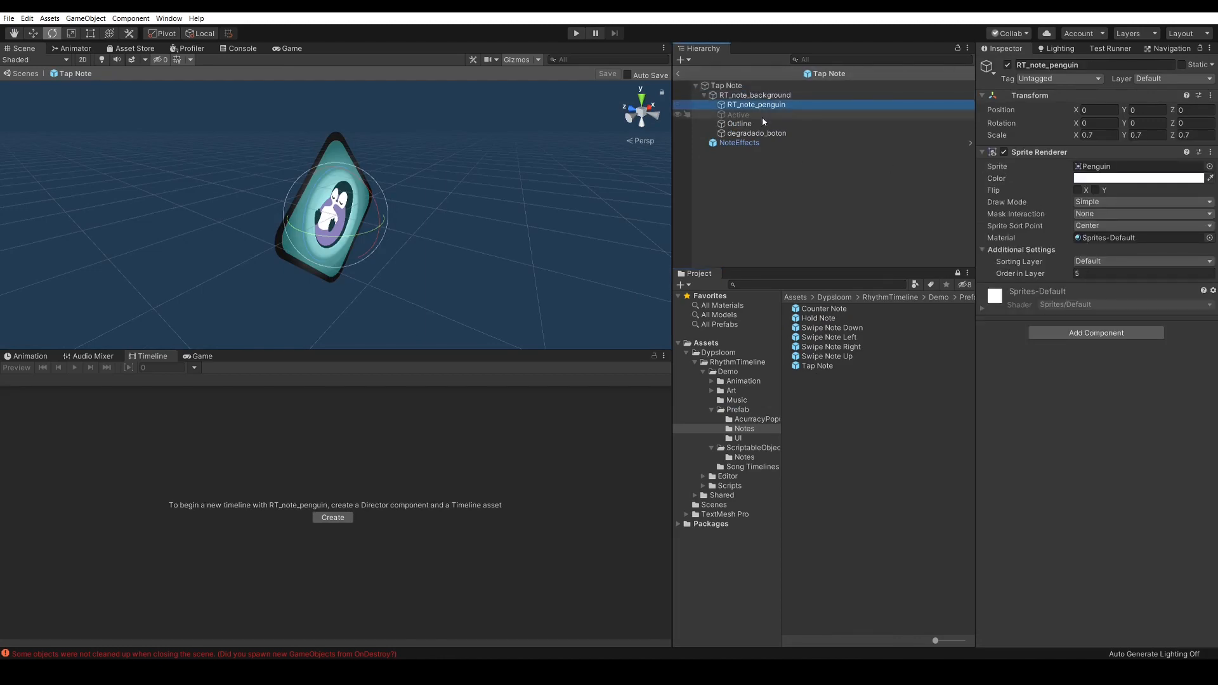
click(739, 143)
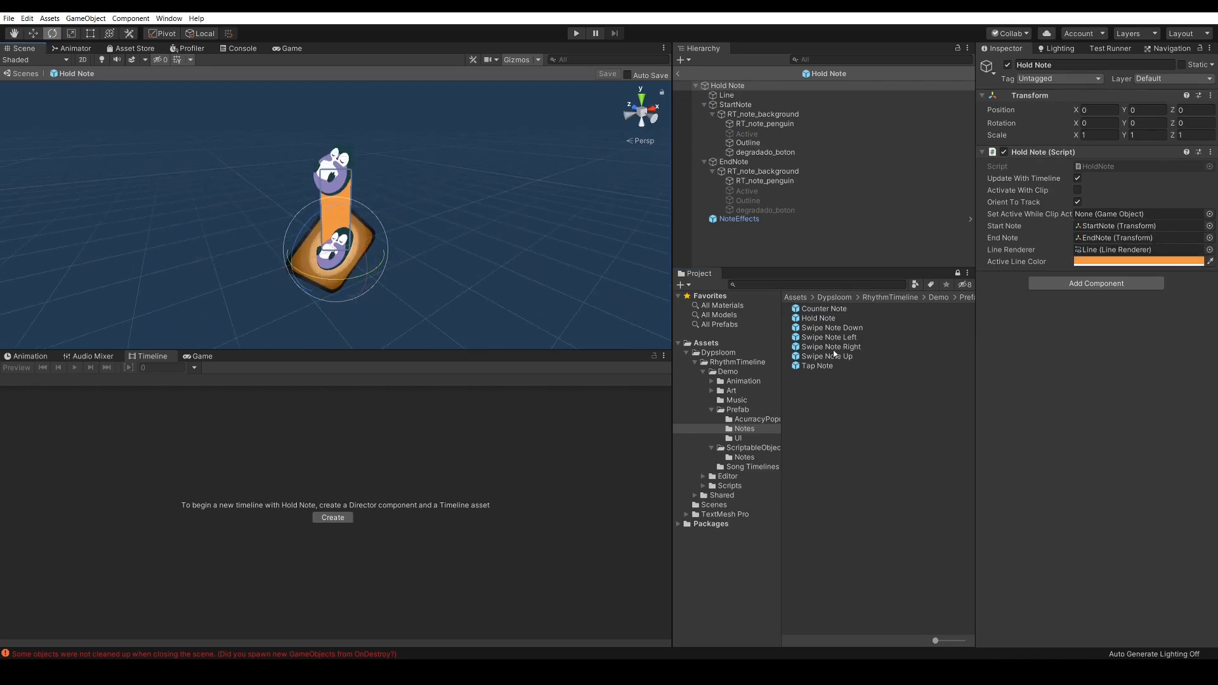
click(824, 308)
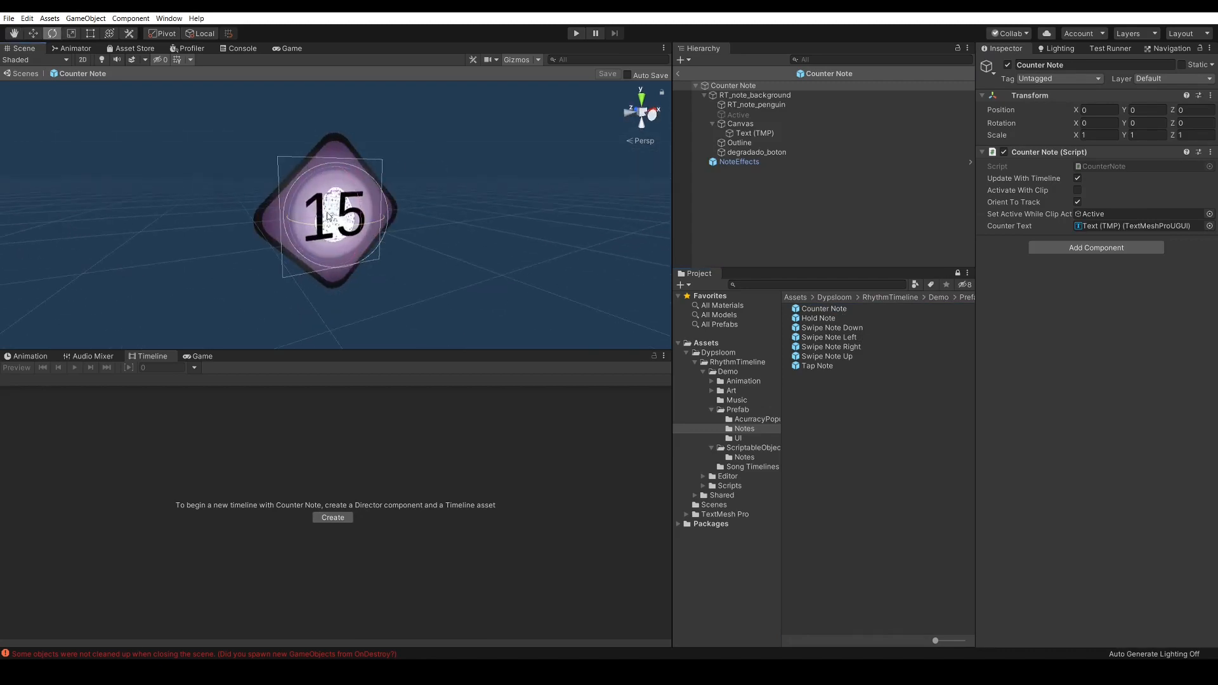
mouse_move(887, 348)
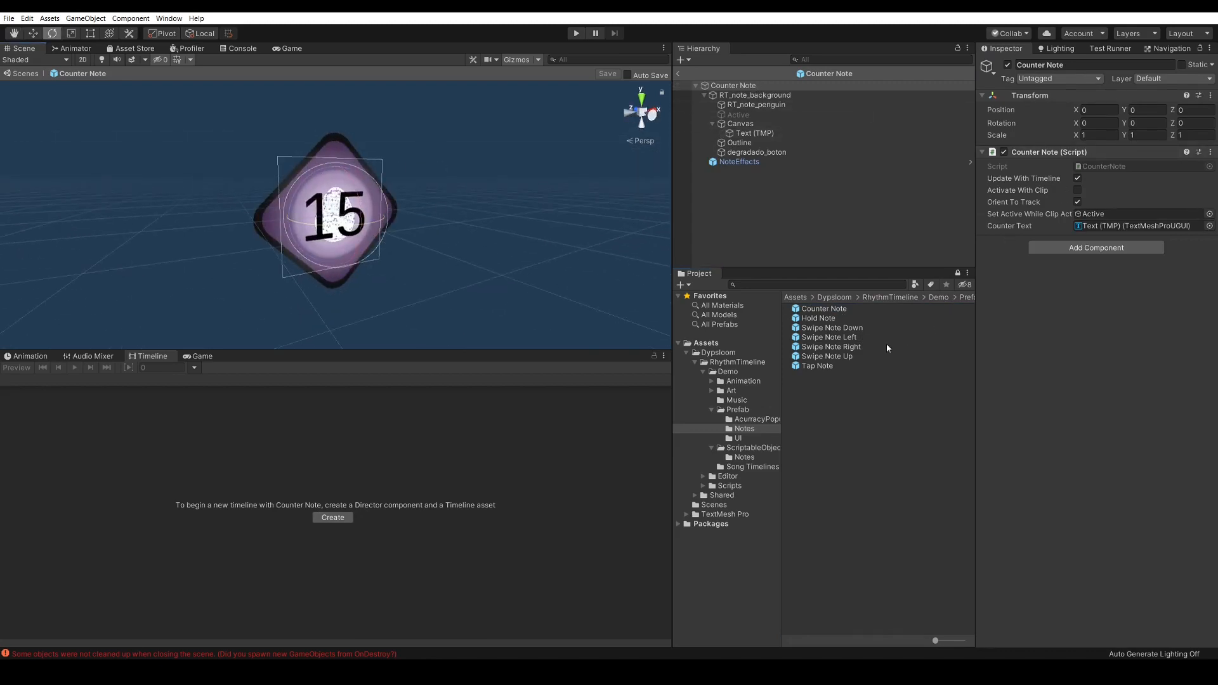
click(826, 356)
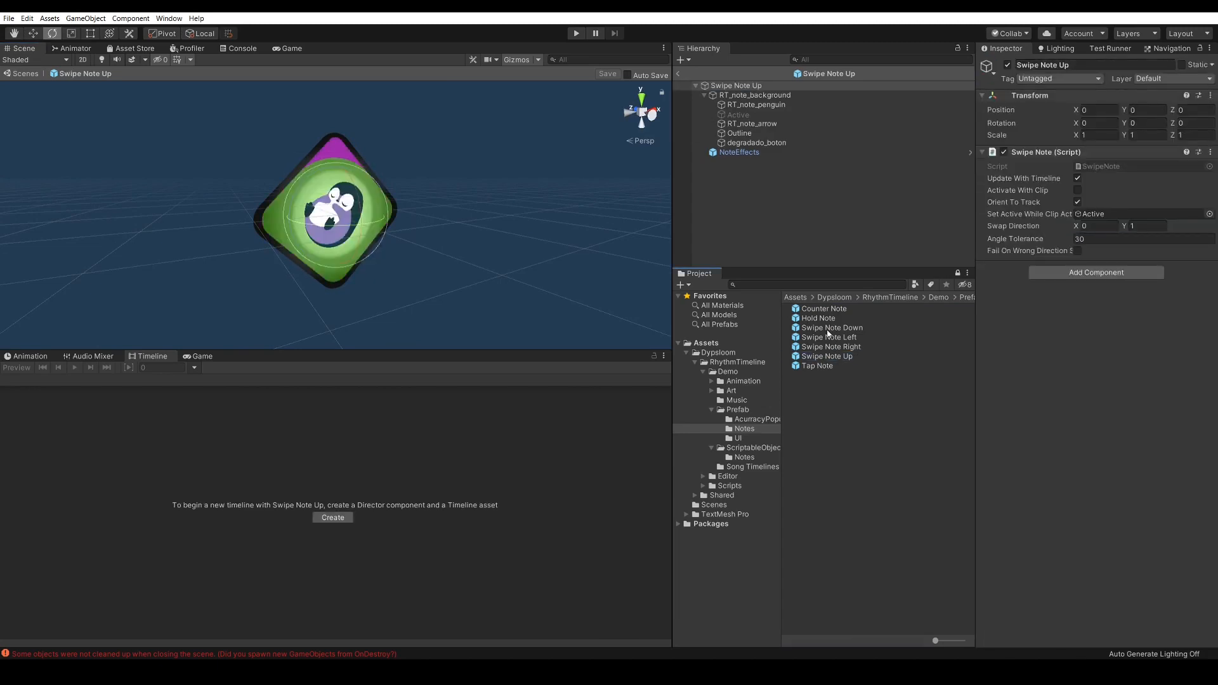
click(830, 346)
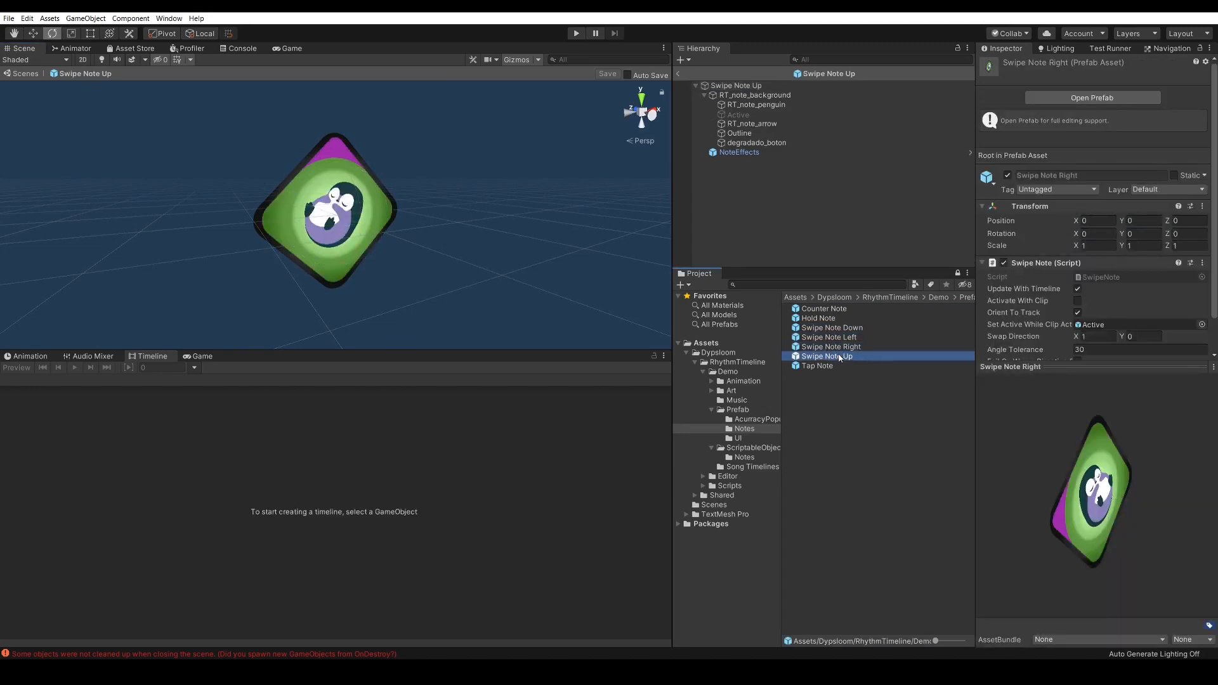
click(826, 355)
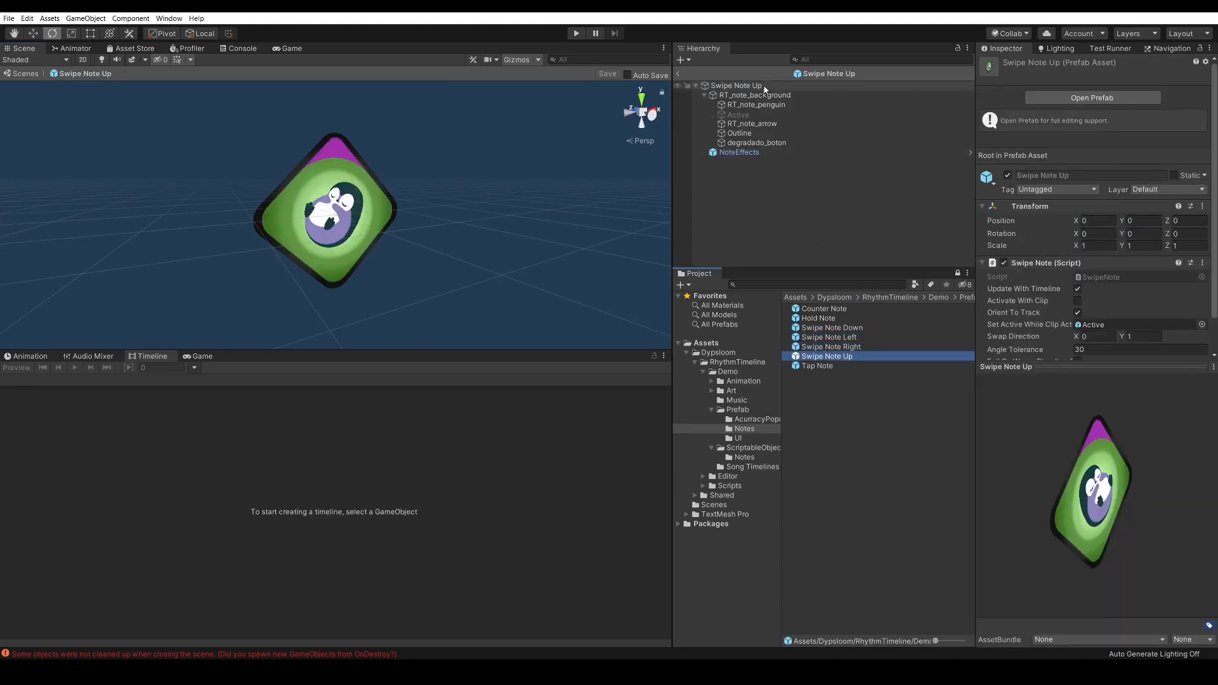
click(735, 85)
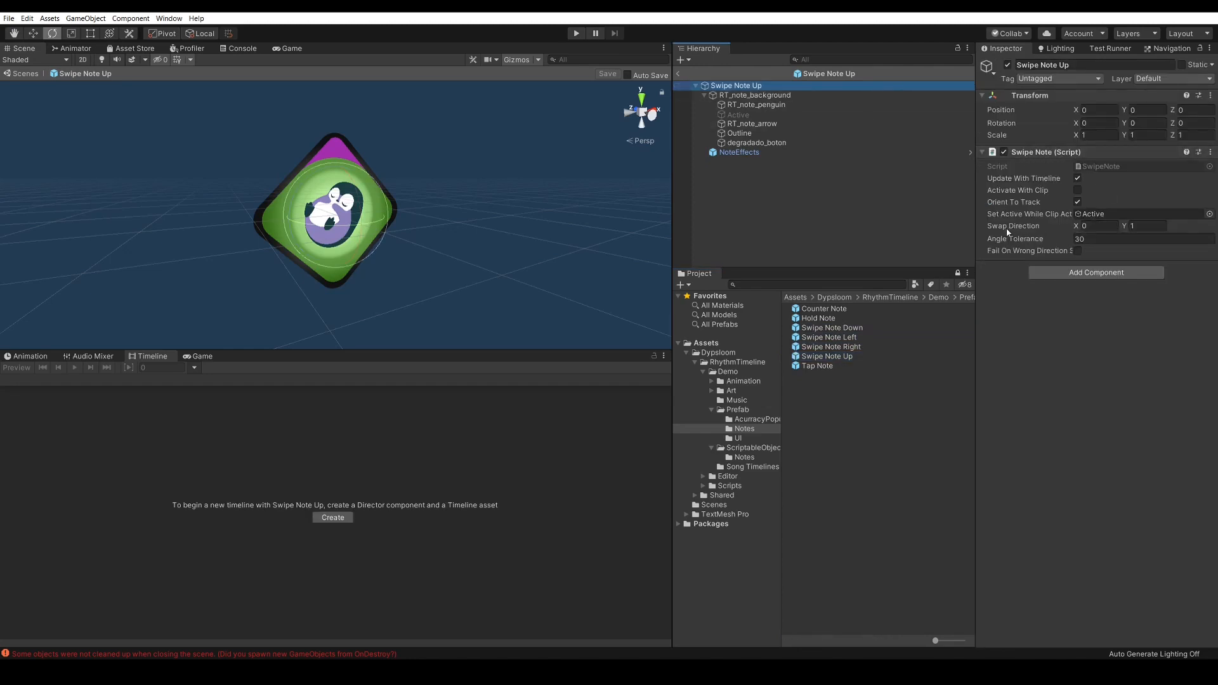
mouse_move(1027, 229)
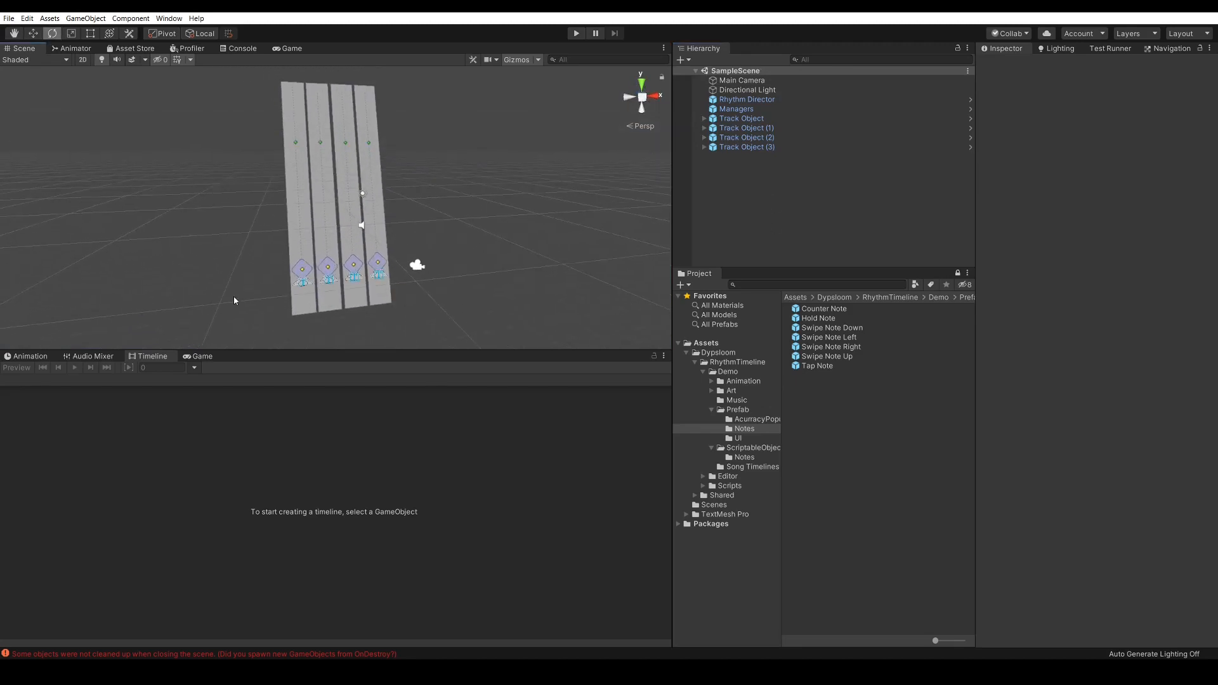
mouse_move(594, 280)
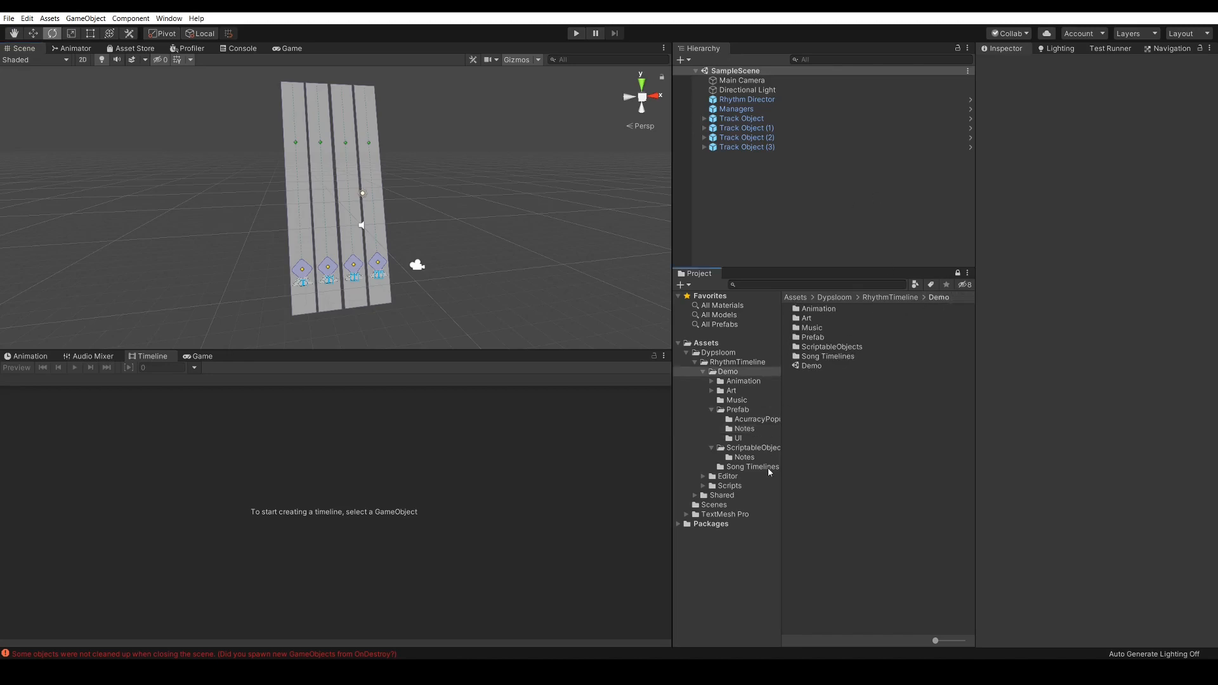
Step: Create a Note Definition asset named My Note Definition in ScriptableObjects > Notes
click(744, 457)
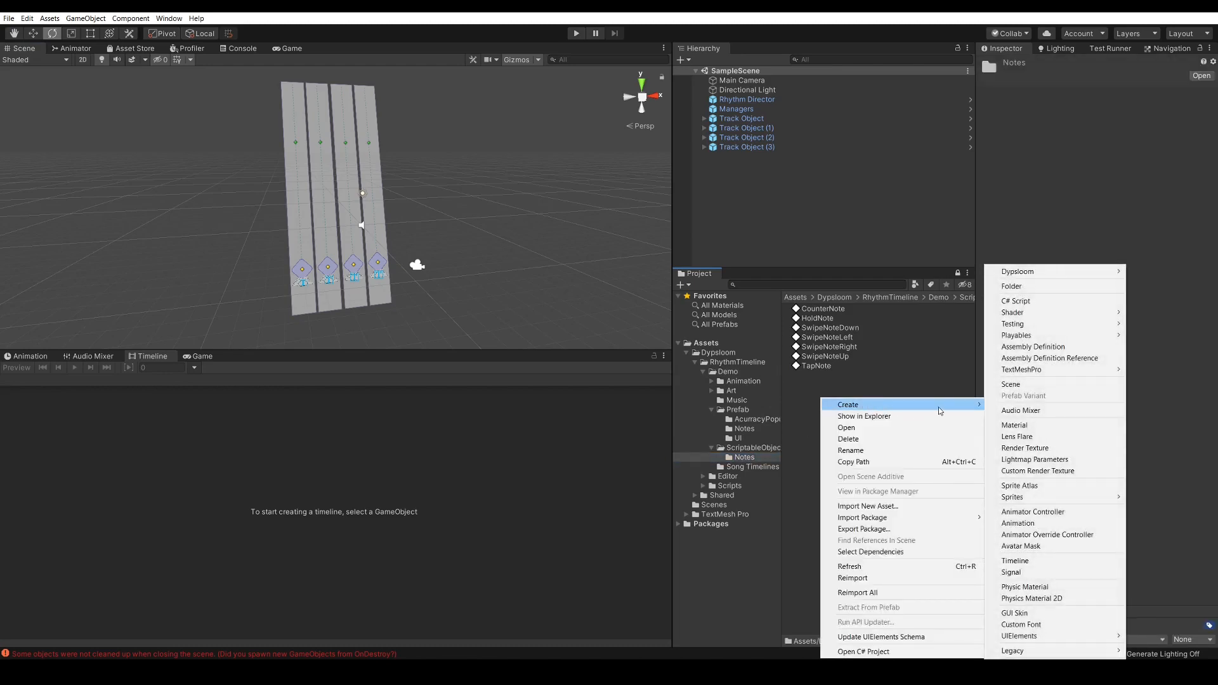
mouse_move(1037, 271)
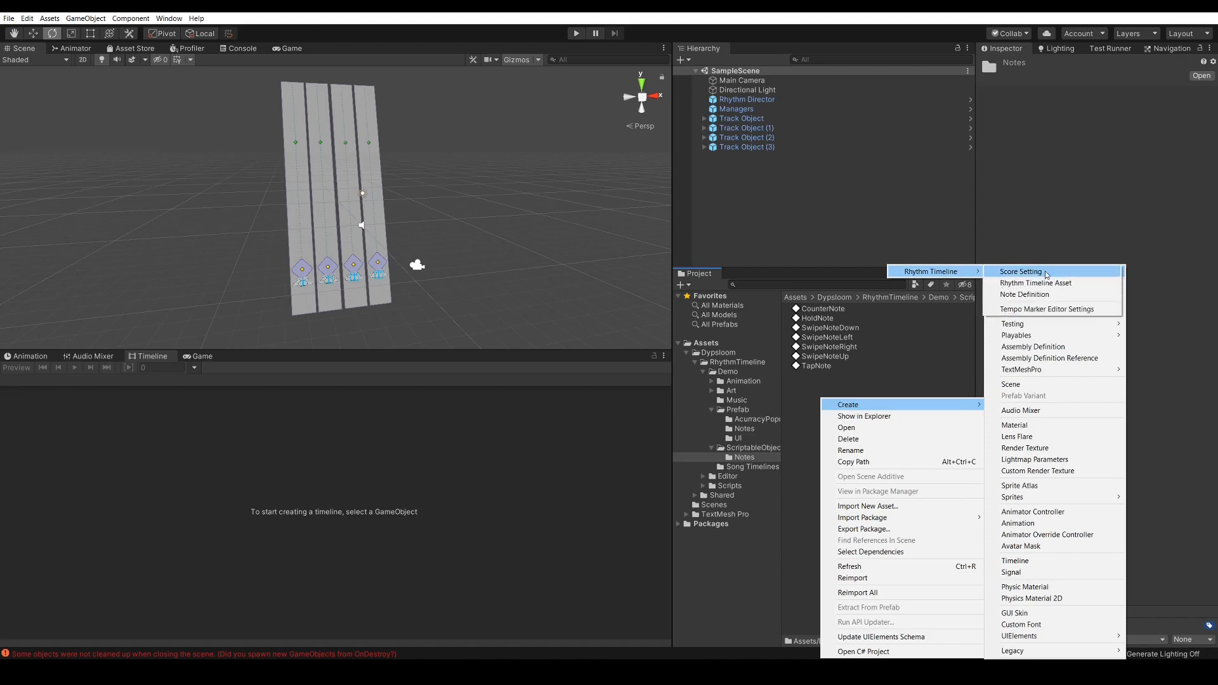
click(1035, 282)
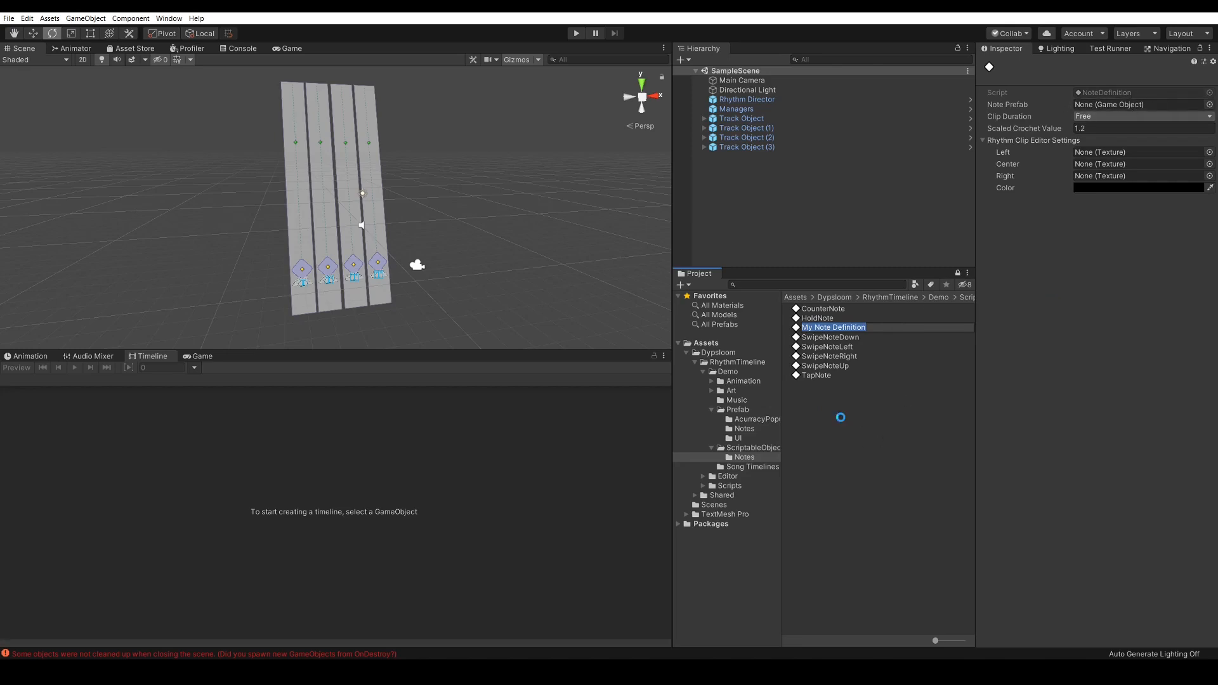
Step: Confirm the name, delete My Note Definition, and switch to the Animation window
click(832, 328)
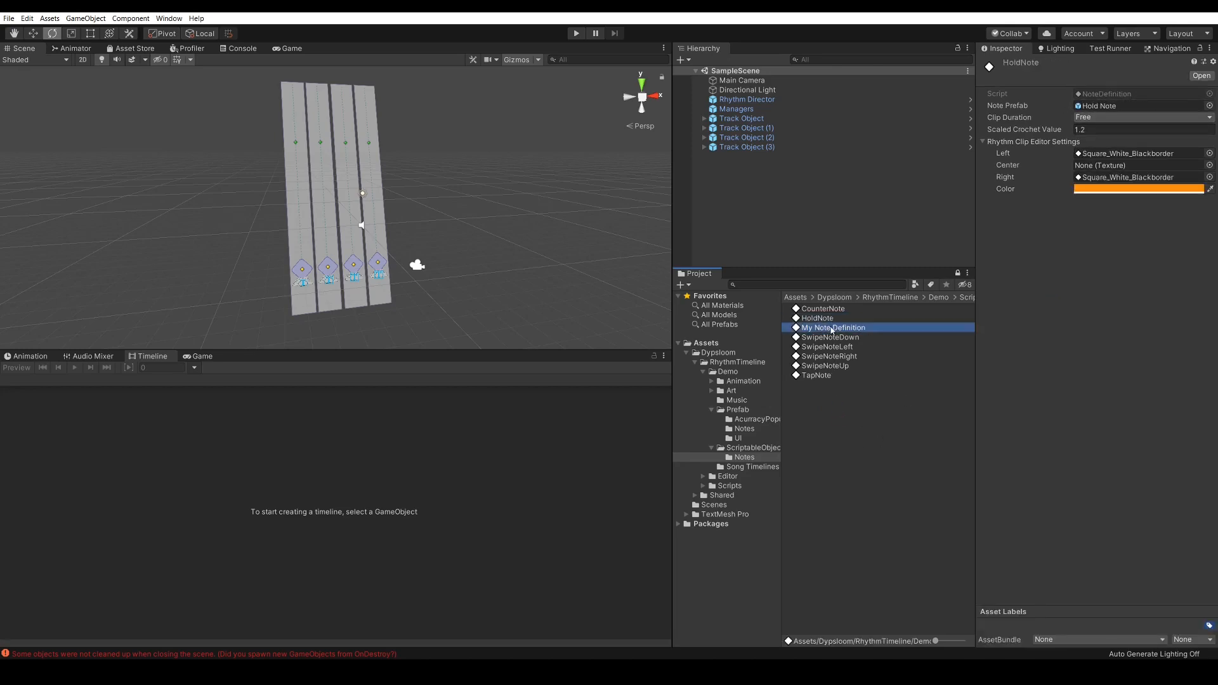
click(833, 327)
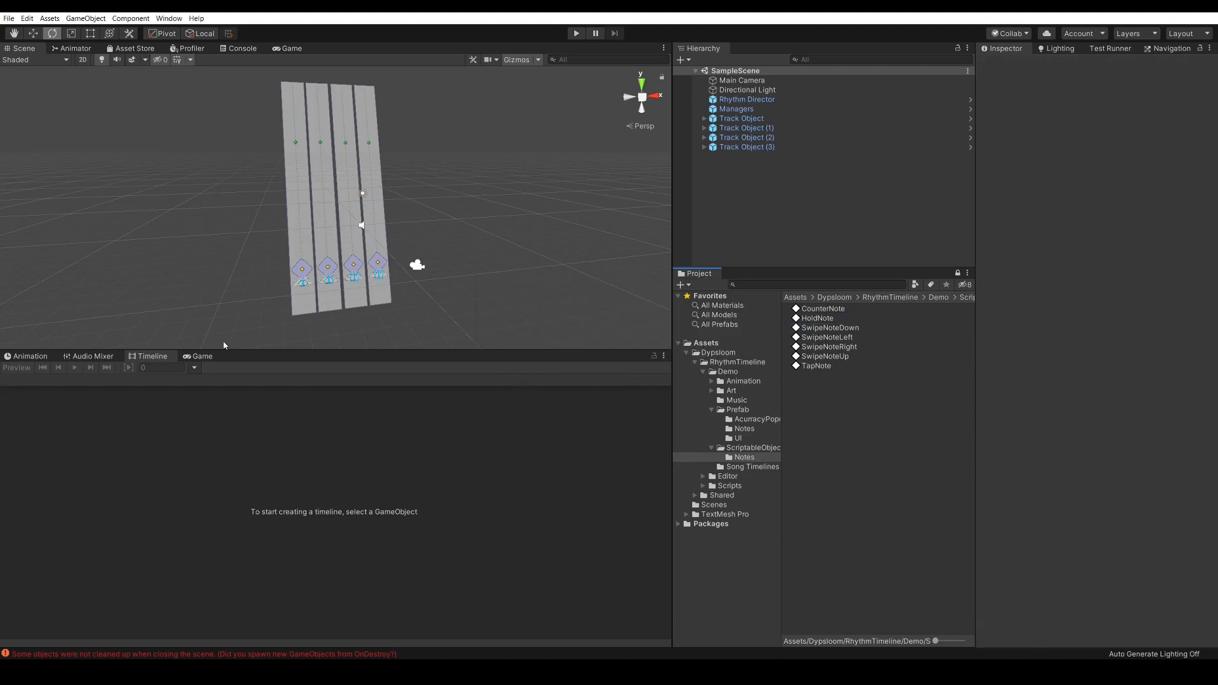
click(29, 356)
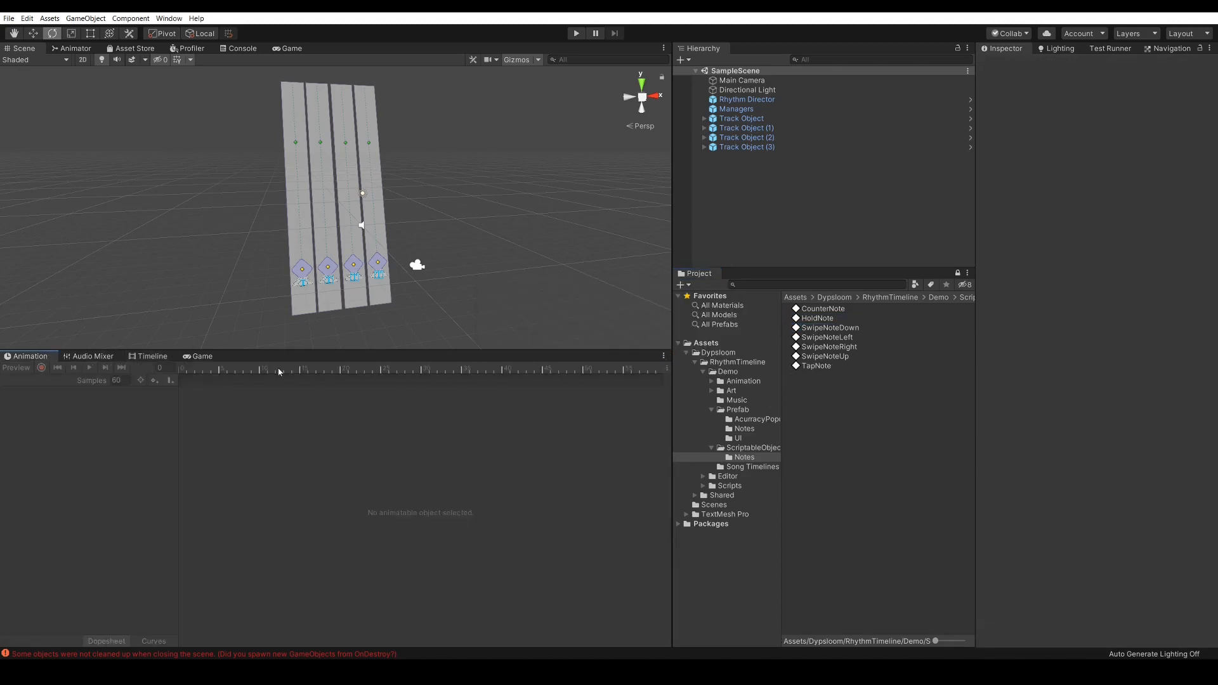